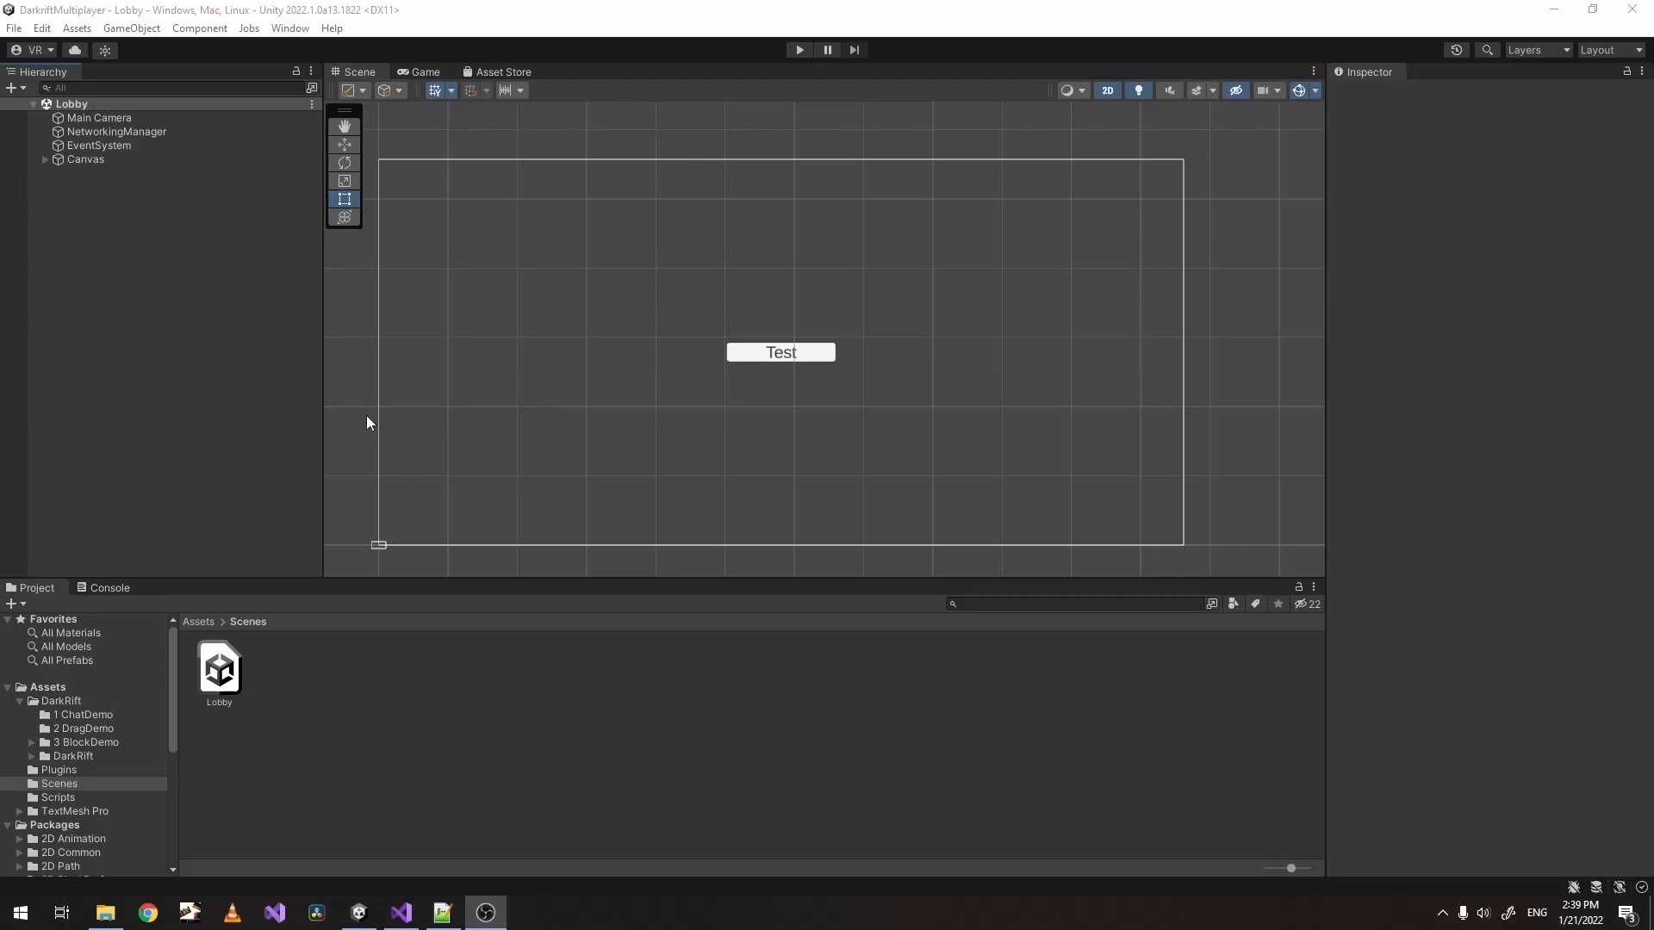
mouse_move(334, 339)
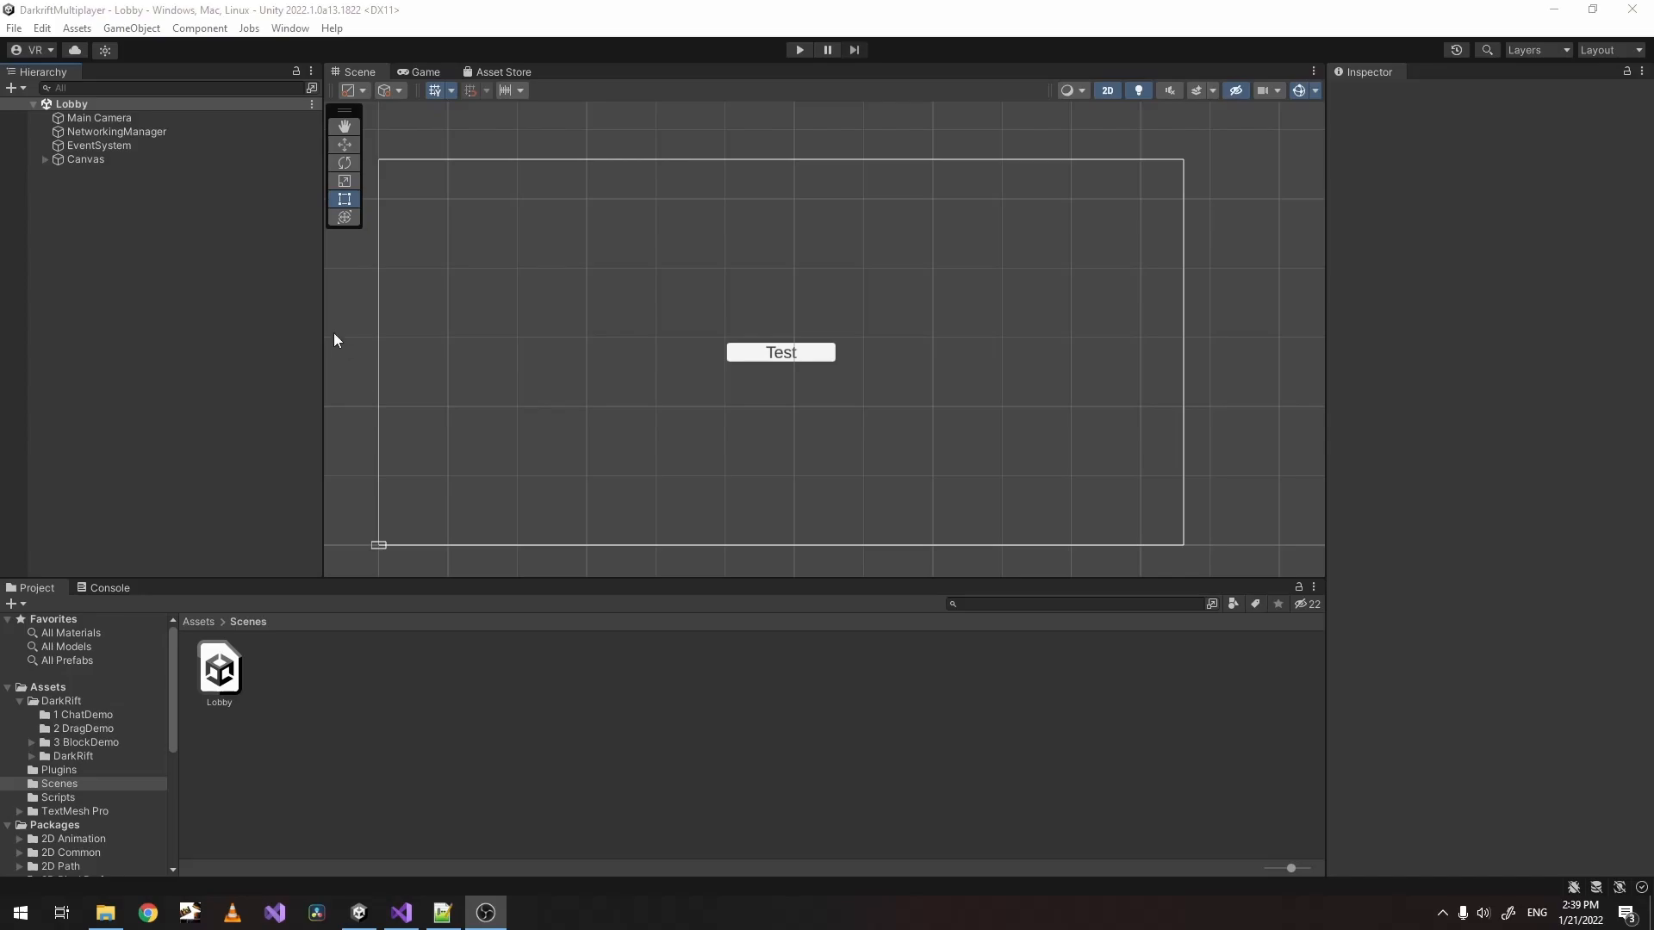
Rename the Lobby scene to Login and reload it so the open scene becomes Login.
left_click(219, 669)
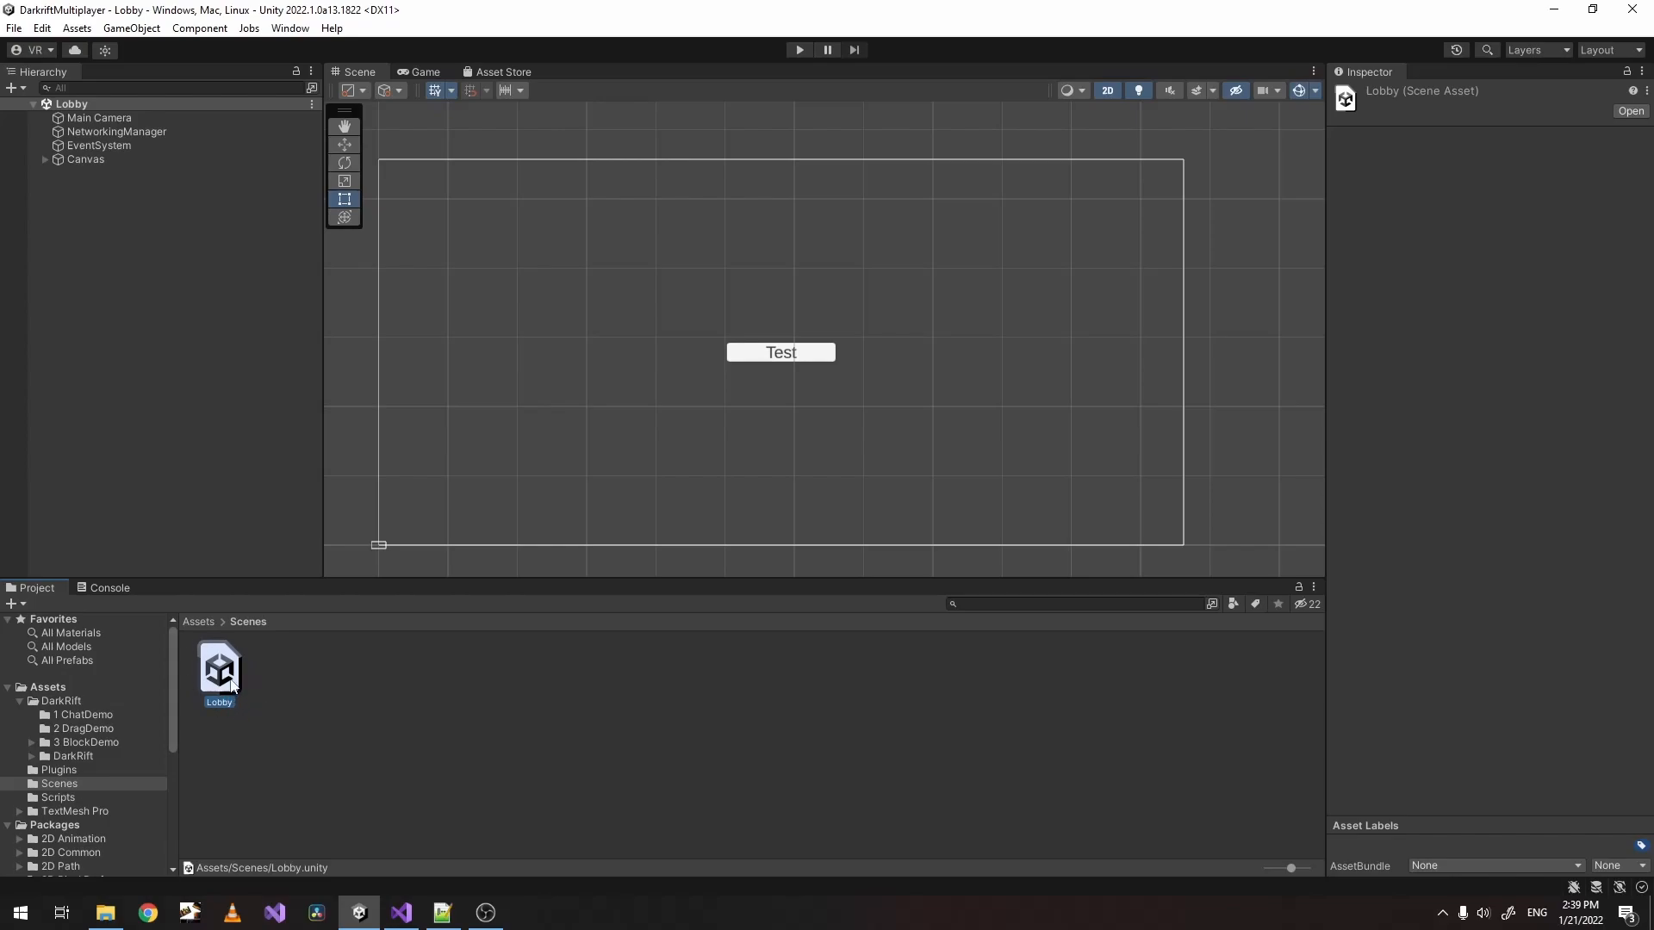
right_click(219, 672)
type("Login")
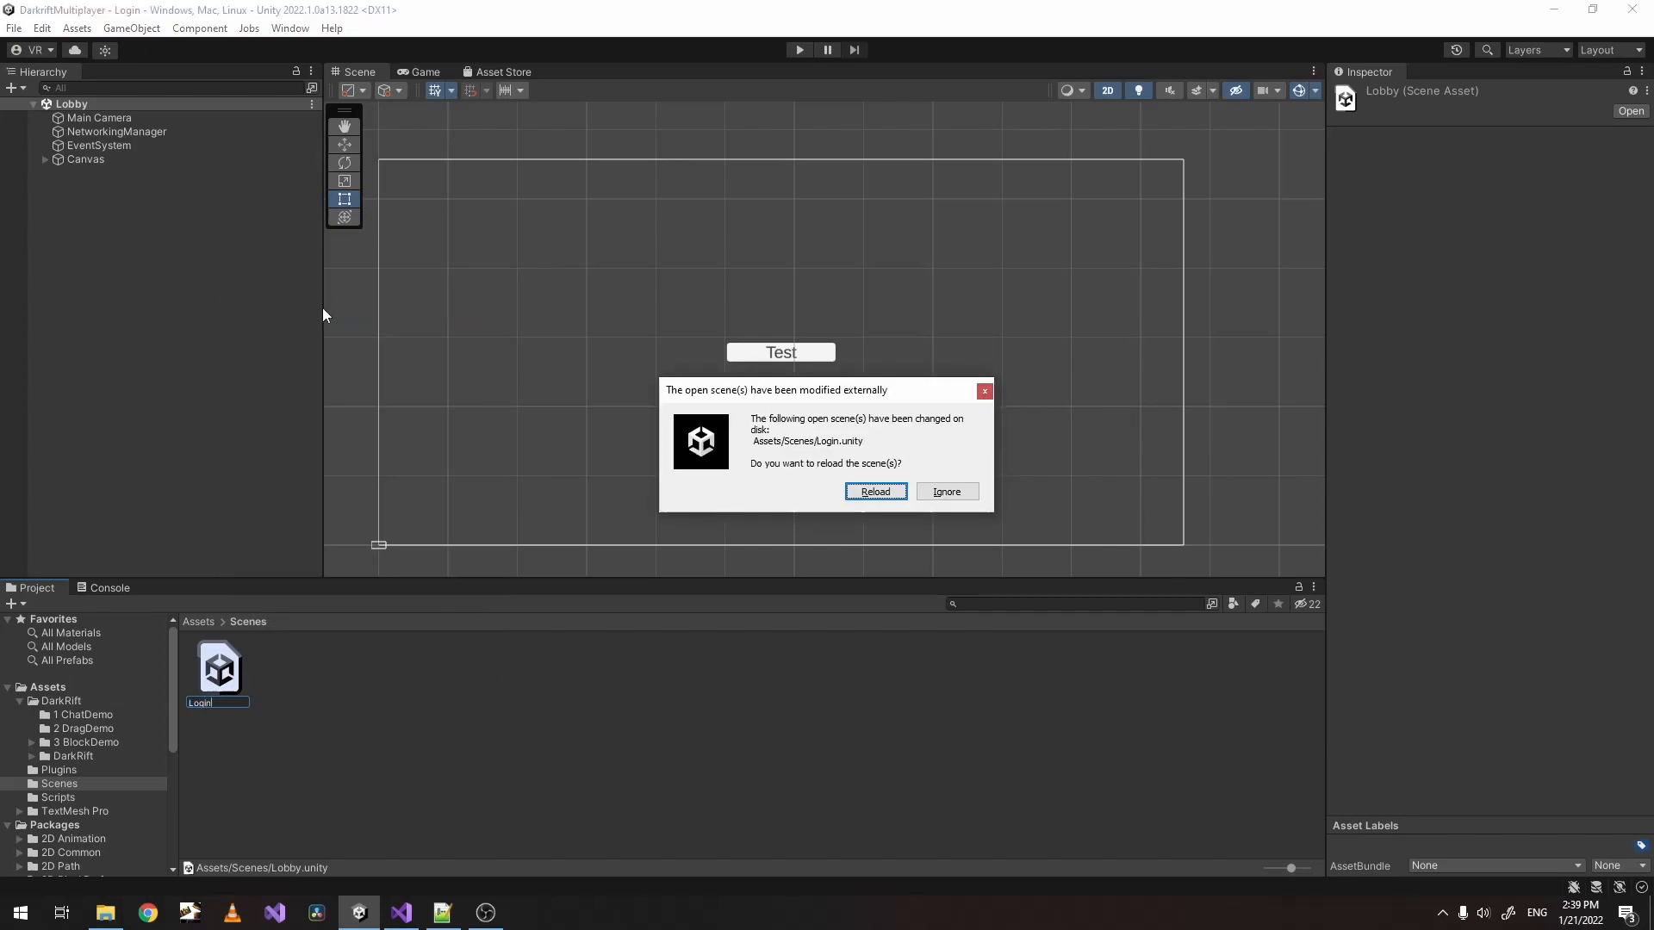
left_click(875, 491)
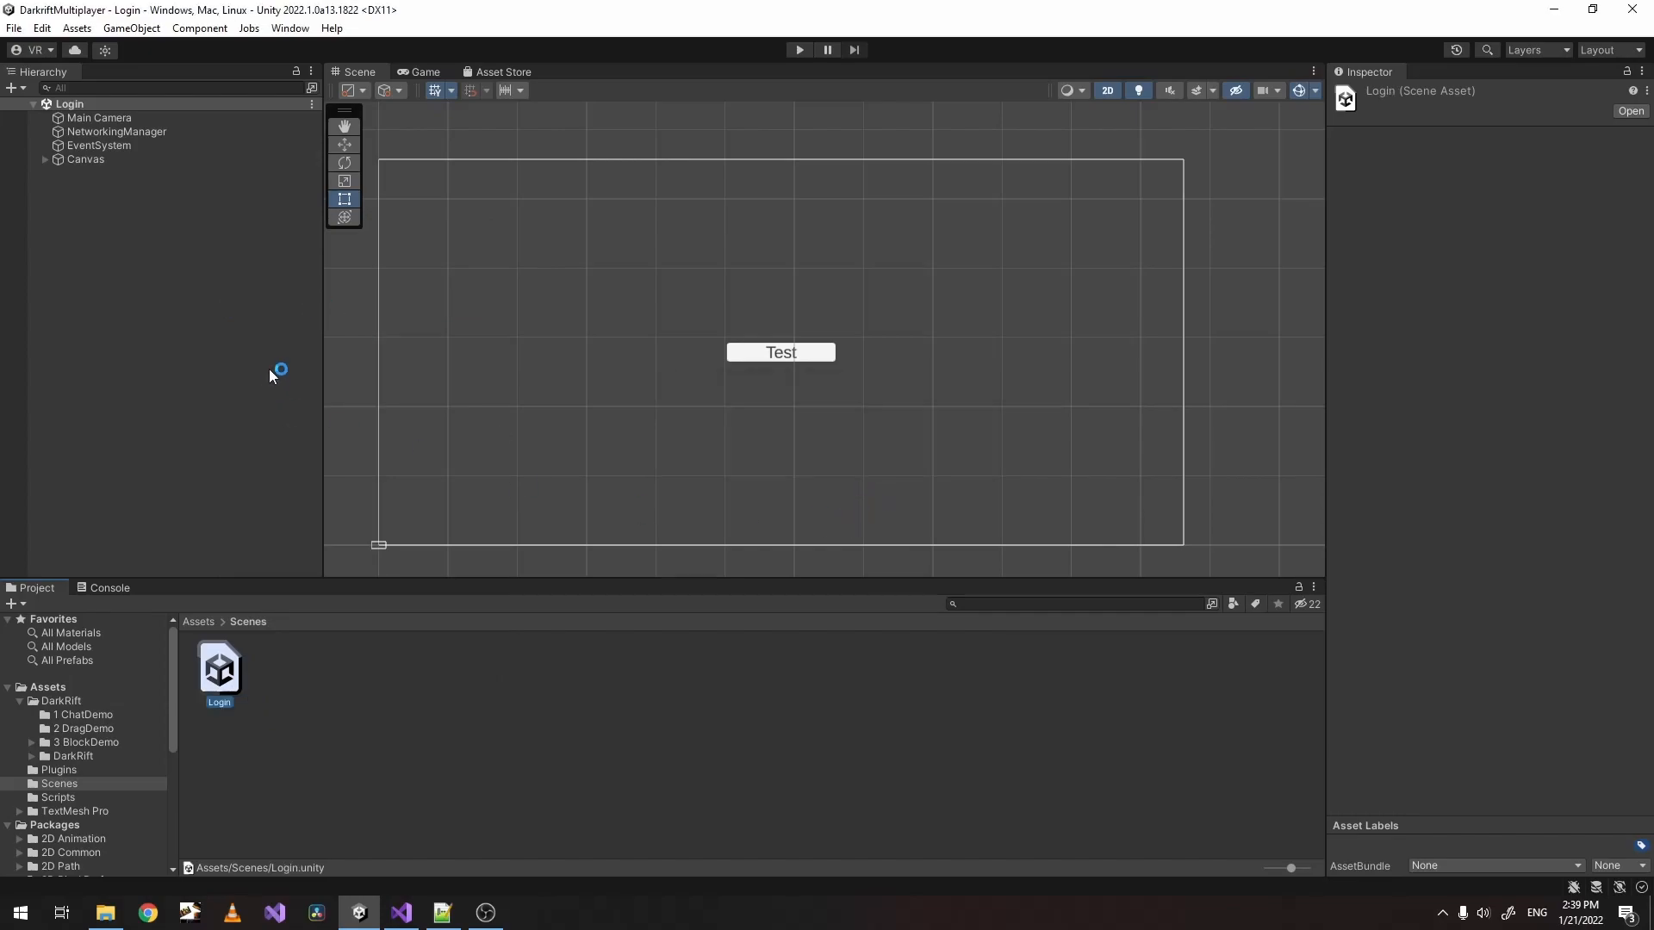
Add an Input Field - TextMeshPro under the Canvas in the Login scene.
left_click(85, 158)
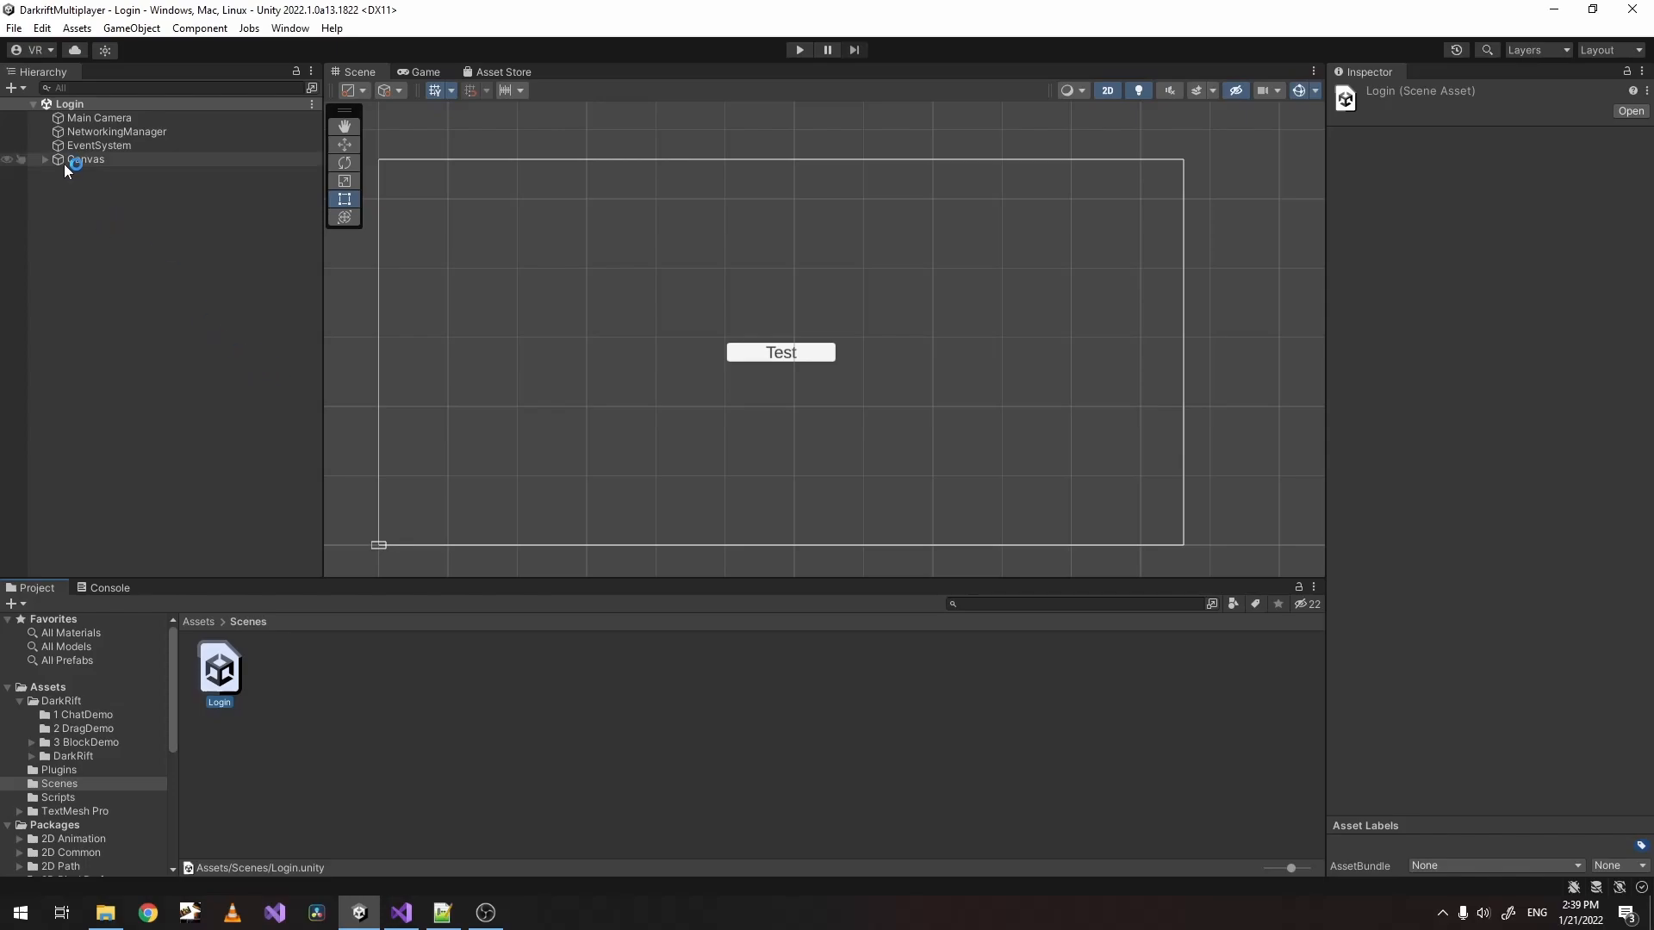
left_click(57, 158)
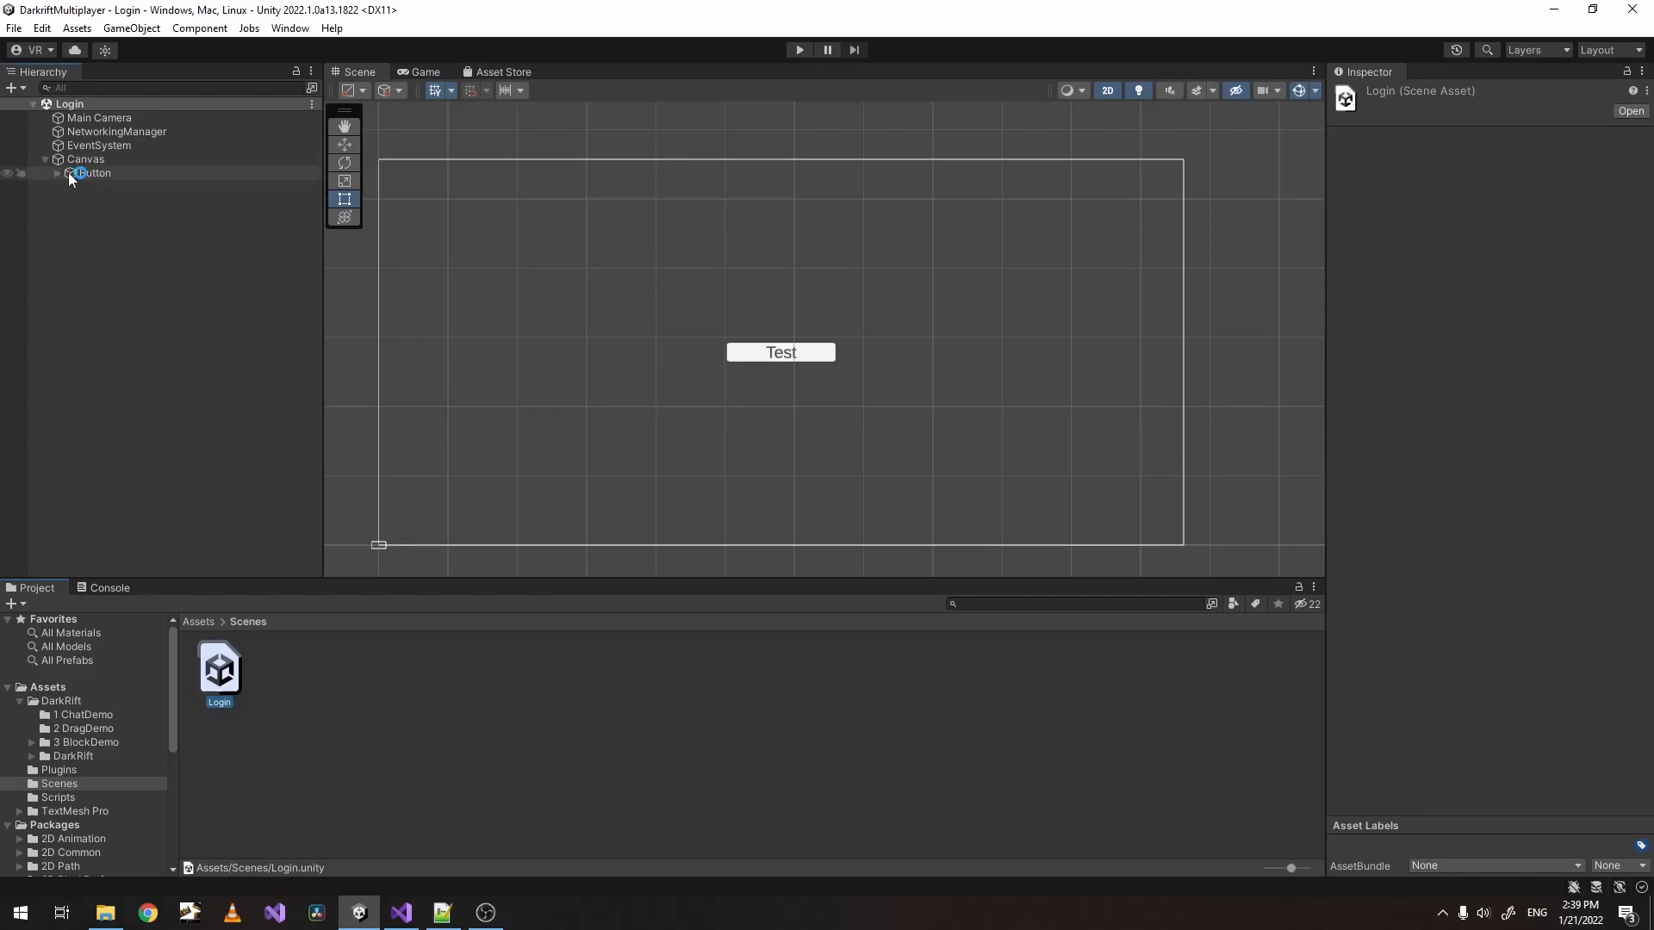
right_click(86, 159)
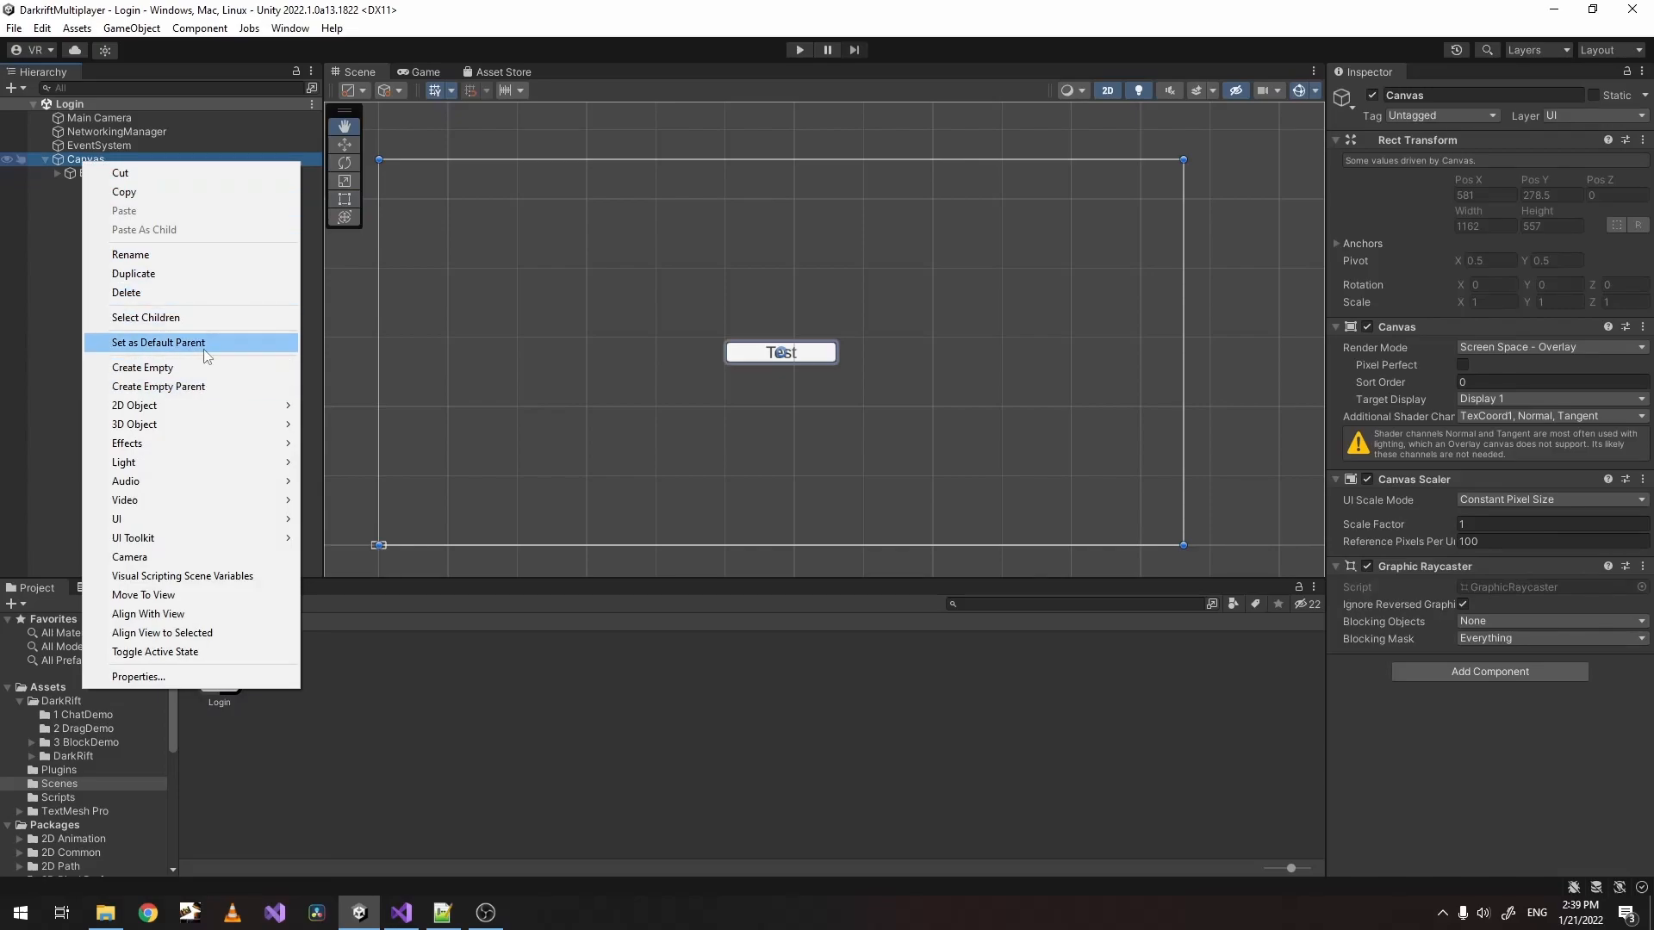
mouse_move(734, 351)
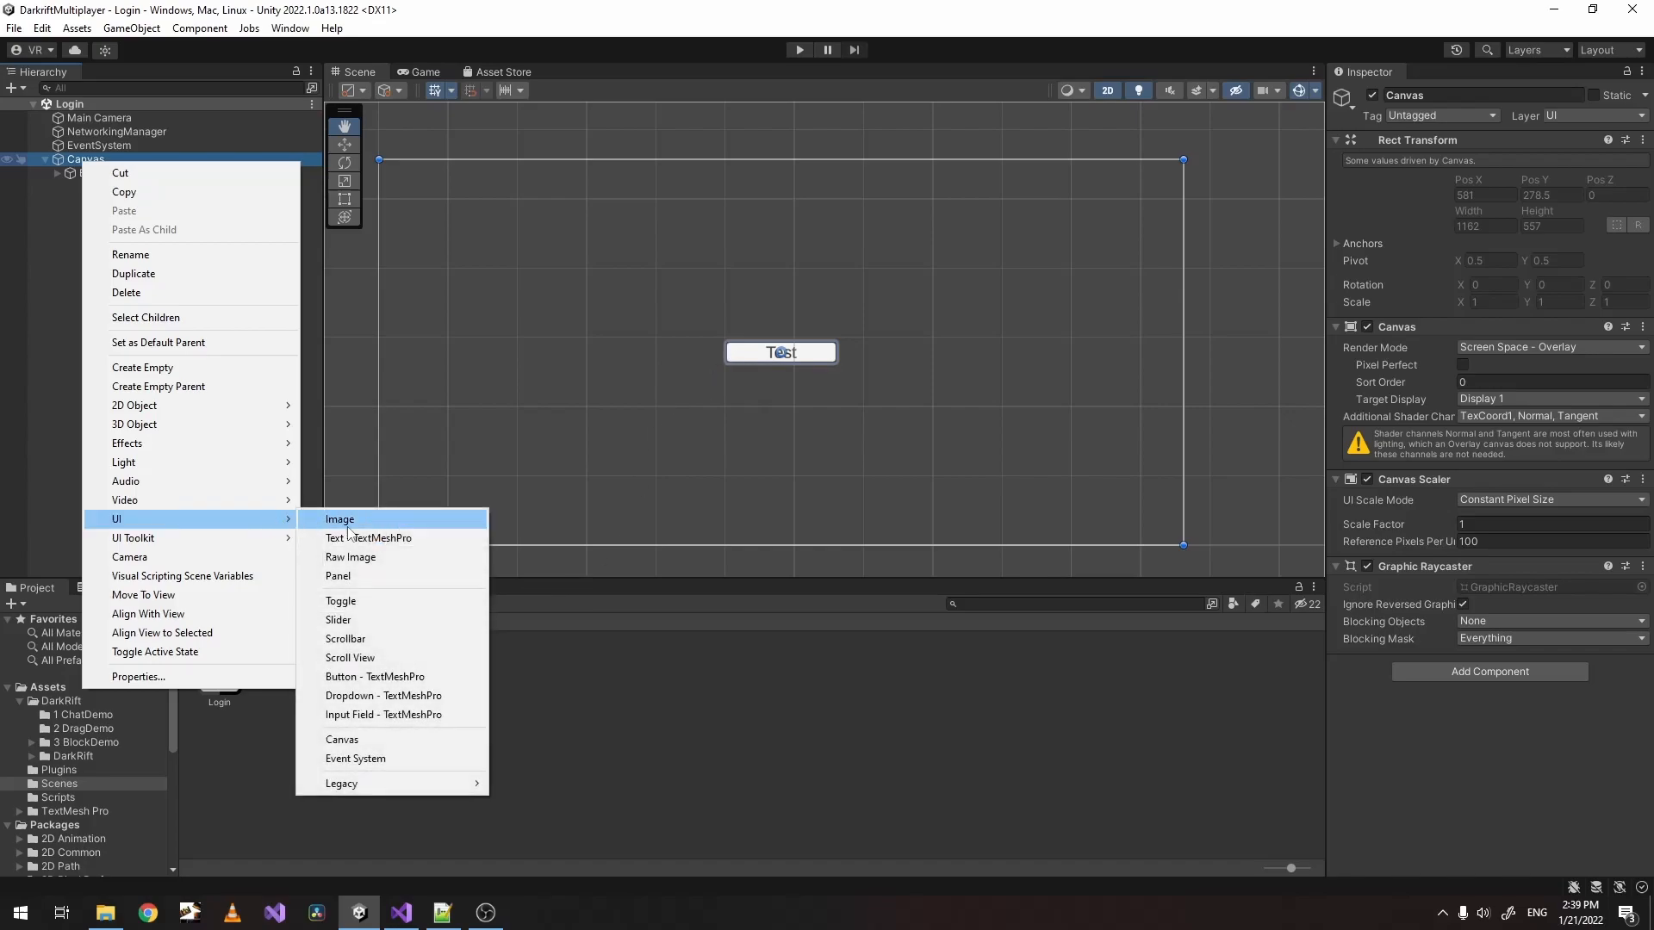
left_click(383, 713)
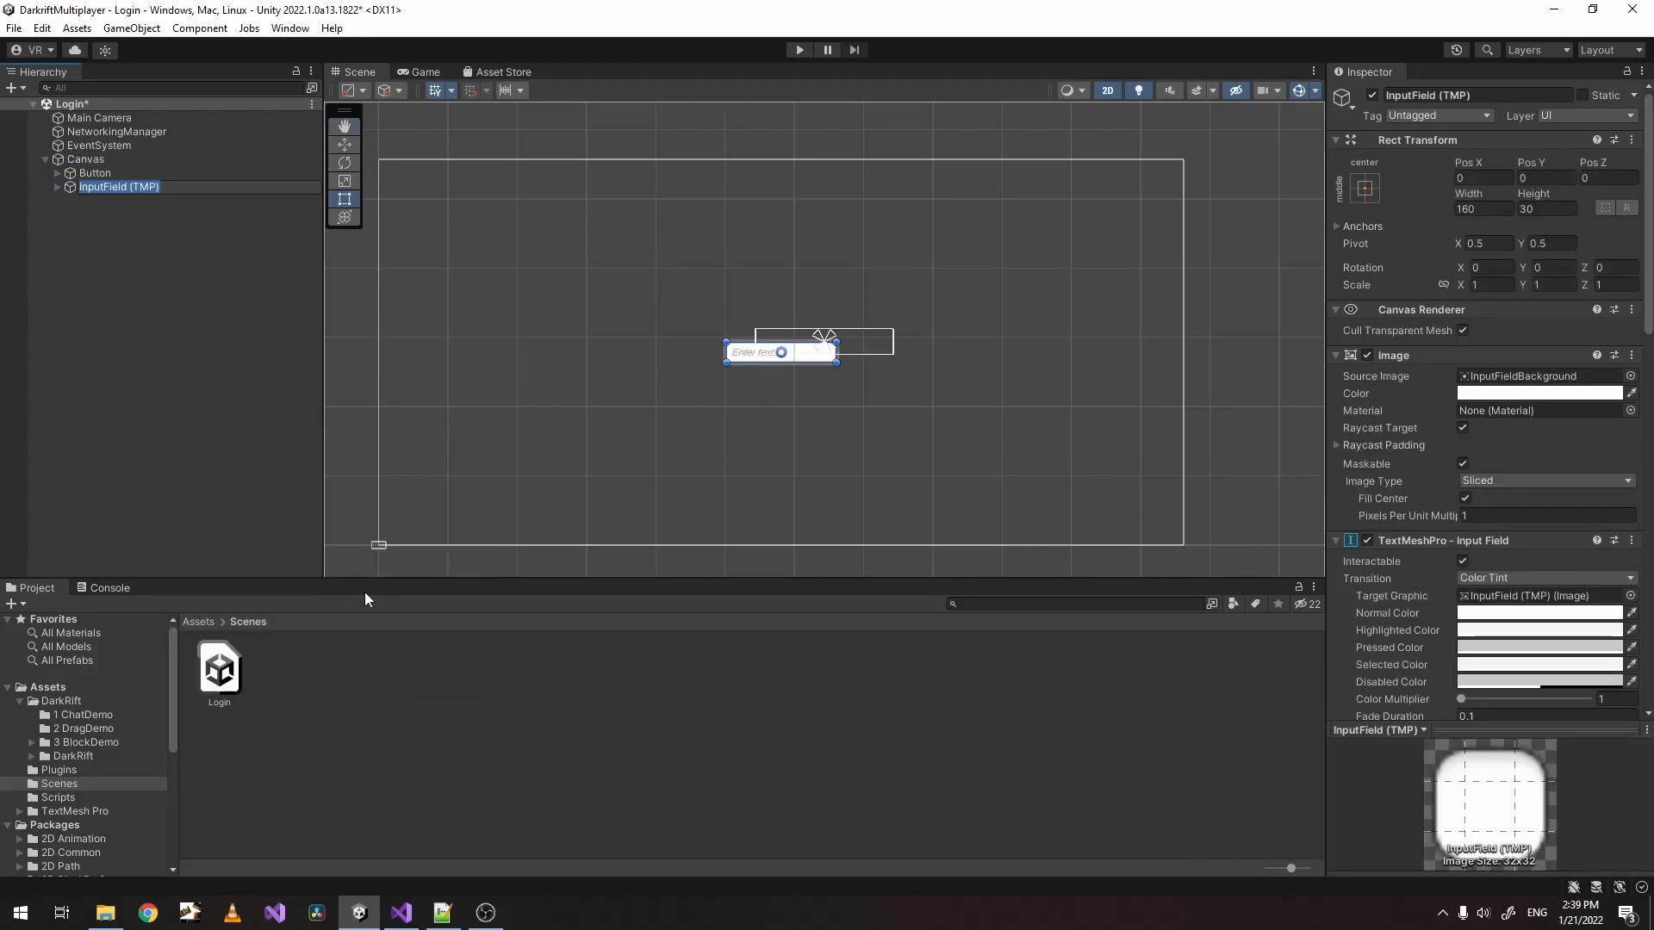
Set the input placeholder to 'Enter user..' and relabel the button text to 'Login'.
left_click(248, 176)
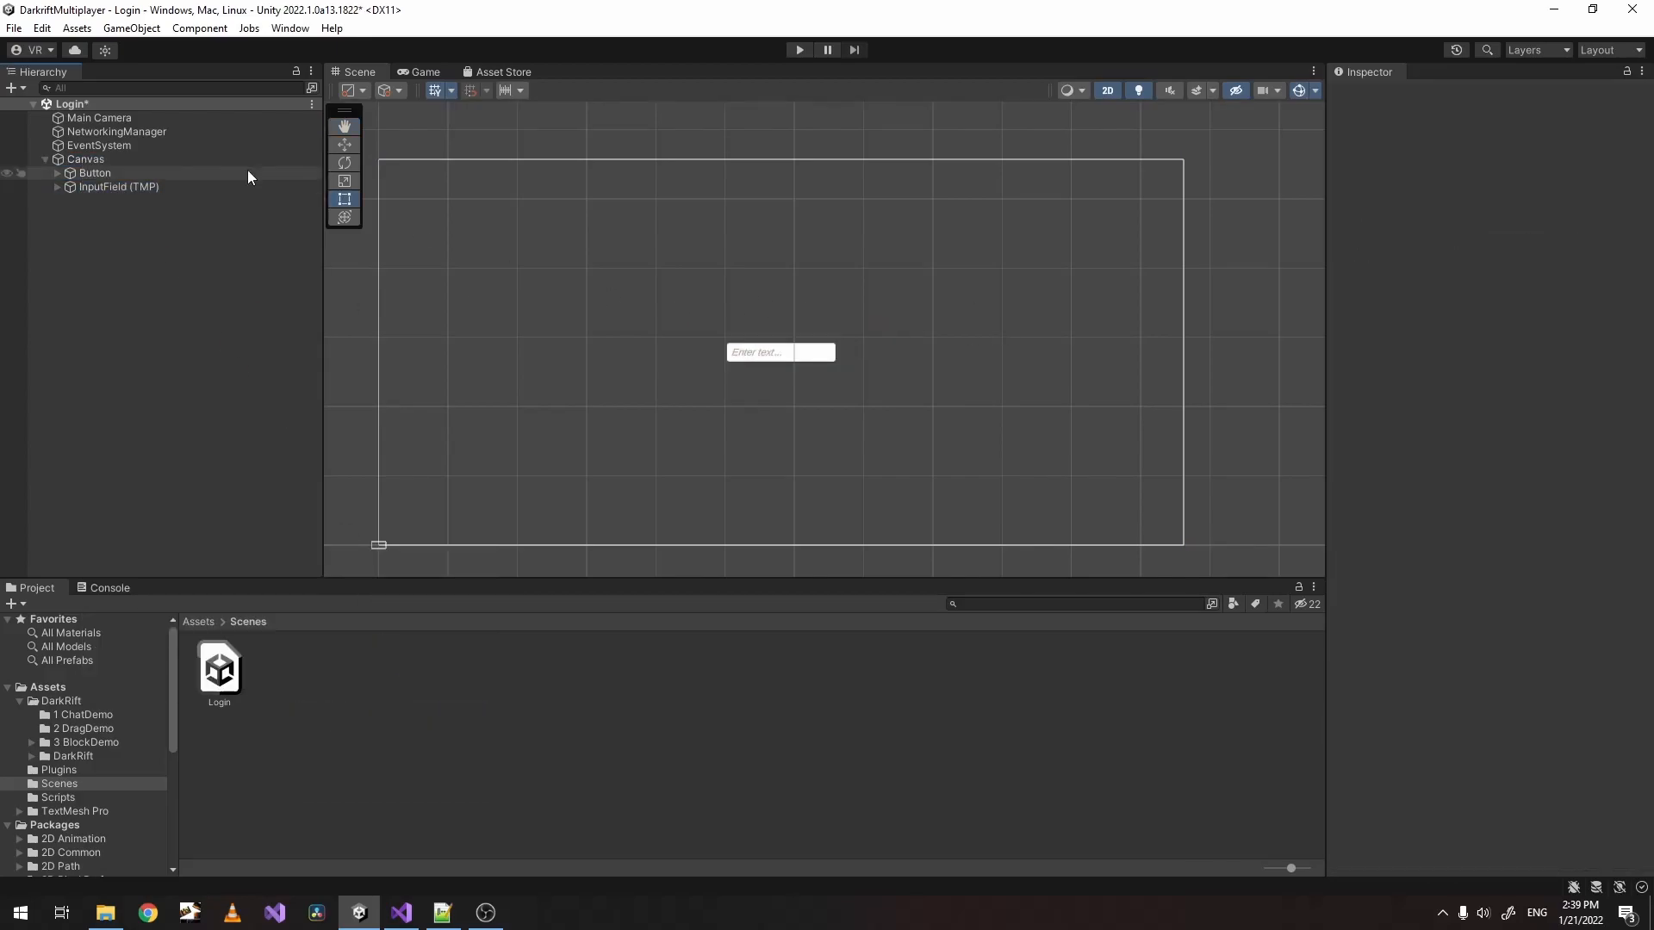
left_click(119, 186)
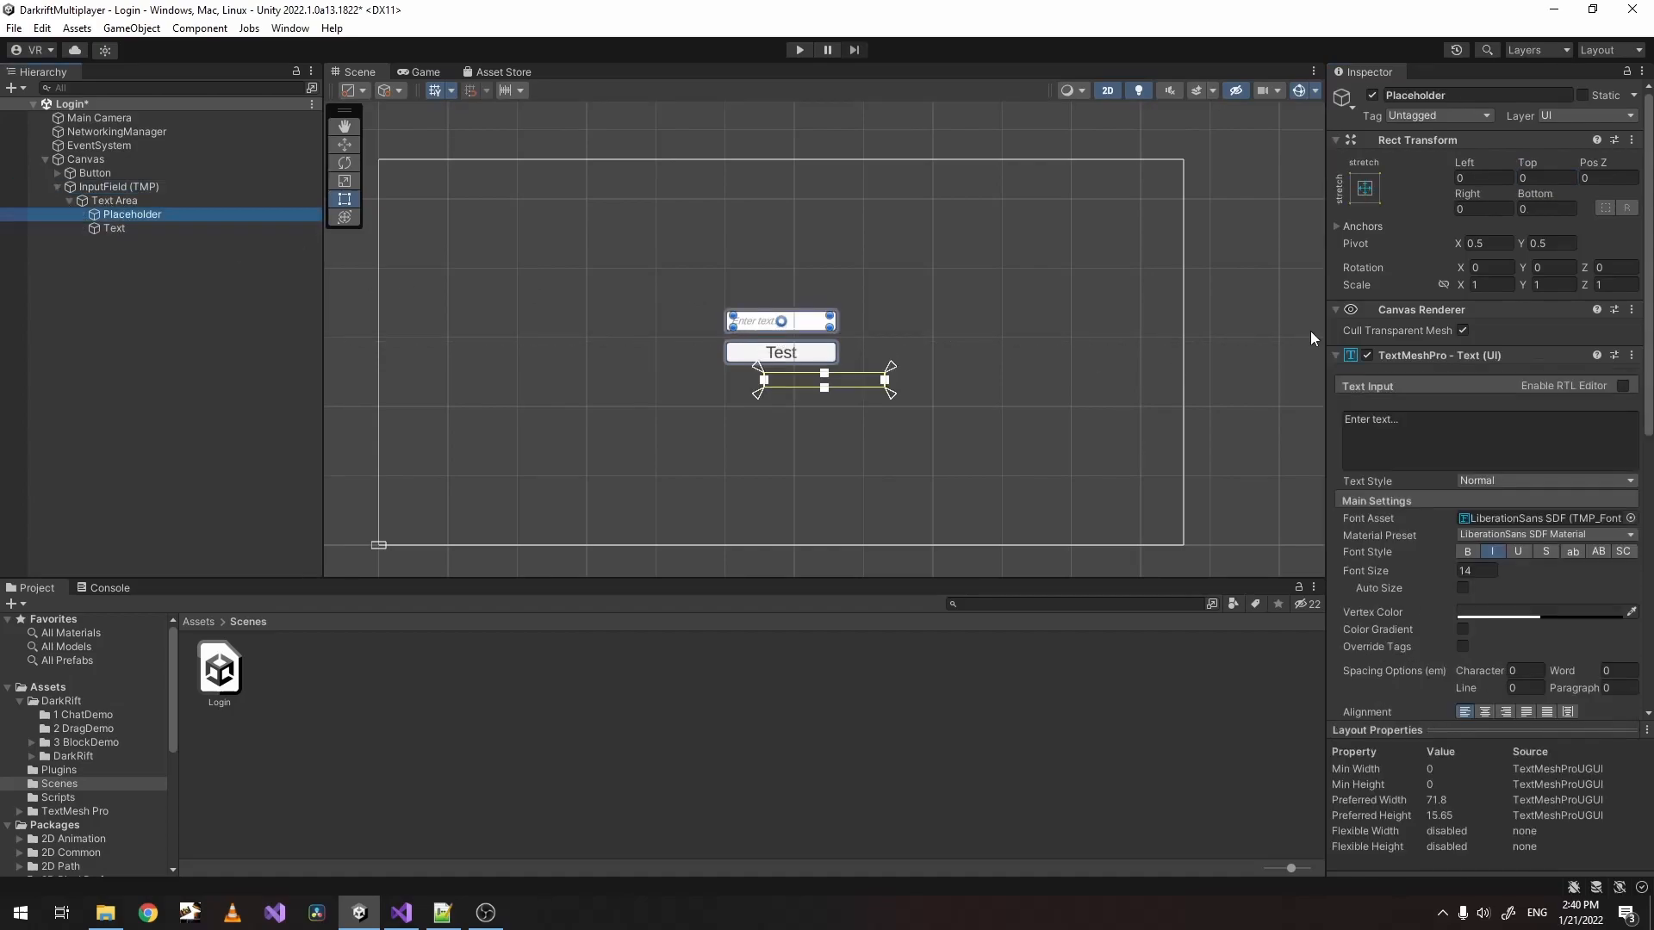
type("Enter")
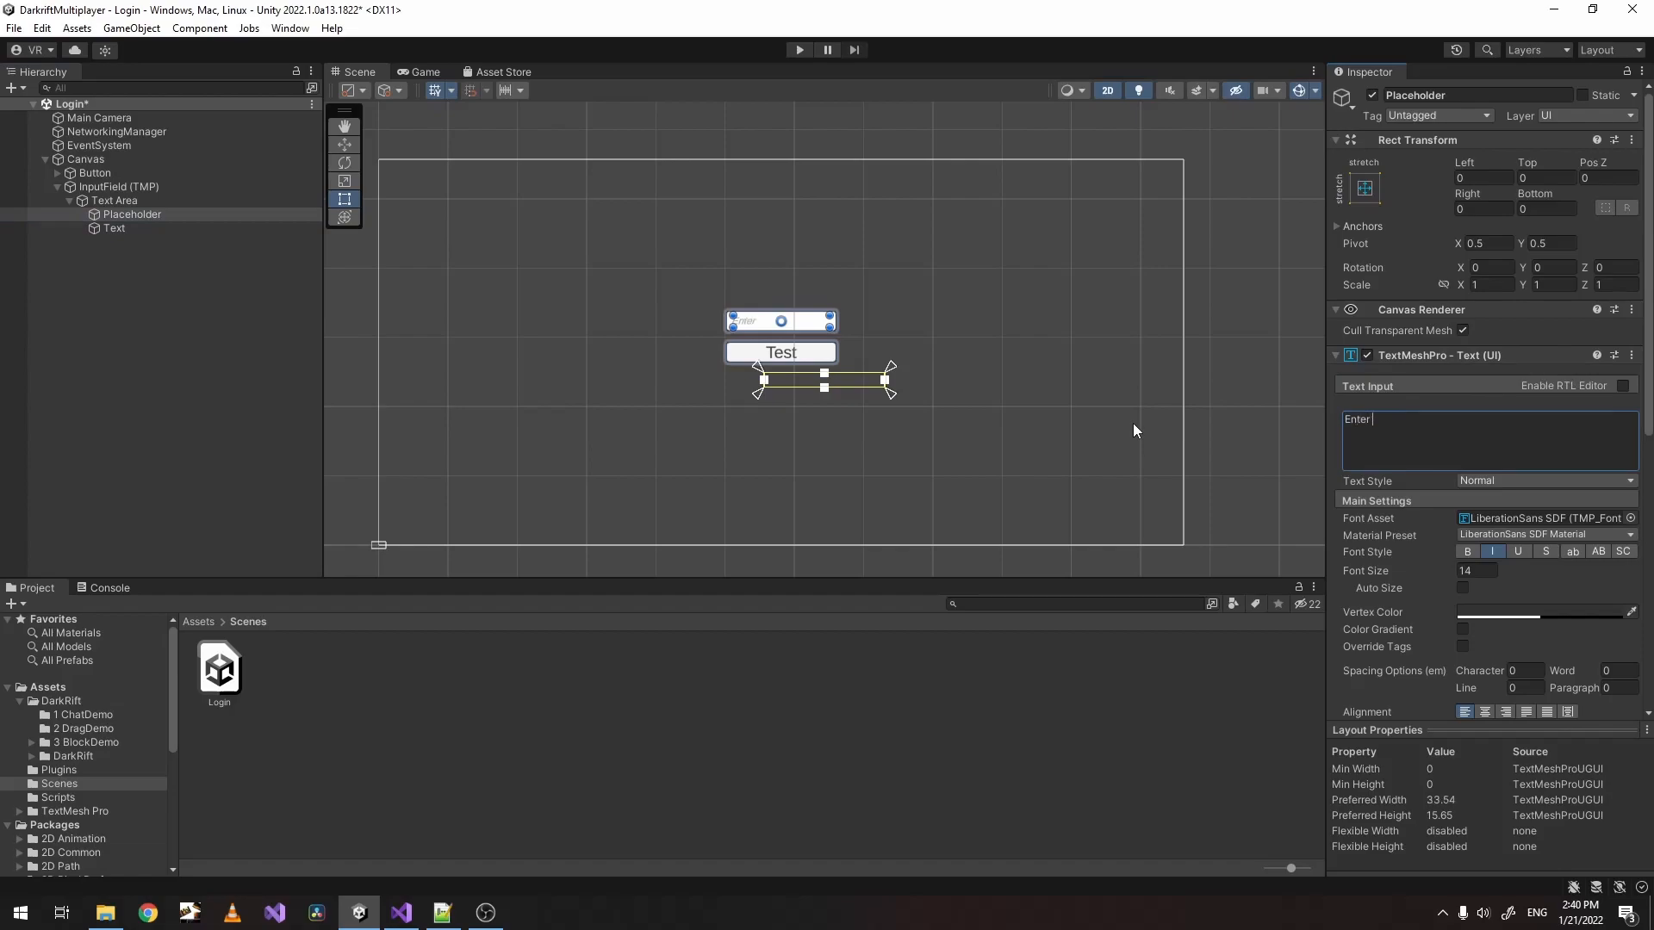
type("user..")
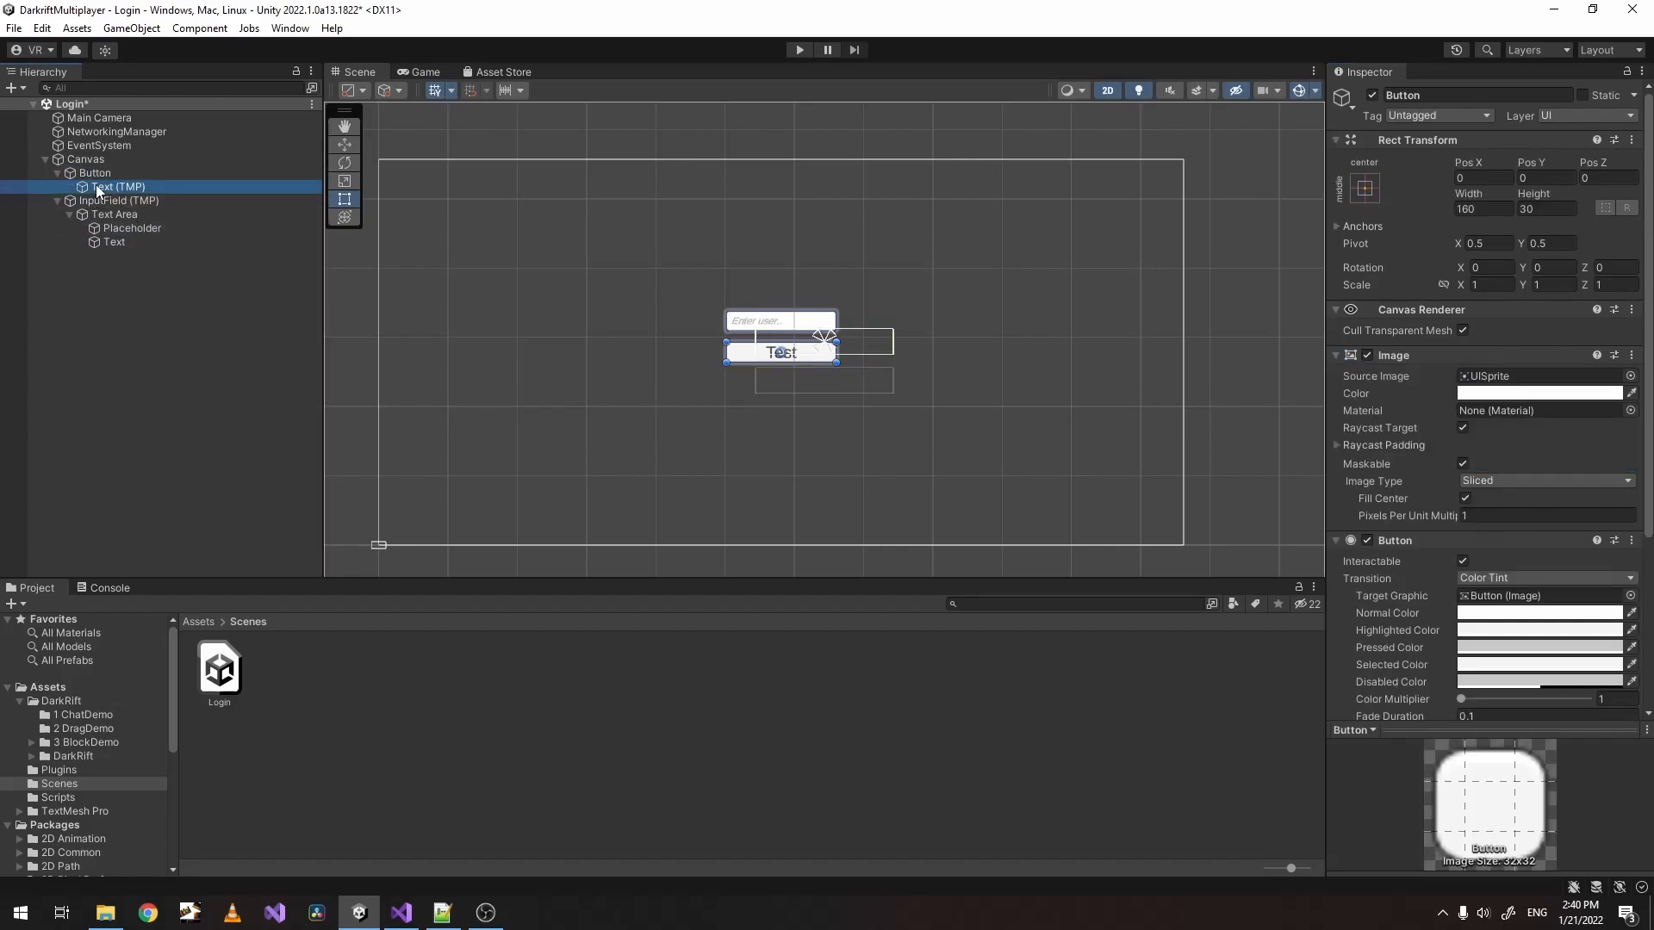
type("Log")
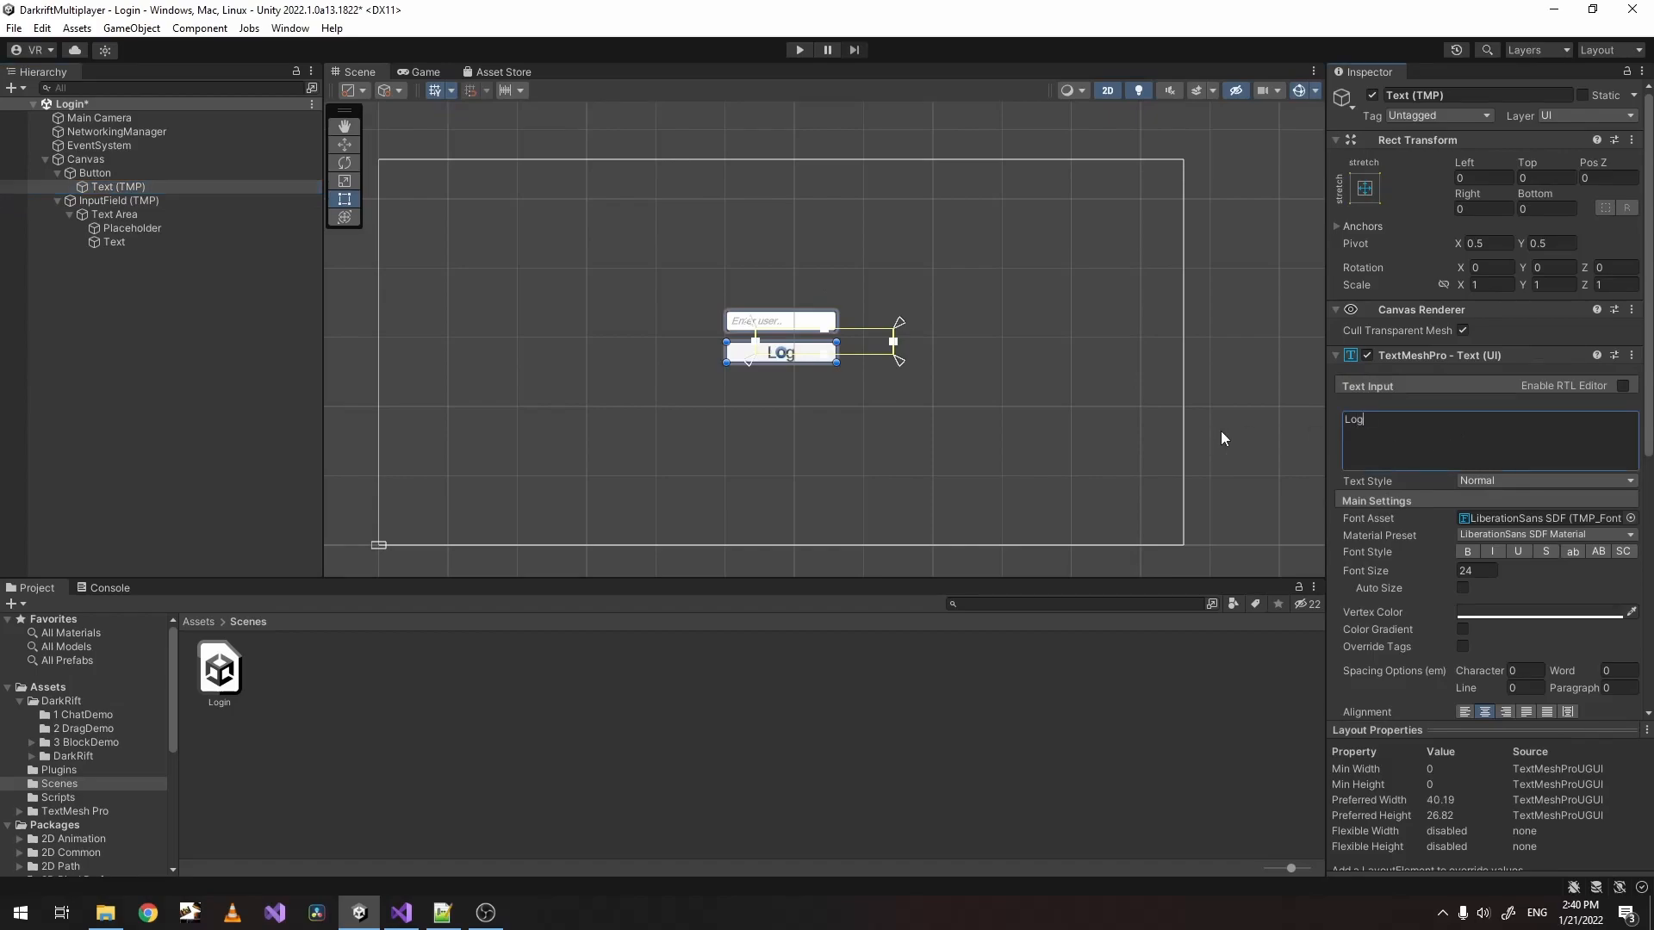
type("in")
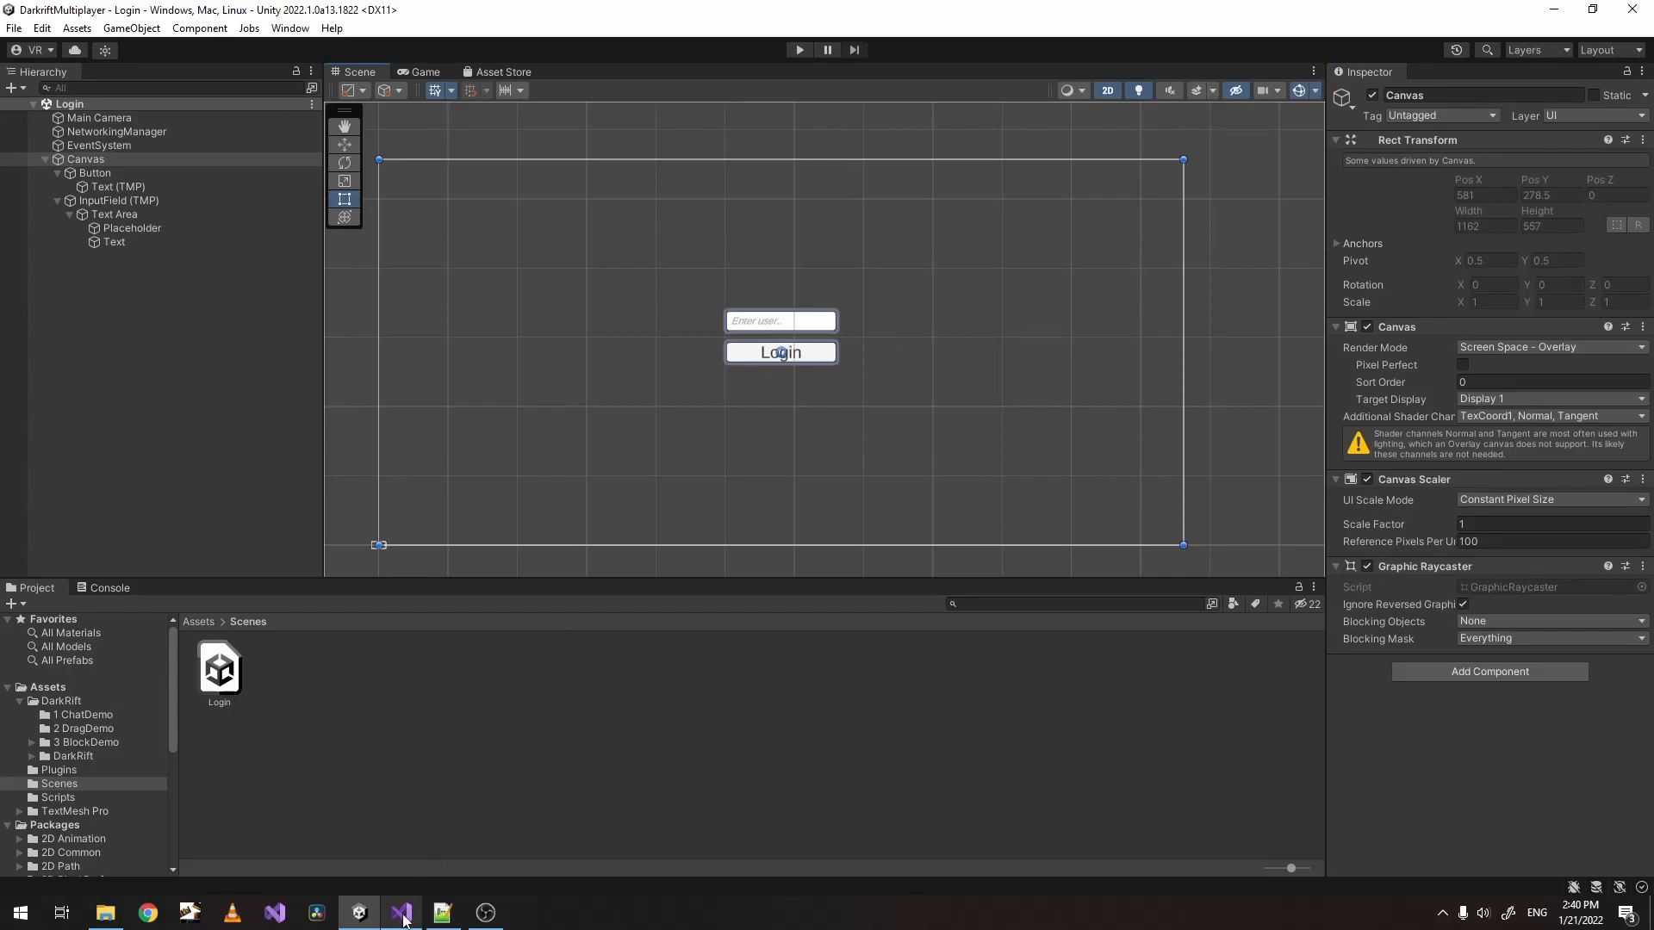
Rename Chat.cs to NetworkingData.cs in Solution Explorer, also renaming references to Chat.
left_click(399, 913)
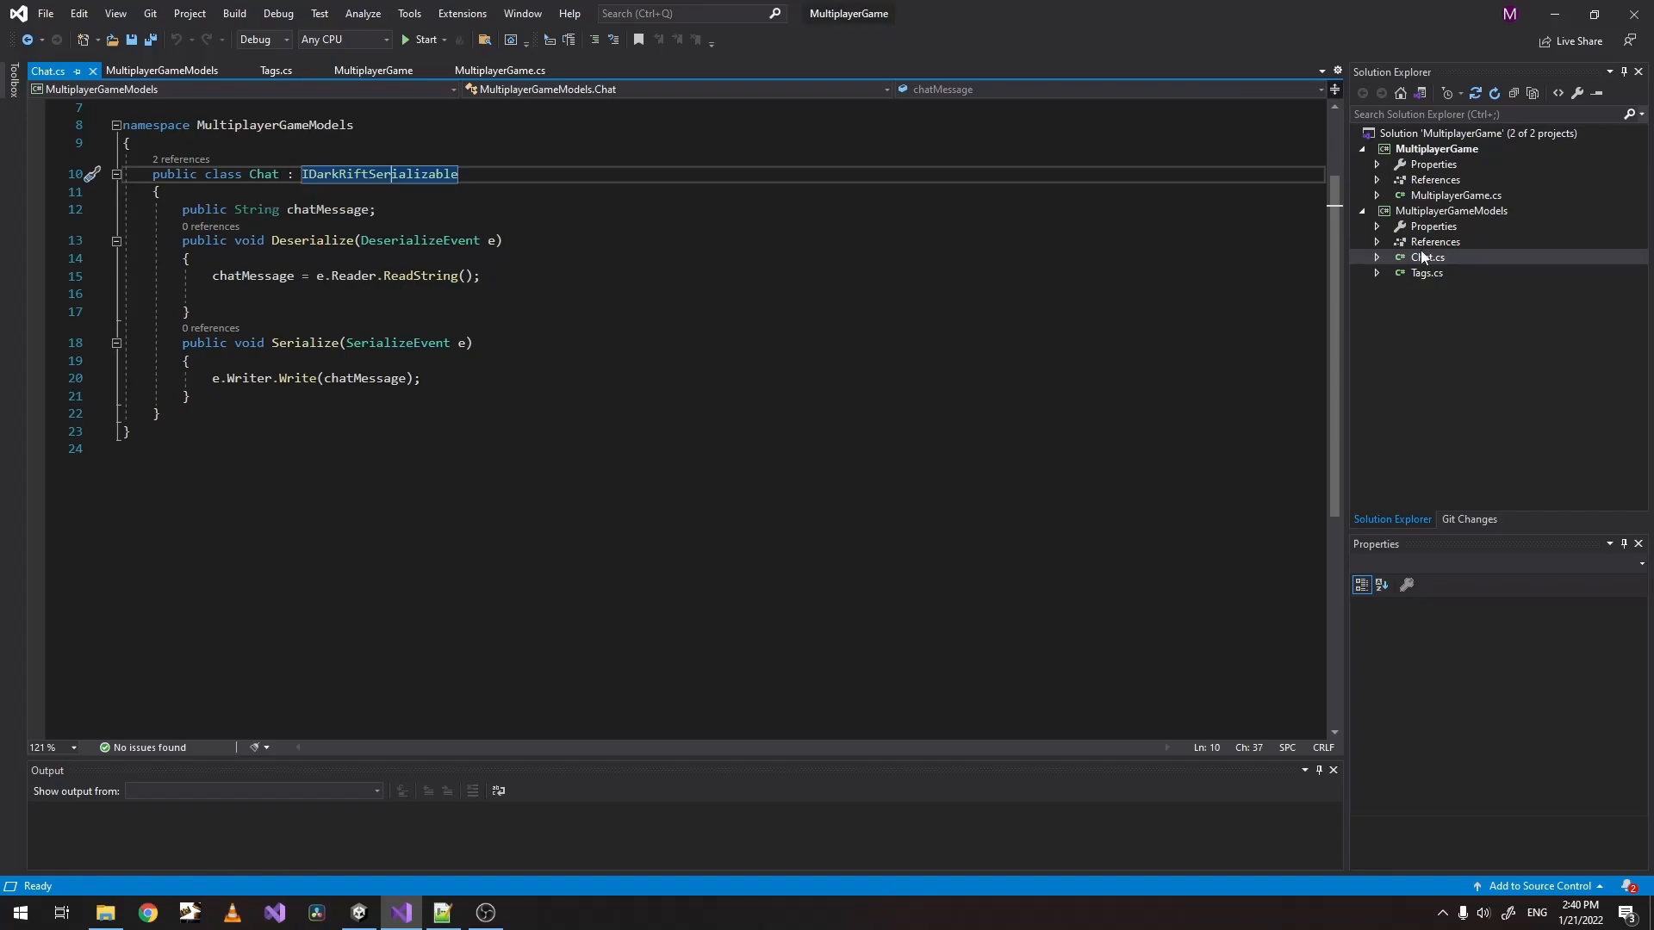
left_click(1428, 257)
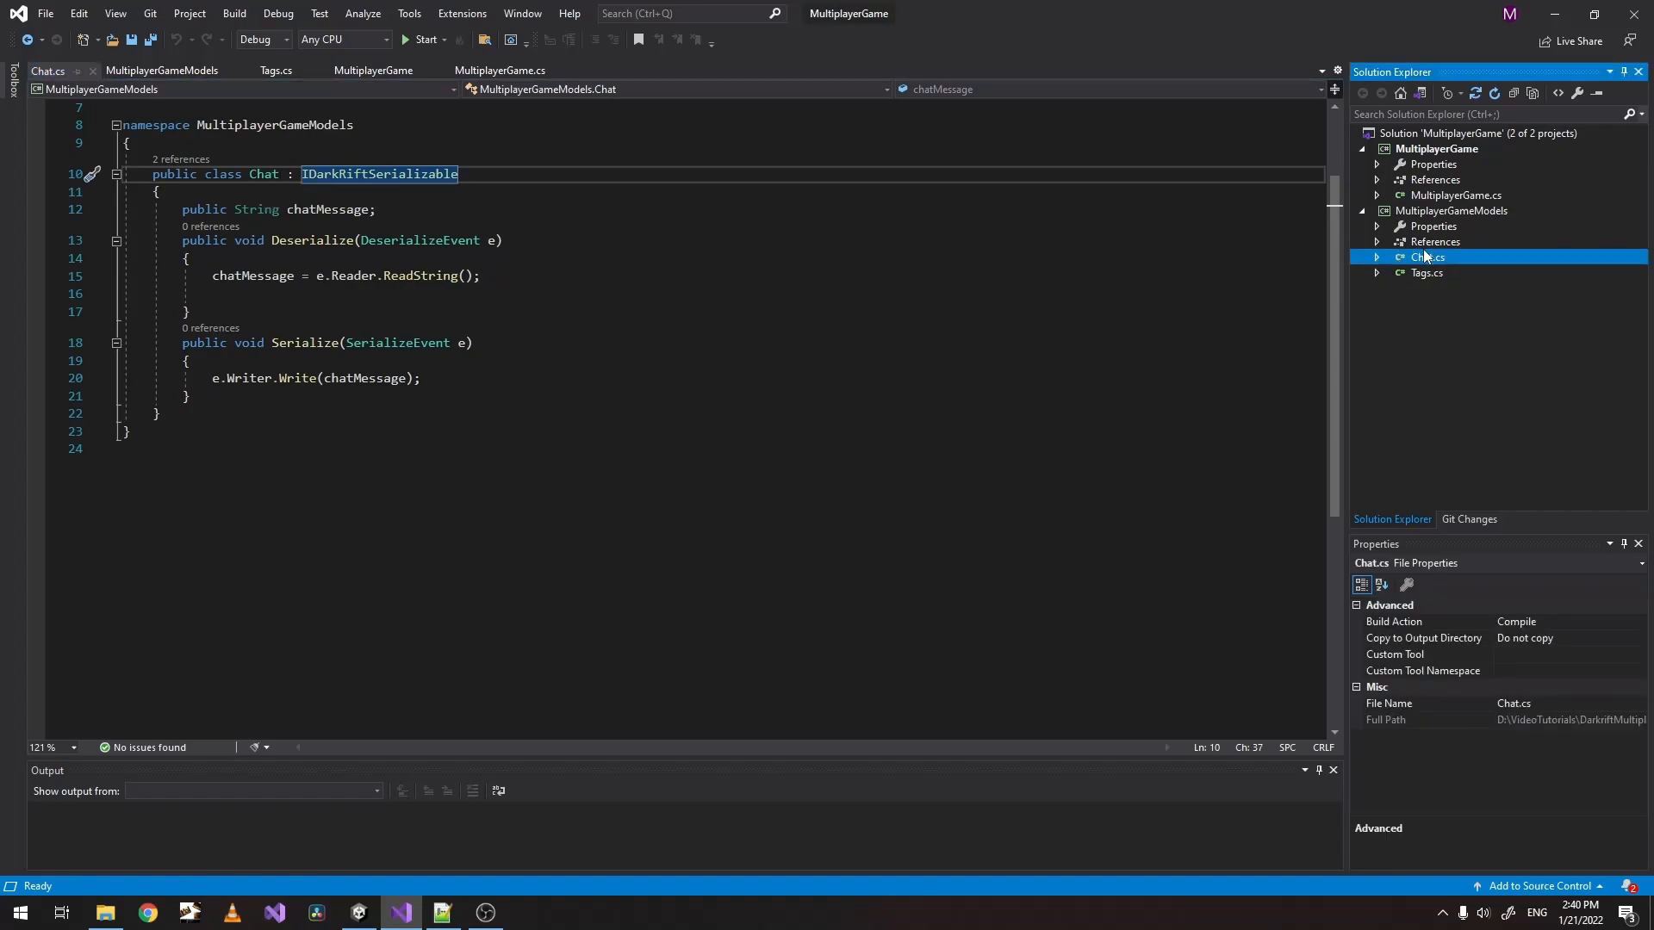
mouse_move(1413, 261)
type("NetworkingData")
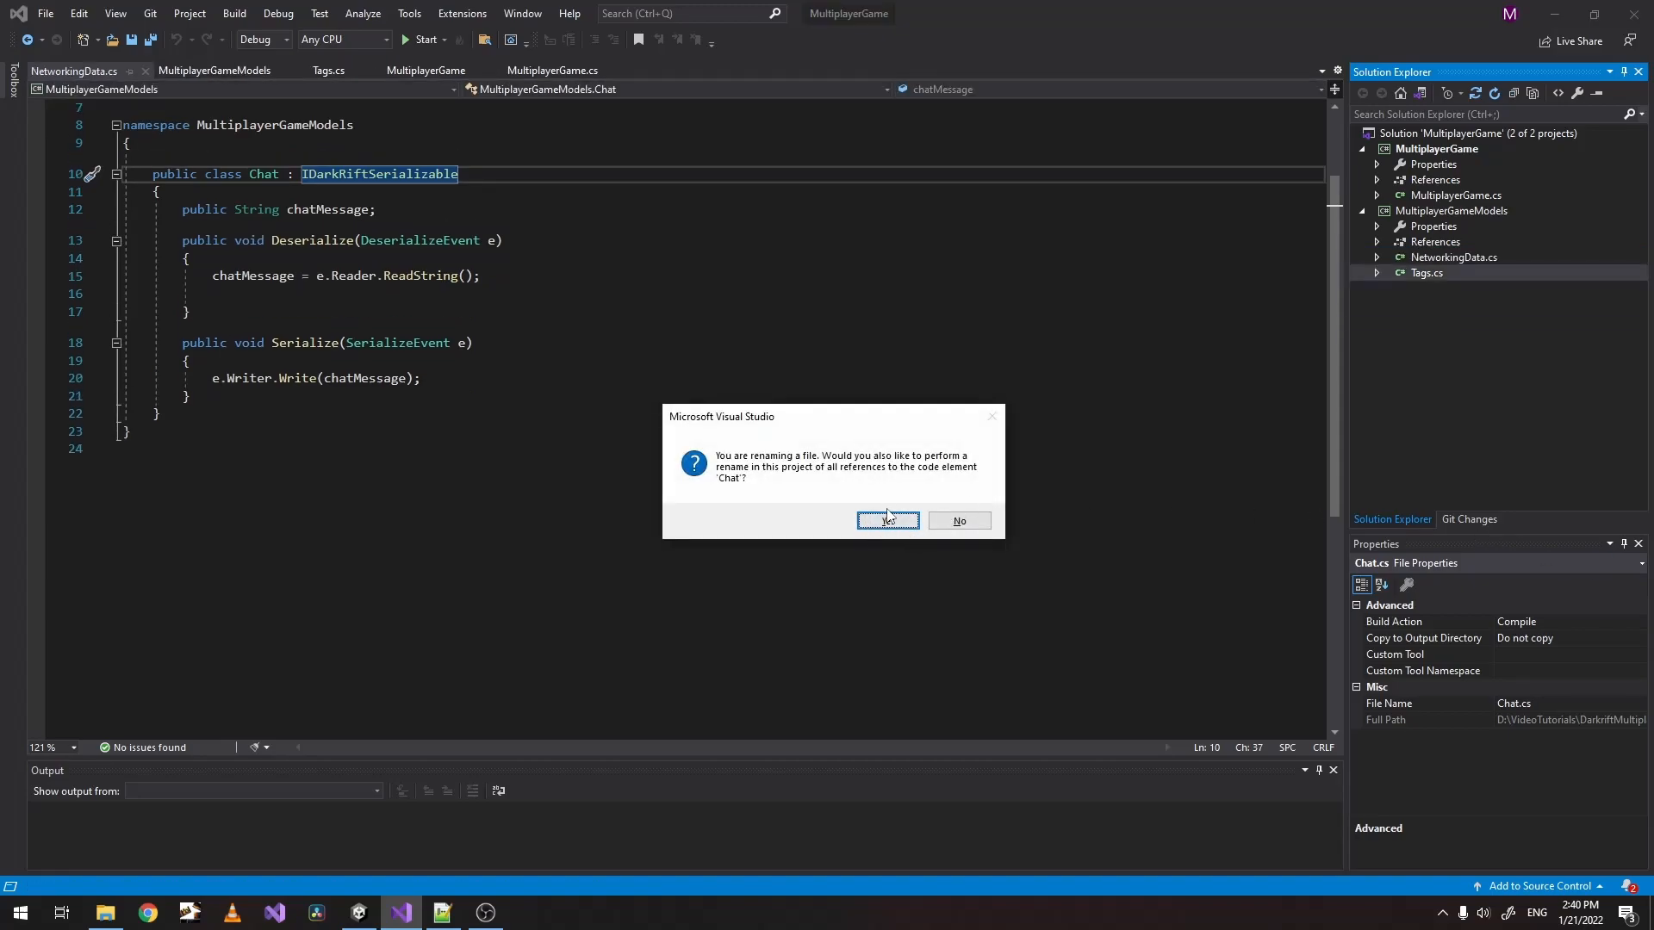
left_click(887, 520)
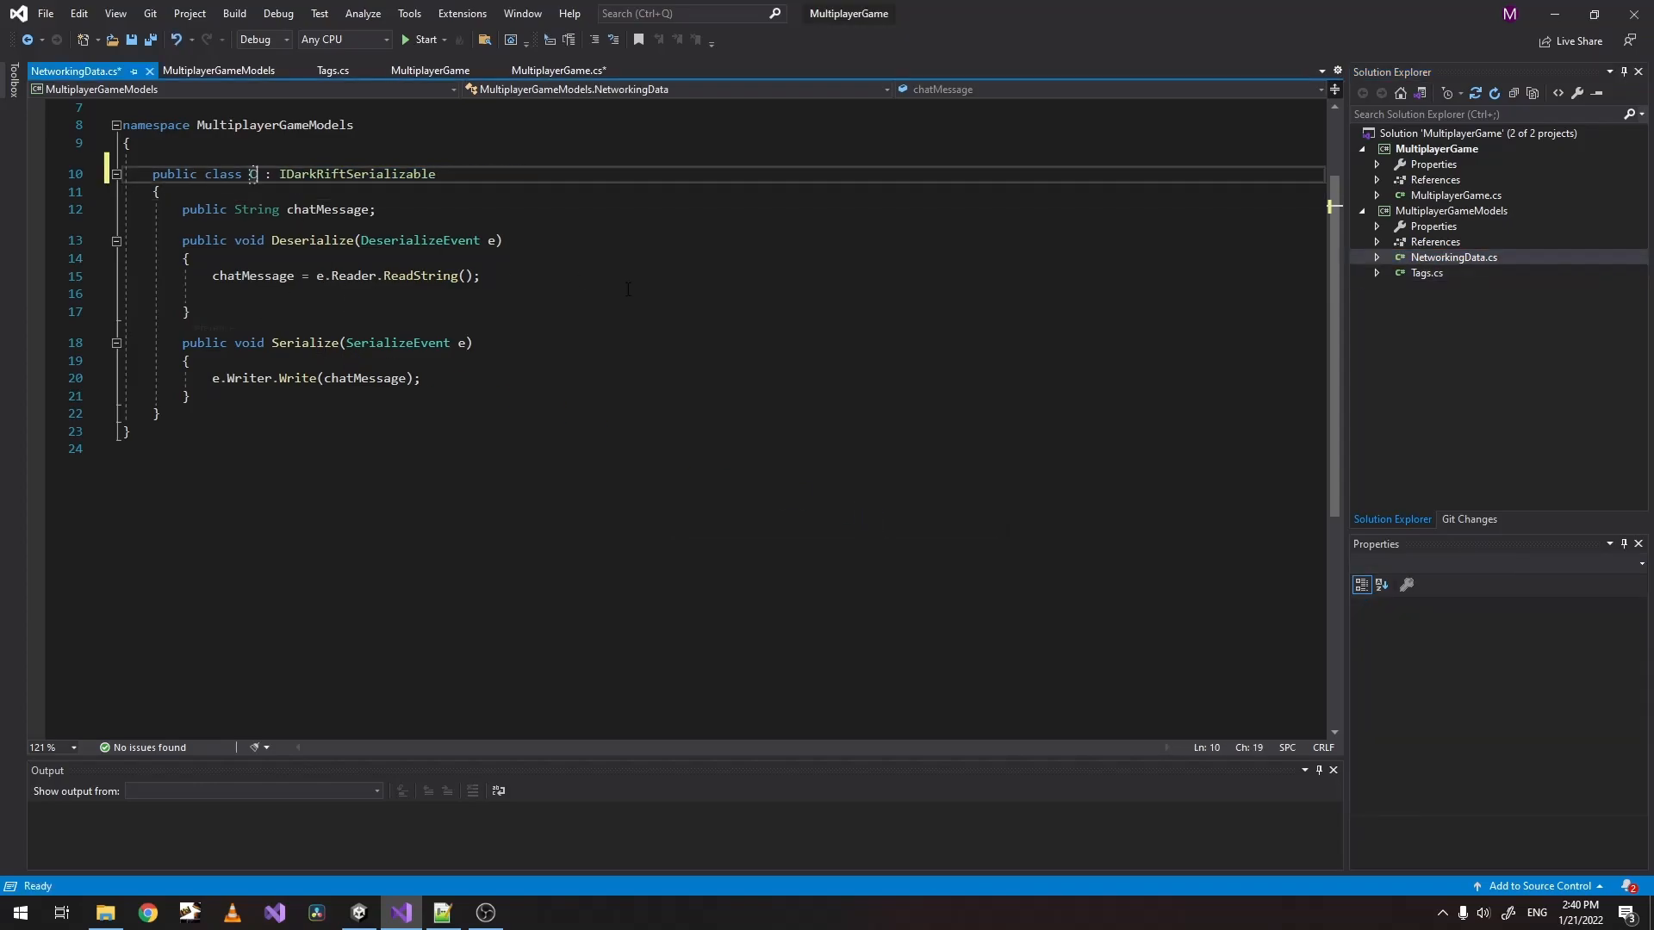
Restore the Chat class name and rename the copied class below it to UserLogin.
type("Chat")
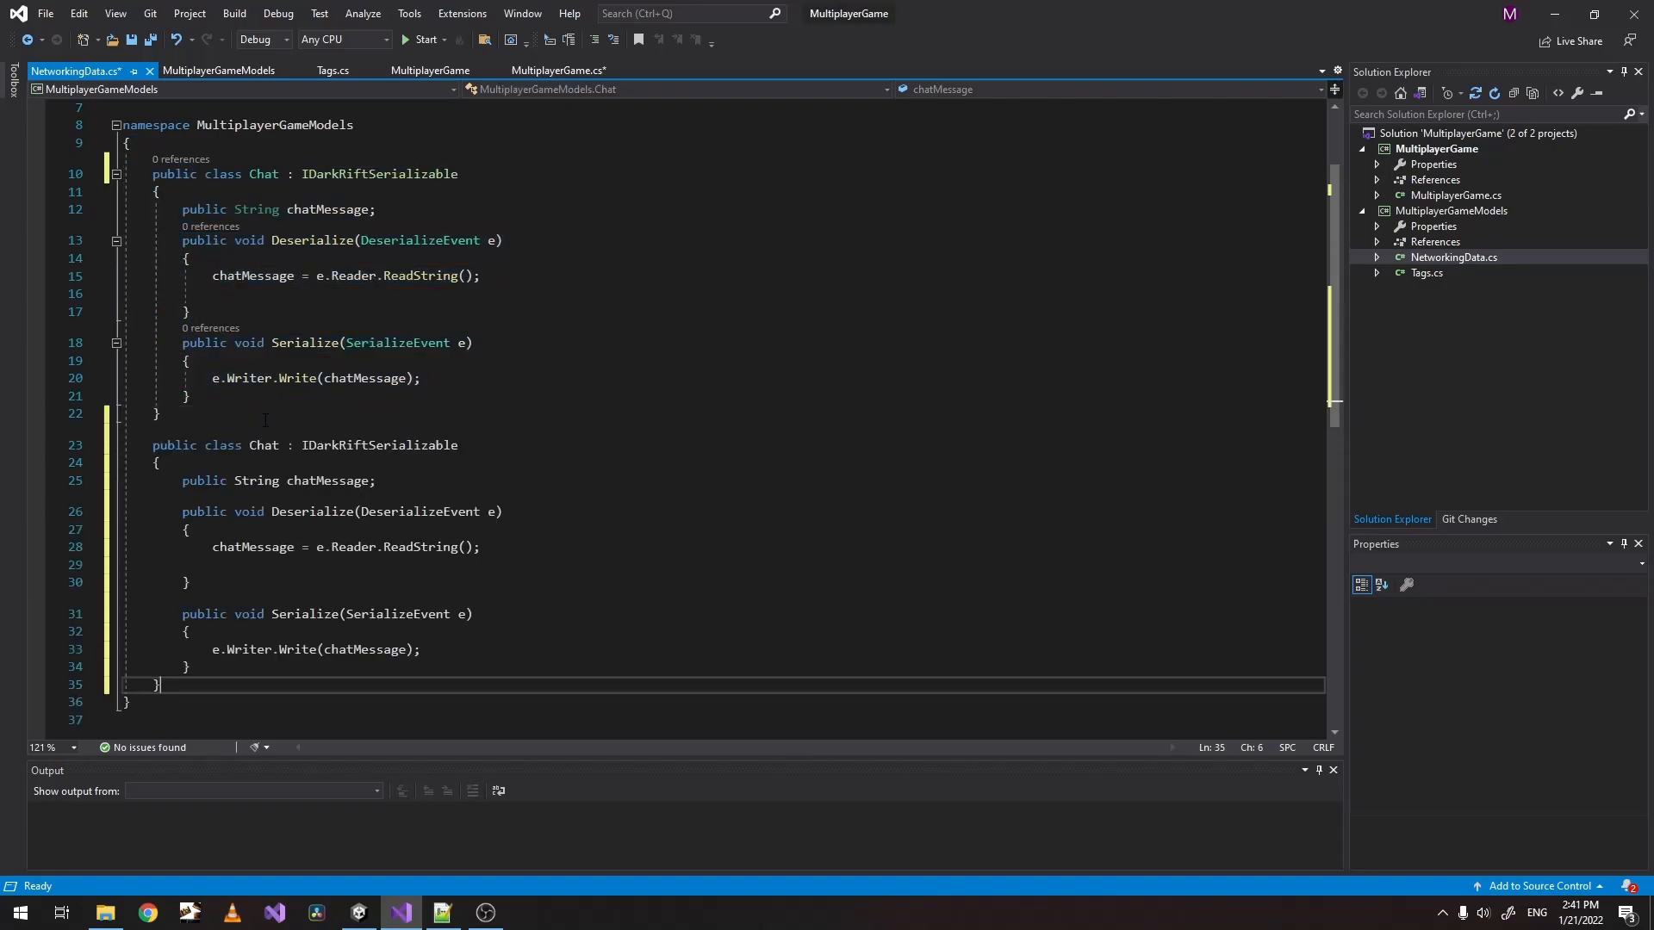
double_click(261, 444)
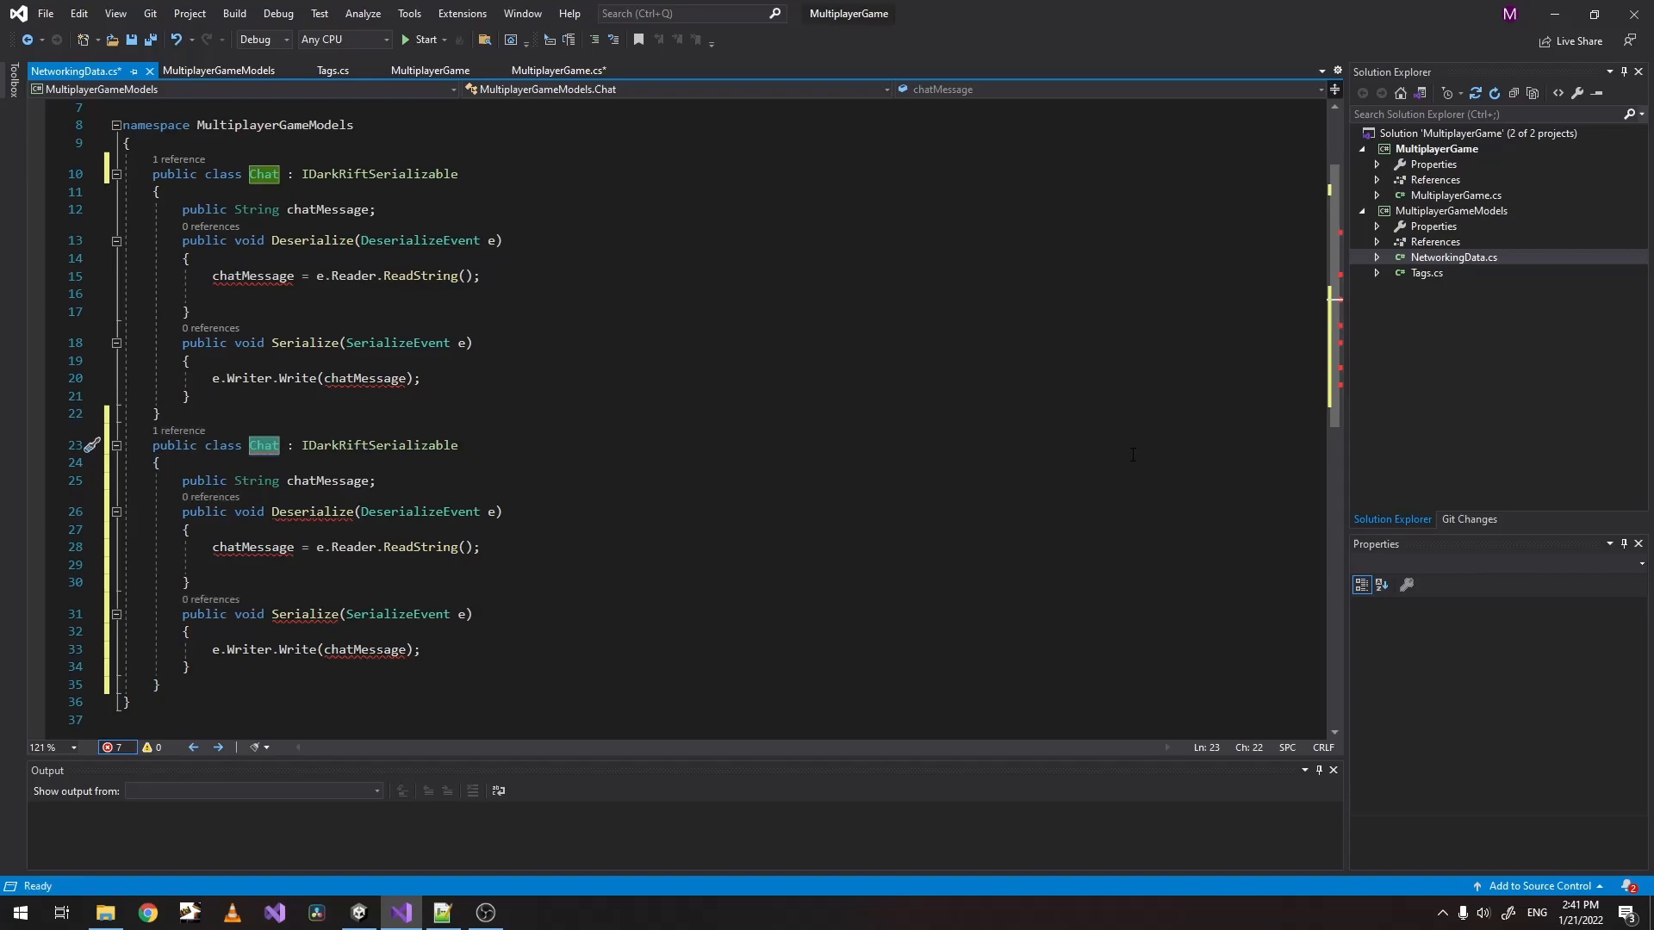
type("User")
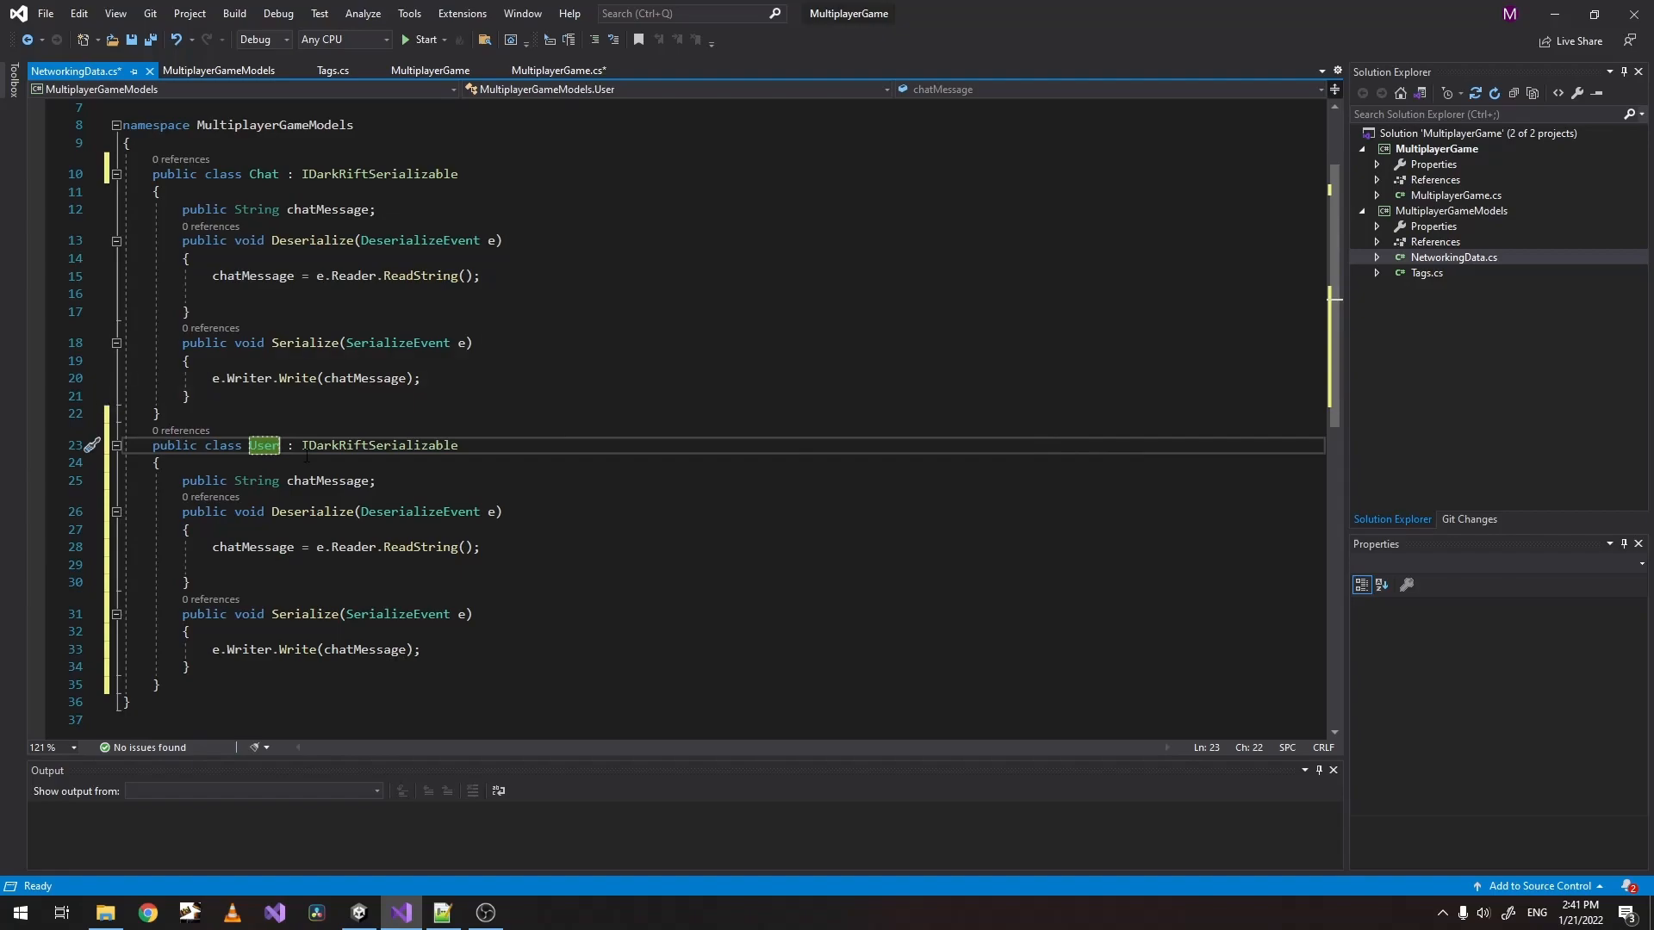
type("Login")
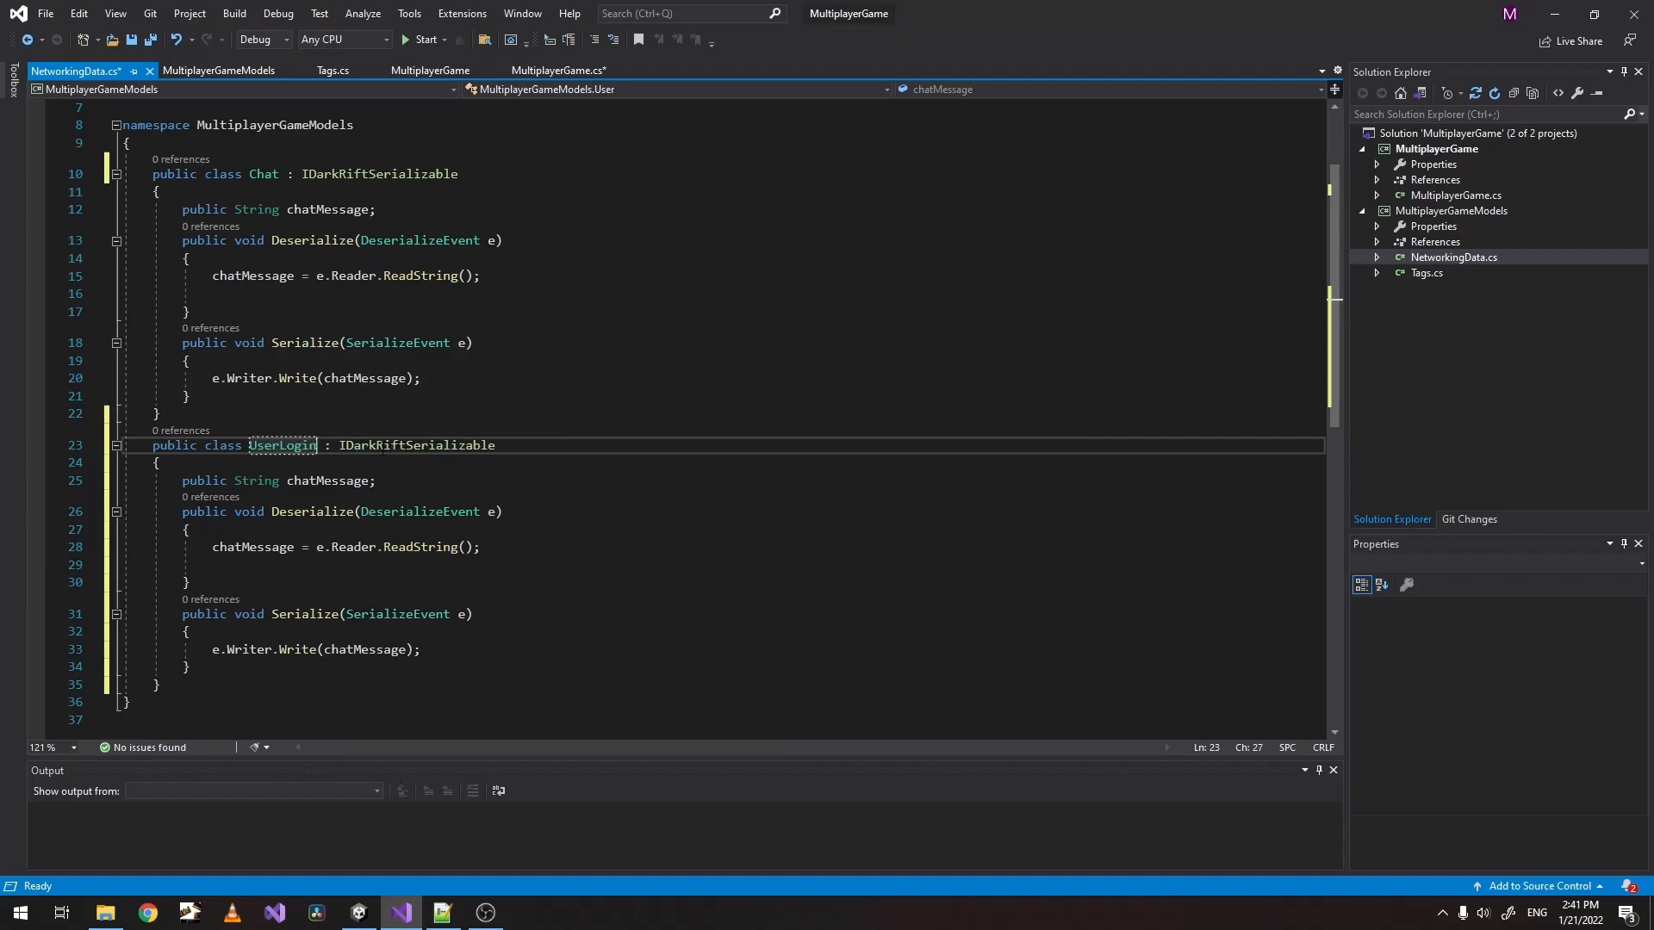
double_click(281, 445)
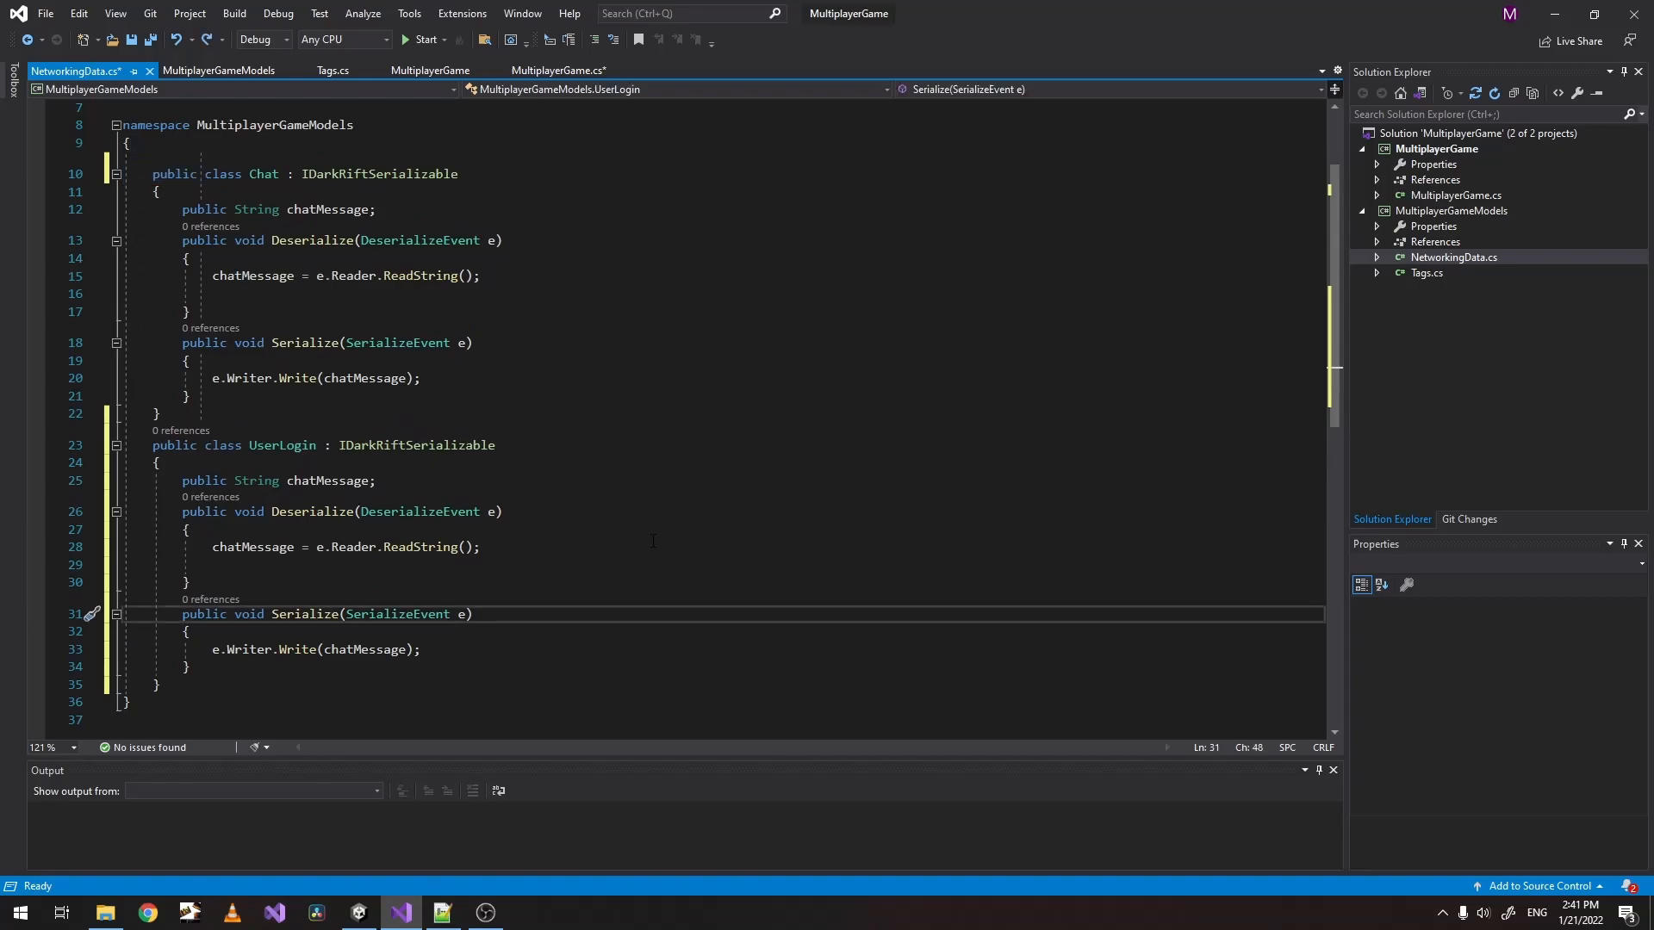
left_click(1449, 210)
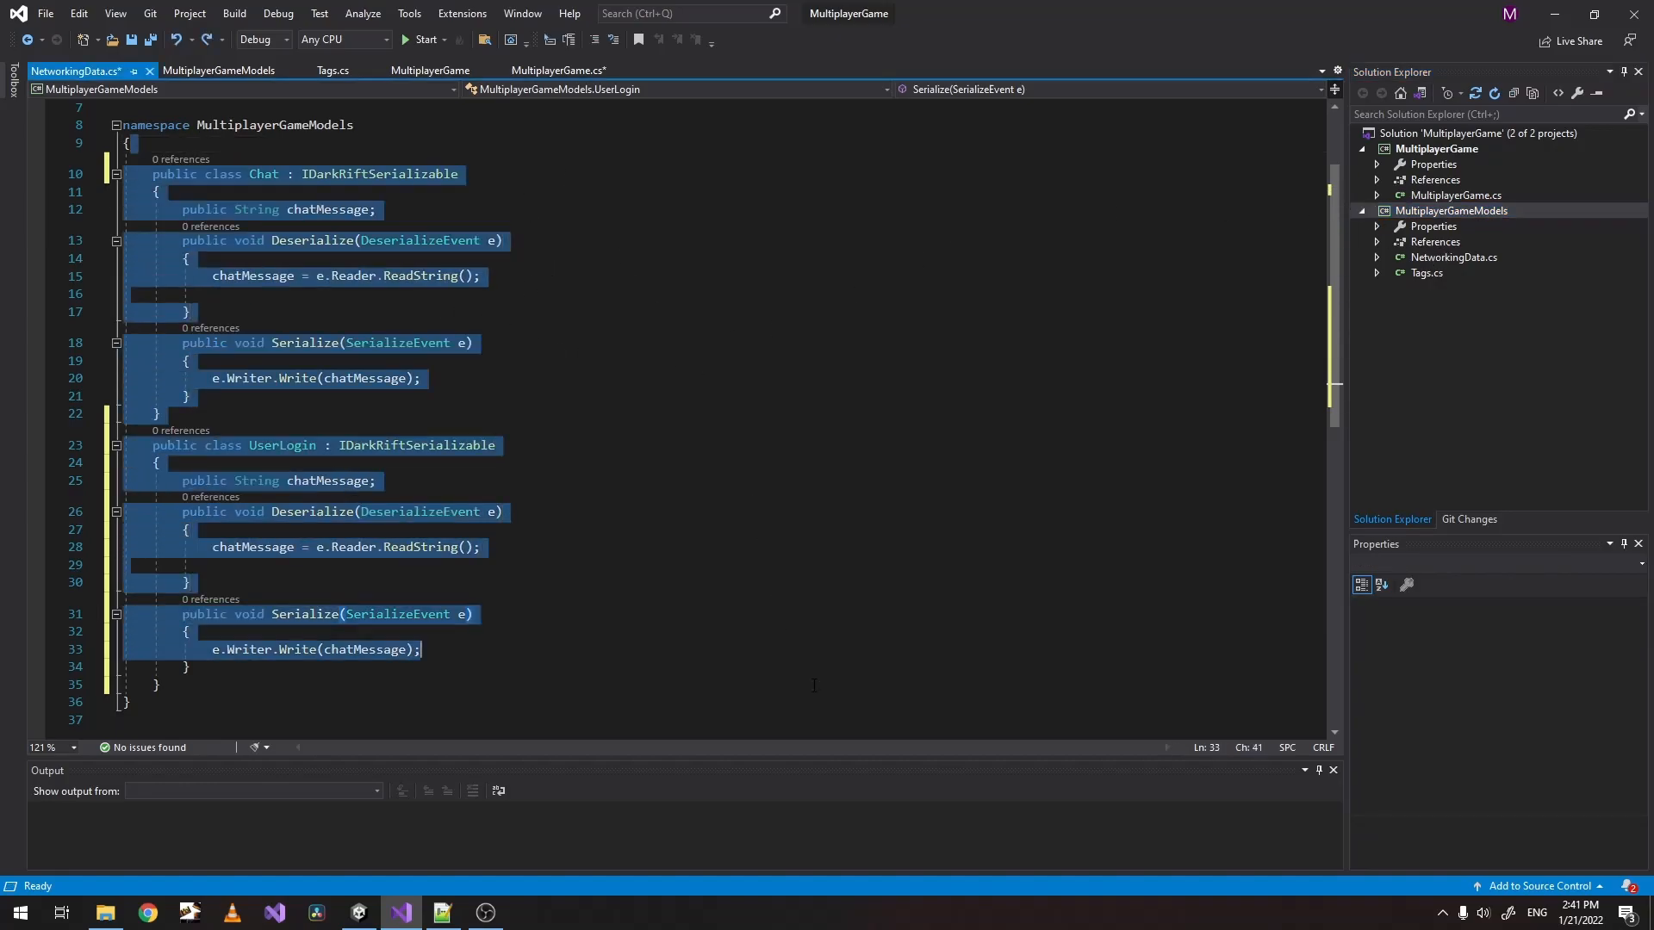
Rename the UserLogin field chatMessage to username and save NetworkingData.cs.
left_click(158, 684)
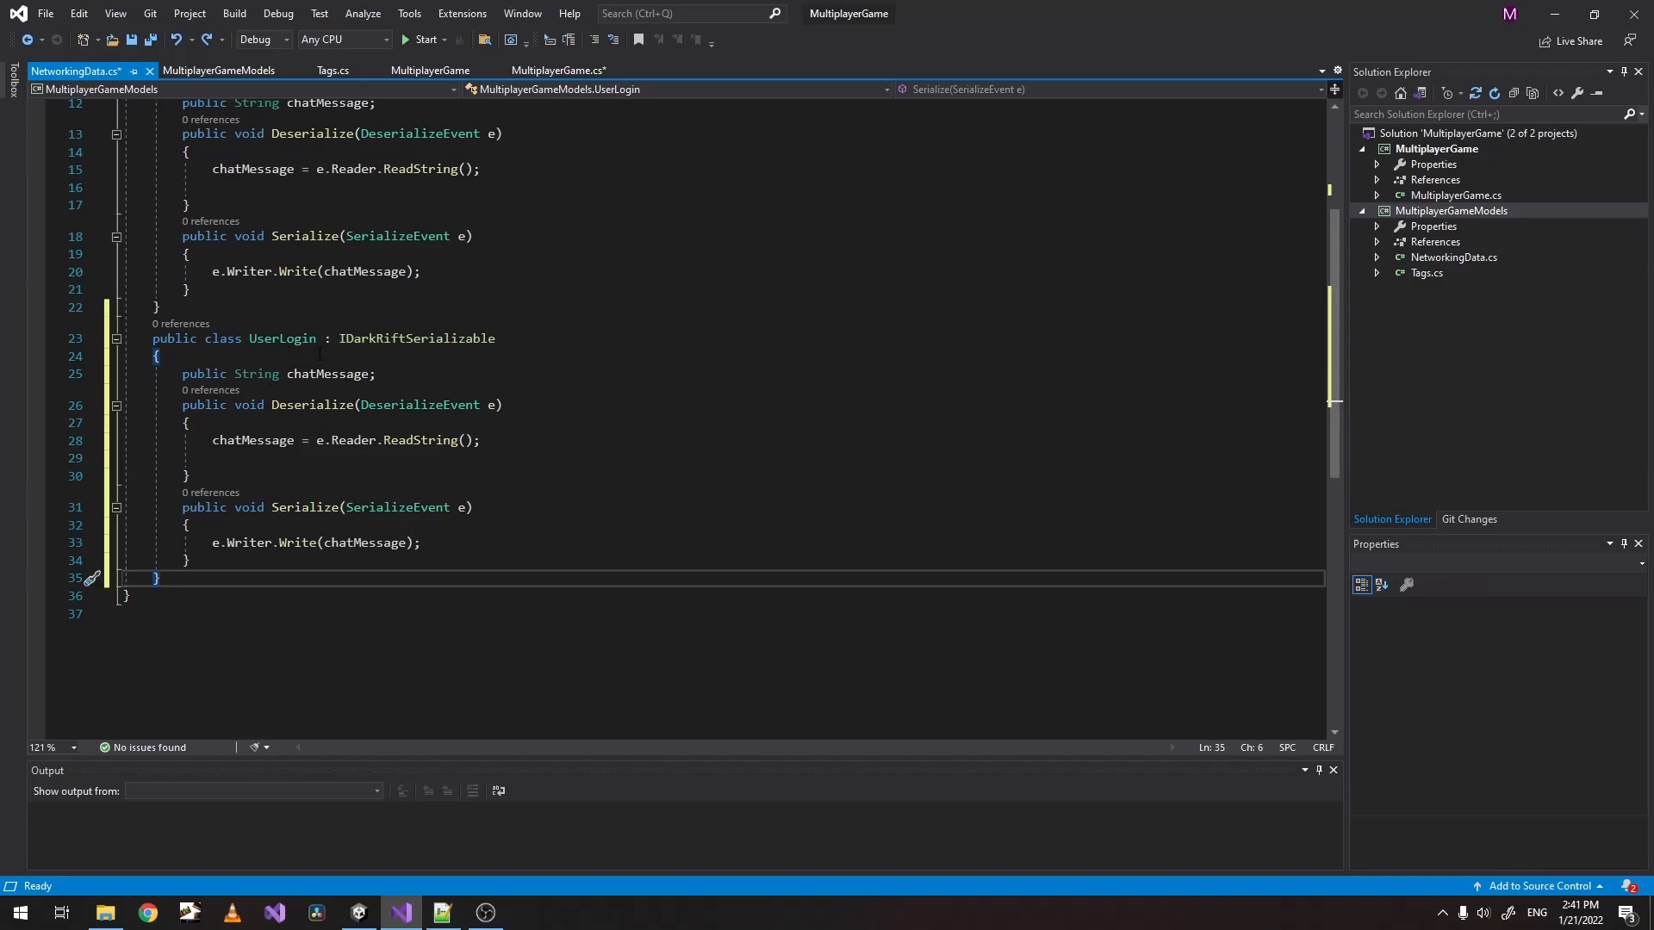
mouse_move(368, 373)
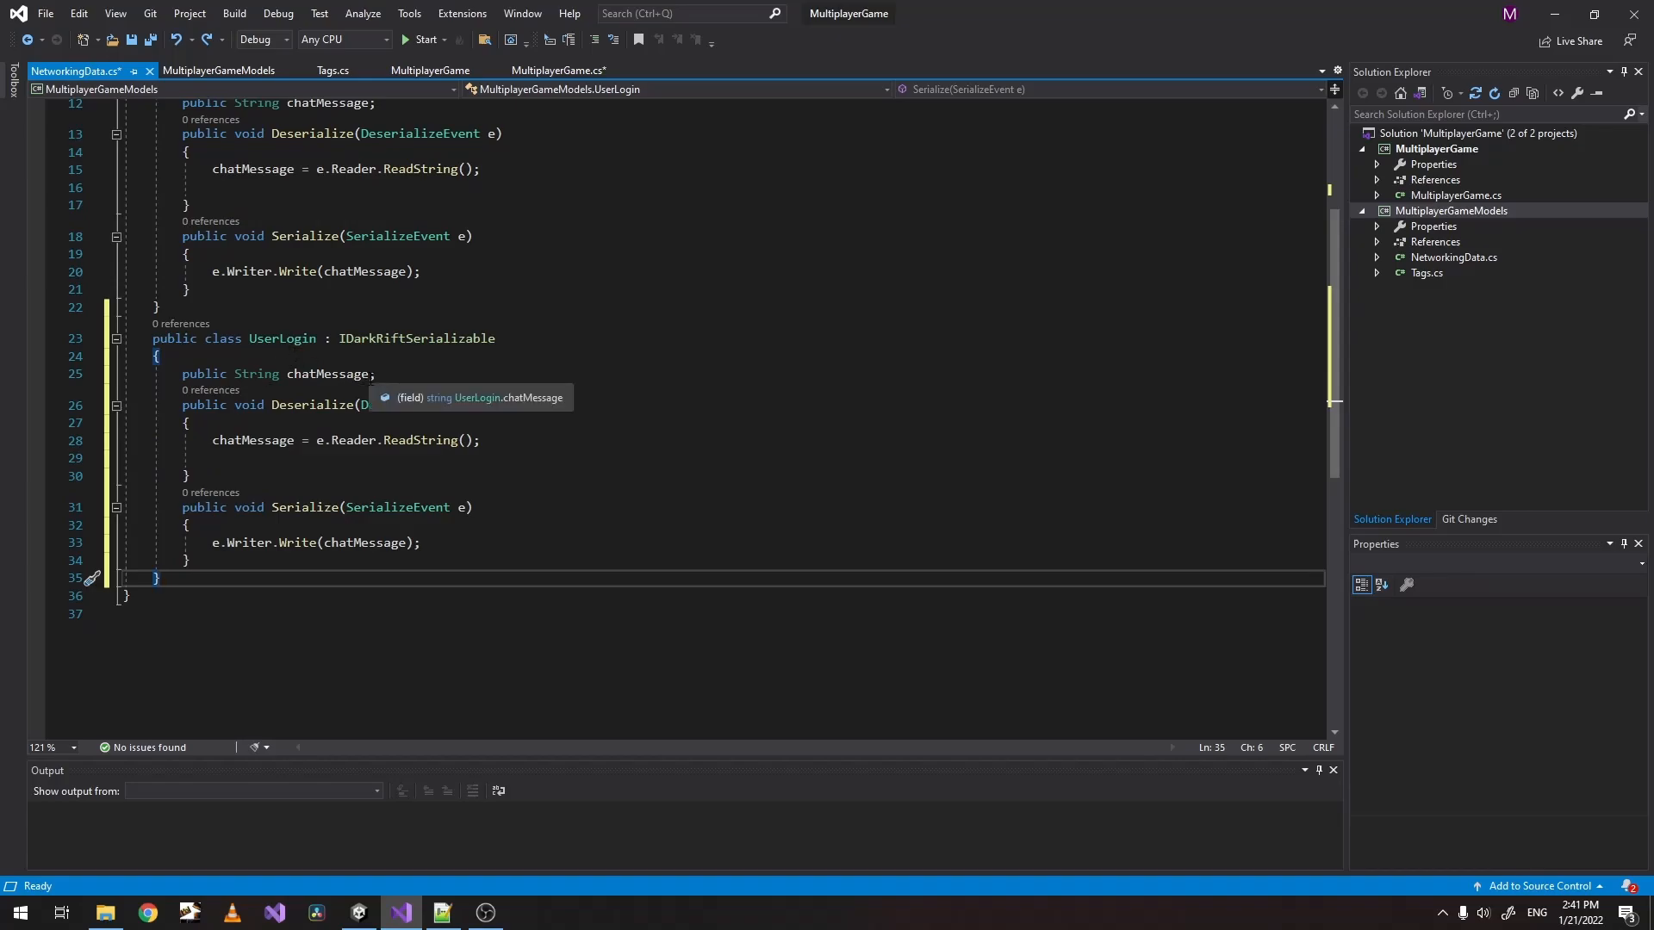
mouse_move(270, 358)
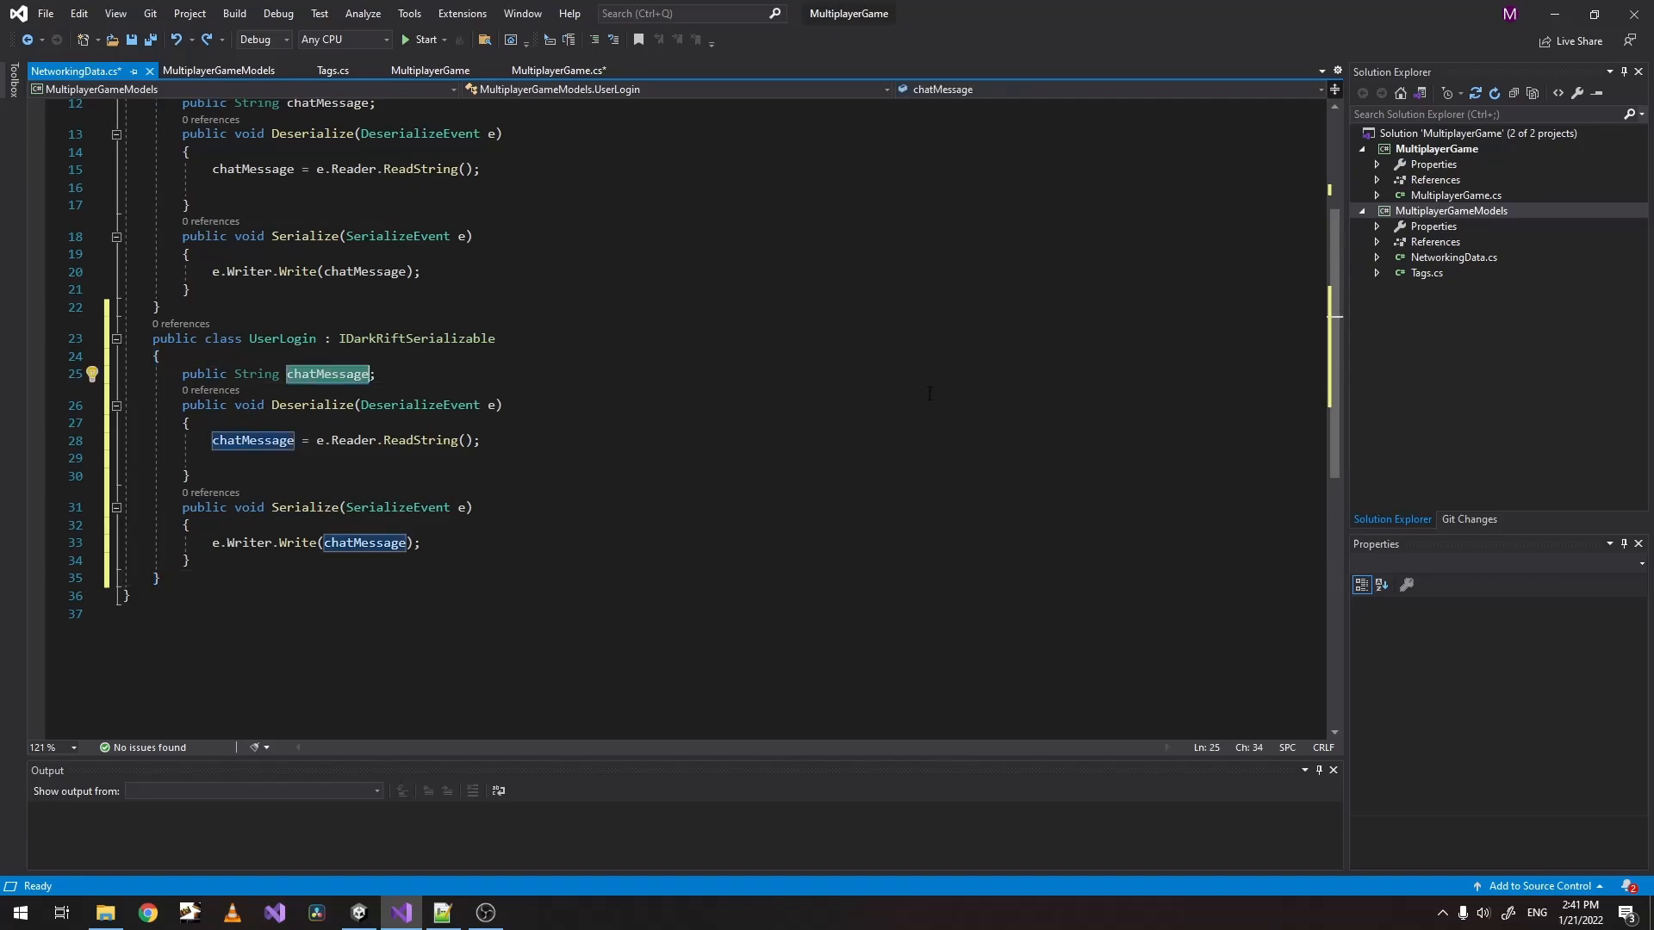
type("username")
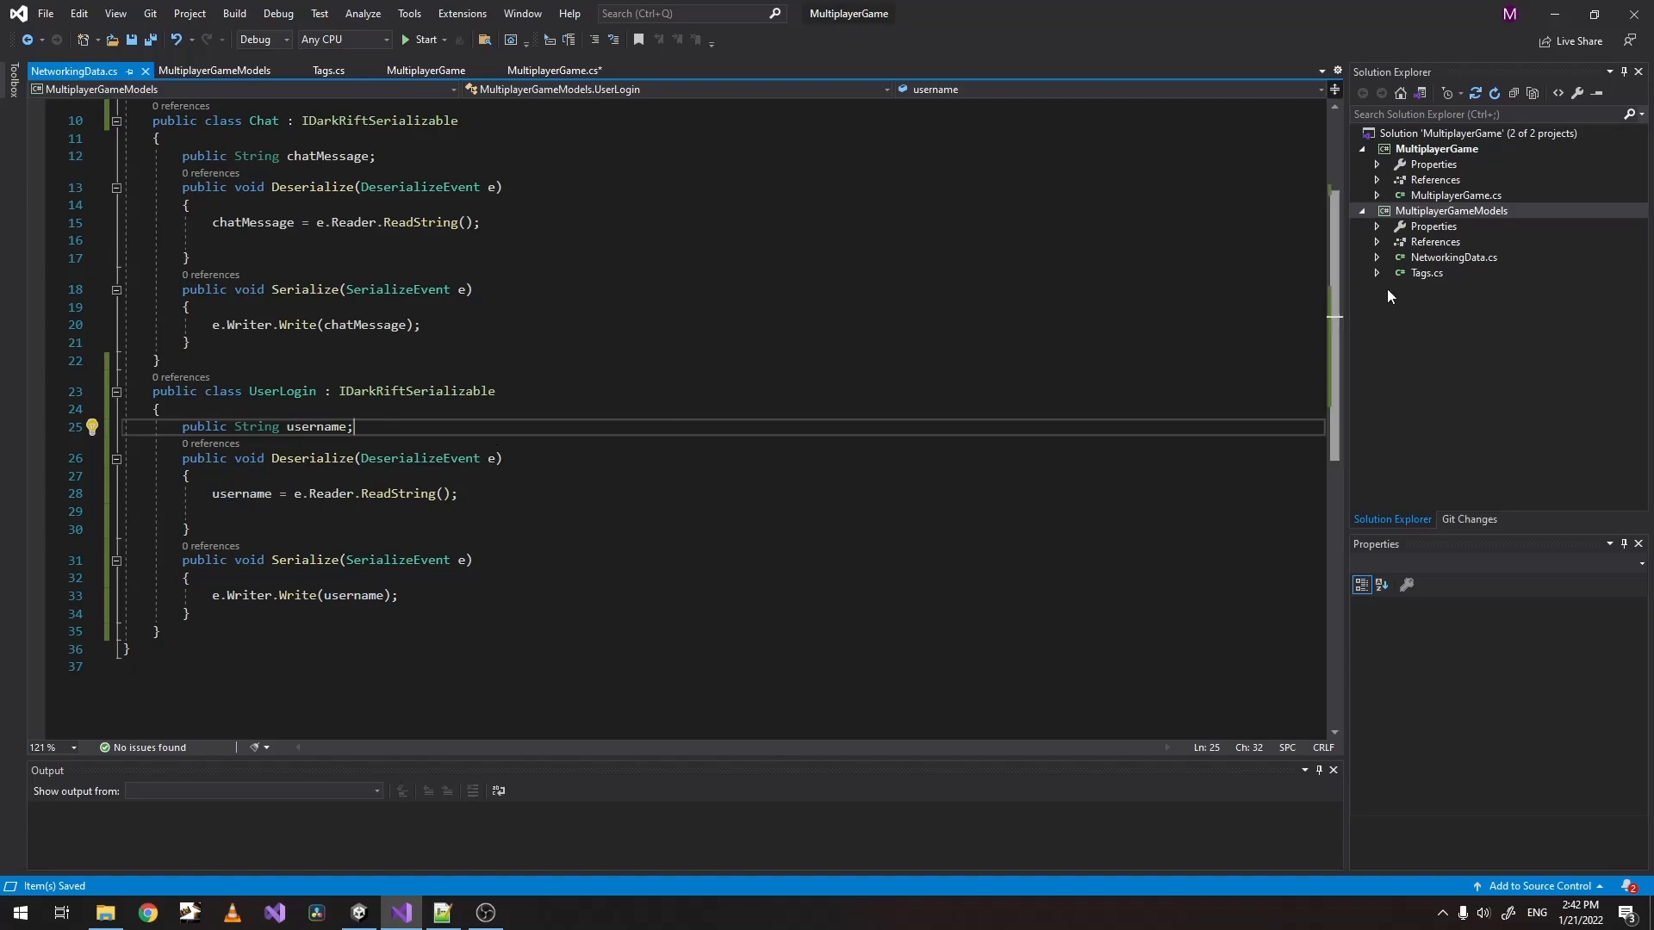
left_click(553, 71)
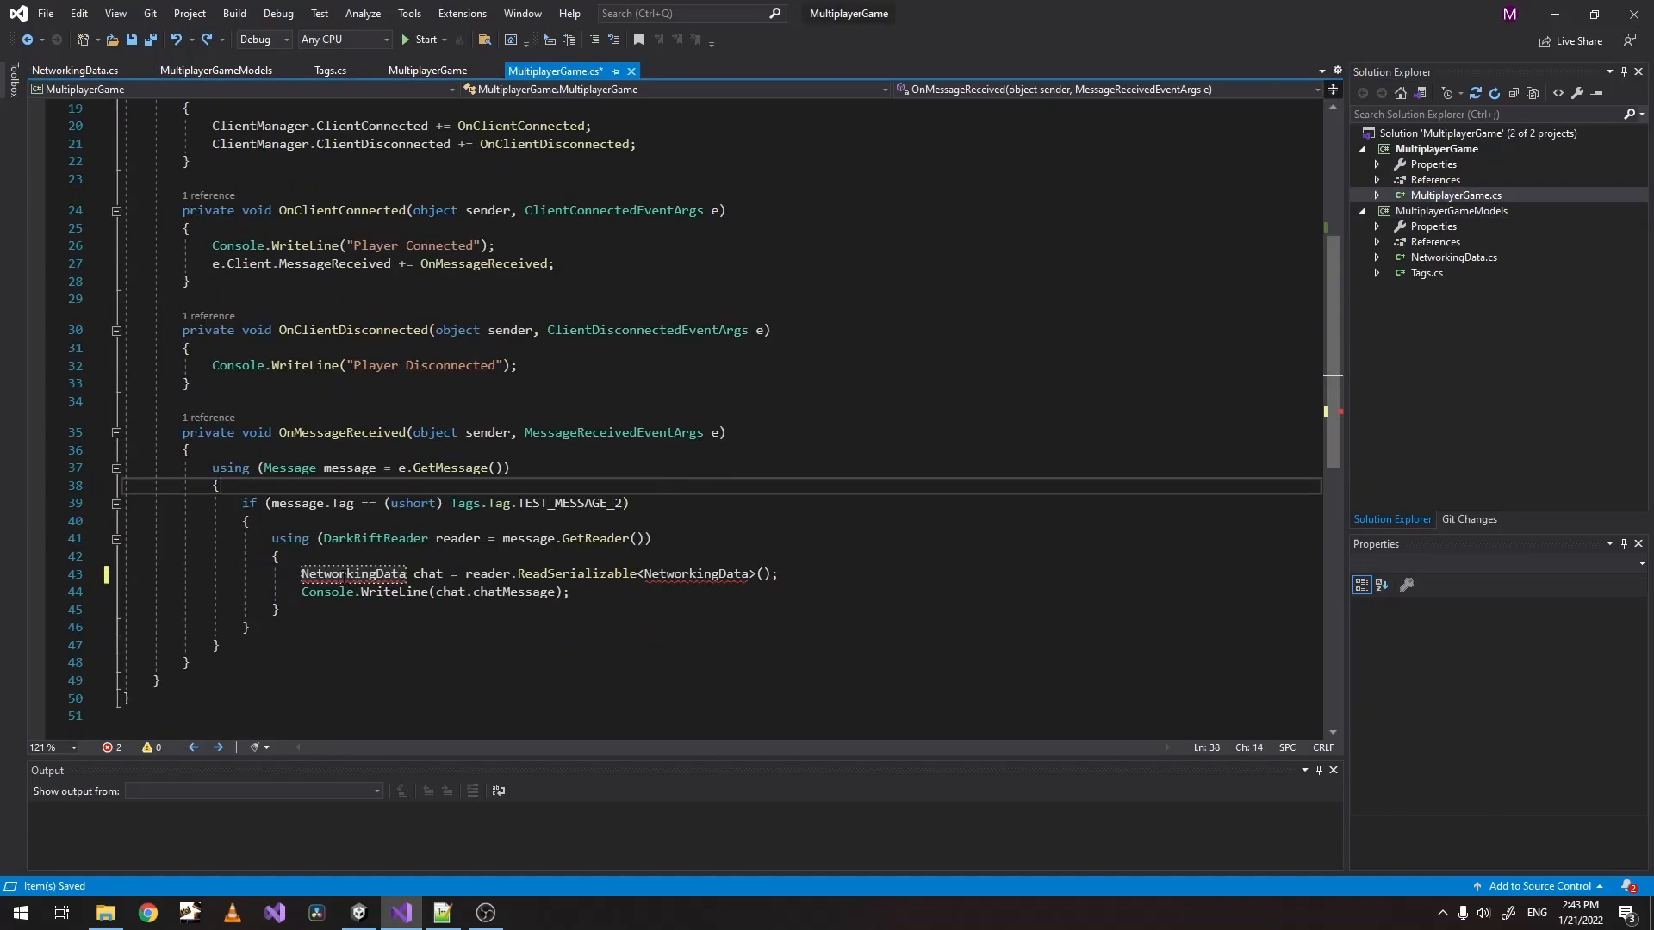
Replace NetworkingData with Chat on line 43 of the message handler in MultiplayerGame.cs.
double_click(352, 574)
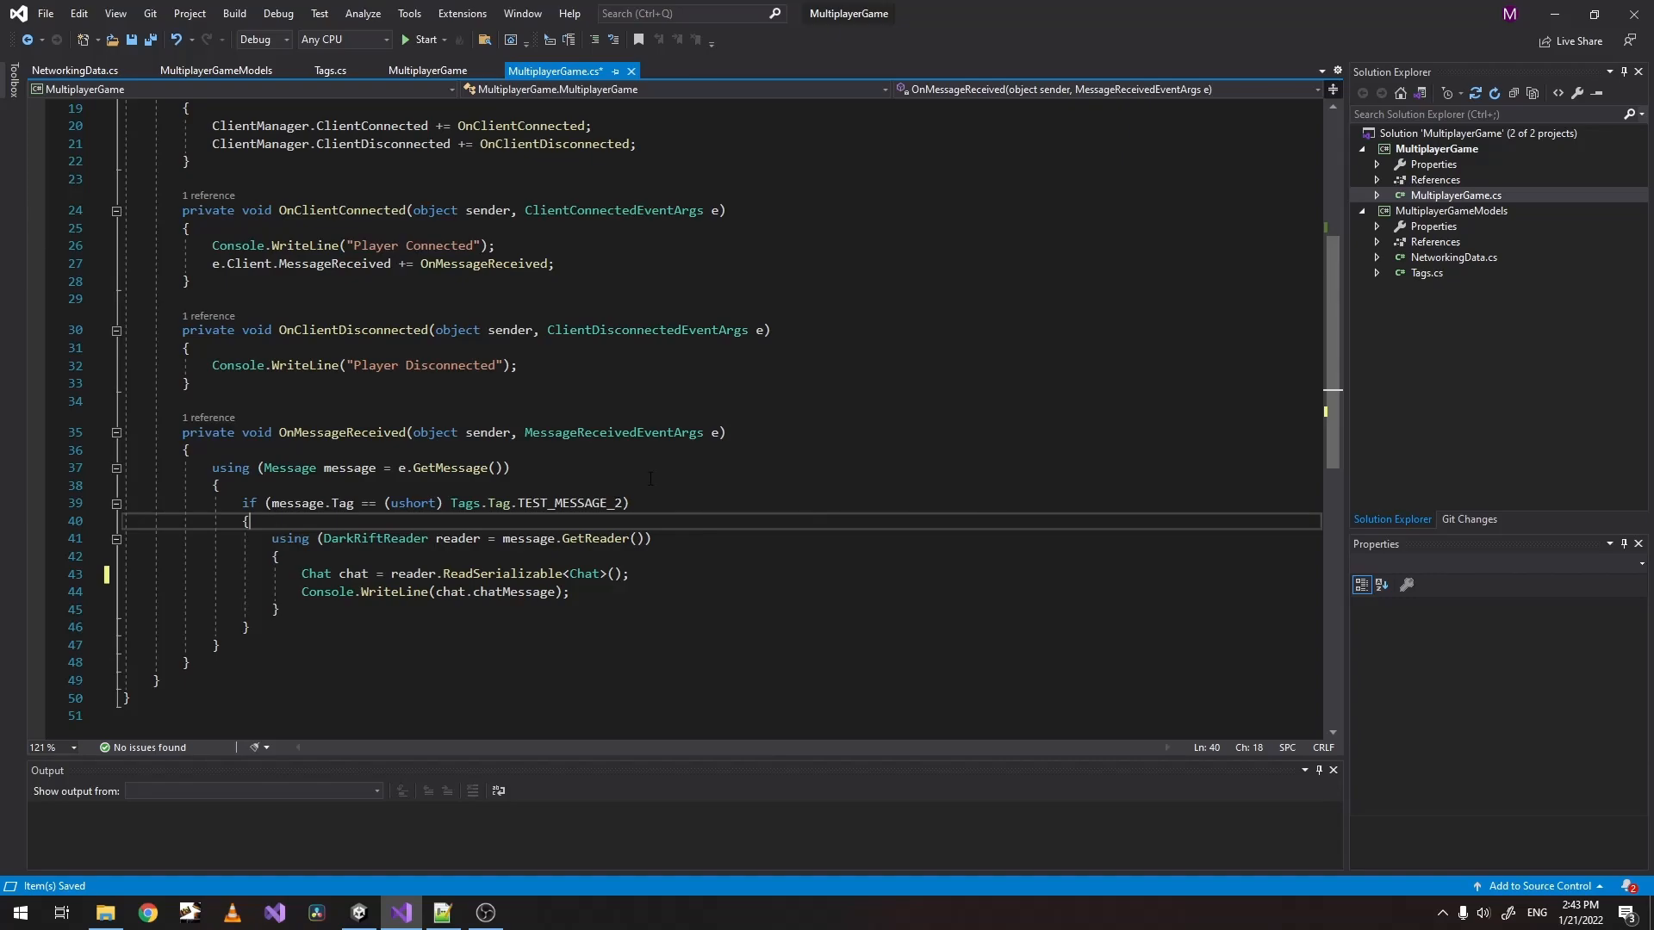
Add a new folder named models to the MultiplayerGame project.
left_click(1437, 148)
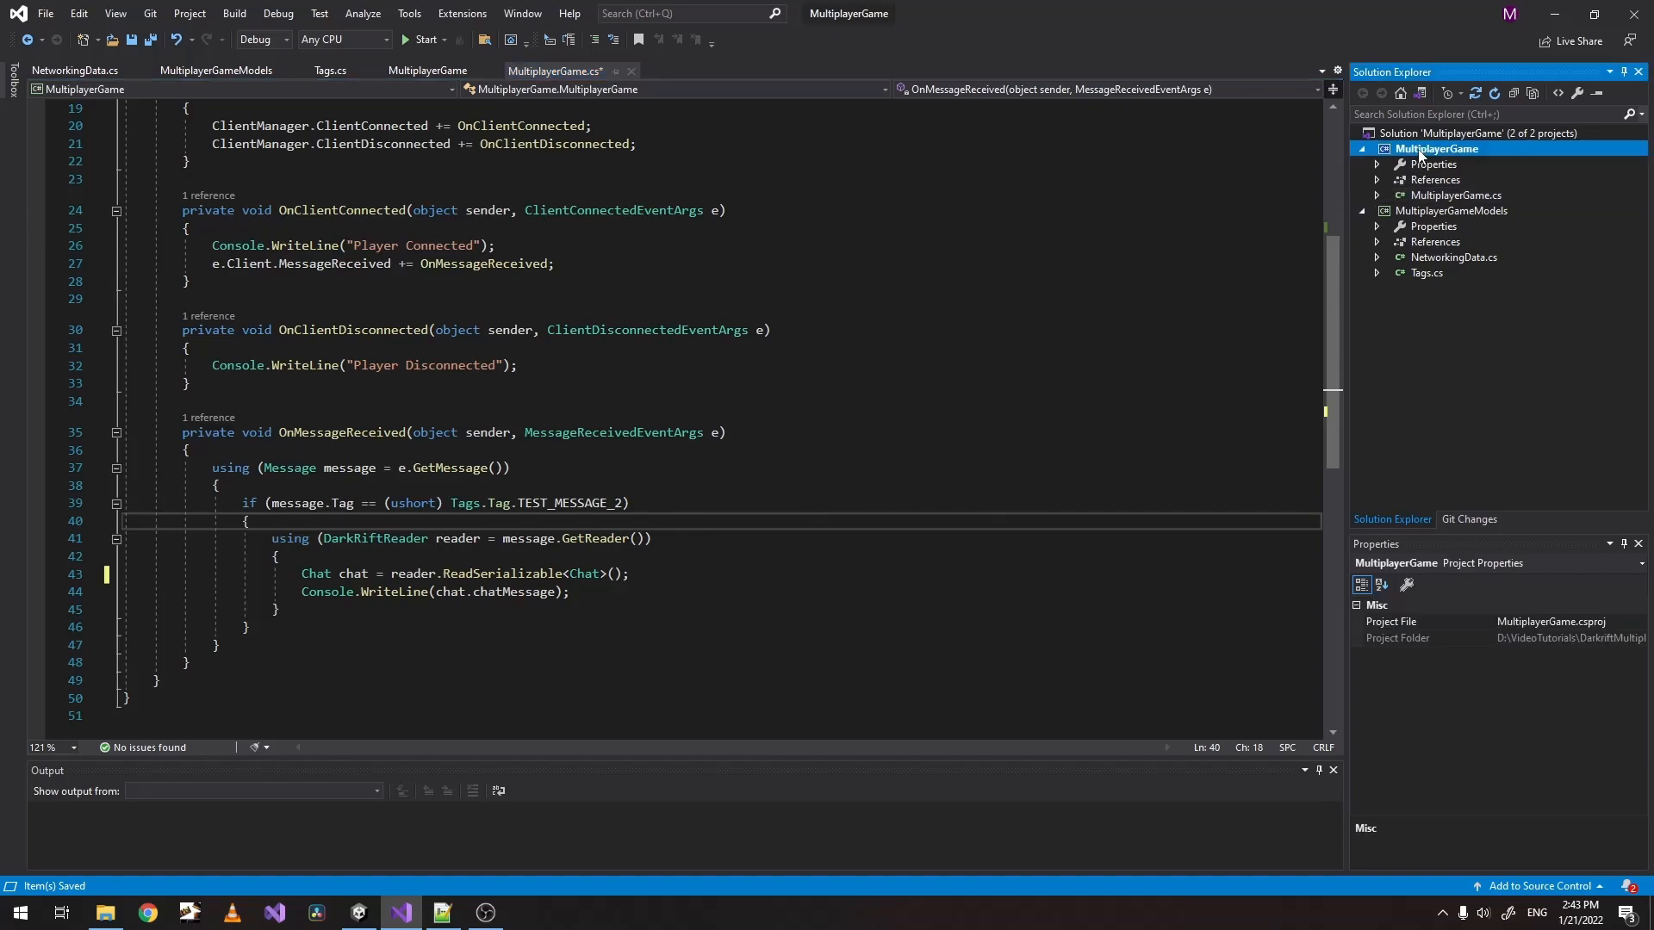
right_click(1437, 148)
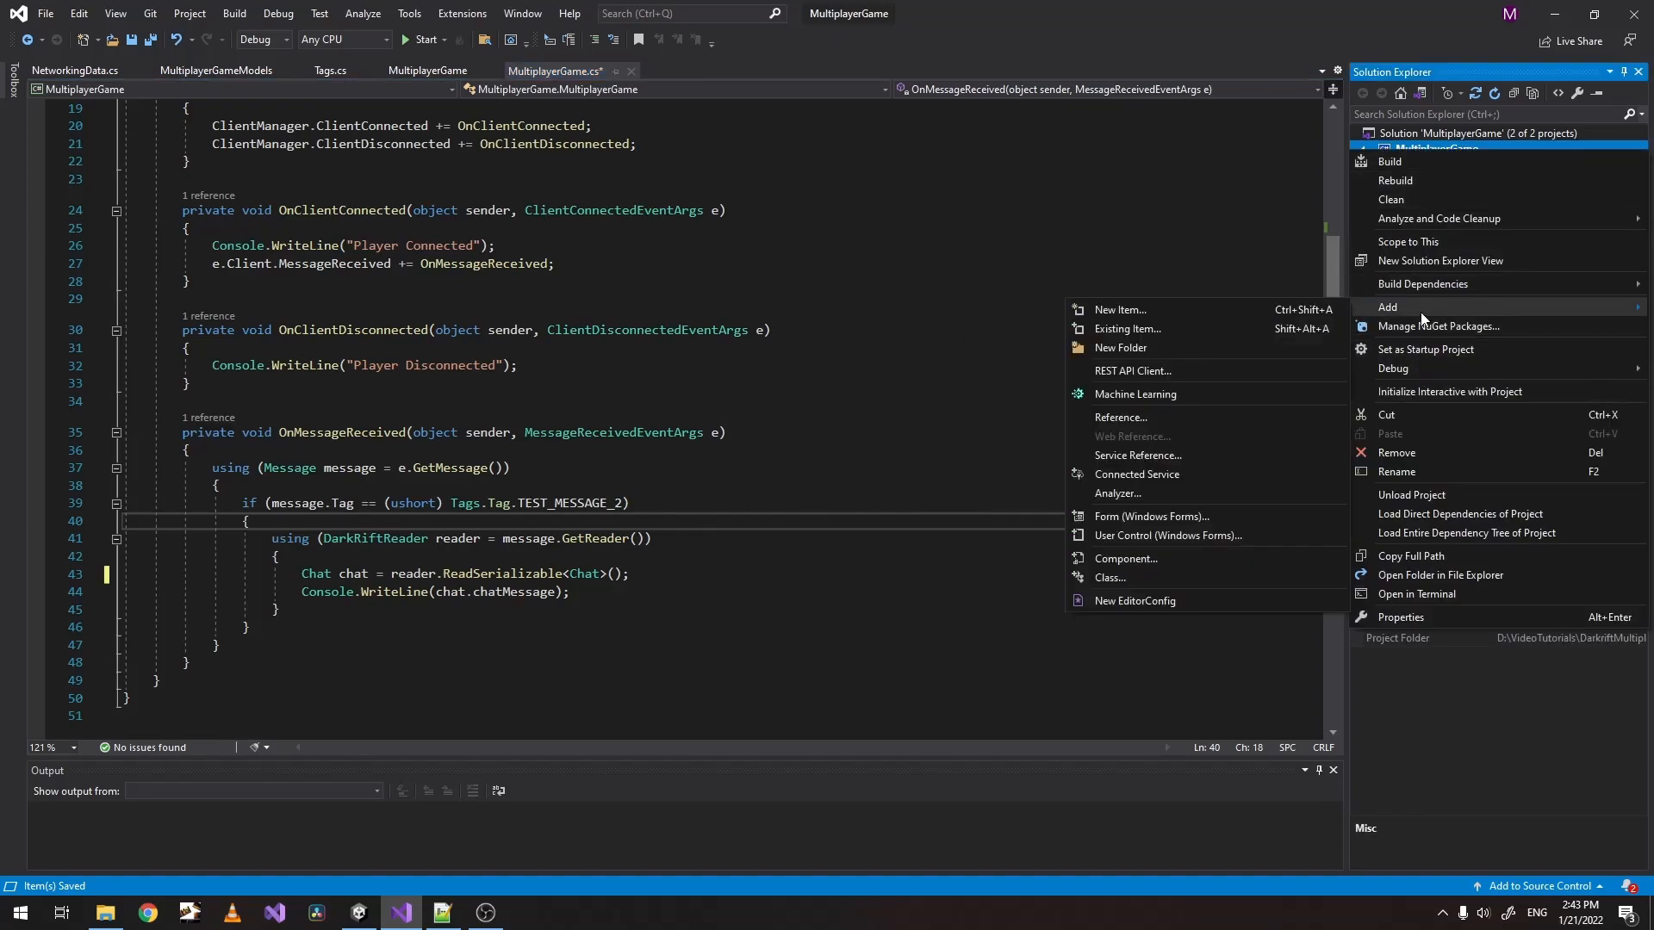
left_click(1120, 347)
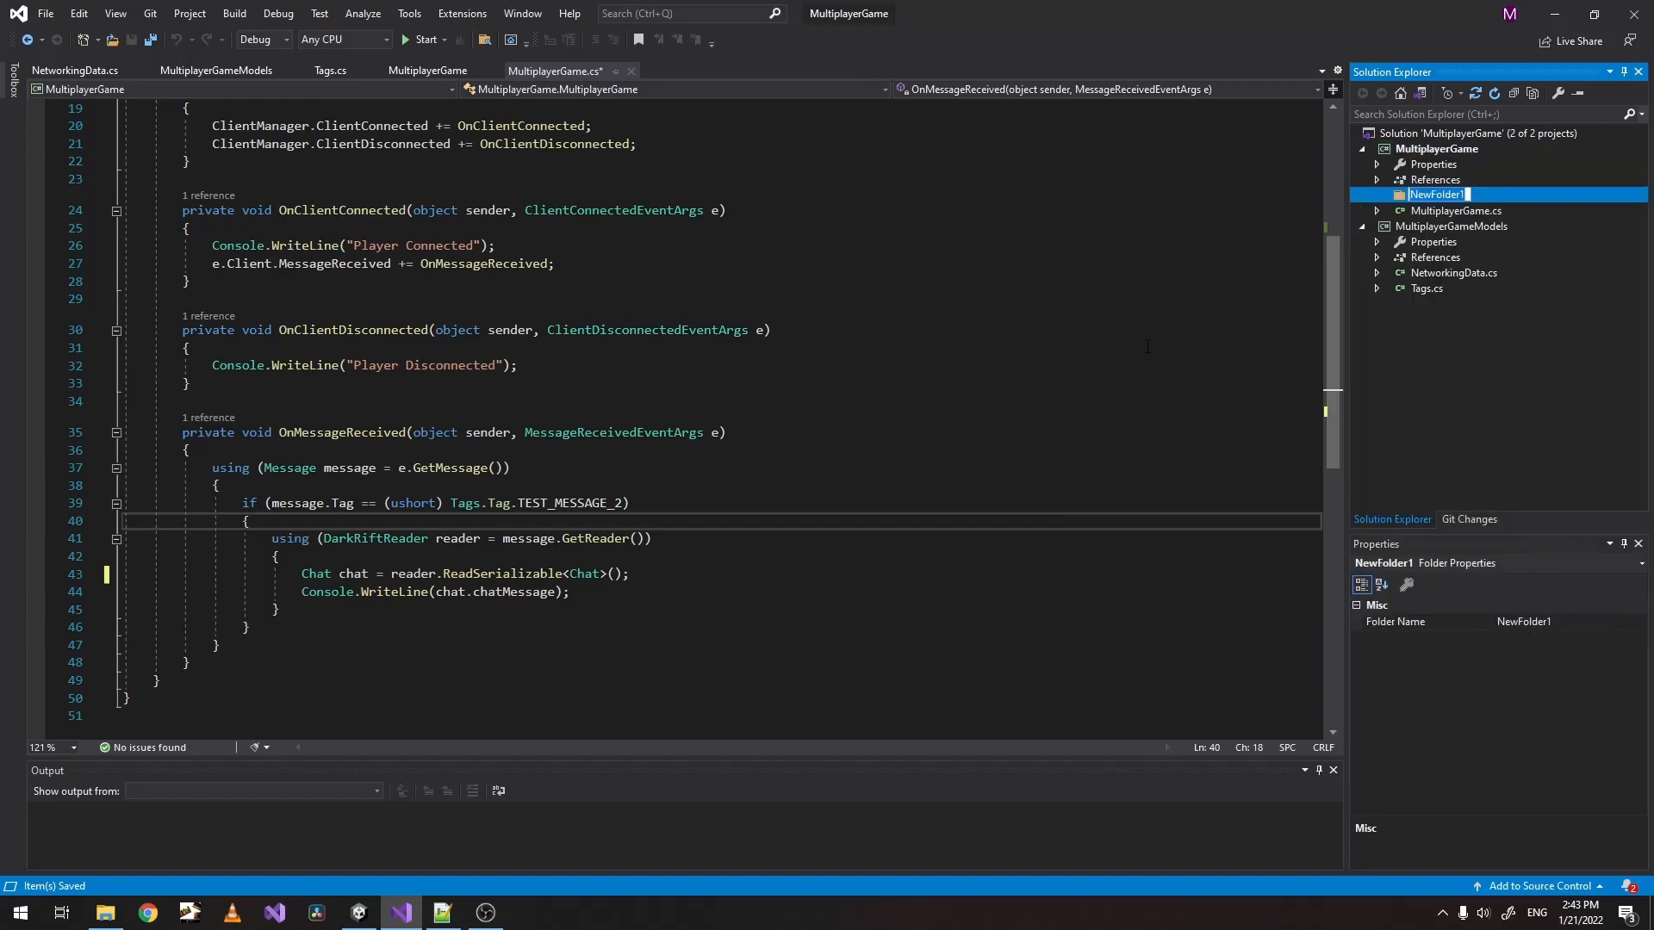
type("models")
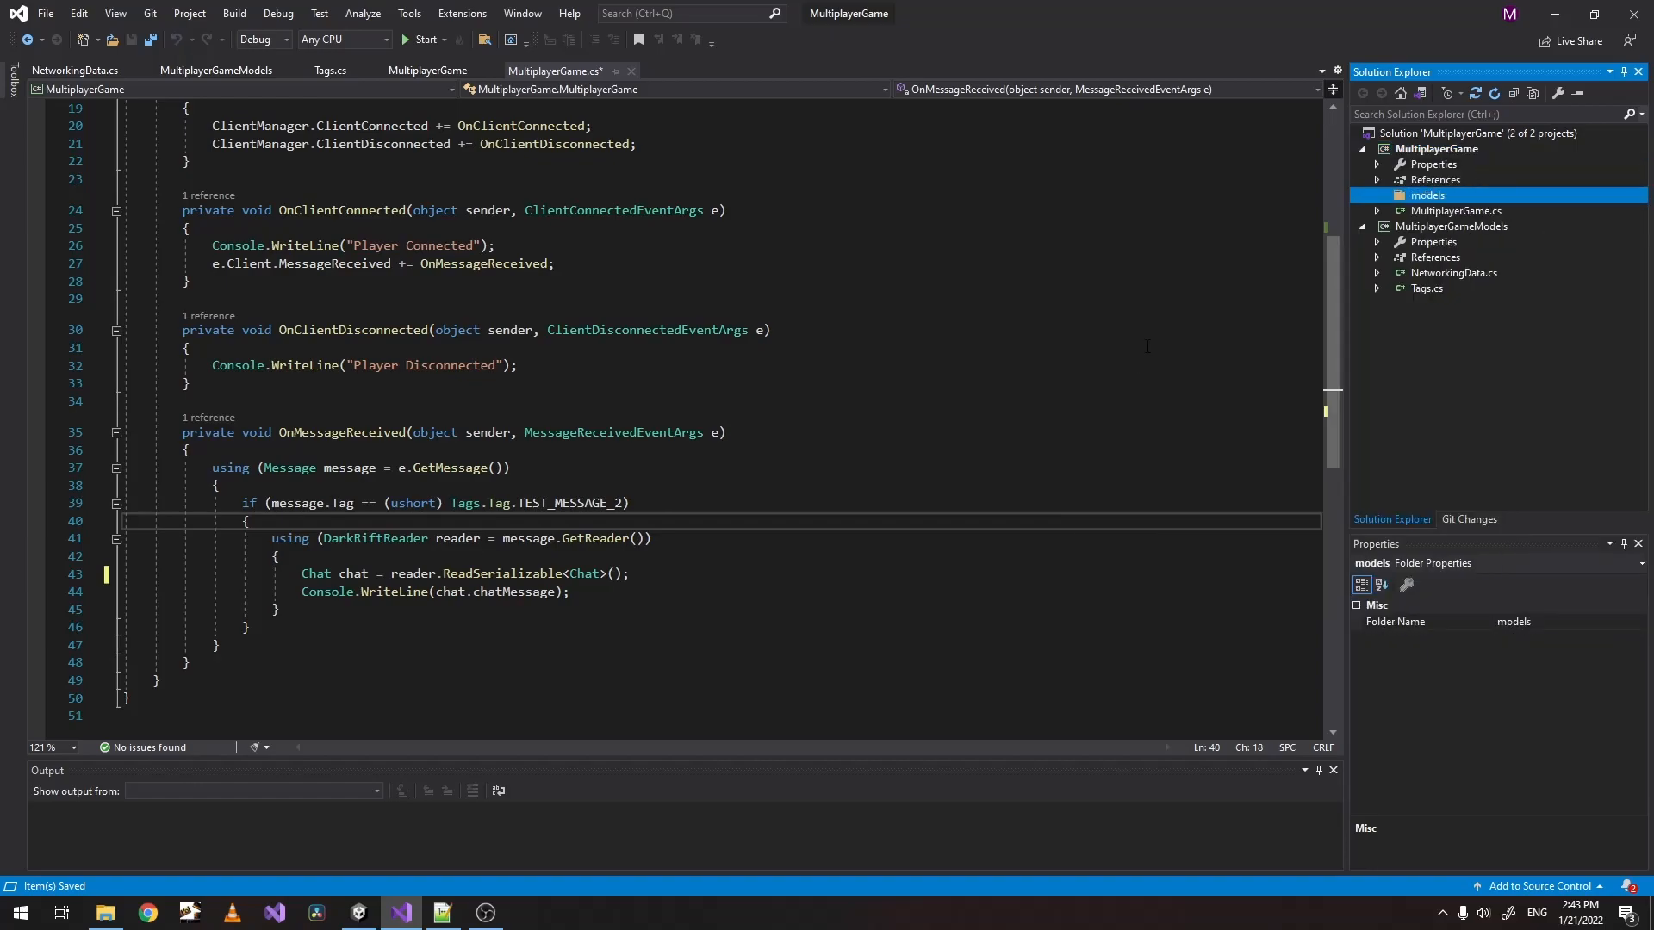
Create a new empty User.cs class inside the models folder.
right_click(1427, 195)
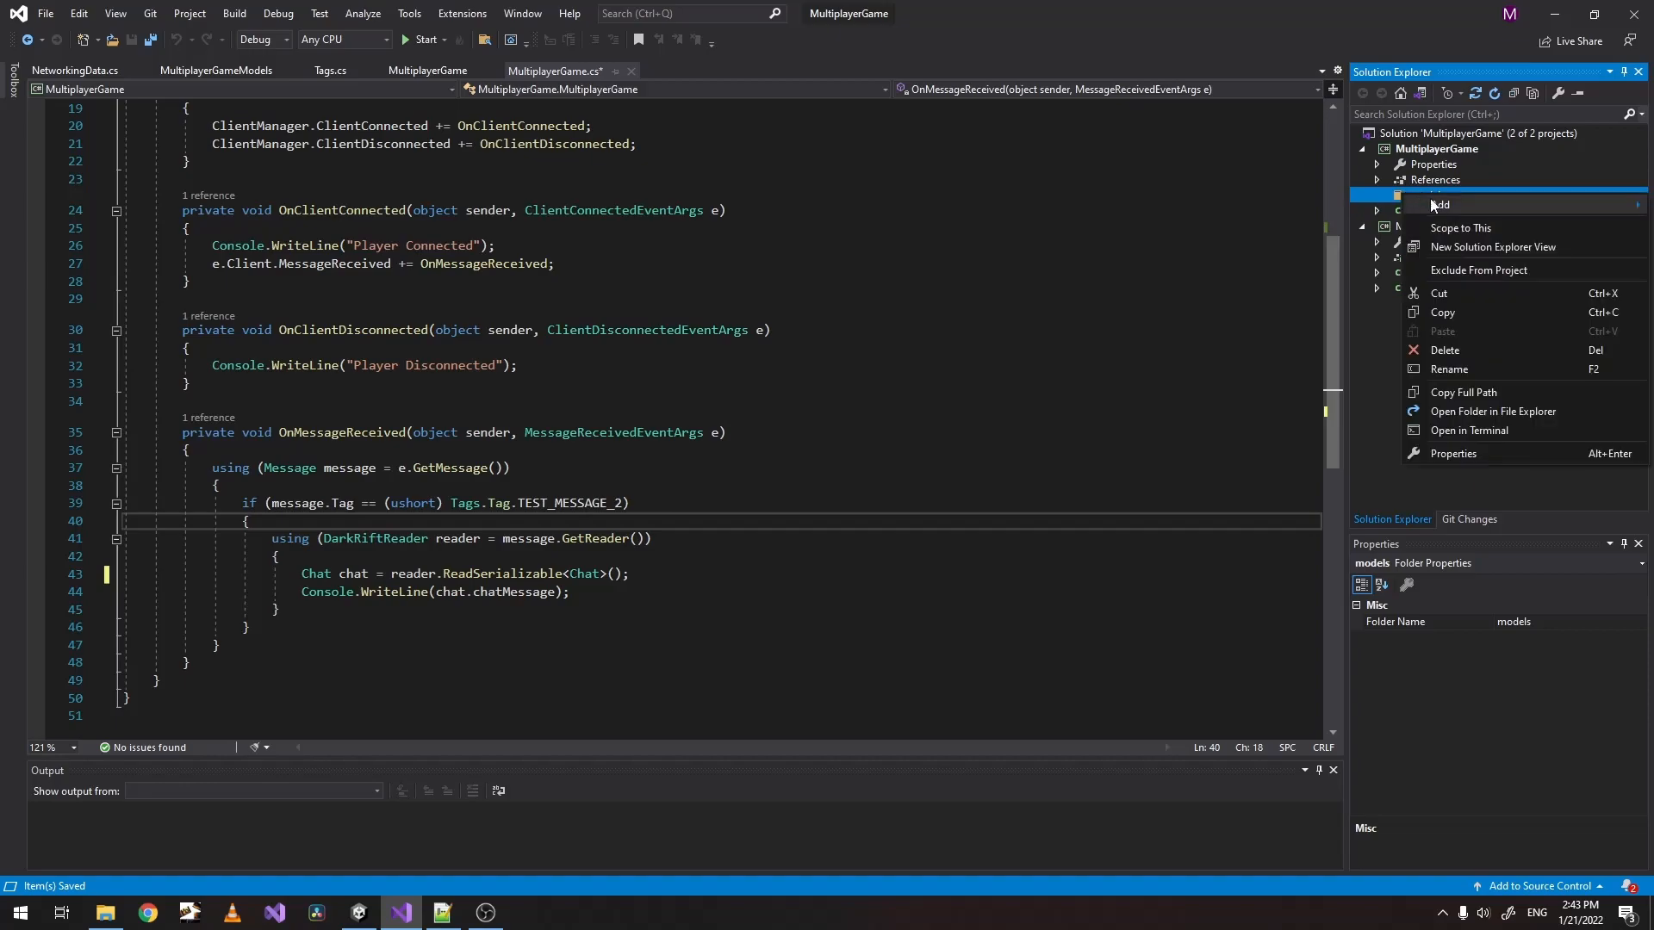
left_click(1440, 205)
type("User.cs")
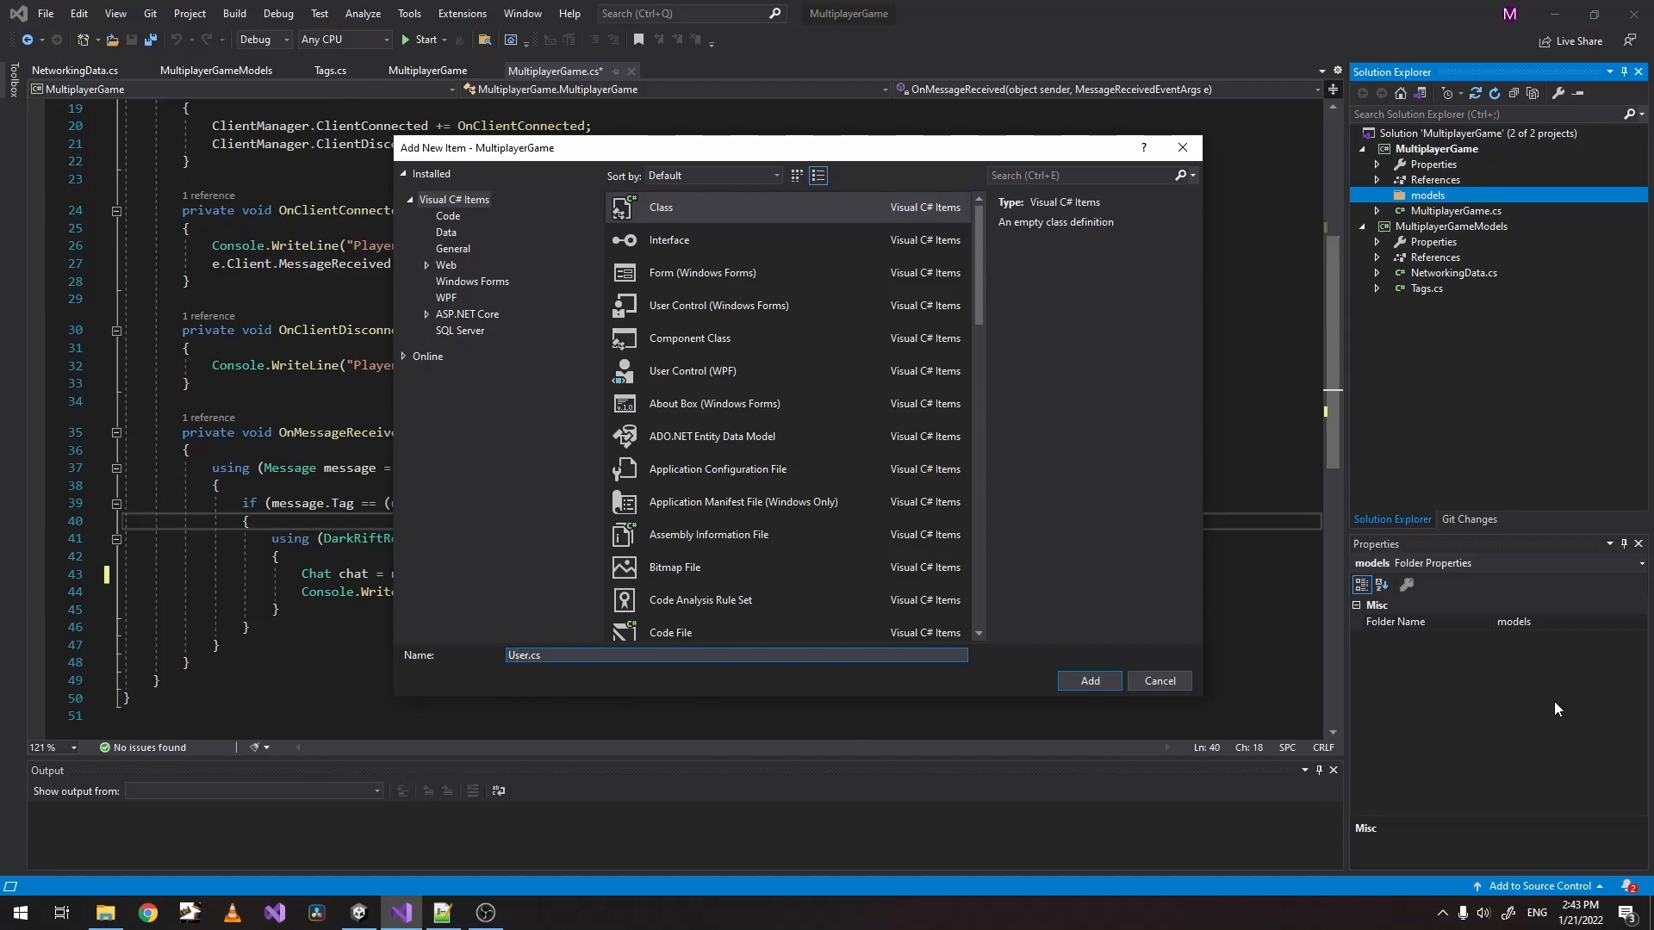
left_click(1089, 680)
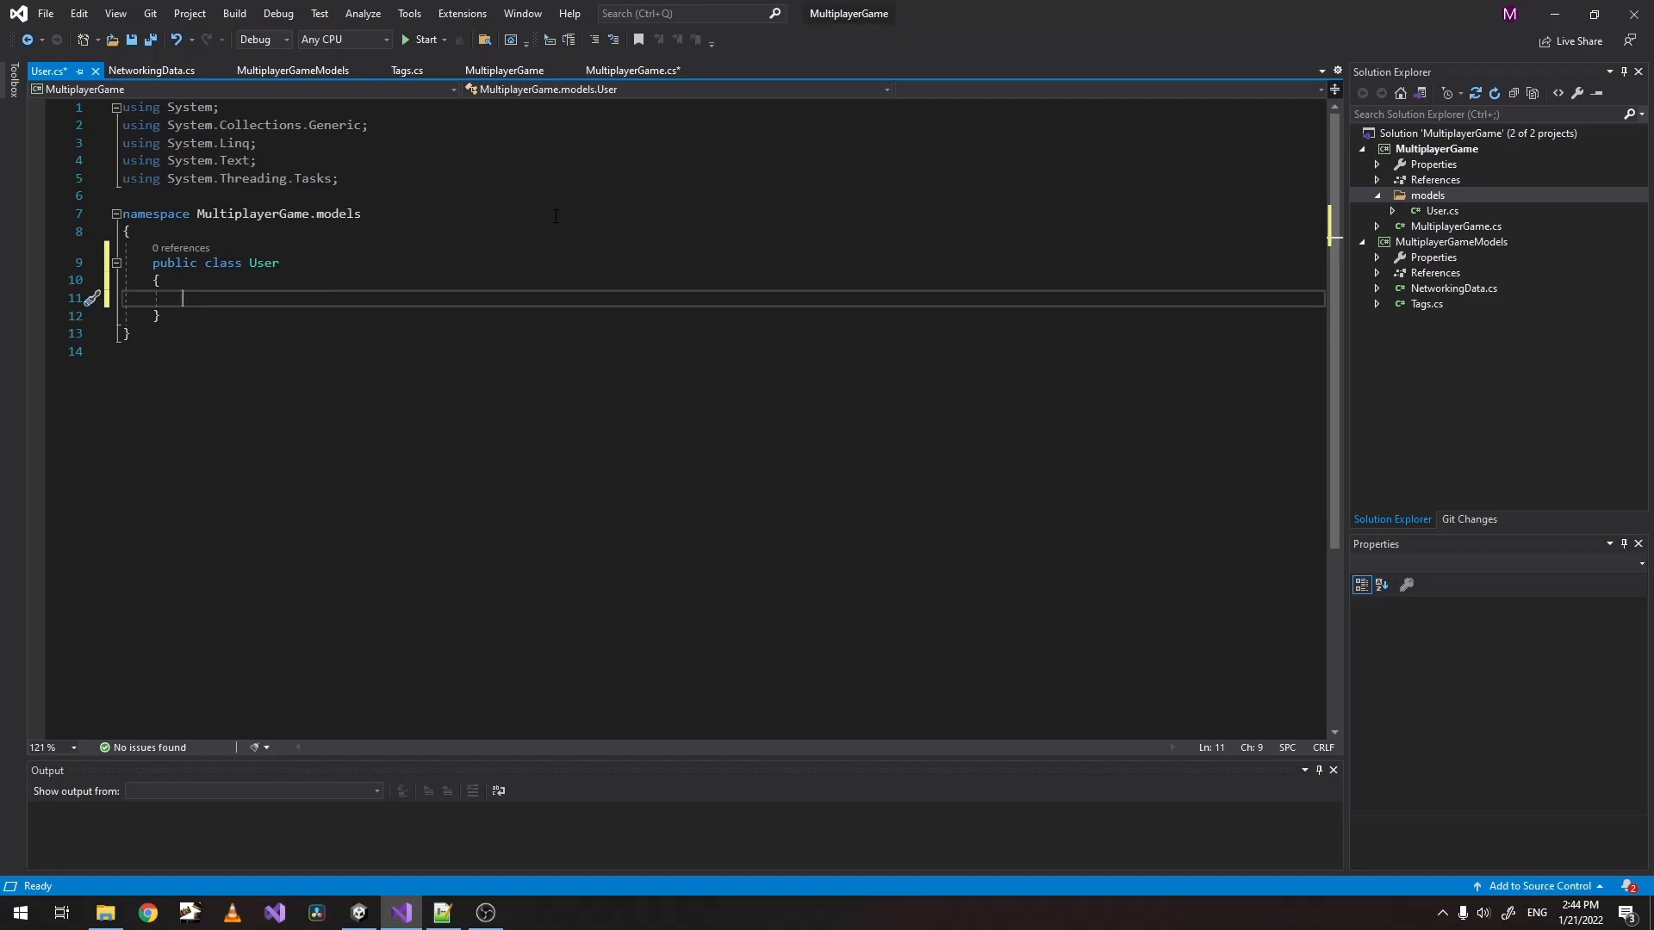
Declare 'public String username { get; set; }' in the User class and save.
type("public")
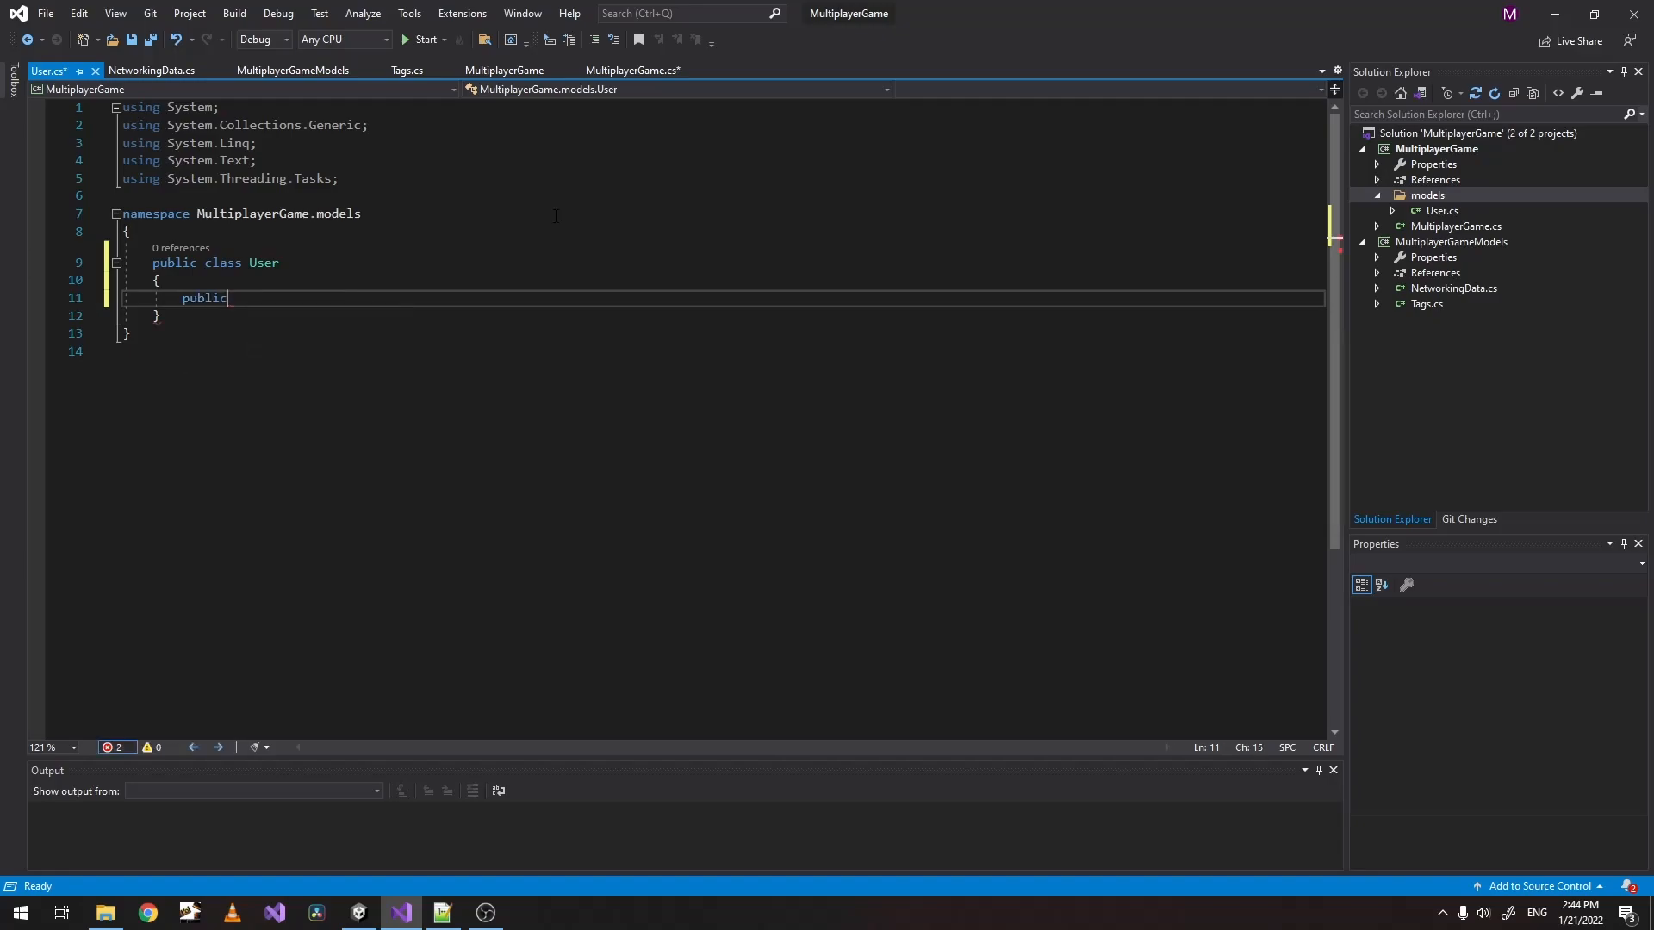
type("Star")
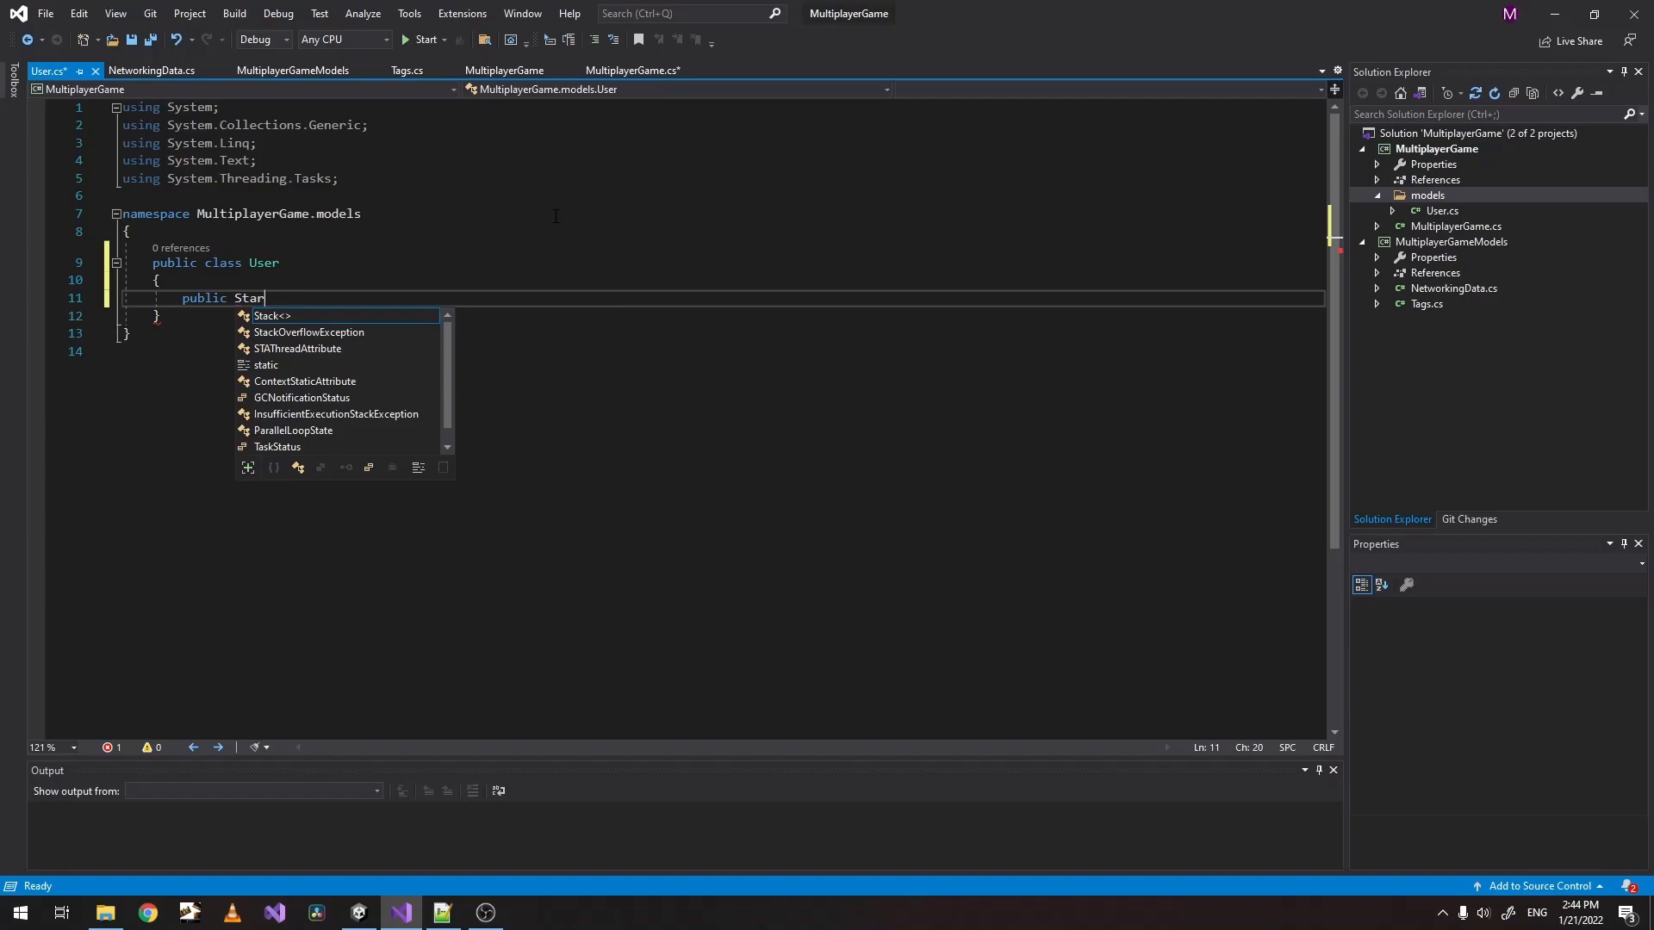
type("String us")
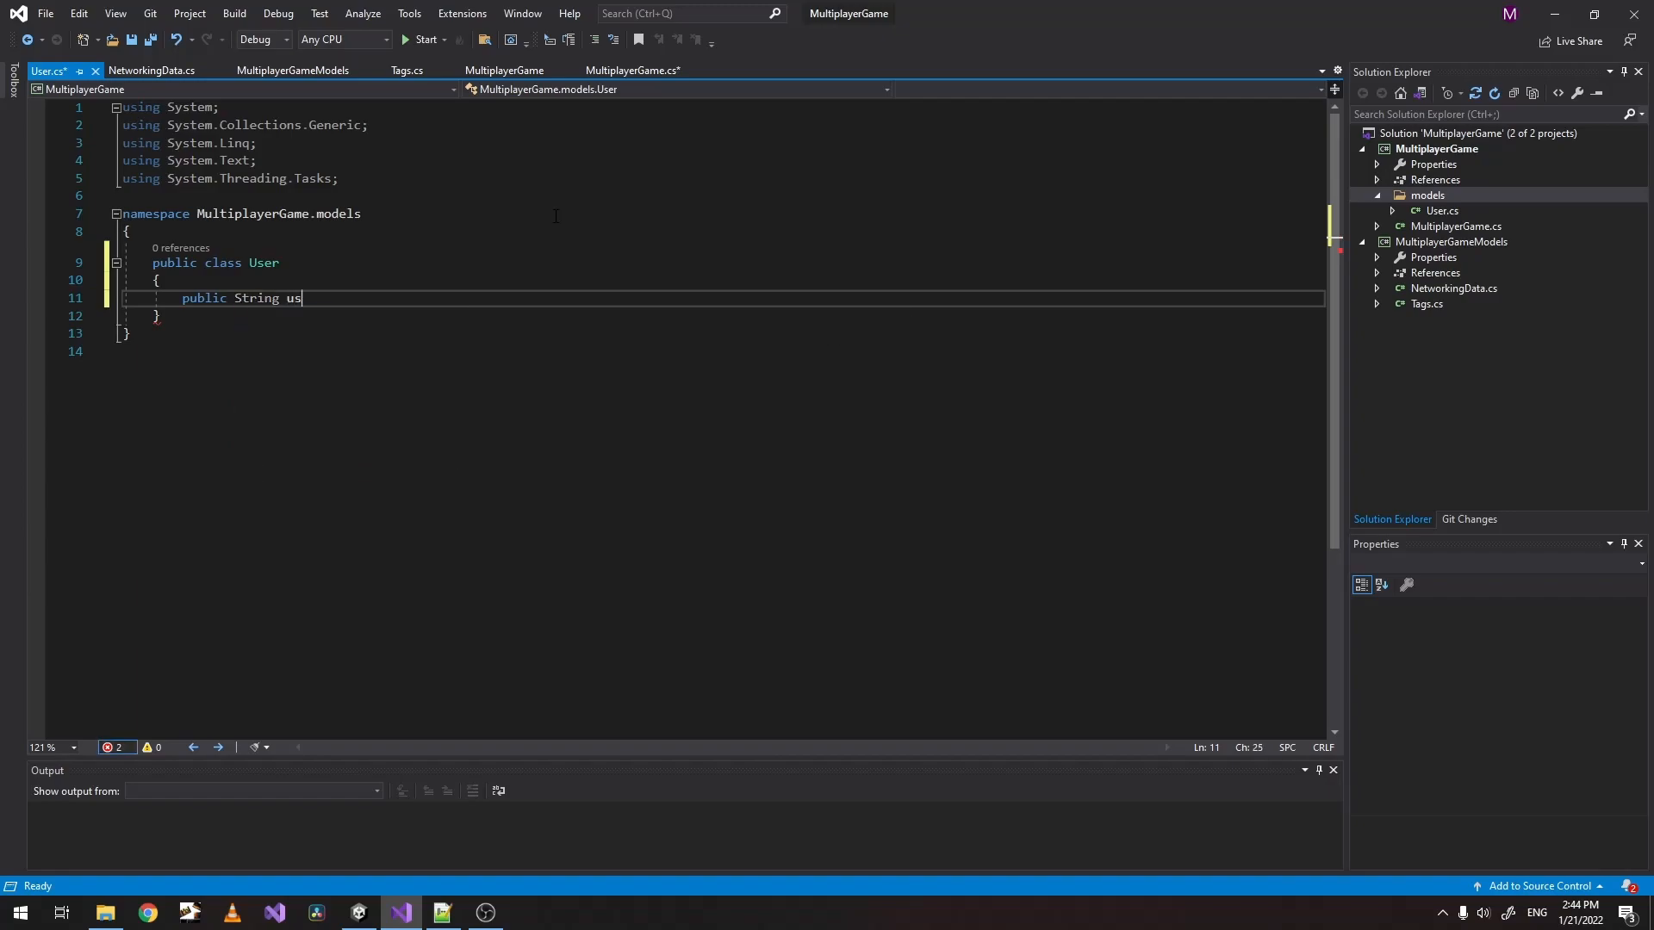
type("ername;")
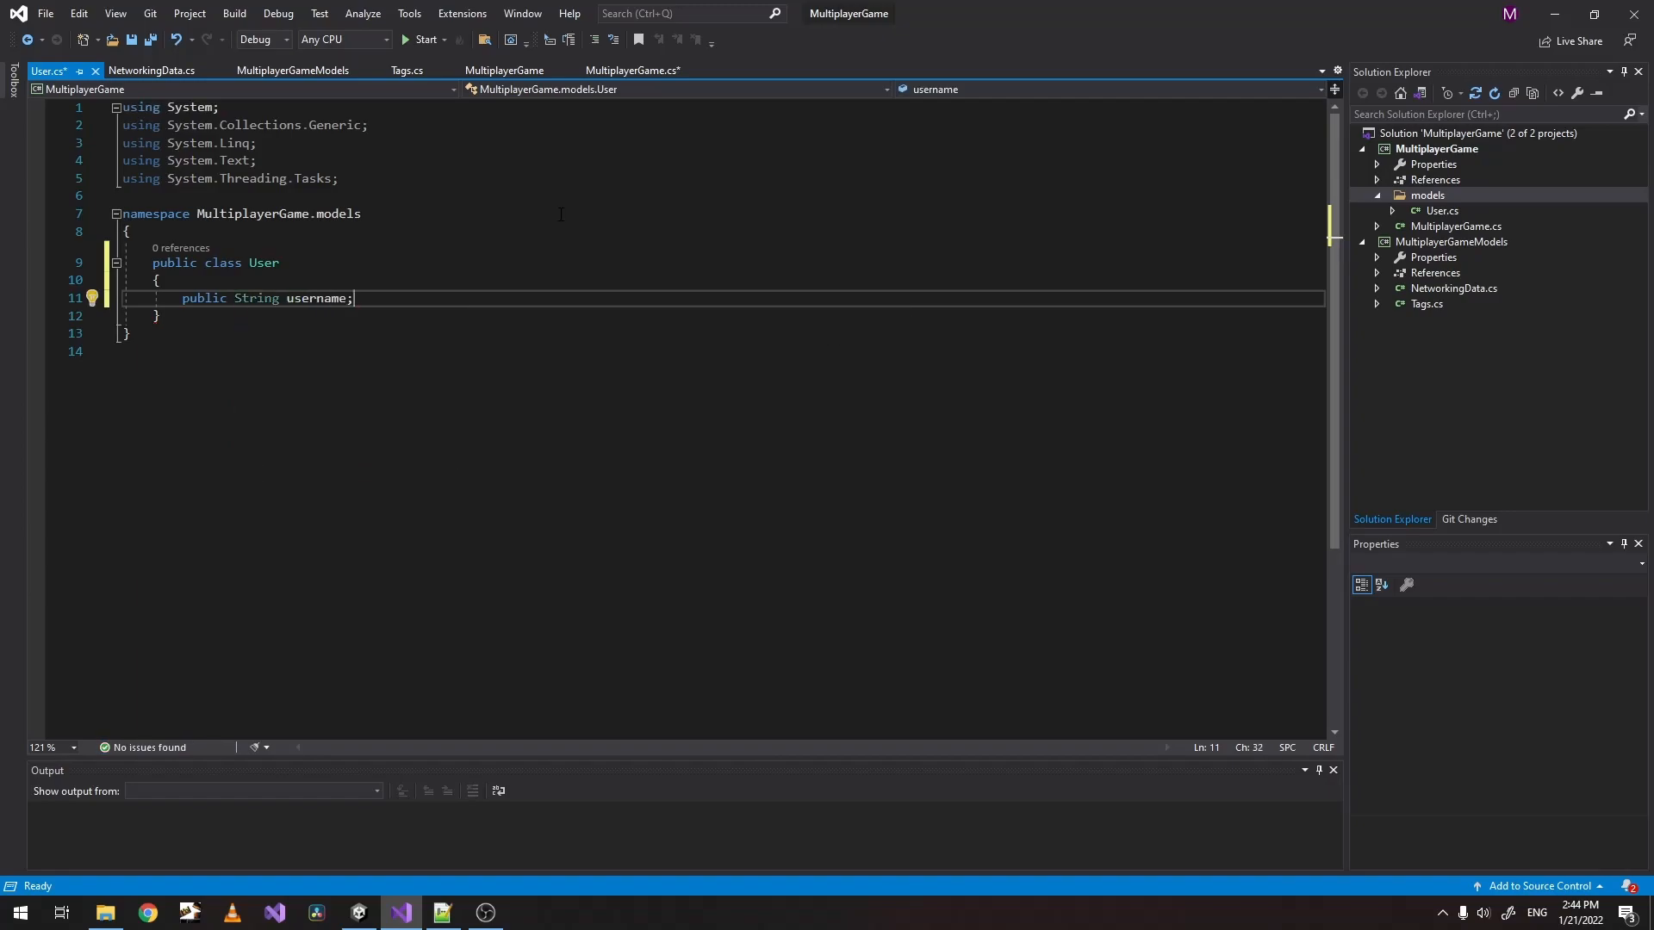
key("ctrl+s")
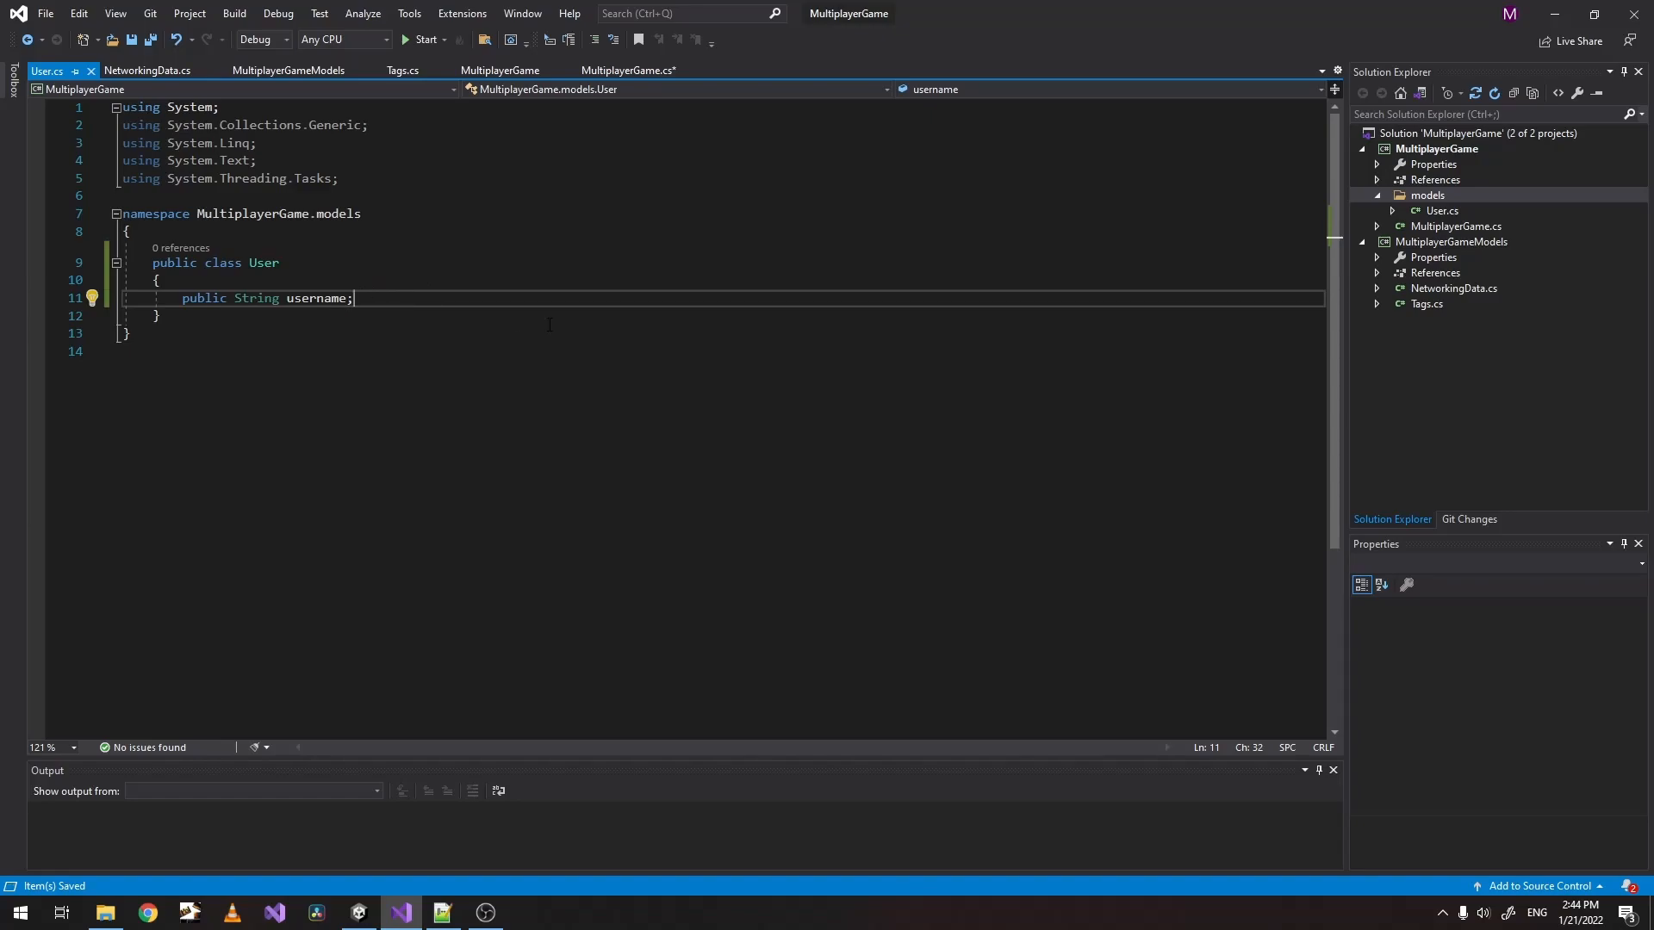
type("{ get")
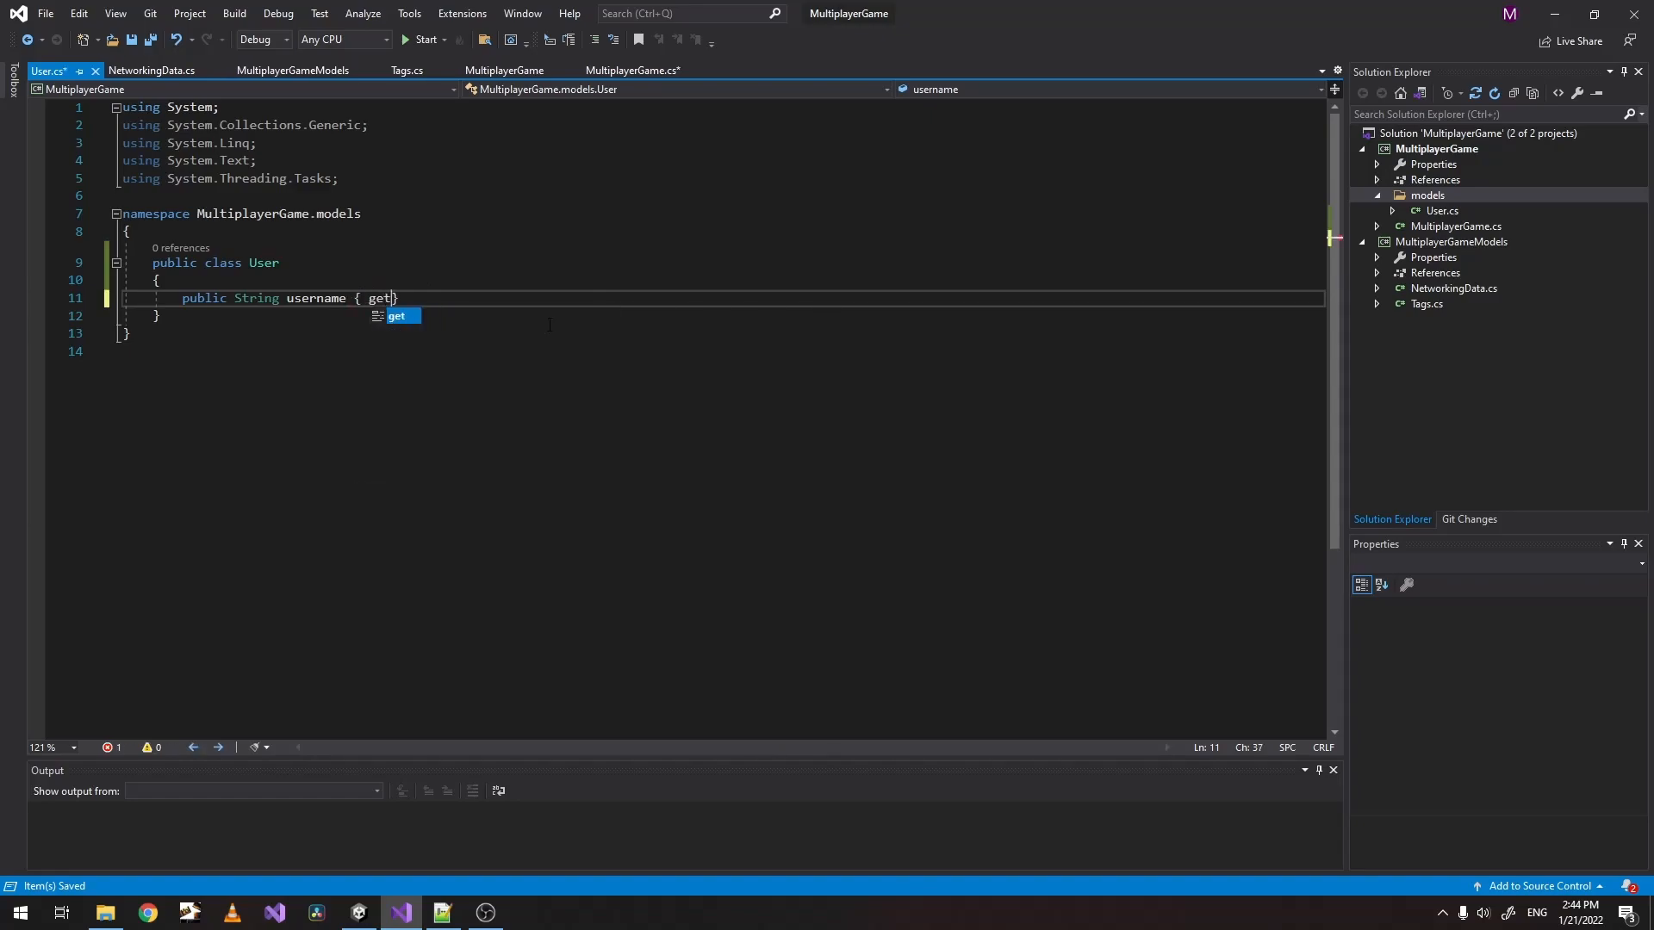
type("; set;")
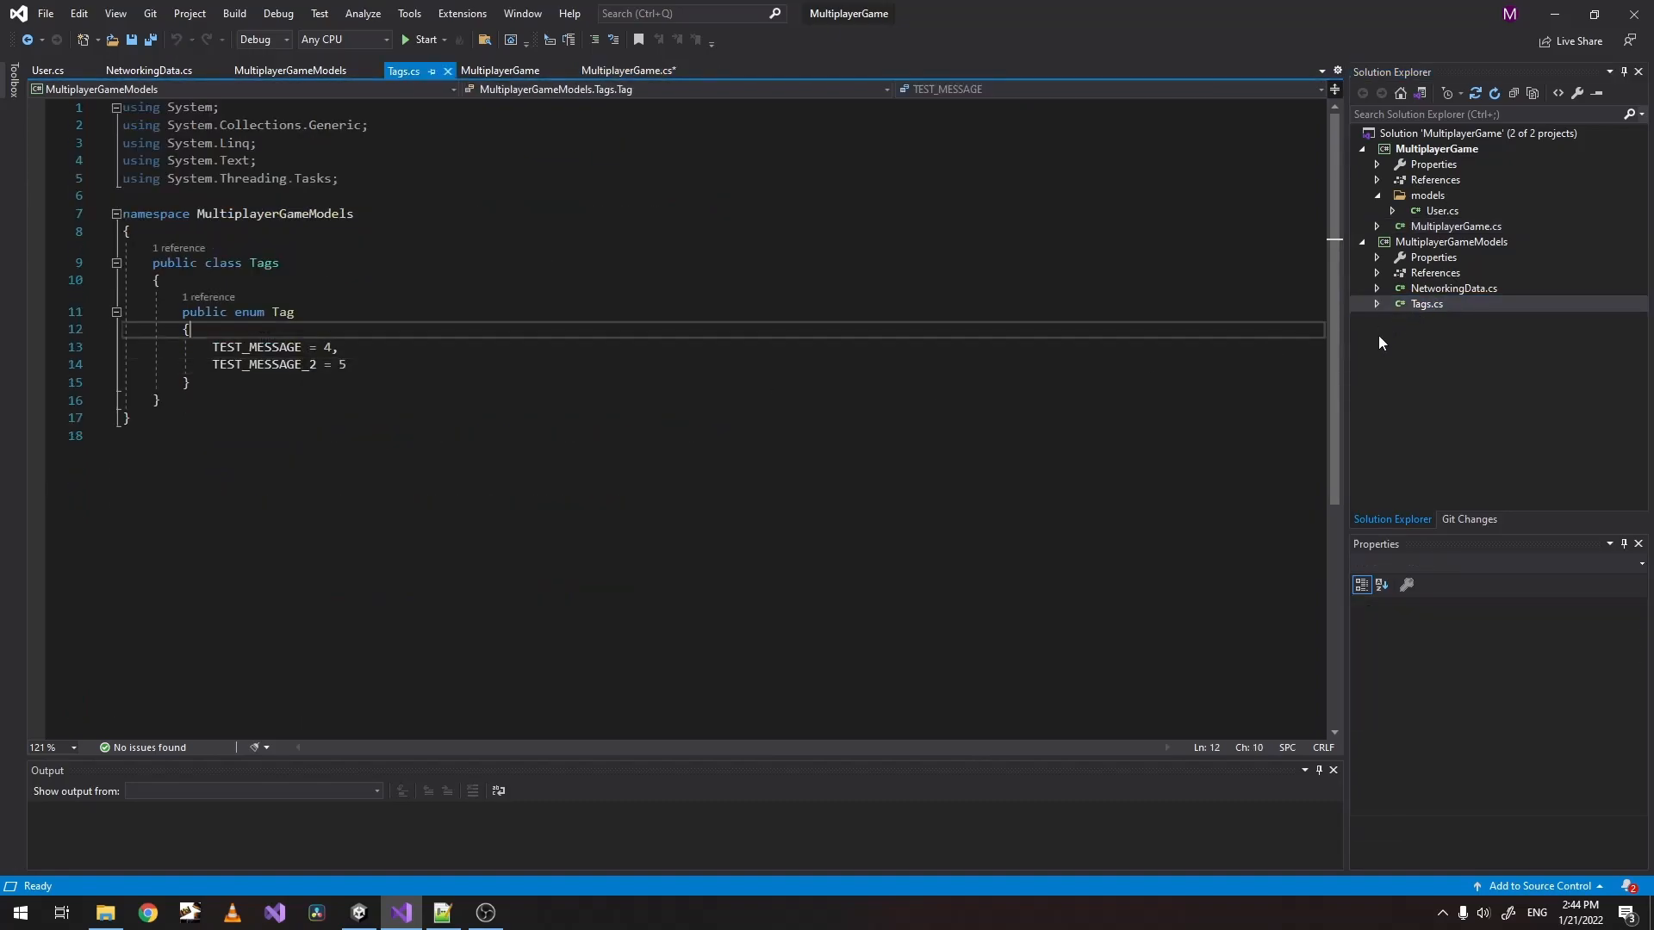
Insert 'USER_LOGIN = 1,' as the first member of the Tag enum.
type("U")
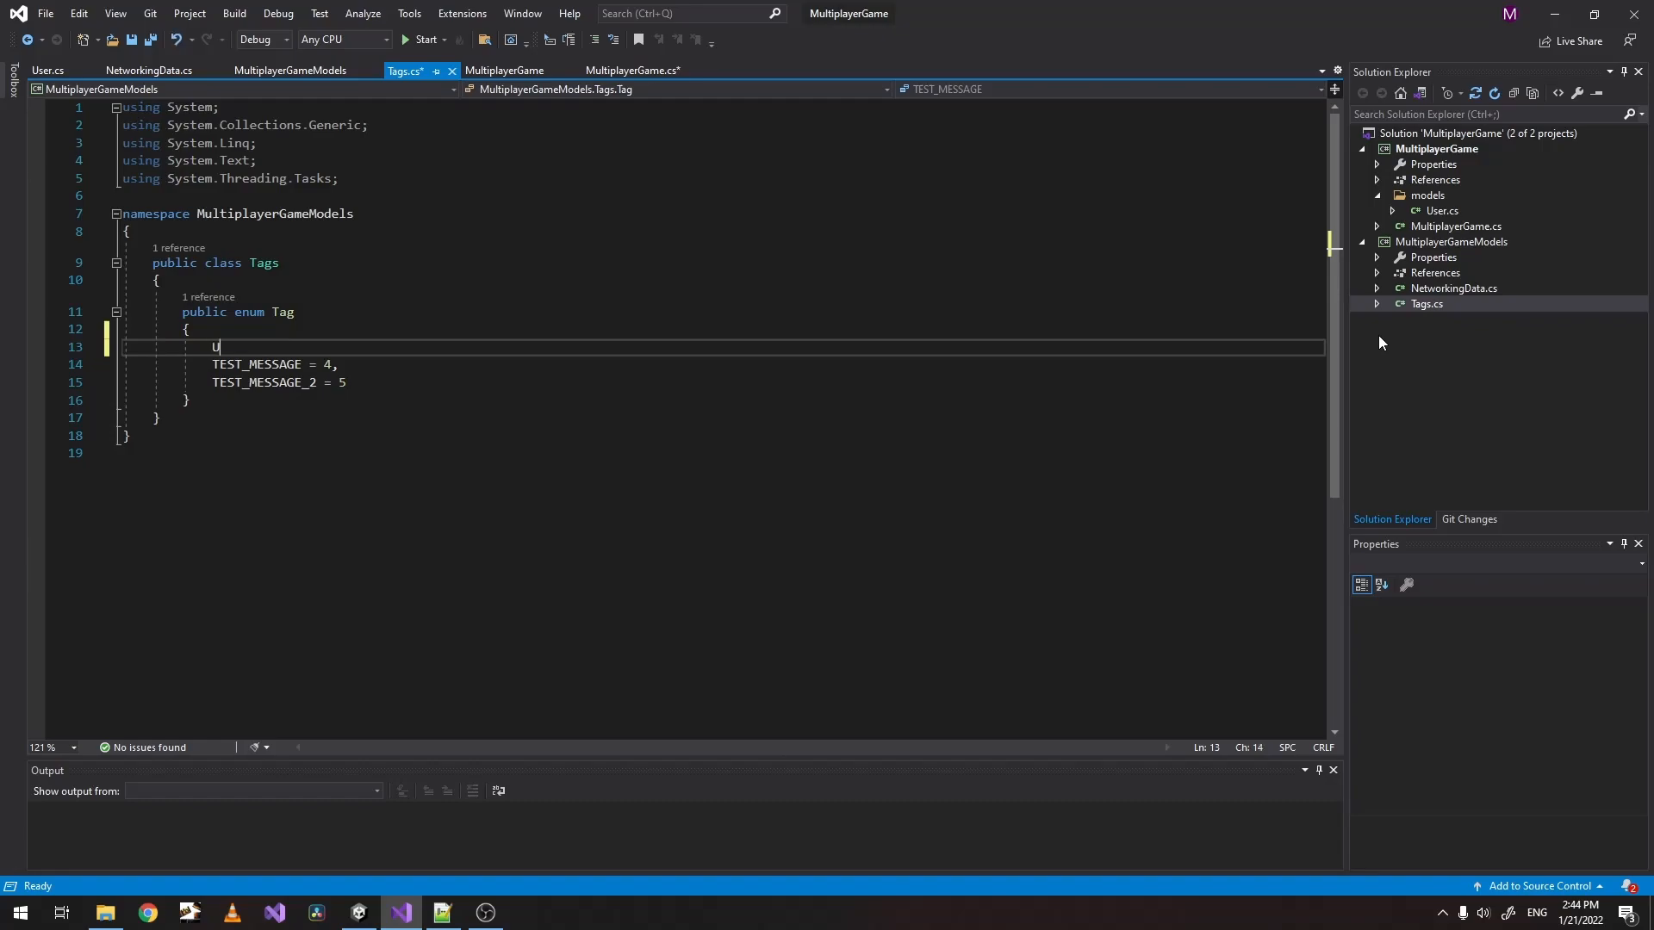
type("SER_LOGIN =")
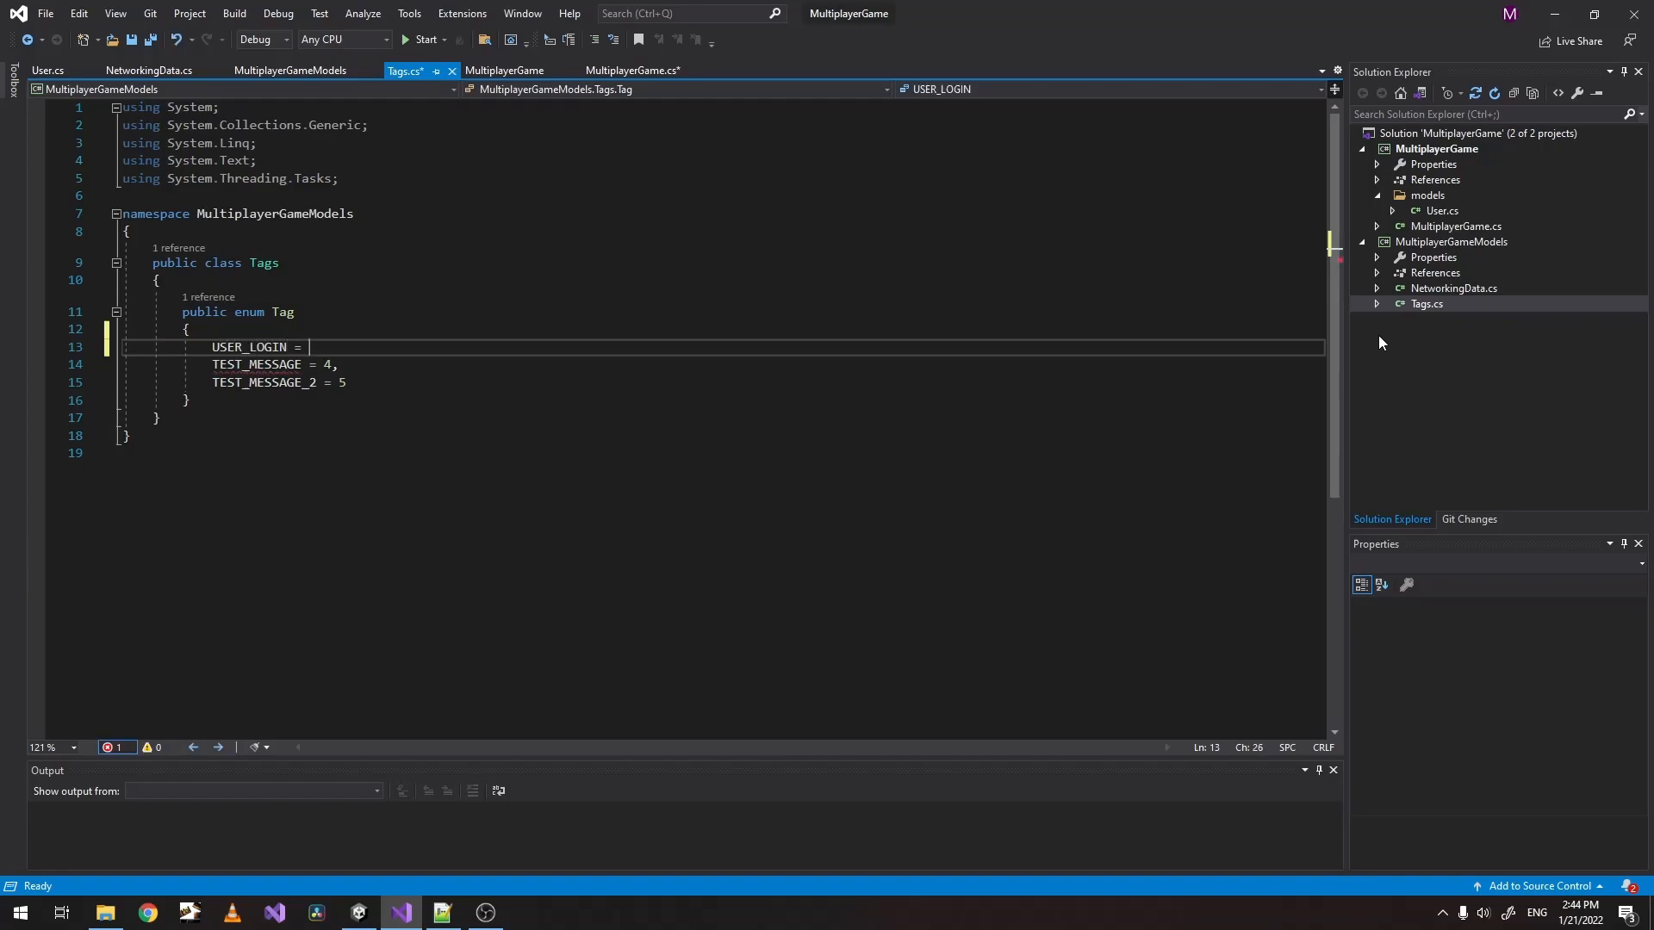
type("1,")
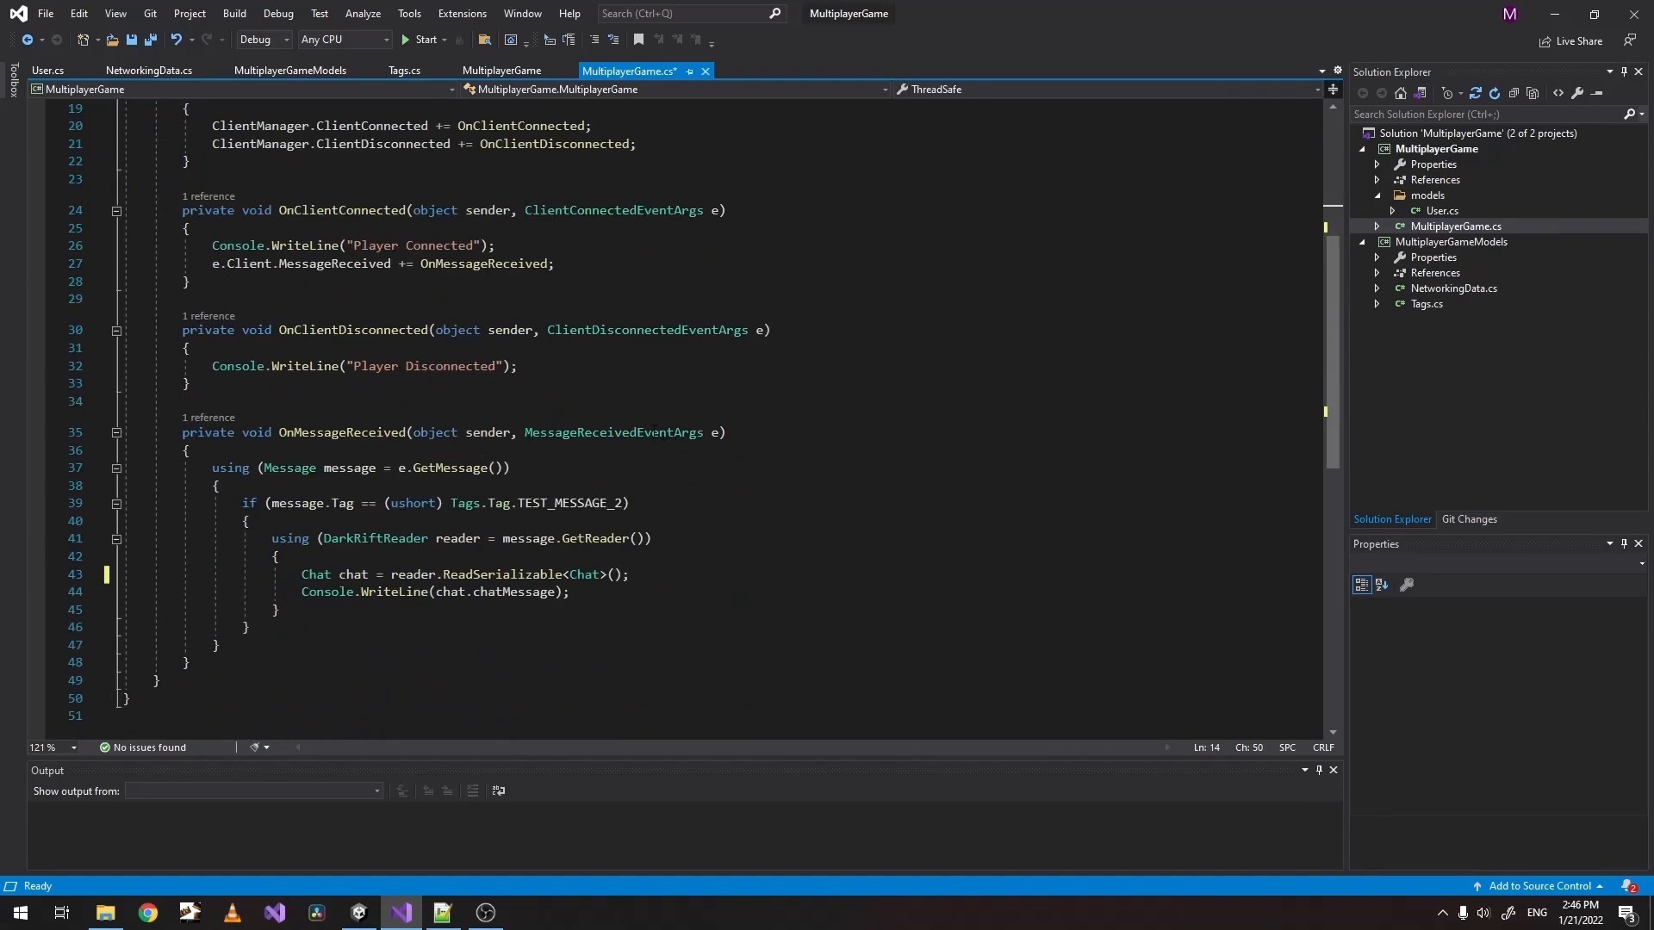
Try an e. client access in OnMessageReceived, remove it, and inspect ClientConnectedEventArgs.
double_click(613, 432)
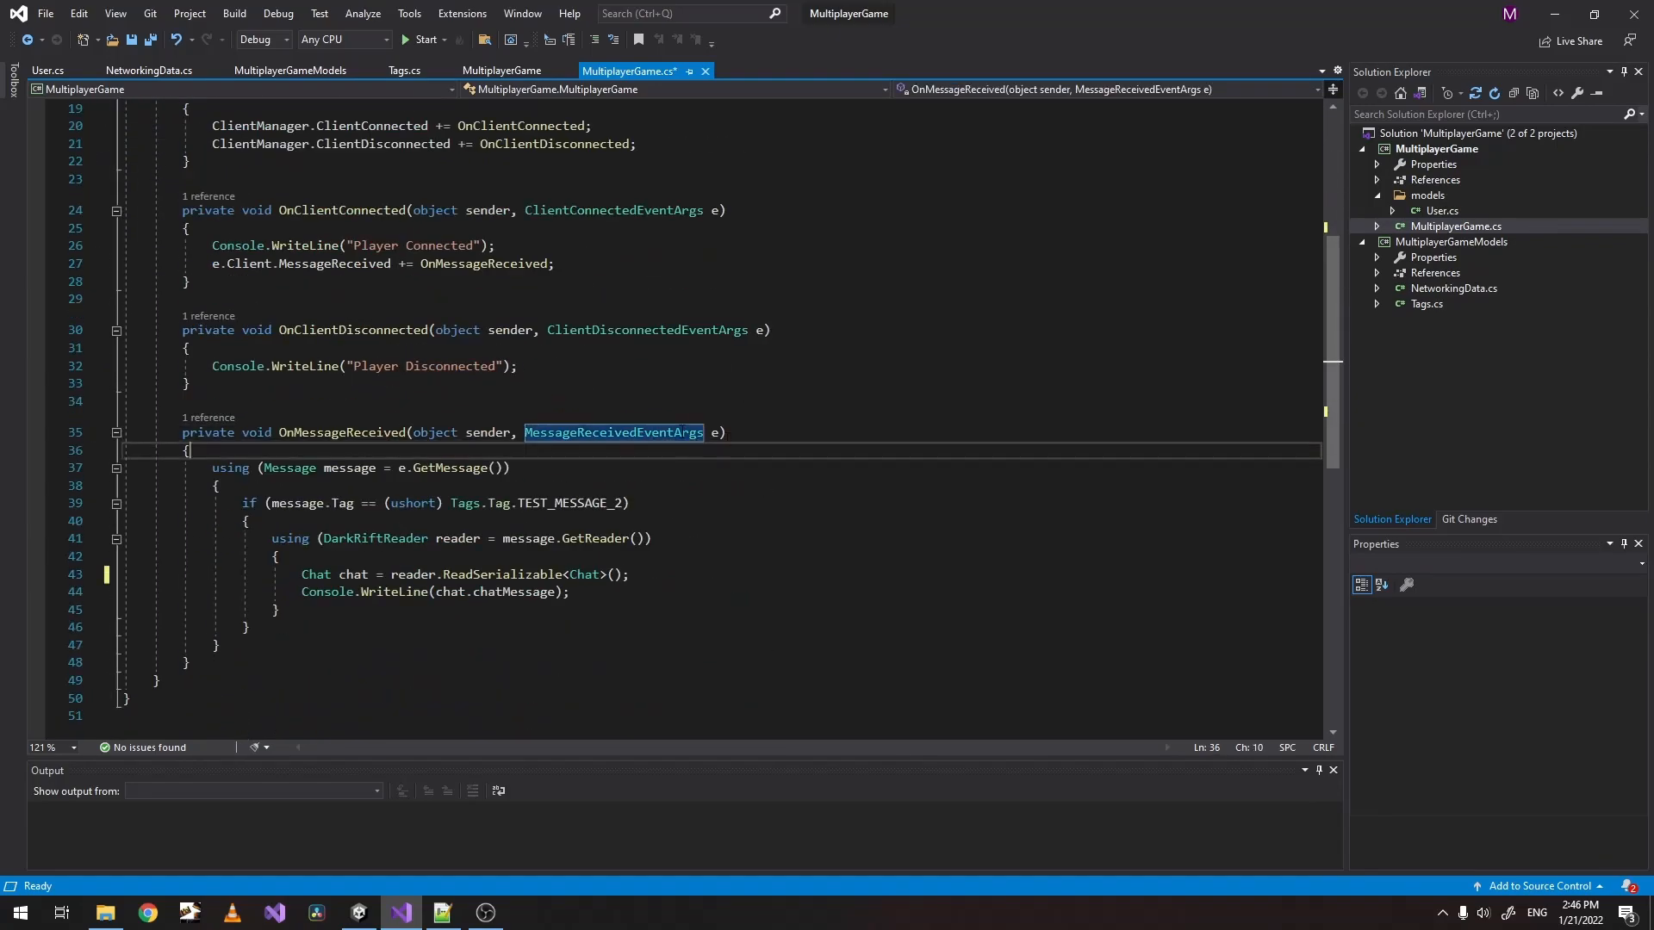
type("e.")
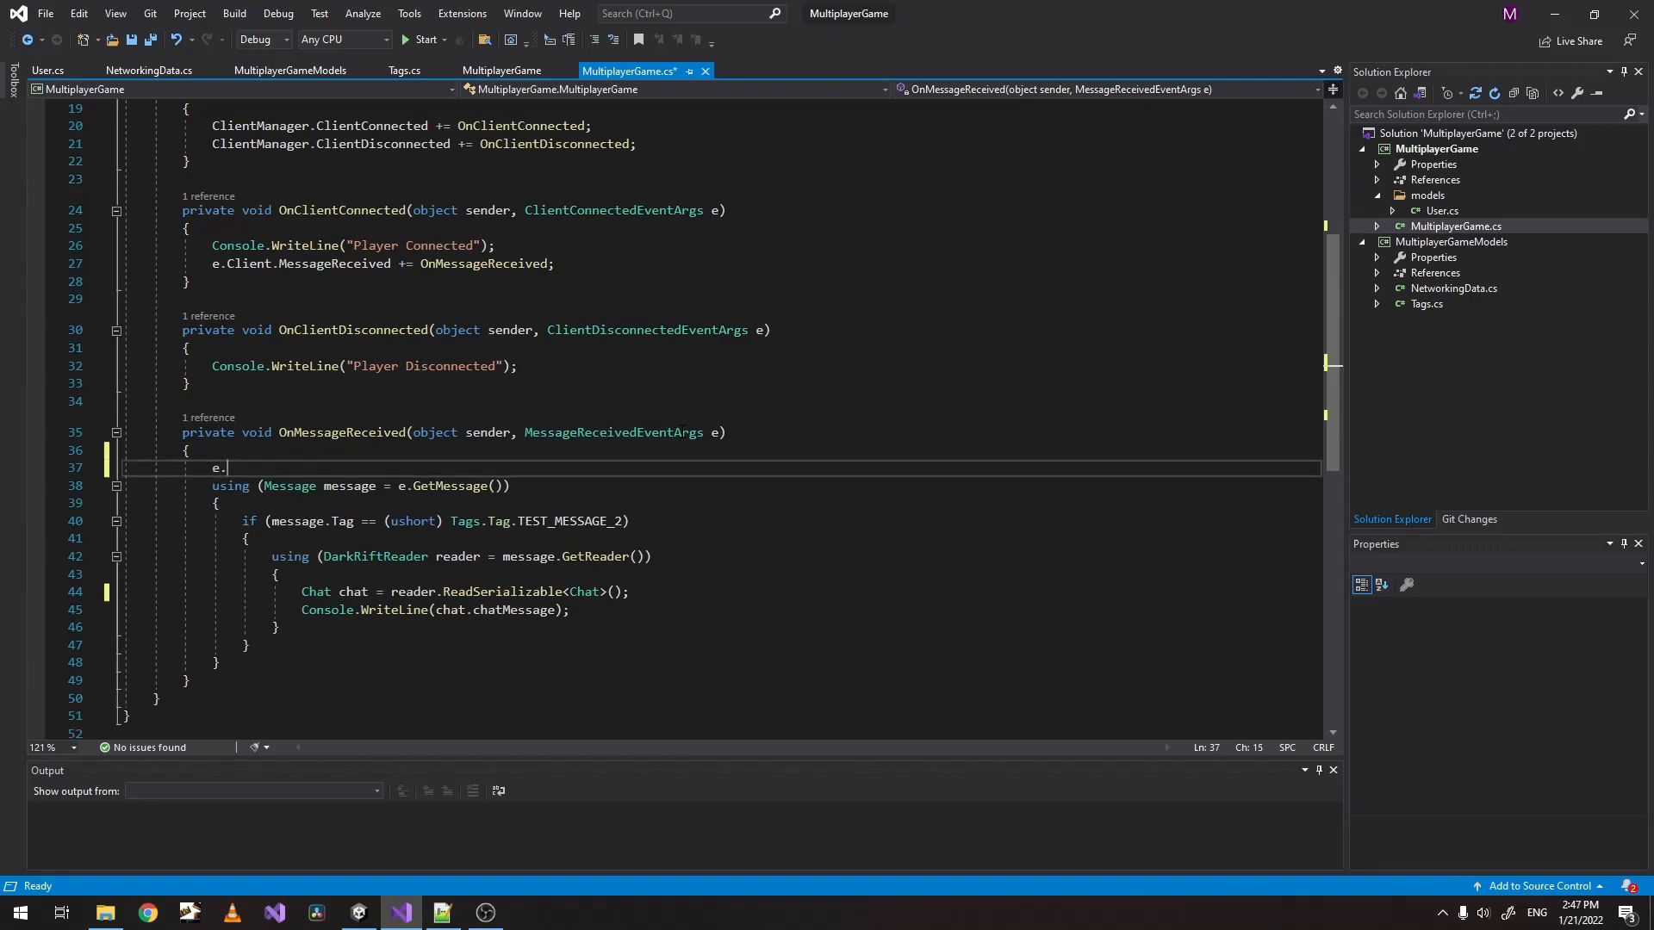
type(".")
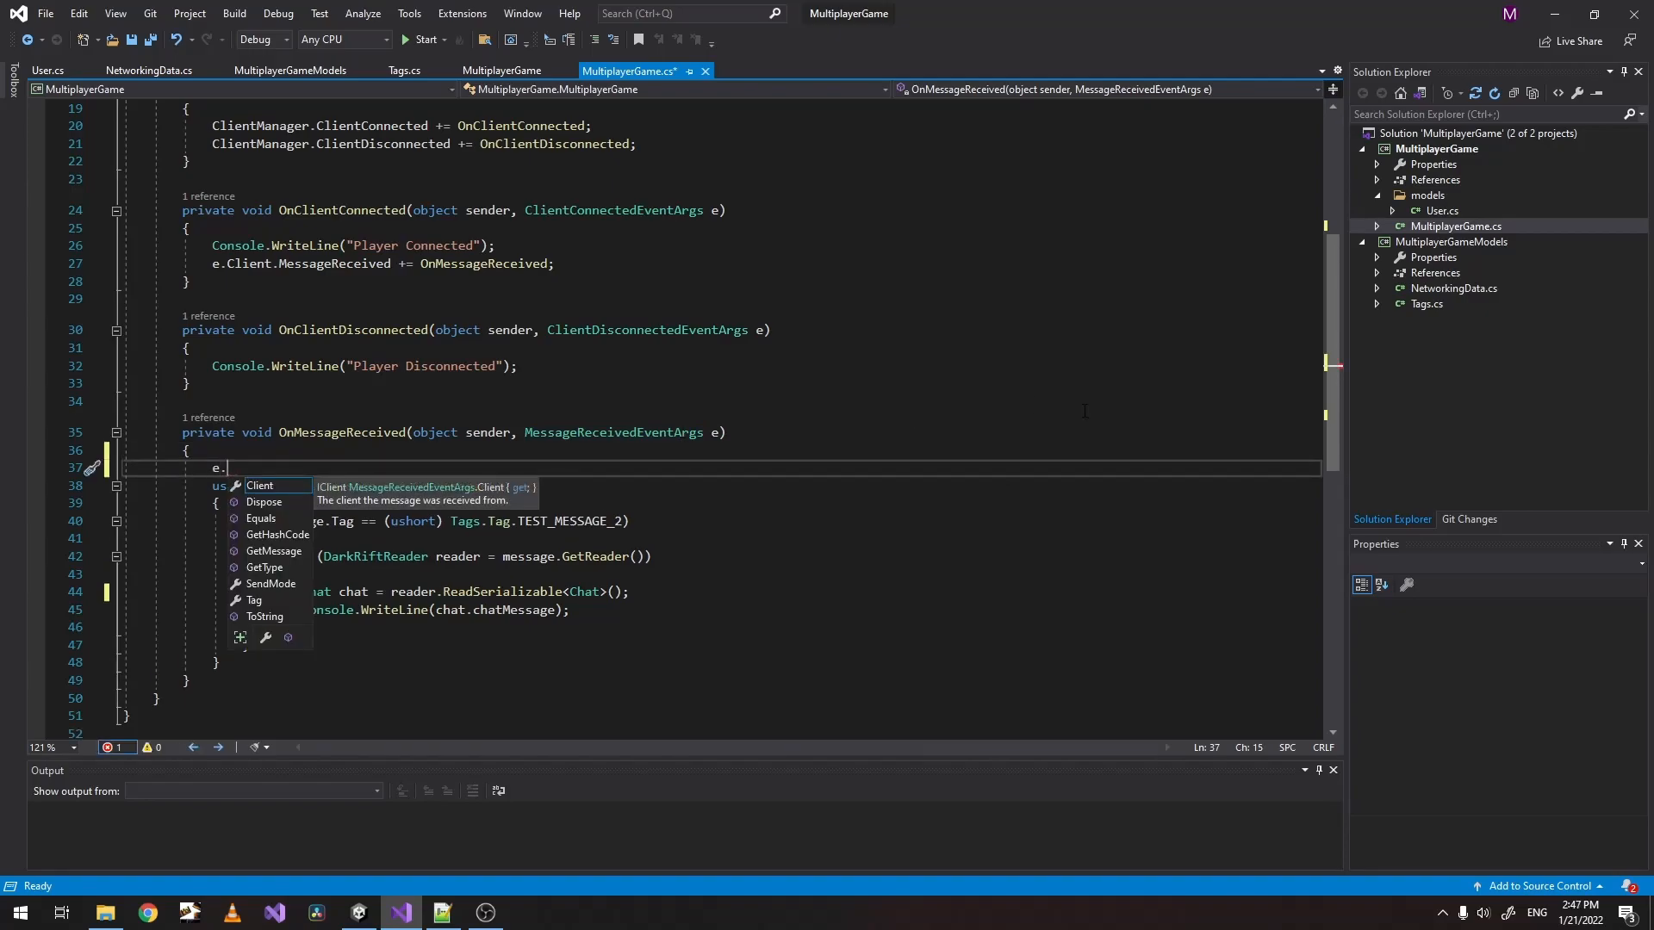
mouse_move(260, 485)
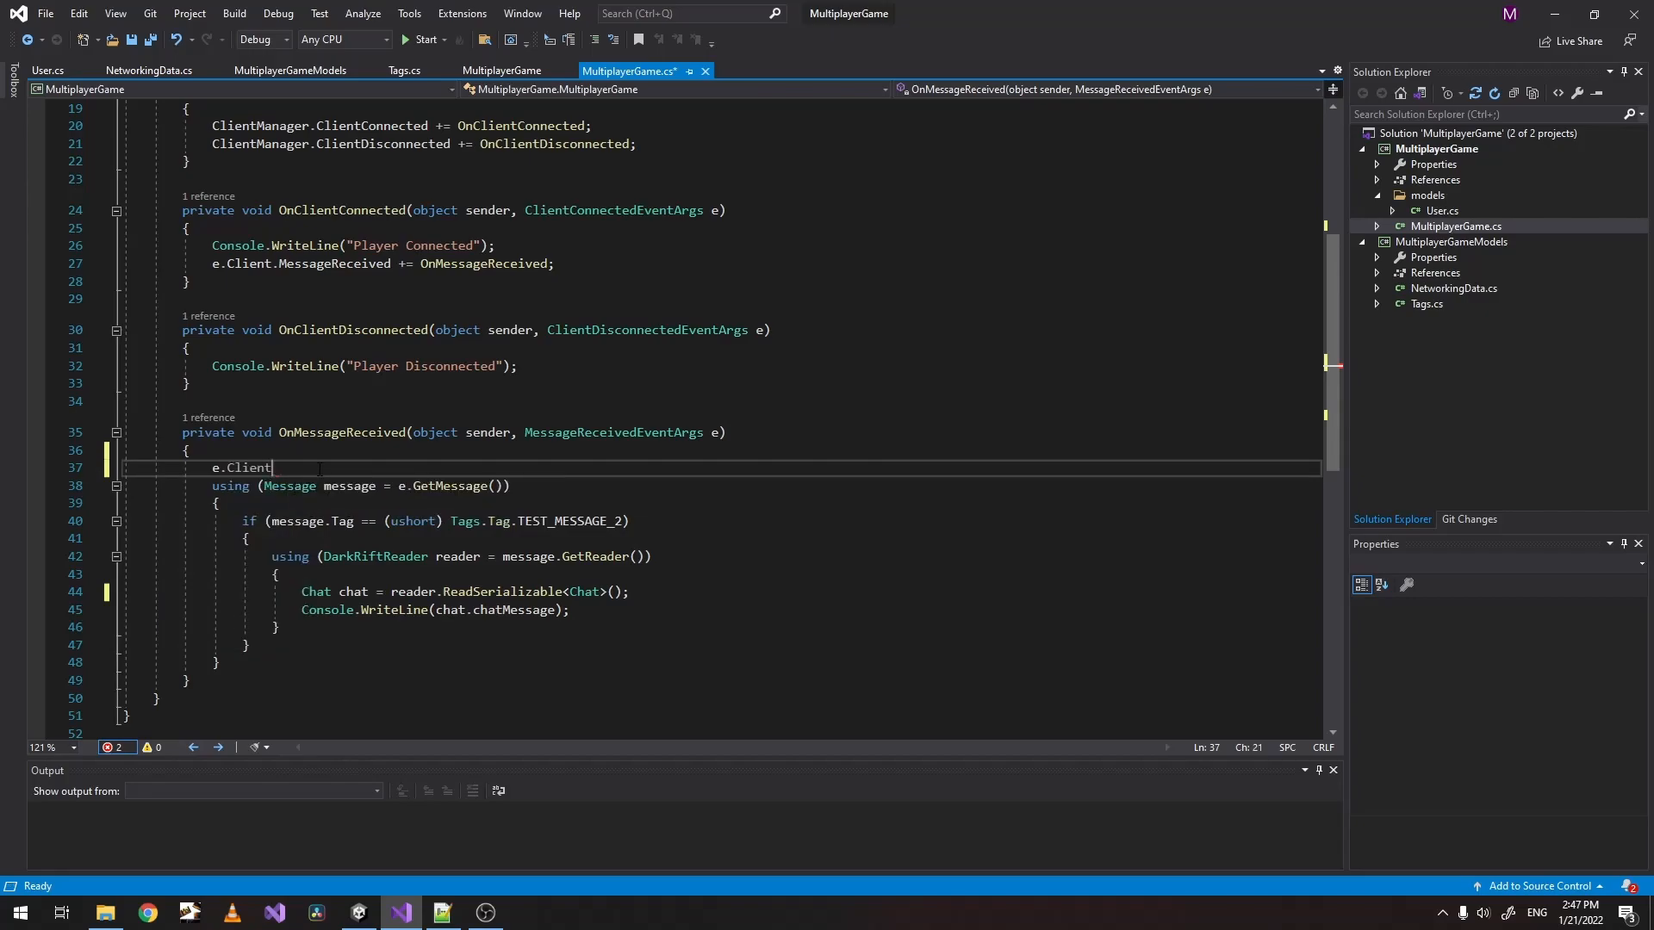
type(".")
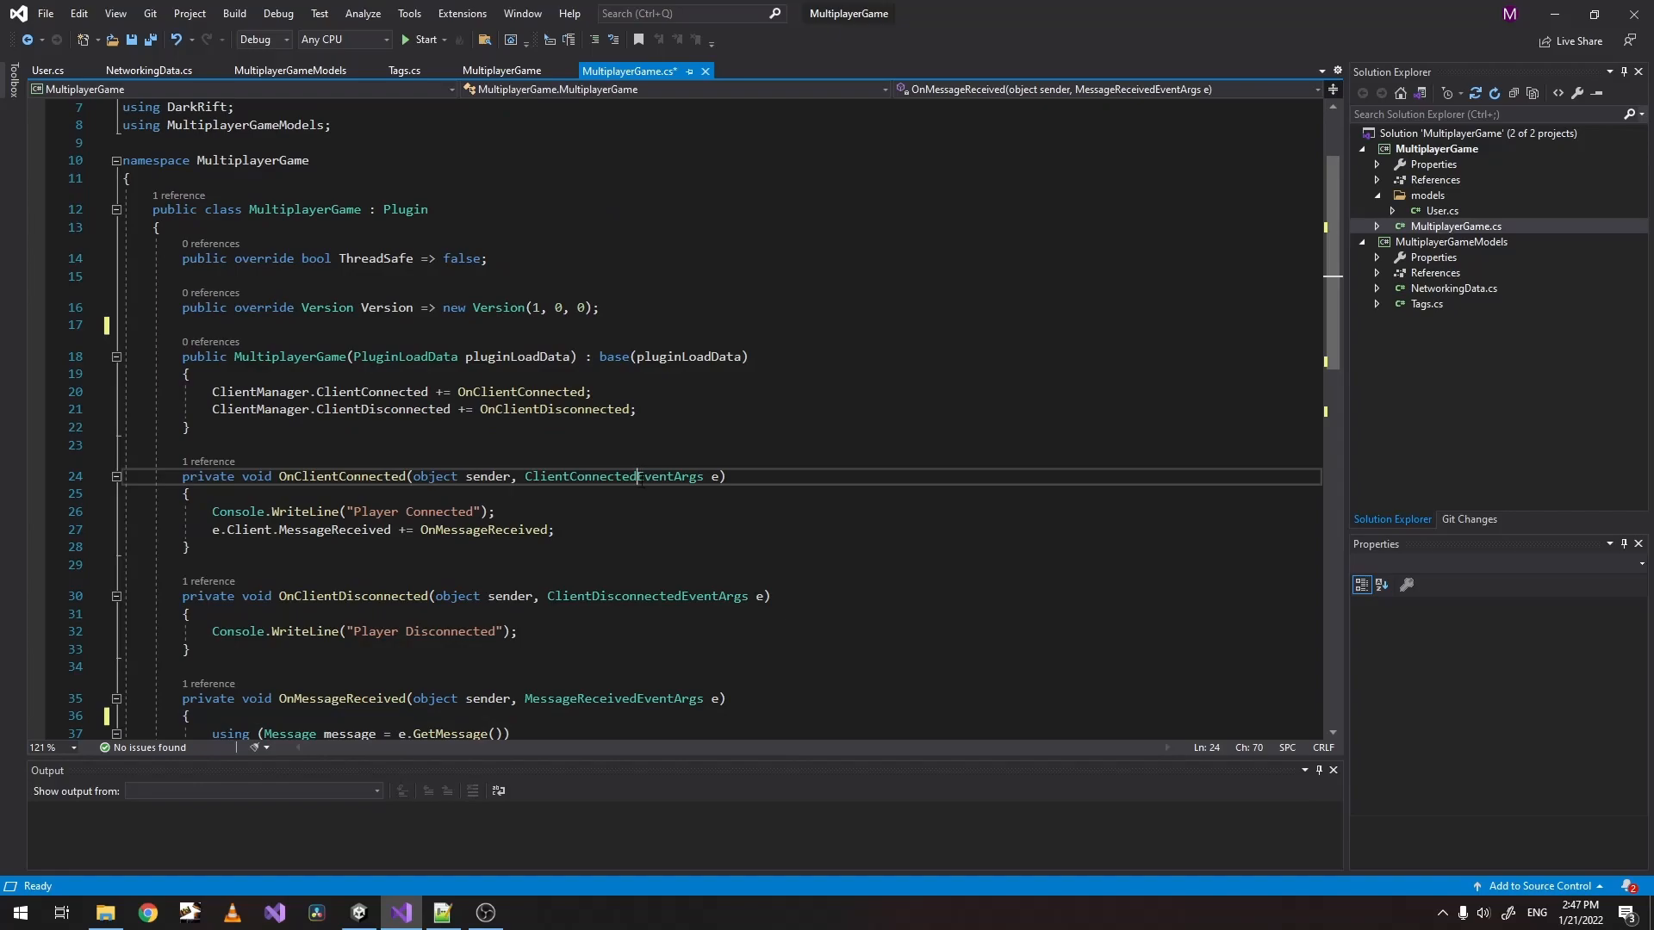
double_click(646, 488)
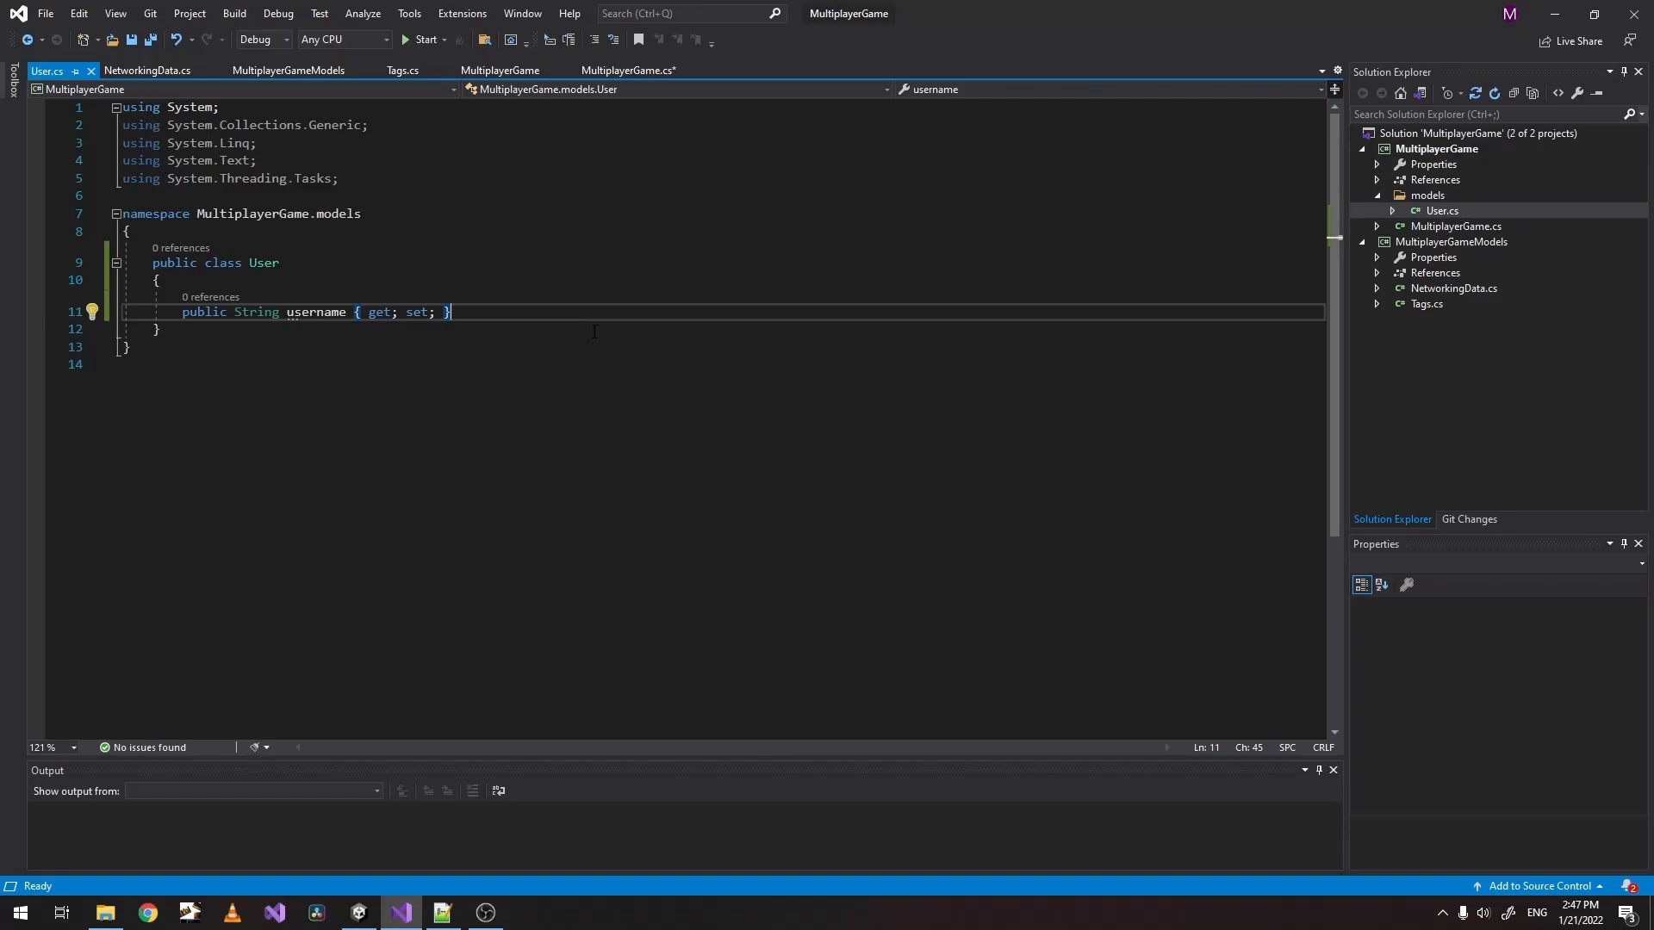
Add 'public IClient client { get; set; }' to User, import DarkRift.Server, and save.
type("public")
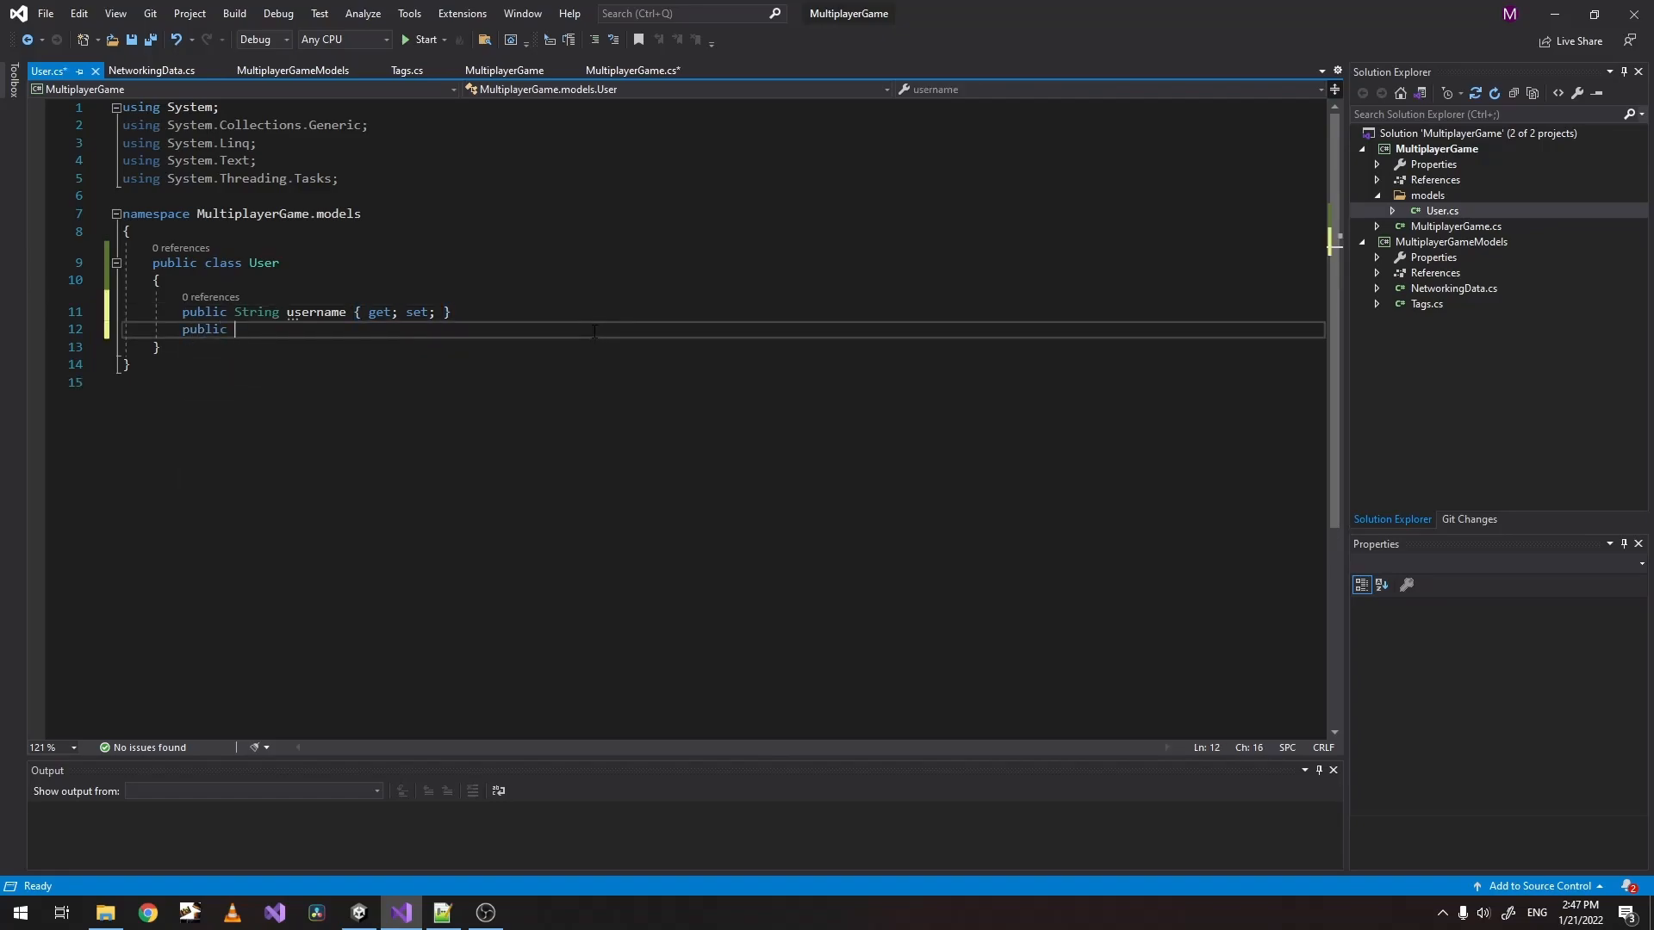
type("i")
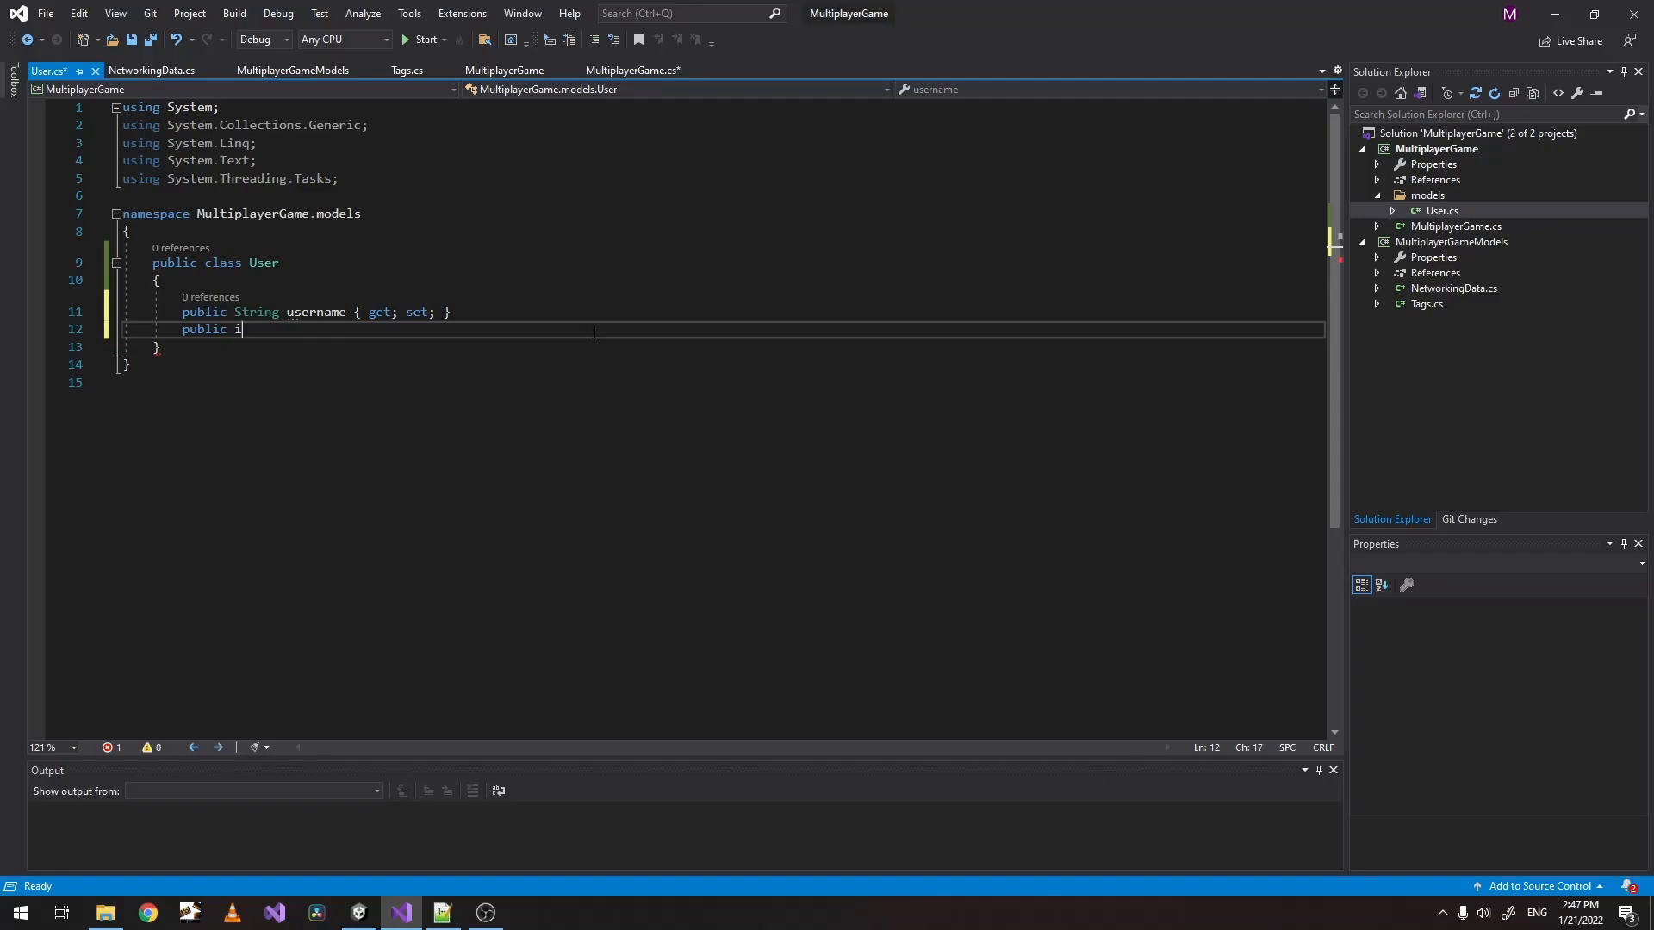
type("Client")
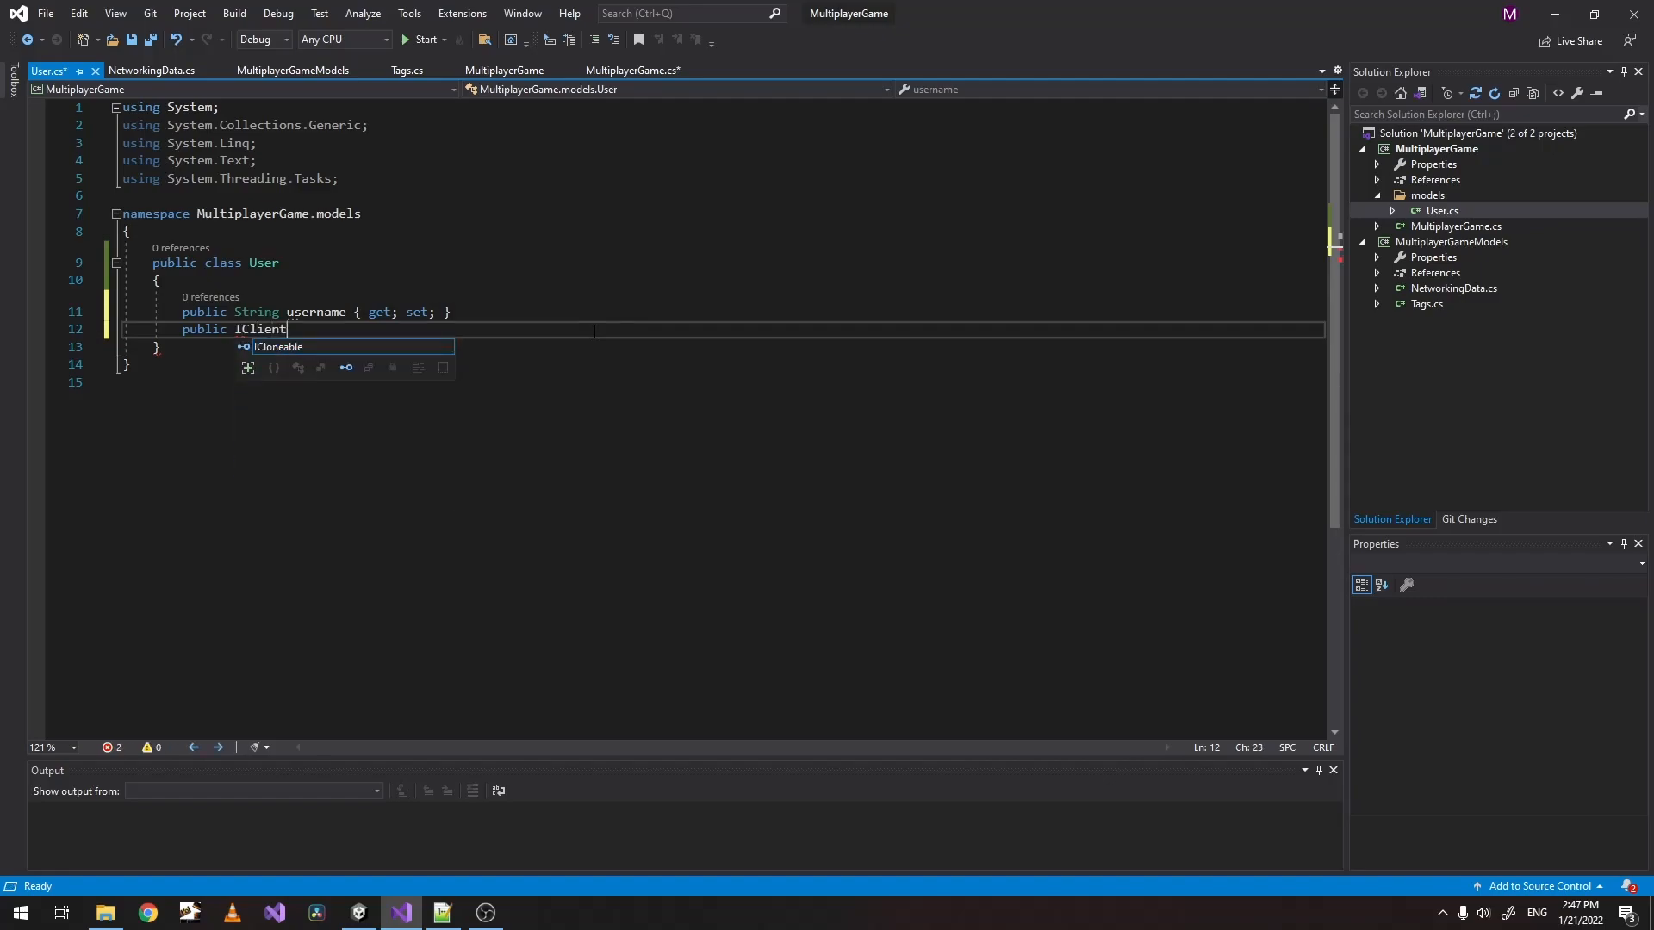
type("client { get; set;")
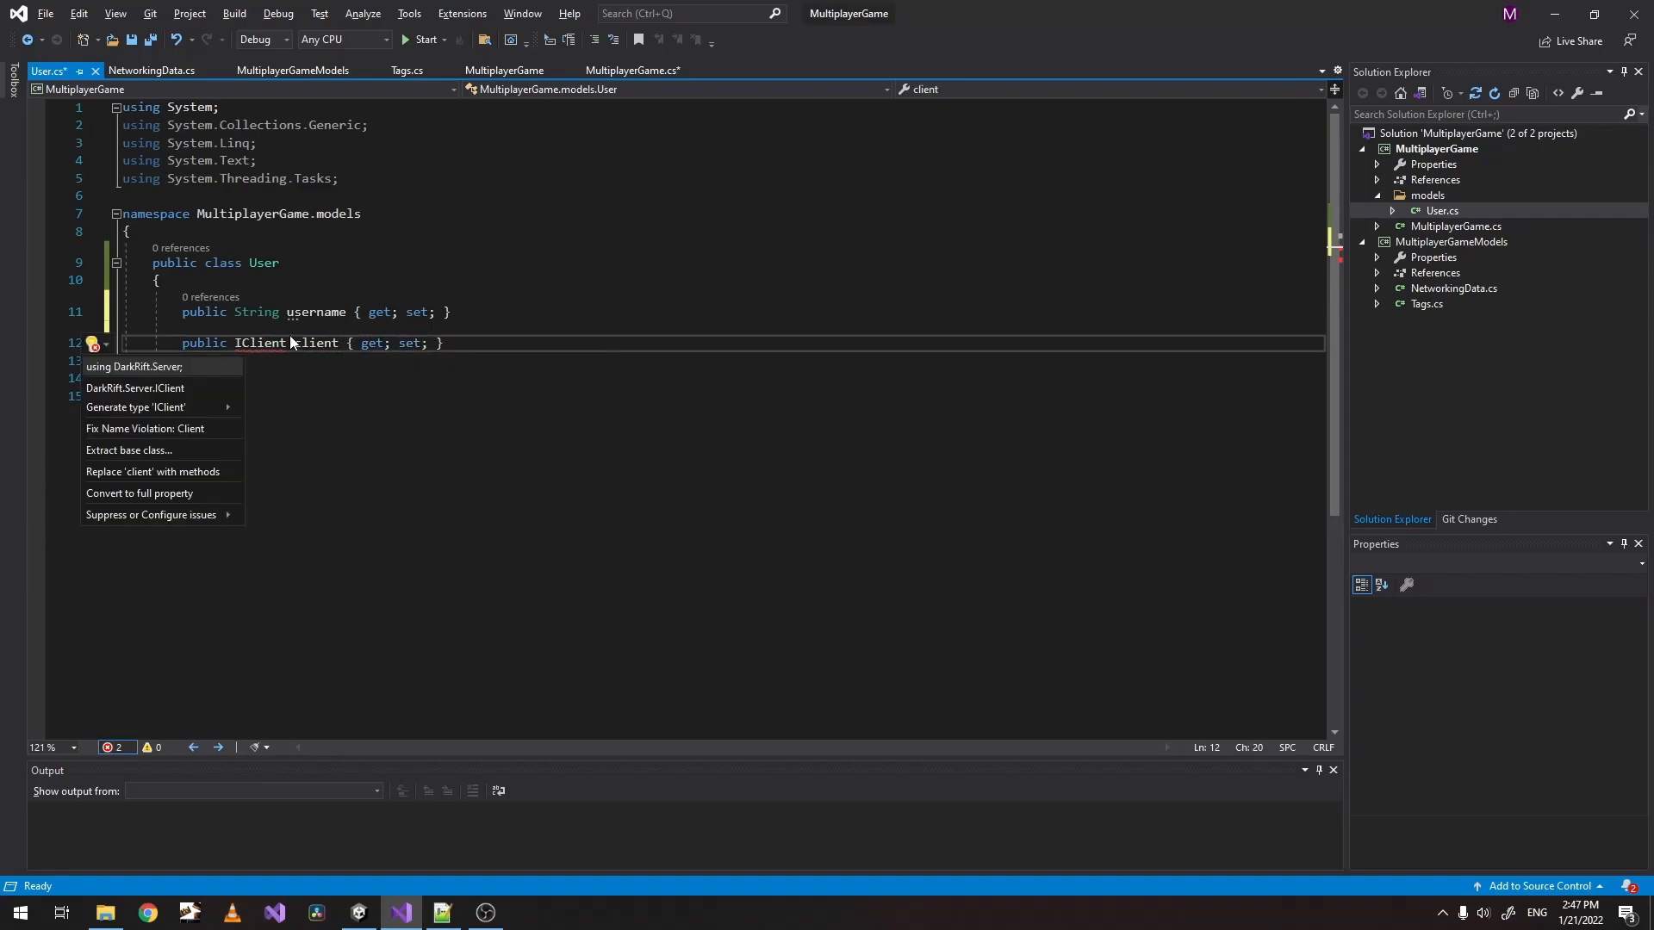
left_click(135, 365)
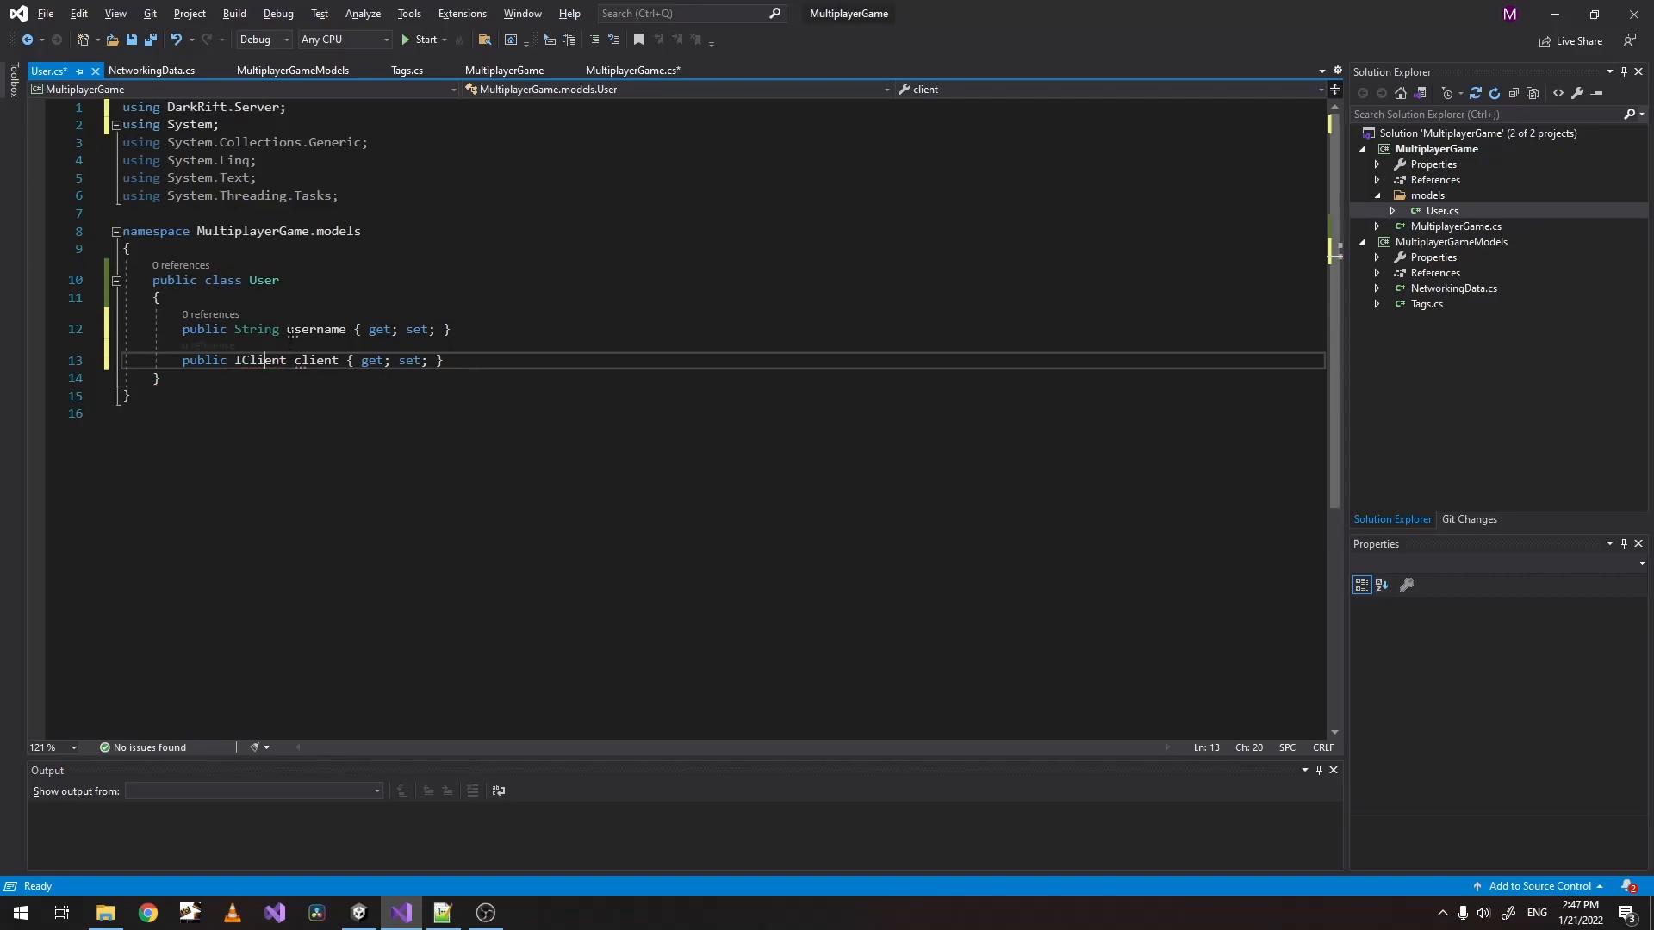
key("ctrl+s")
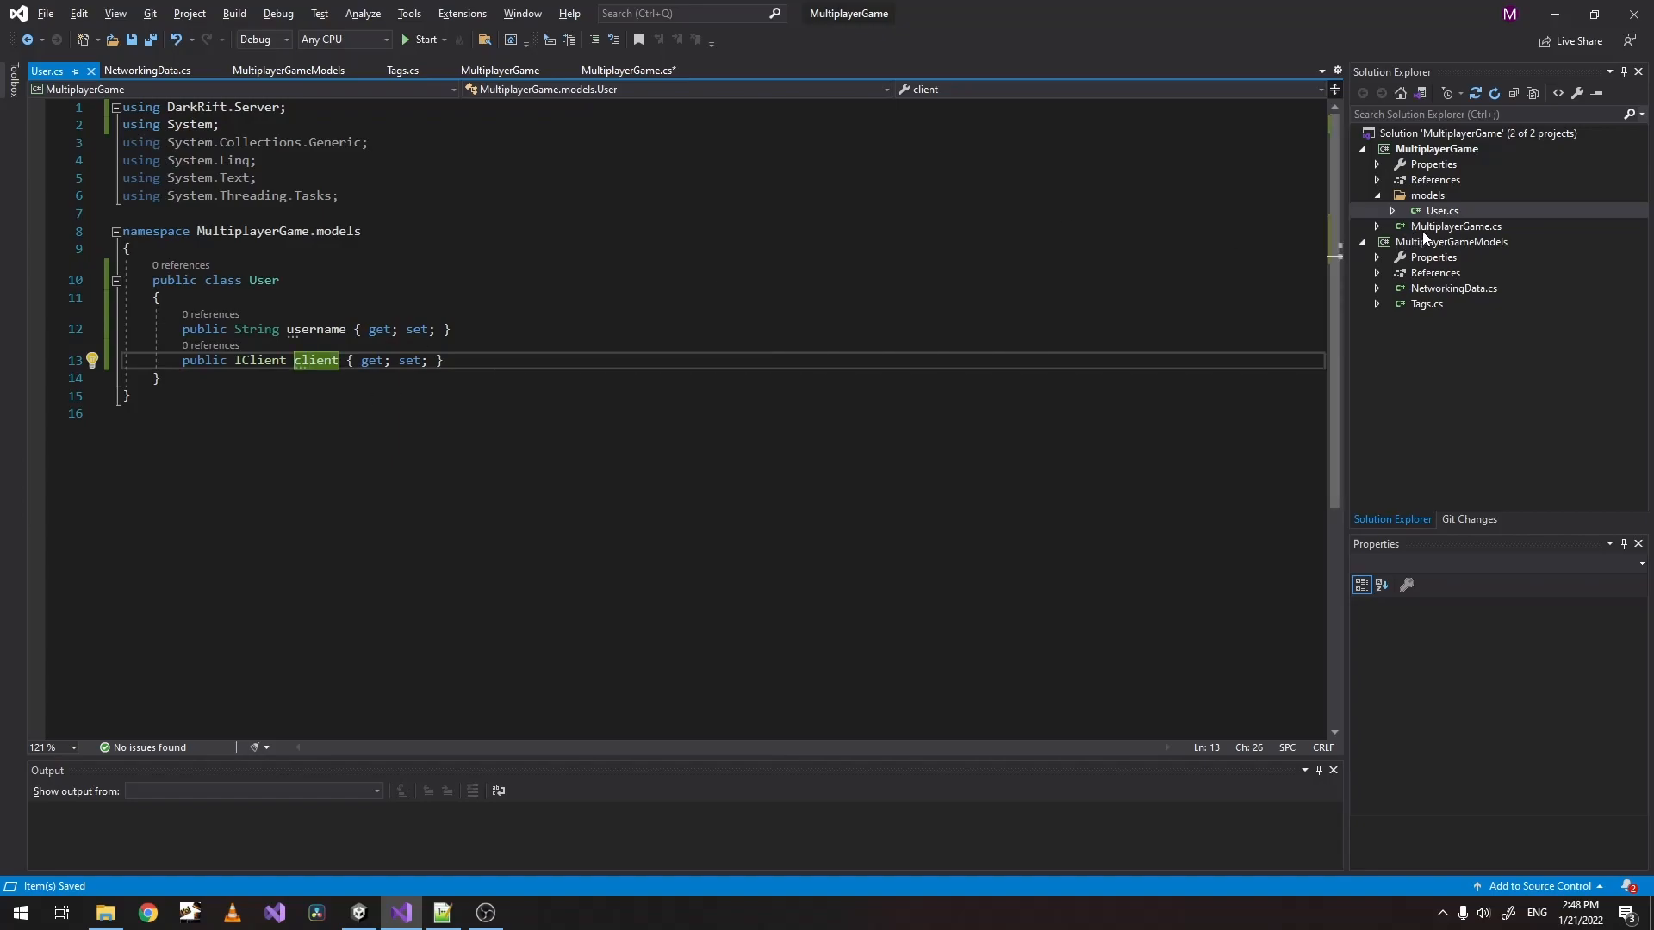
In MultiplayerGame.cs, begin a public Dictionary<int, User> field, importing MultiplayerGame.models so User resolves.
left_click(627, 69)
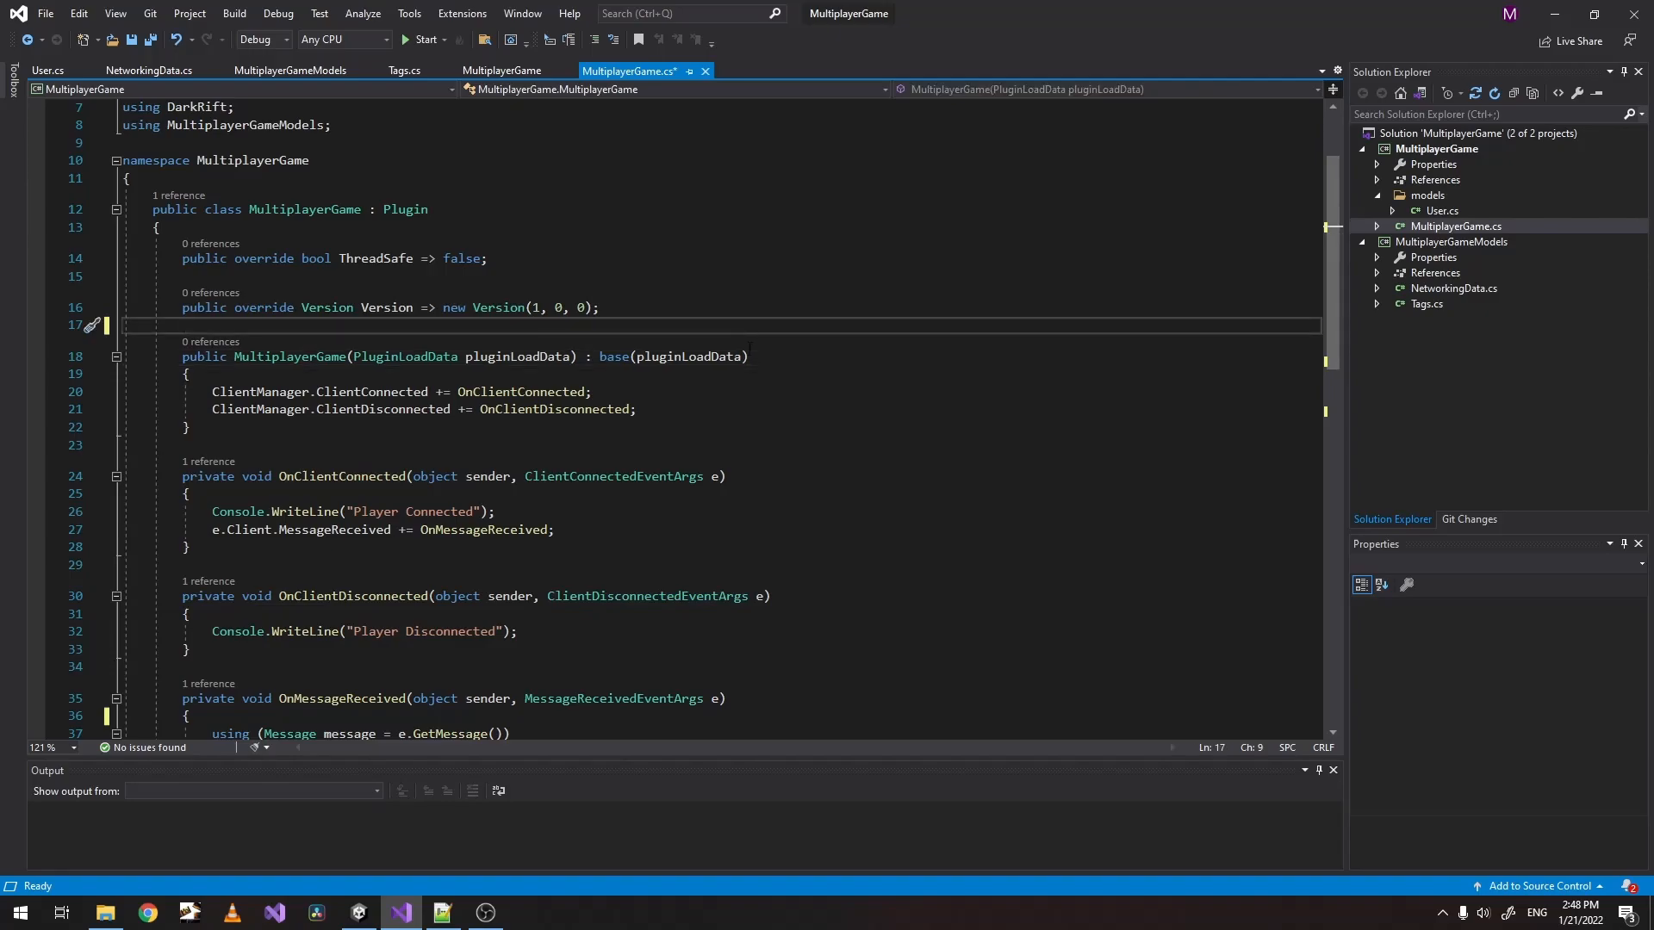
type("public")
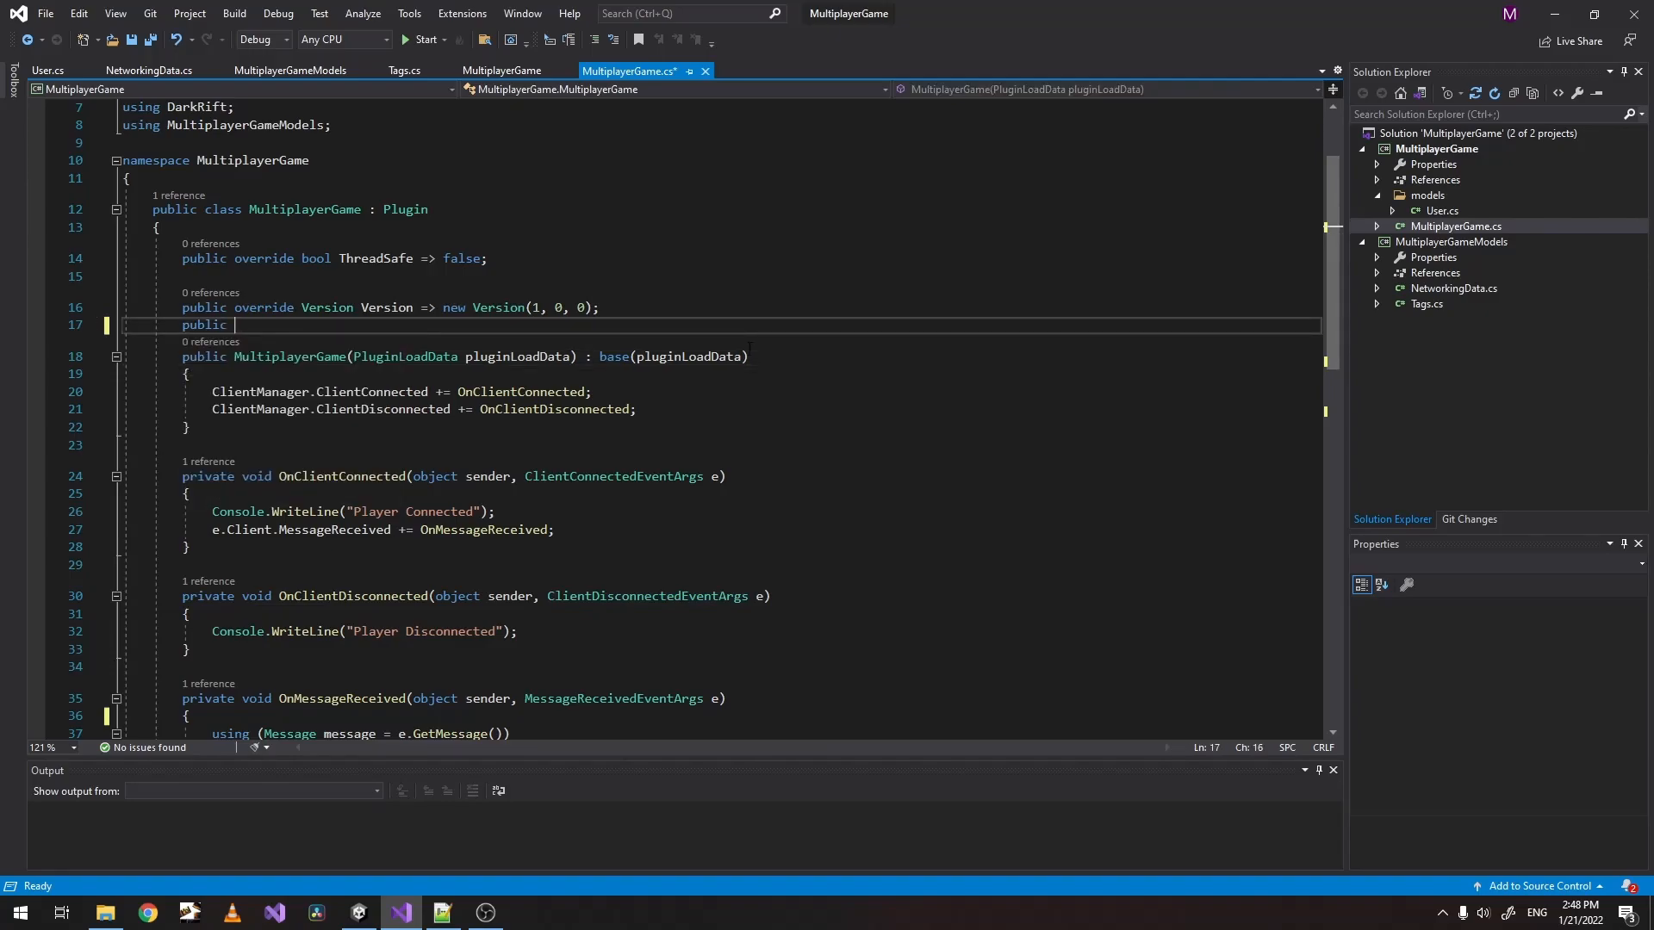
type("Dictionar")
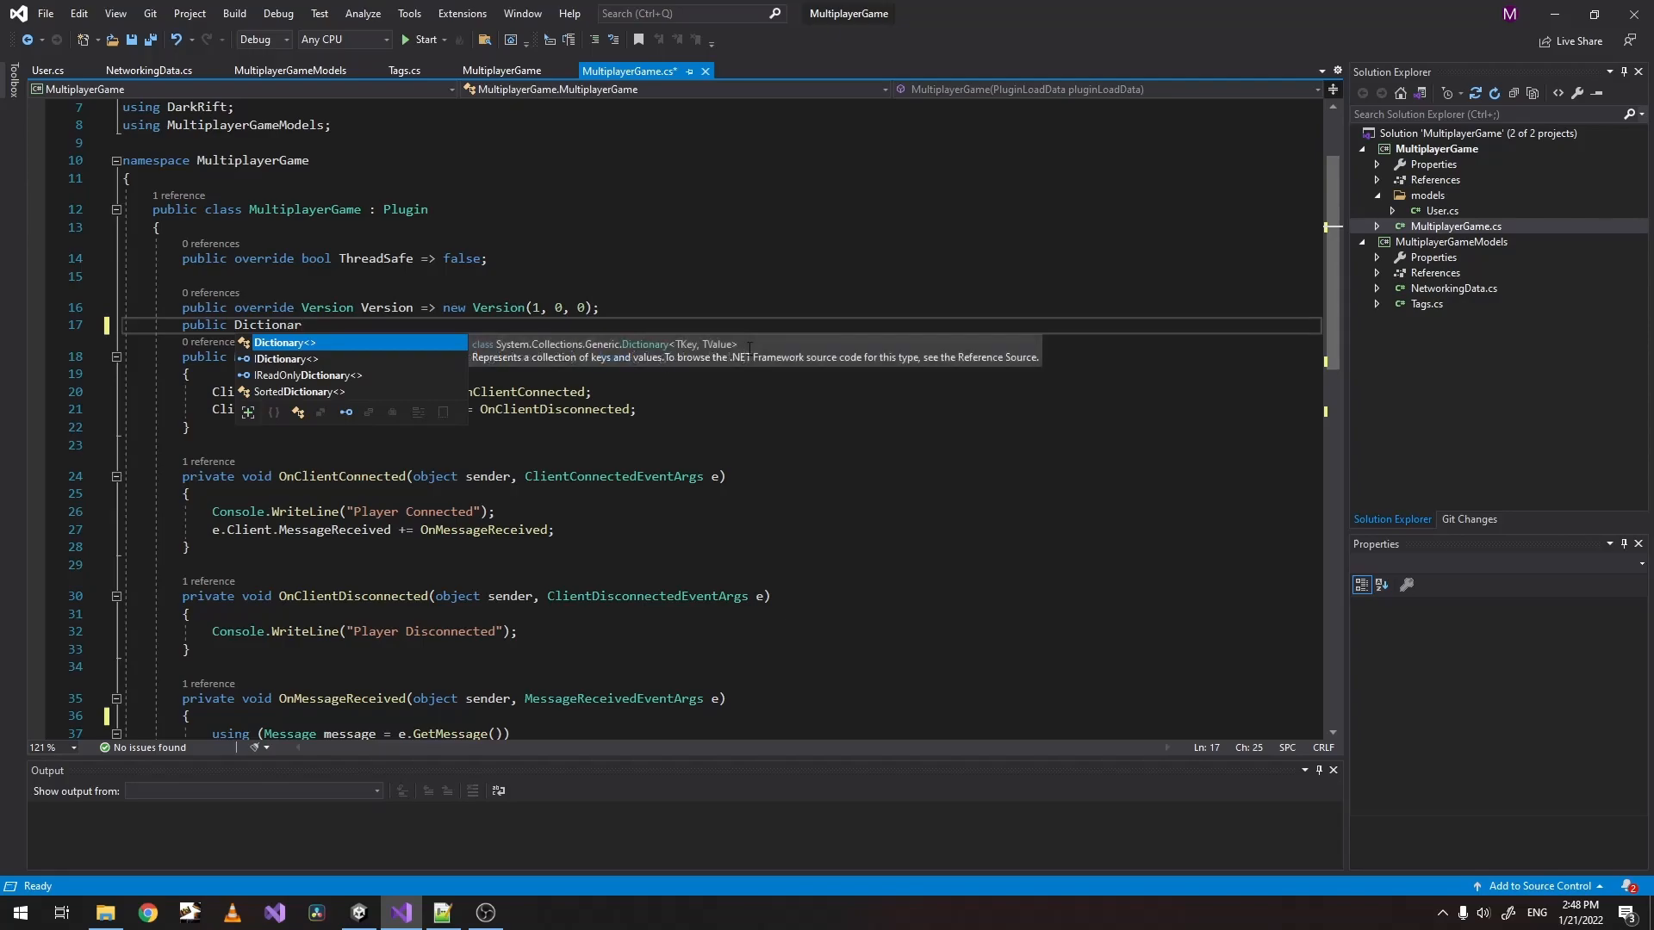
type("<>")
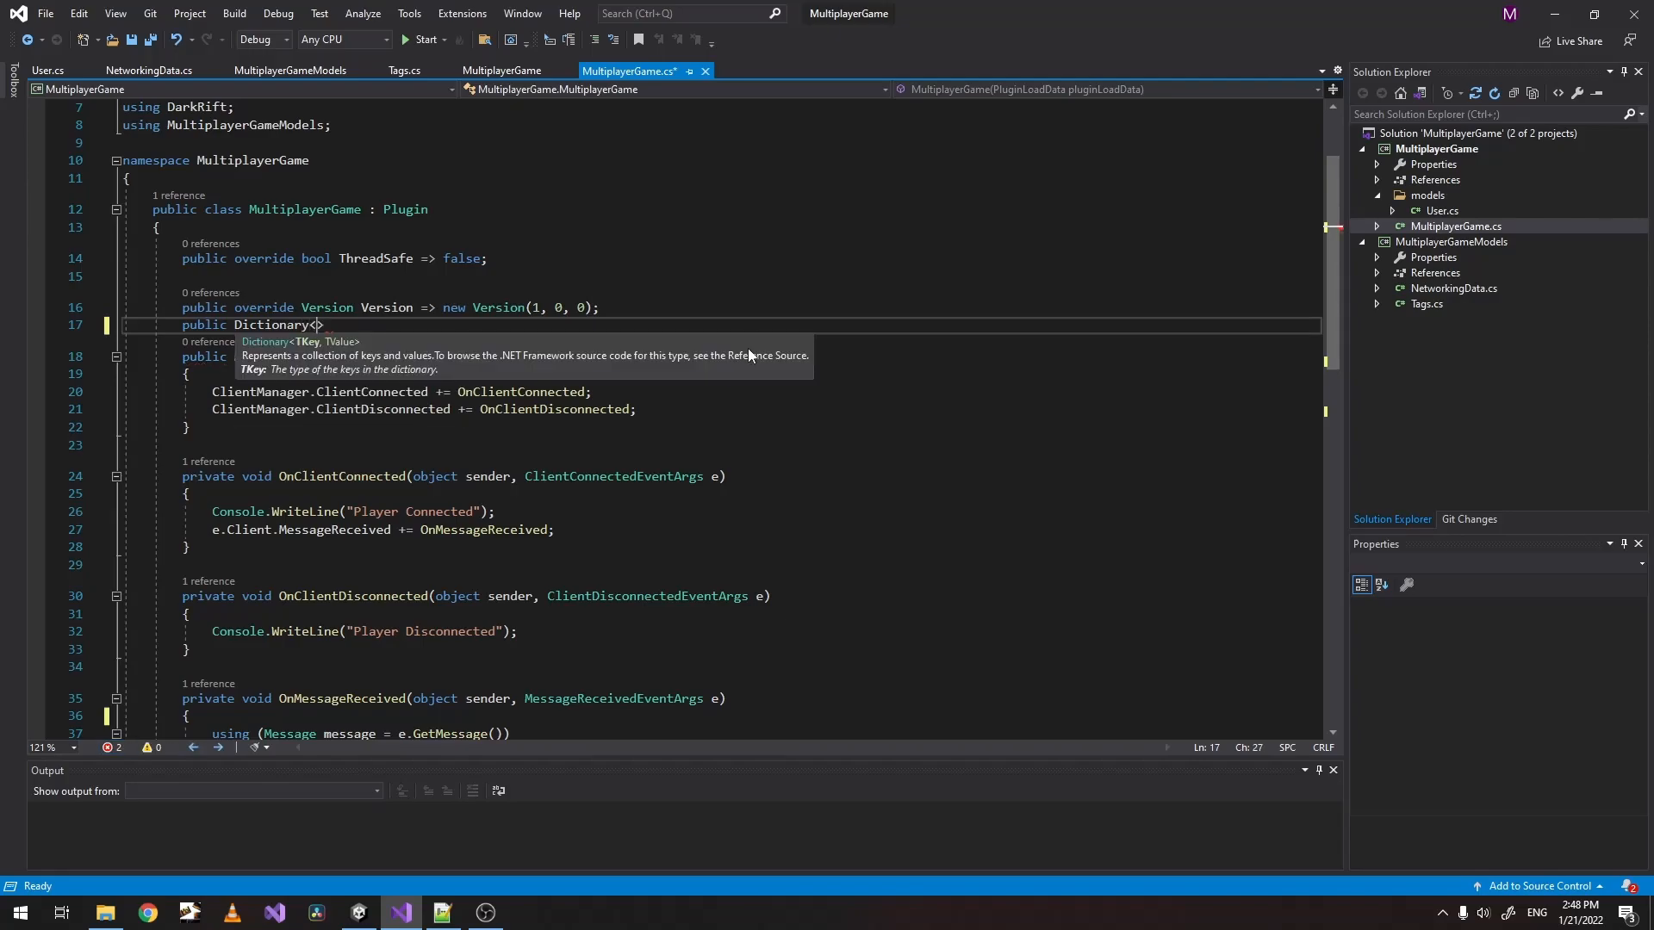
type("int,")
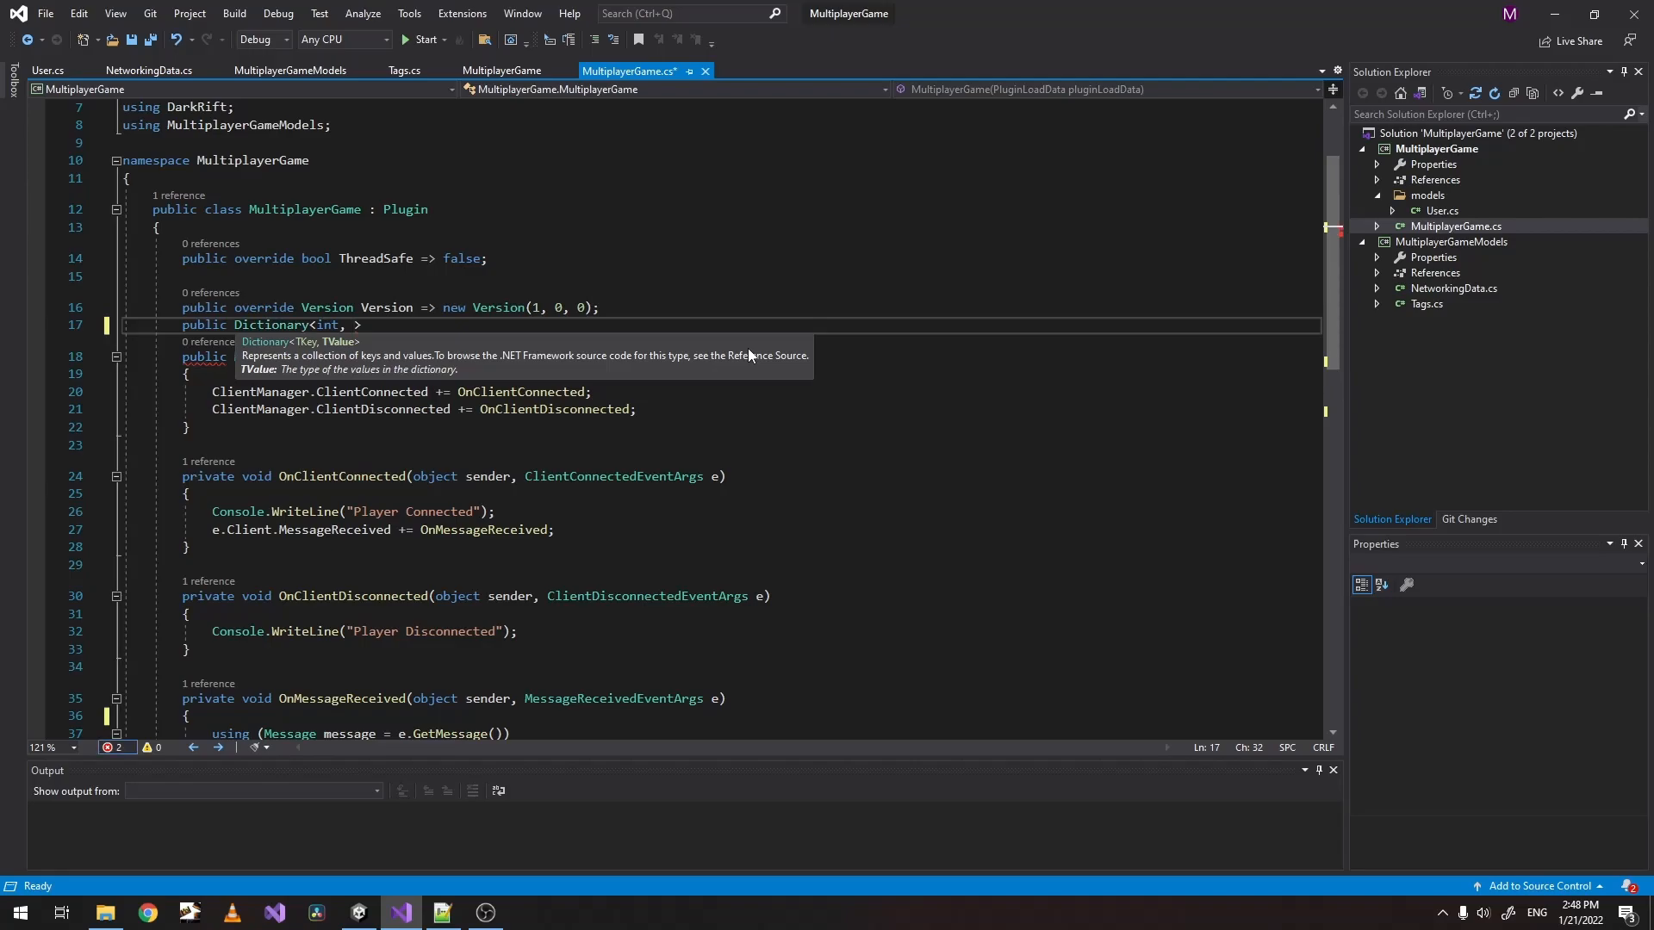
type("User>")
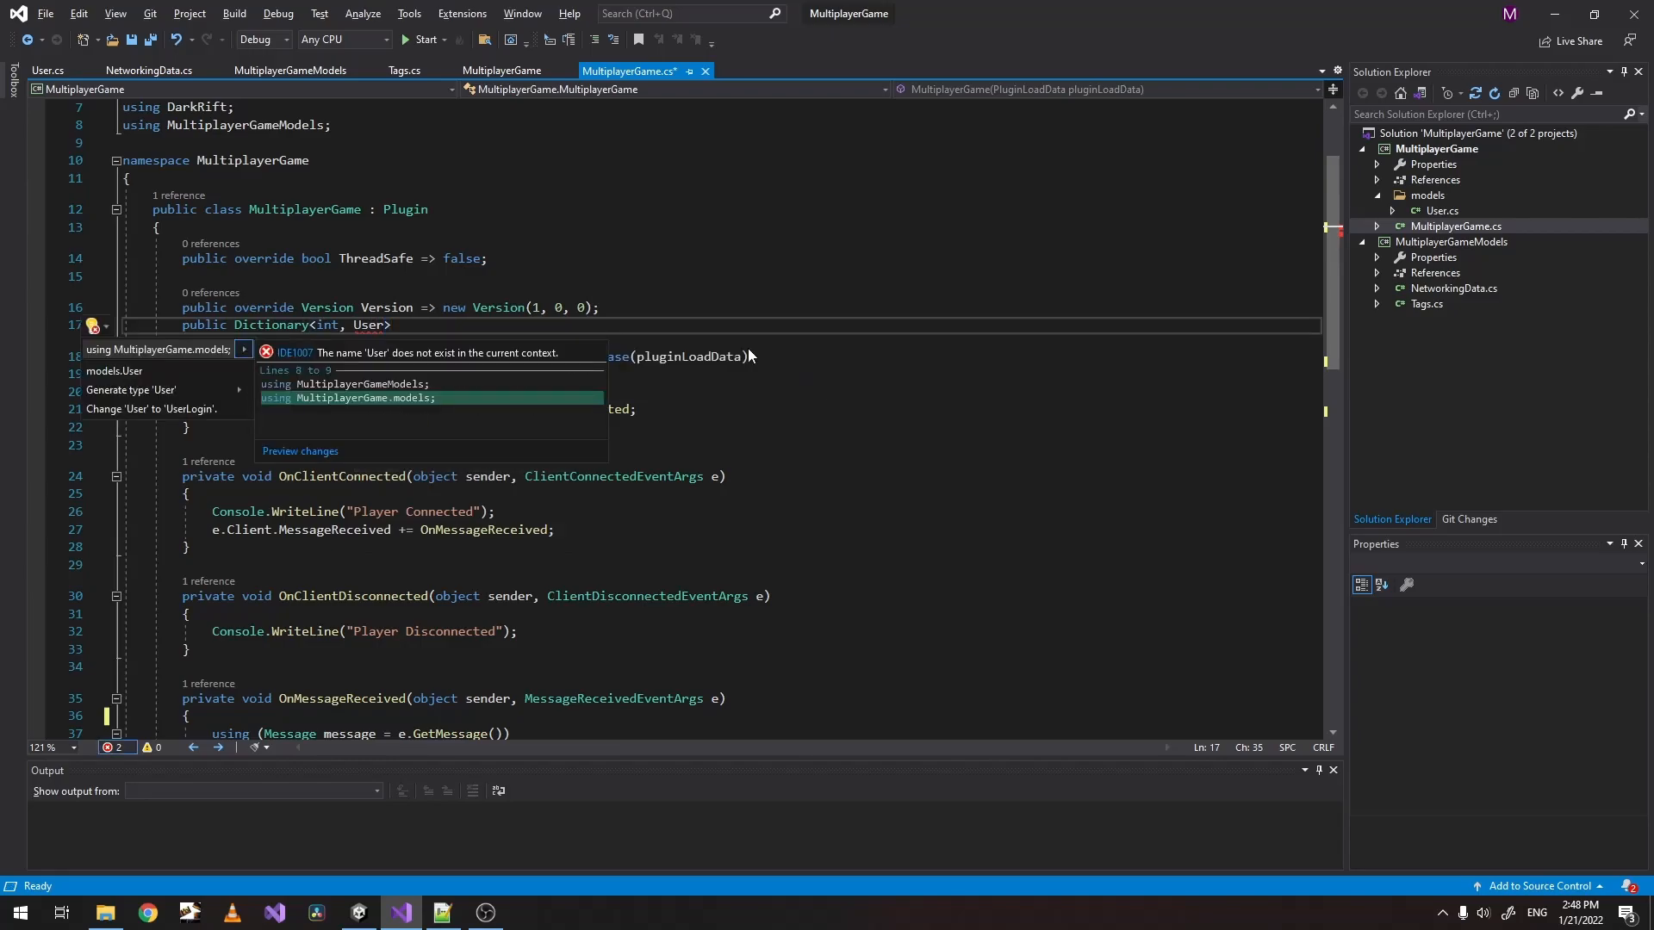
left_click(348, 398)
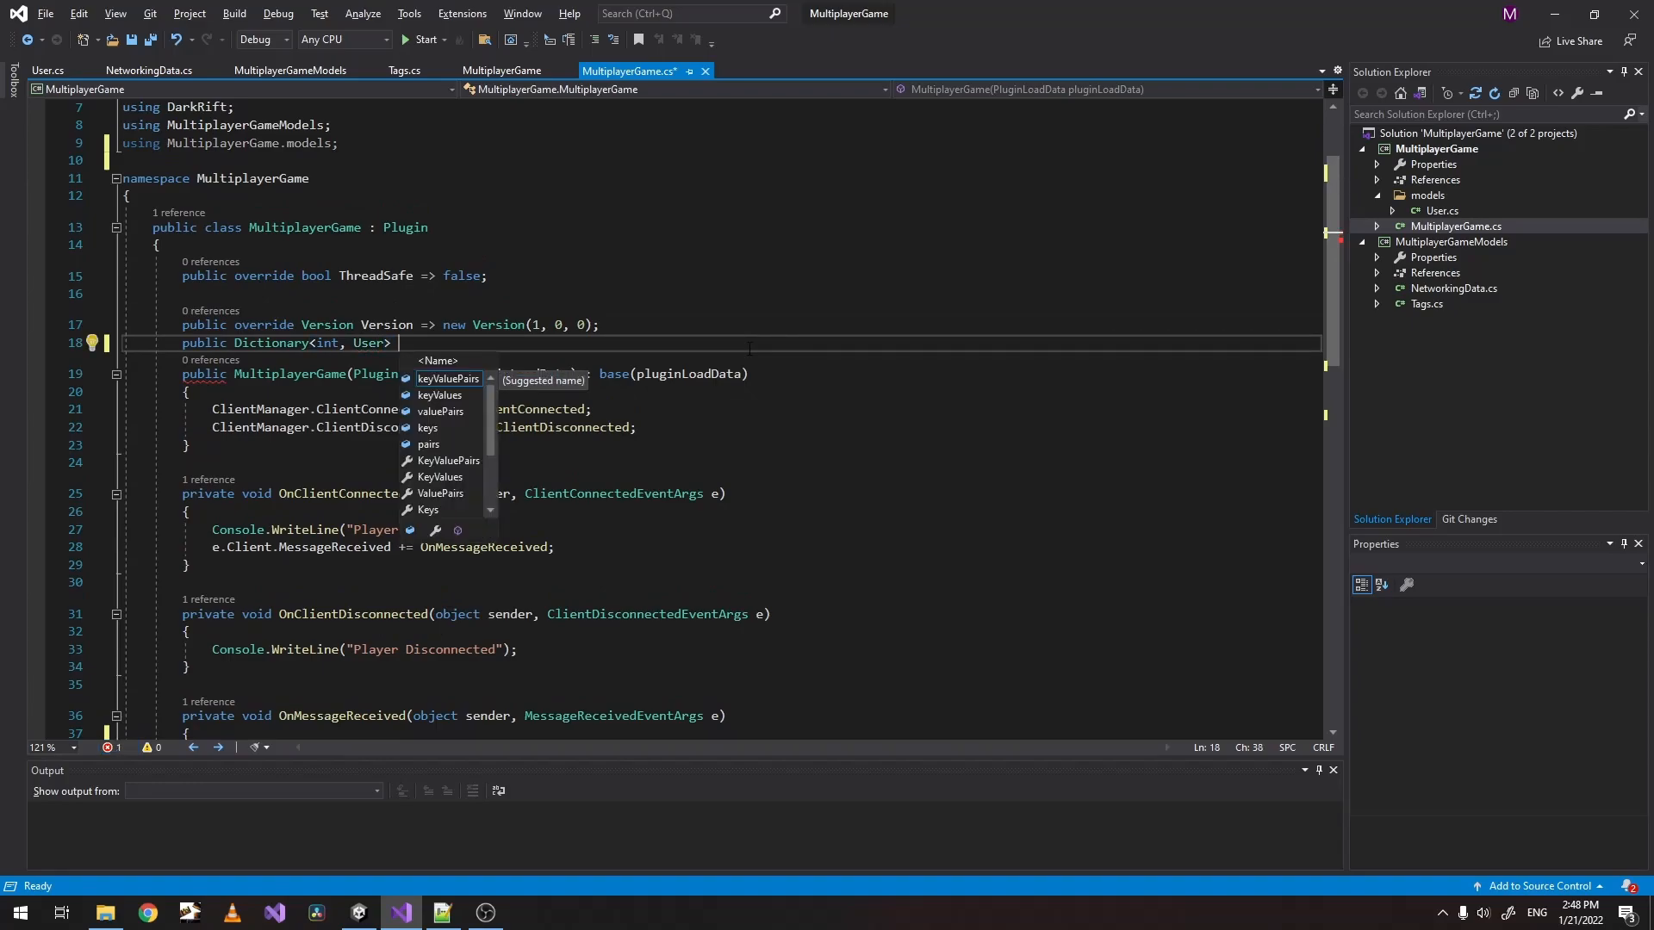
Name the field clientIDtoPlayer and initialize it to new Dictionary<int, User>().
type("clientIDto")
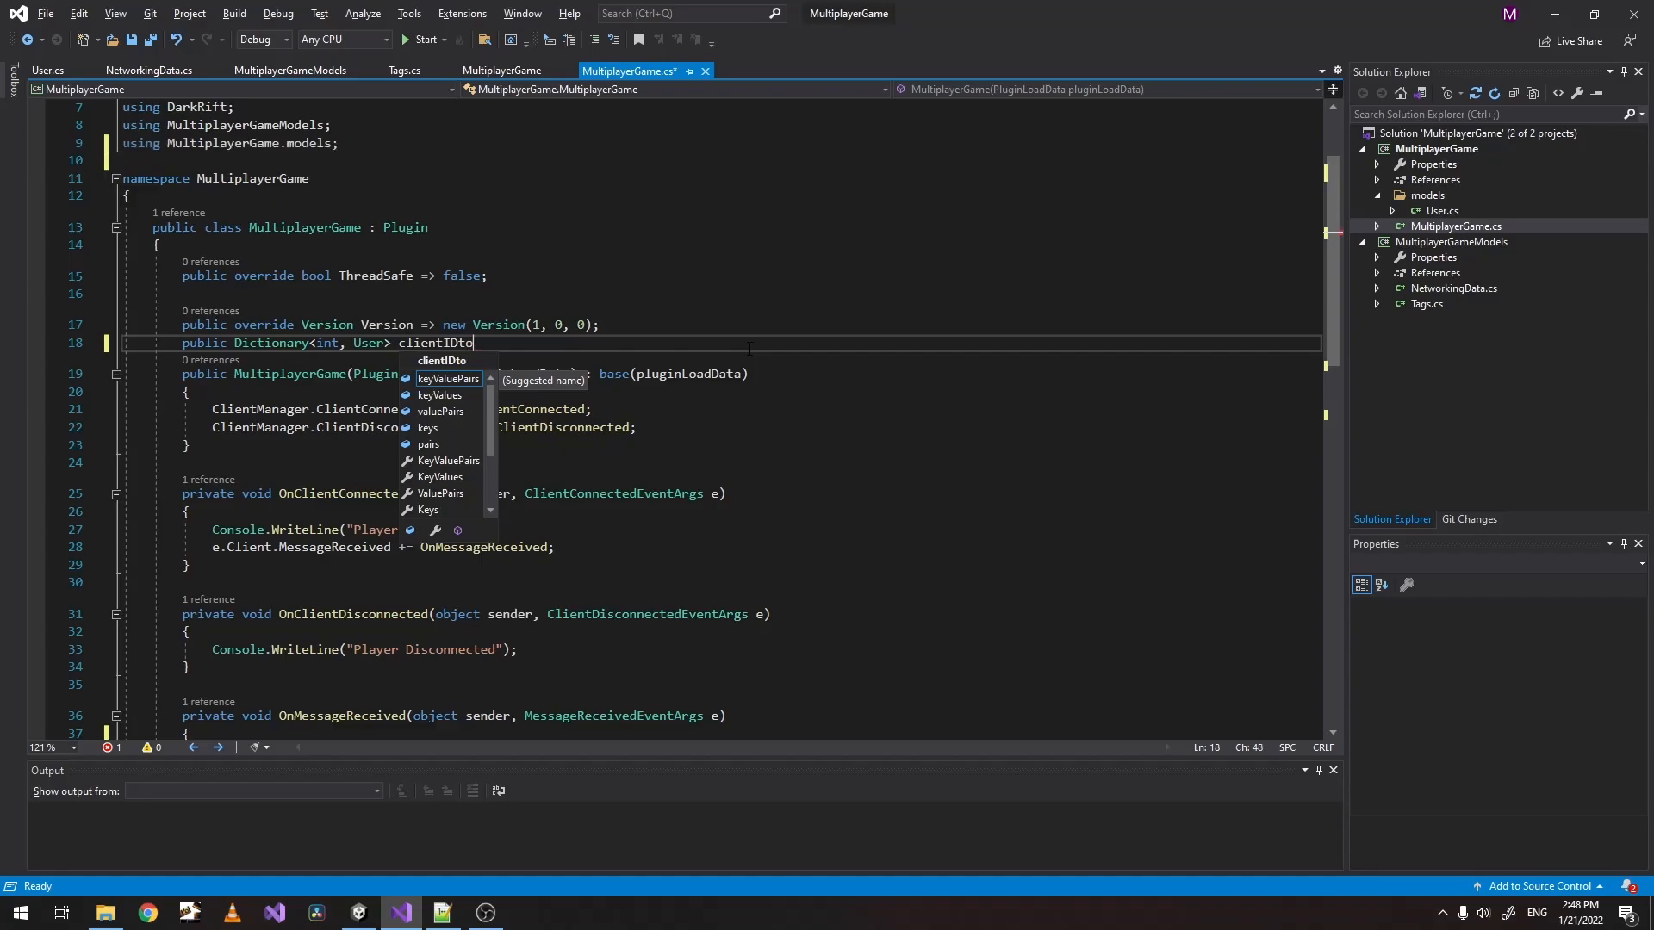
type("Player =")
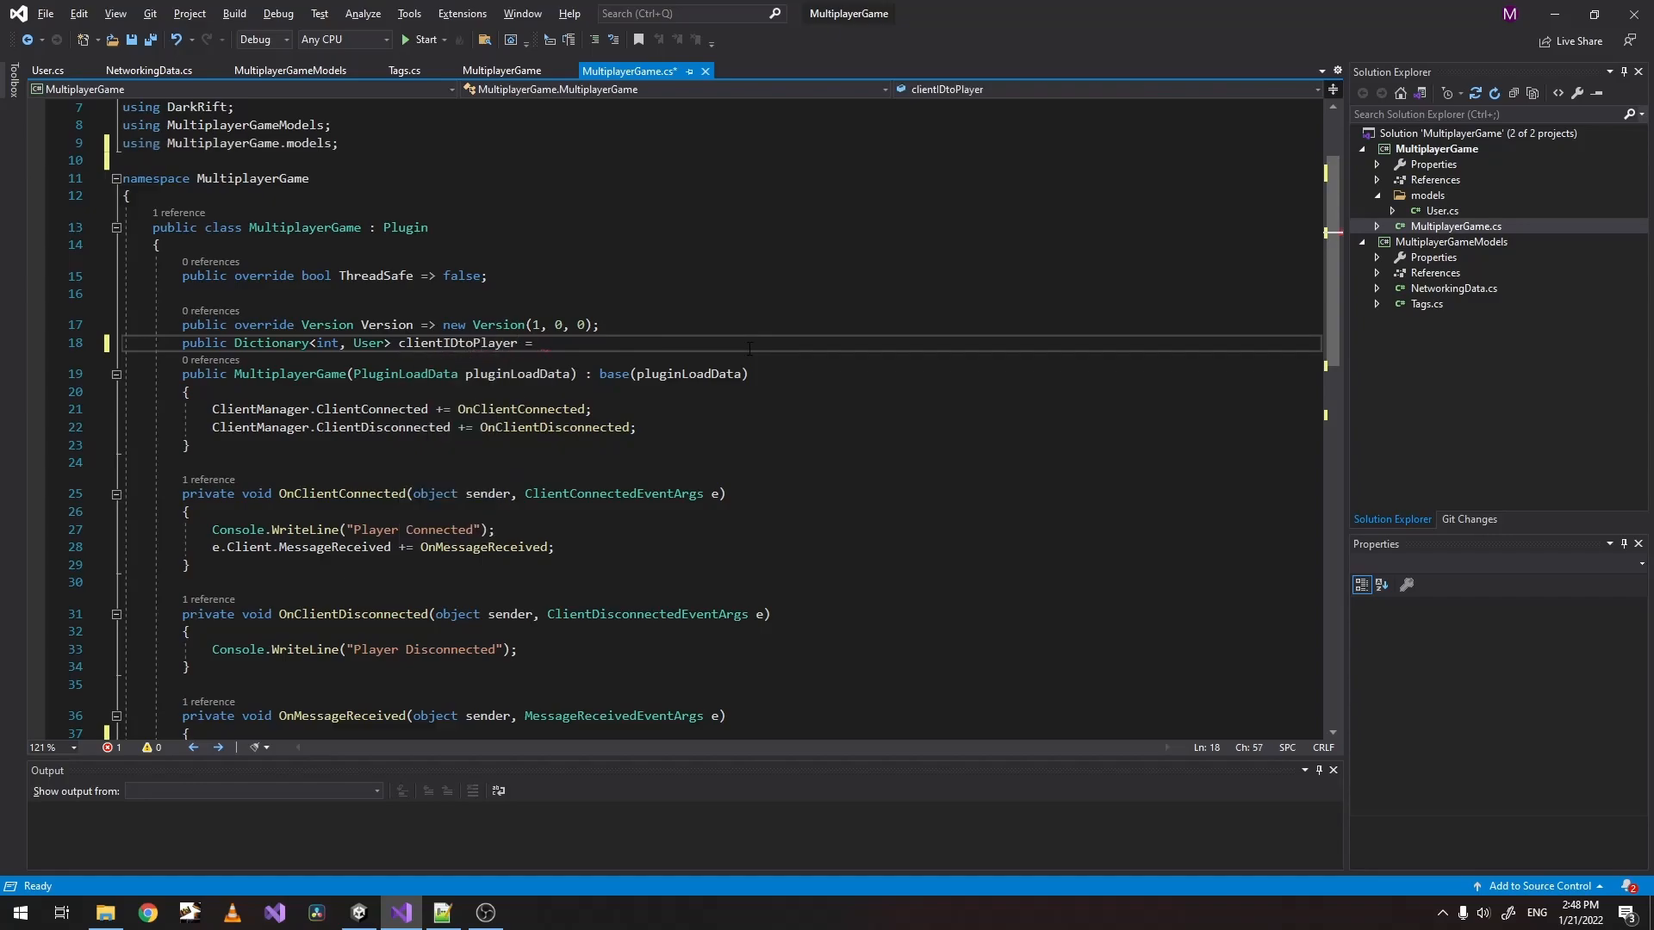
type("new Dictionary<int, User>")
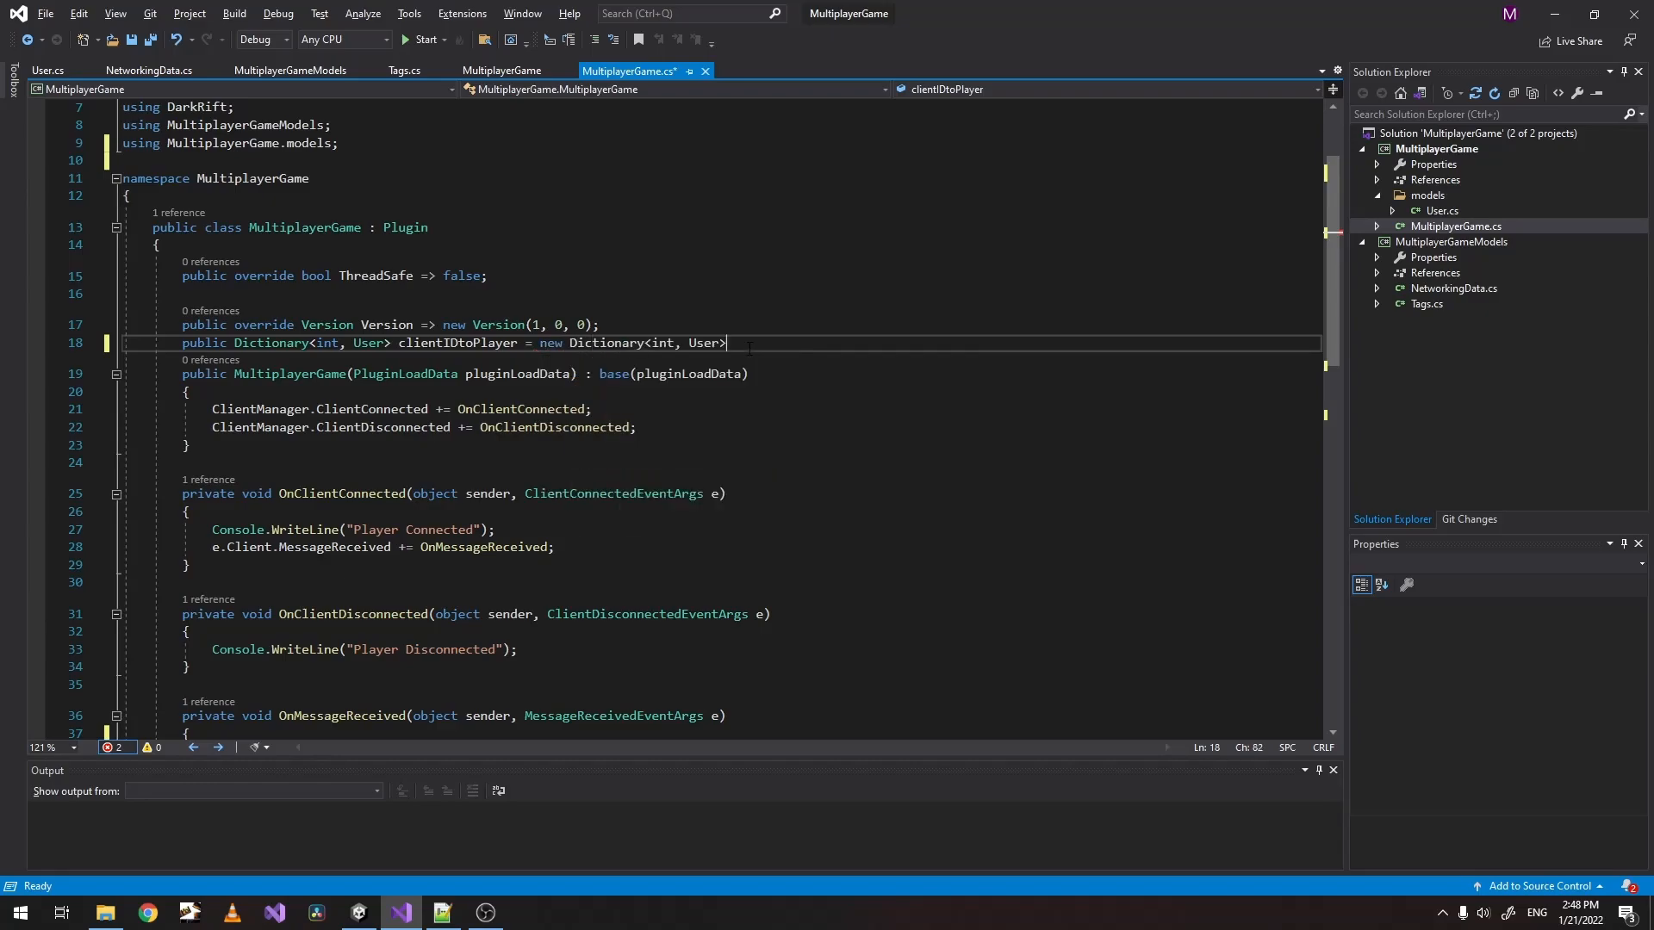
type("();")
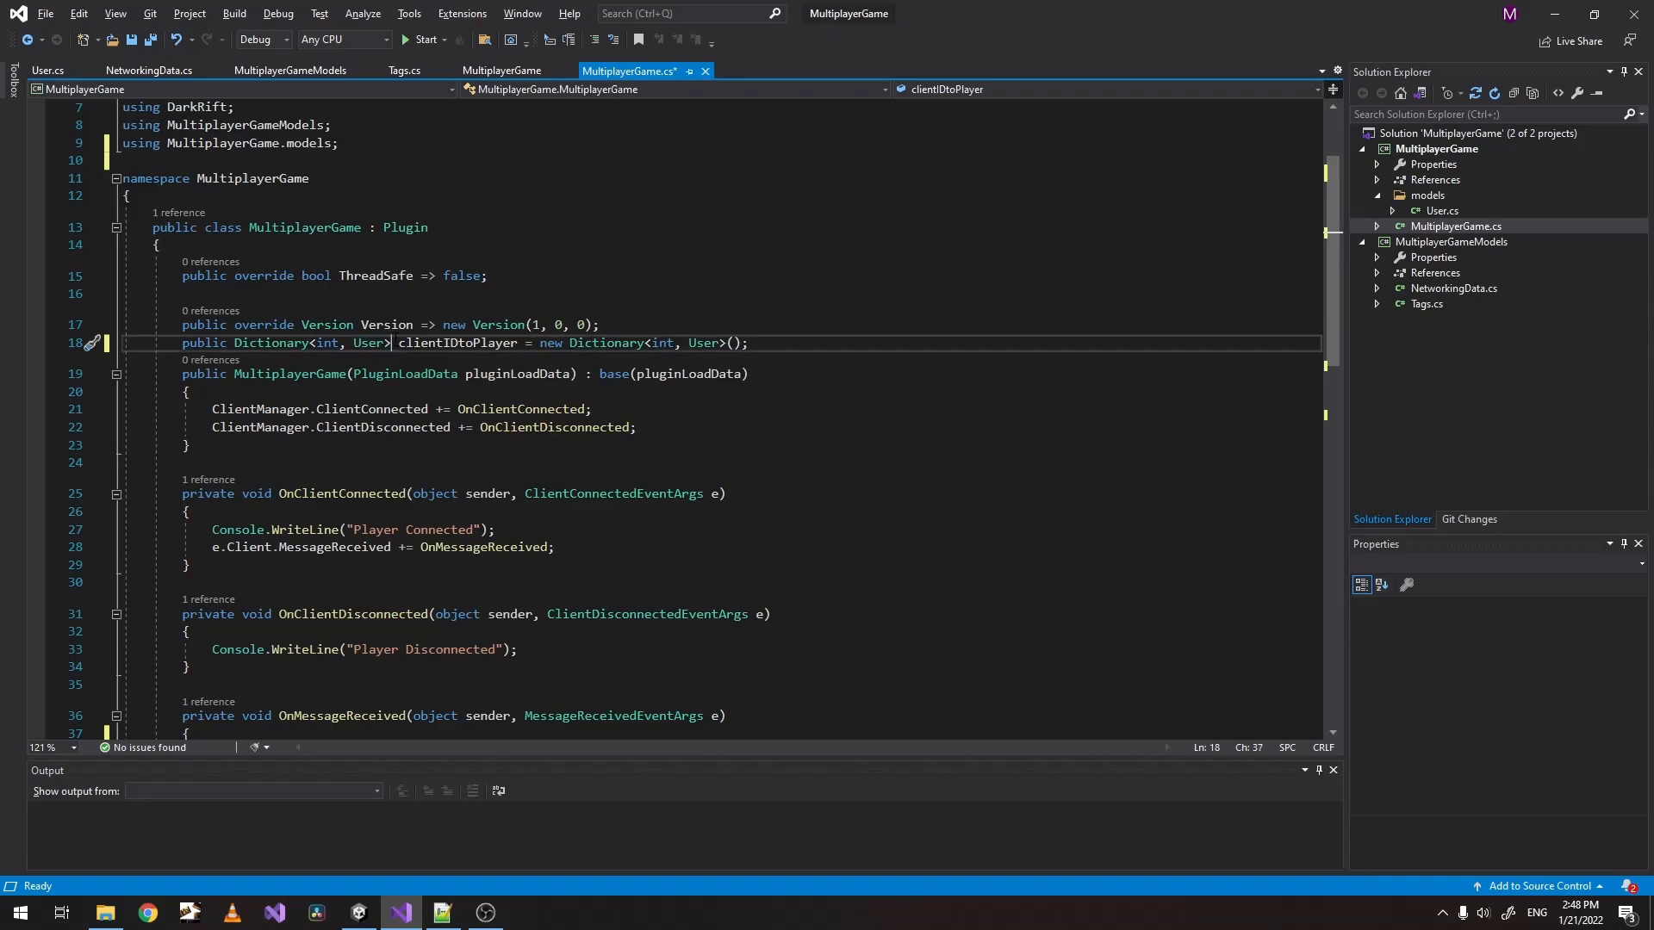
mouse_move(496, 324)
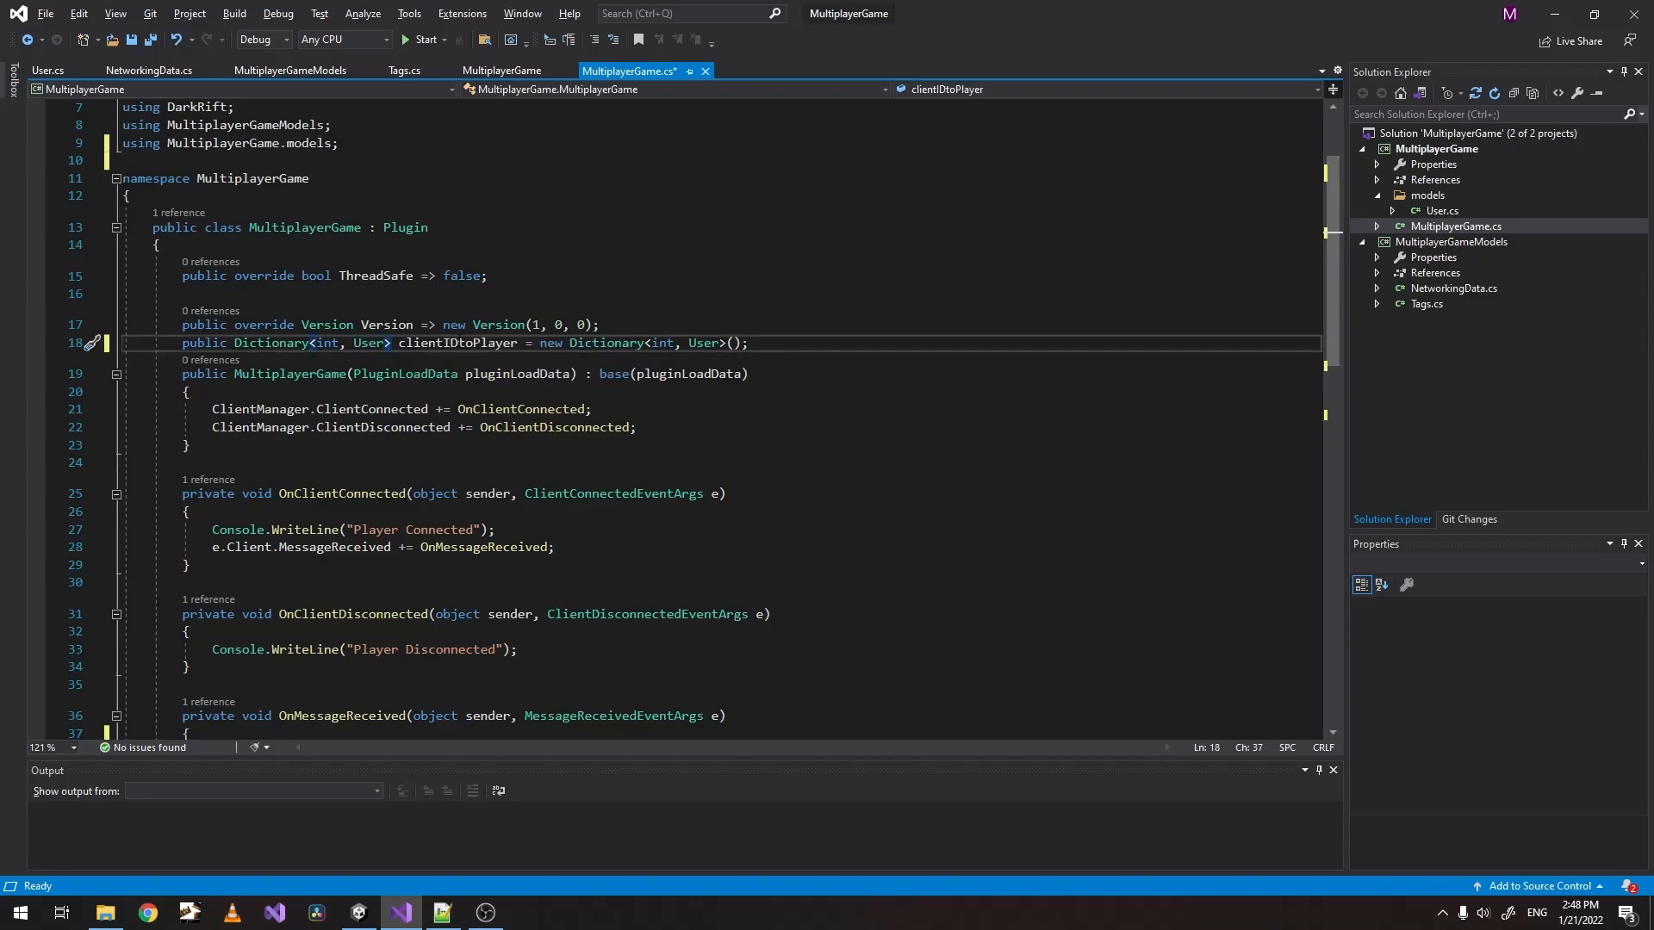
double_click(457, 343)
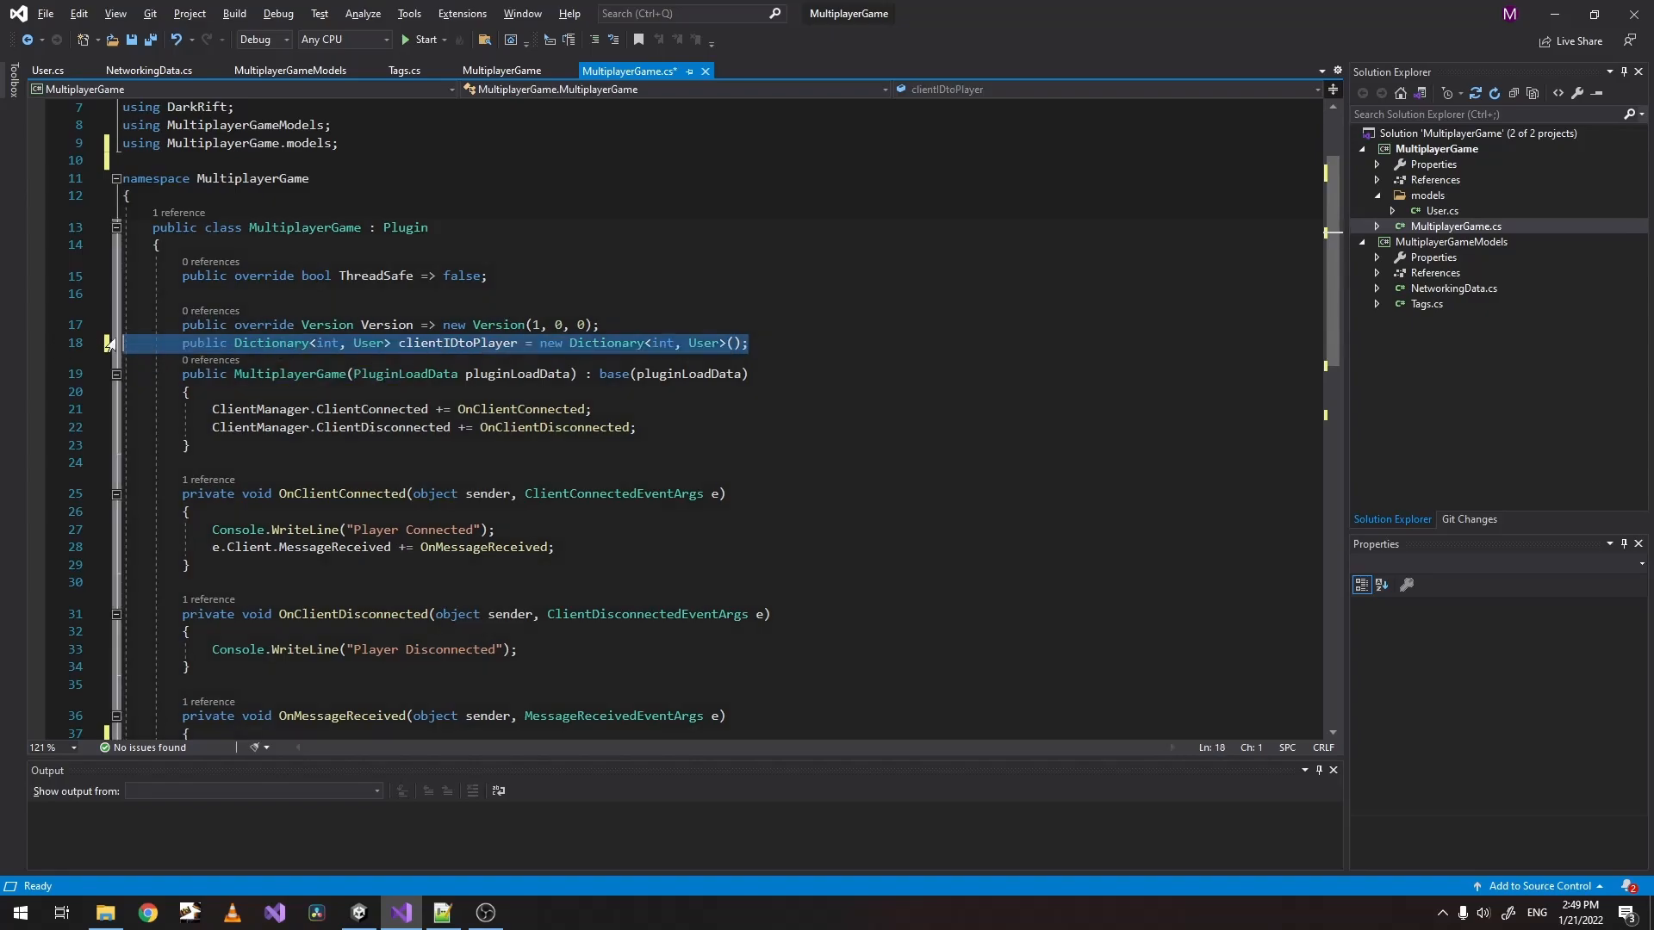
double_click(455, 343)
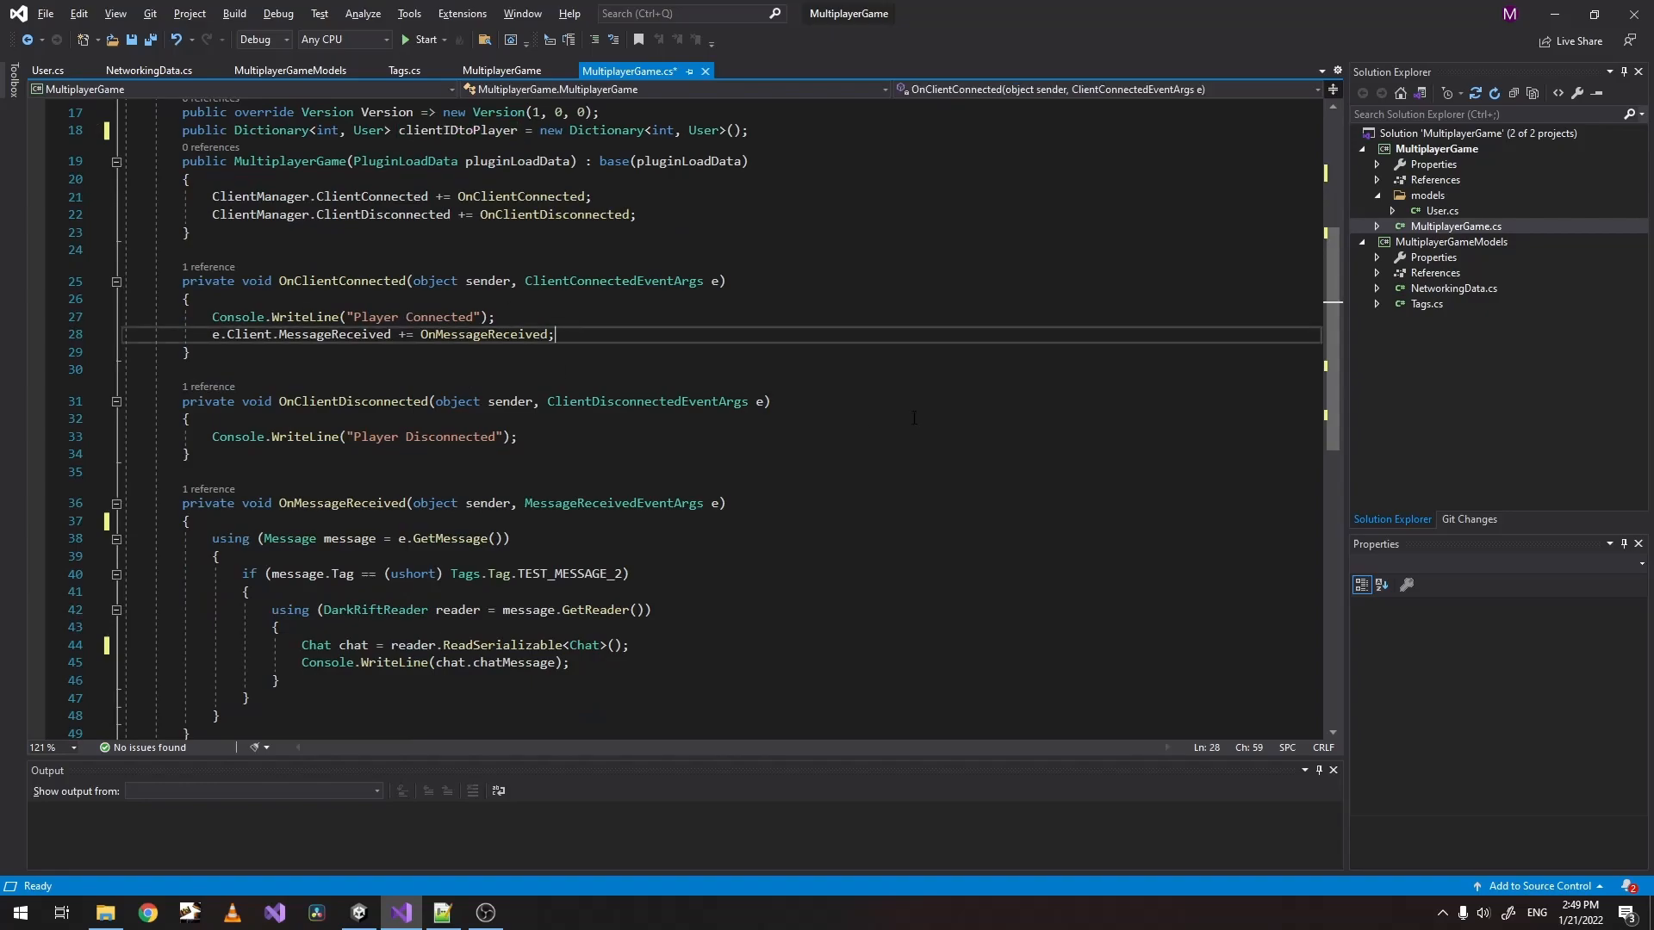
In OnClientConnected, create a User with client = e.Client.ID and add it to clientIDtoPlayer under that ID.
type("clientIDtoPlayer.")
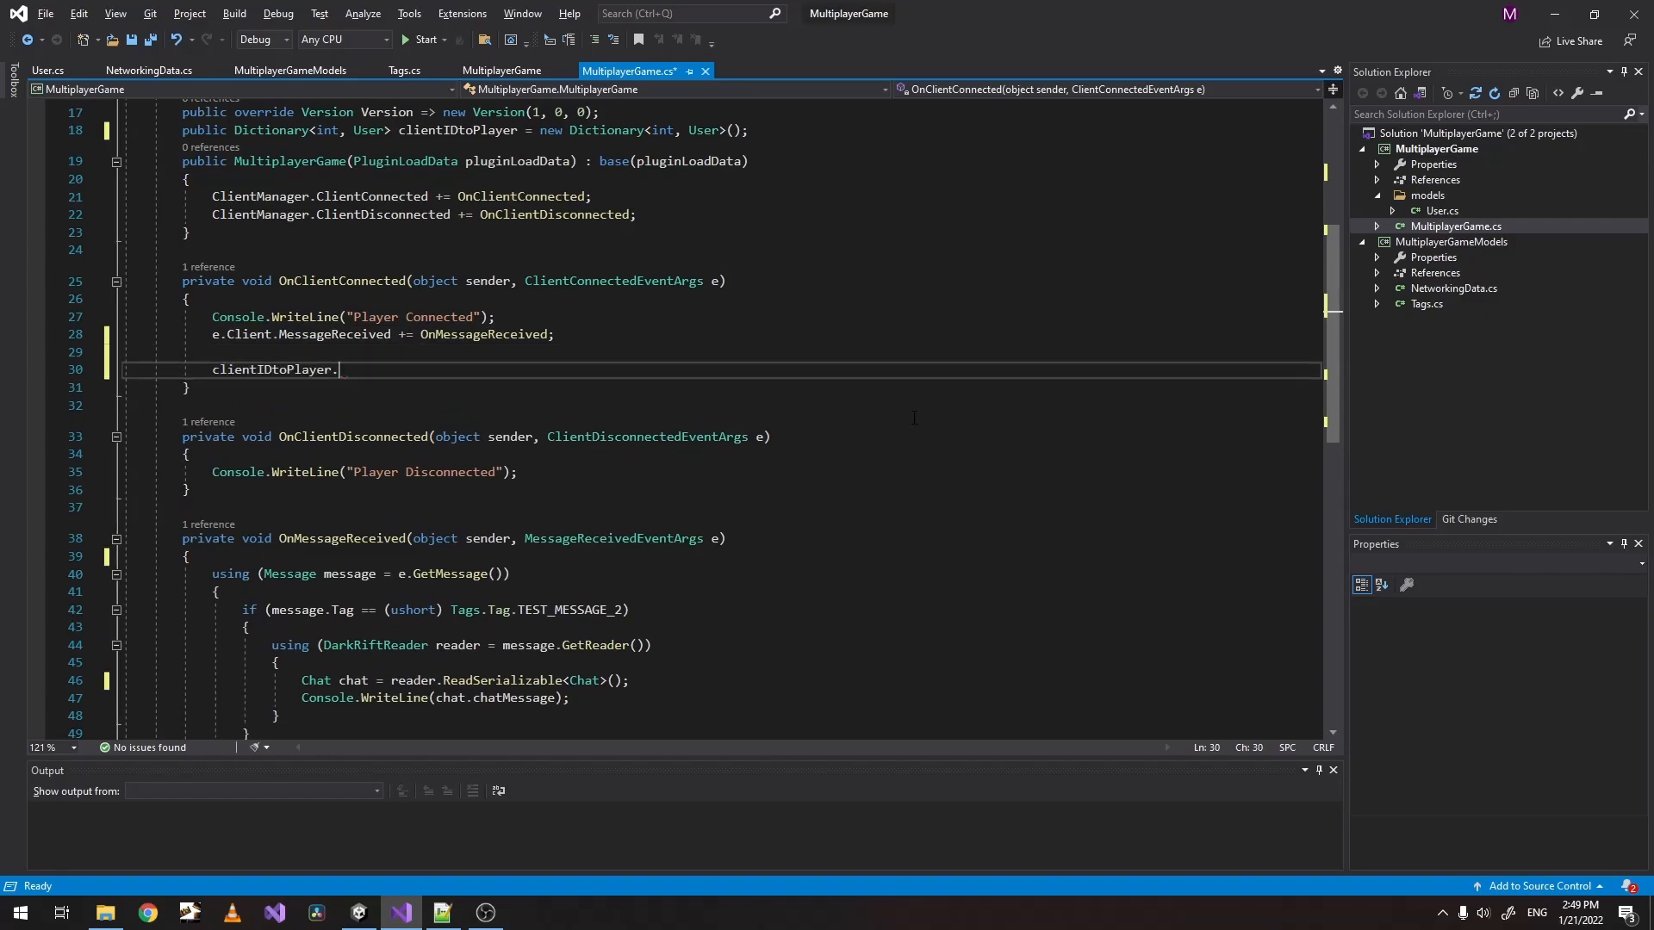
type("Add(")
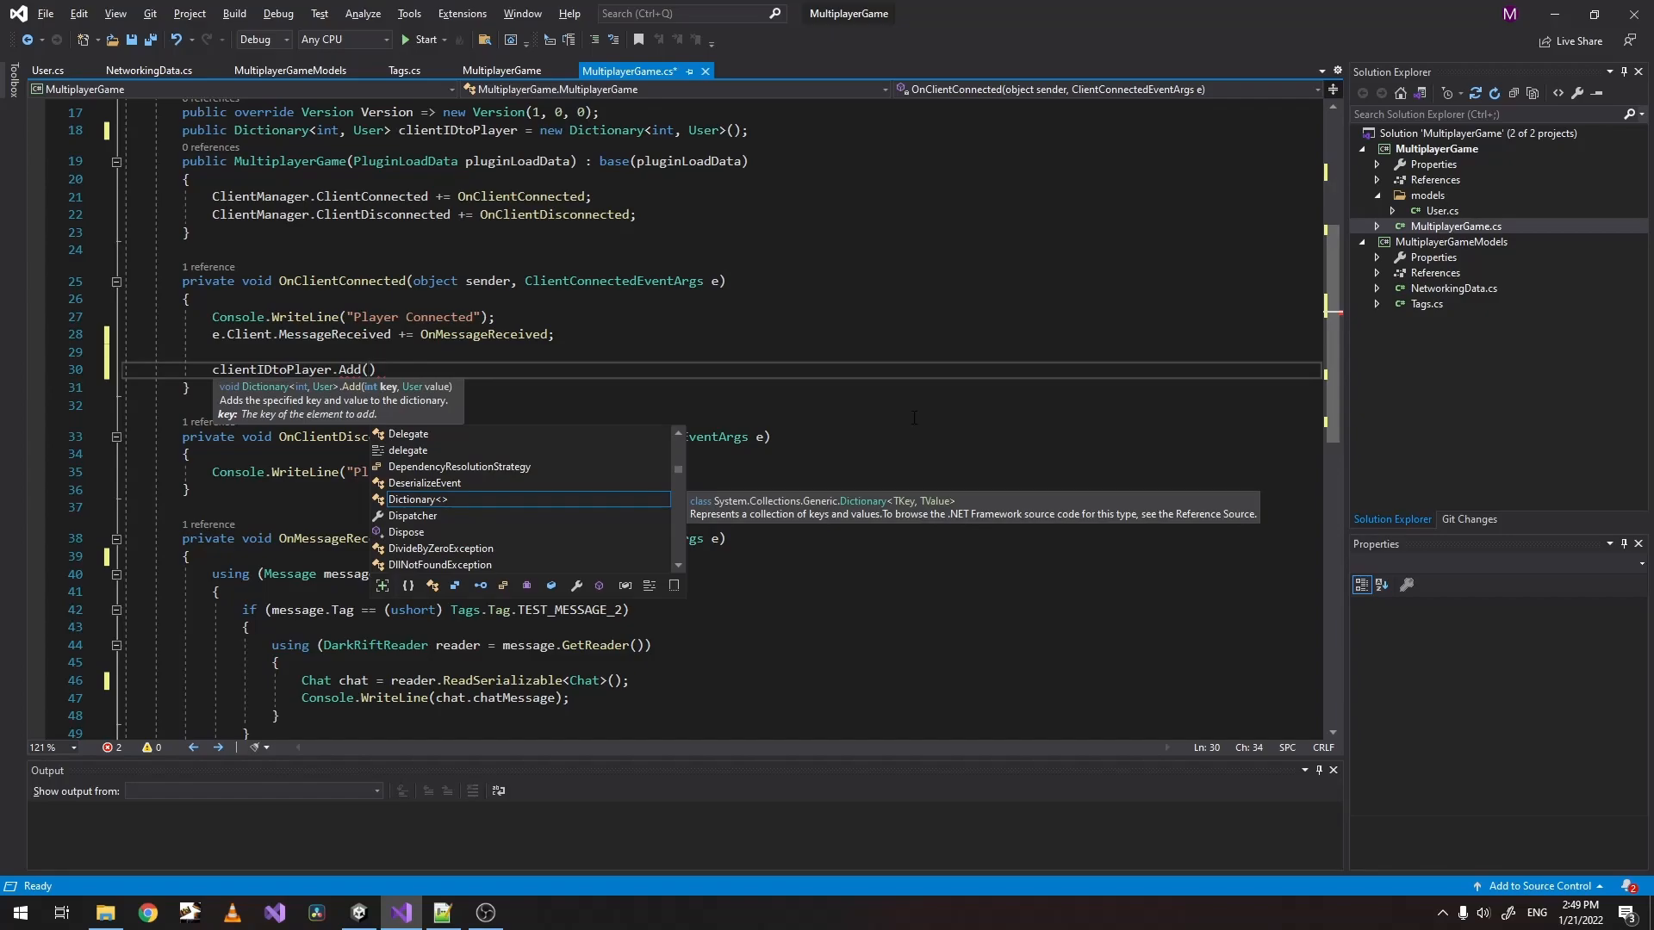
type("e.IC")
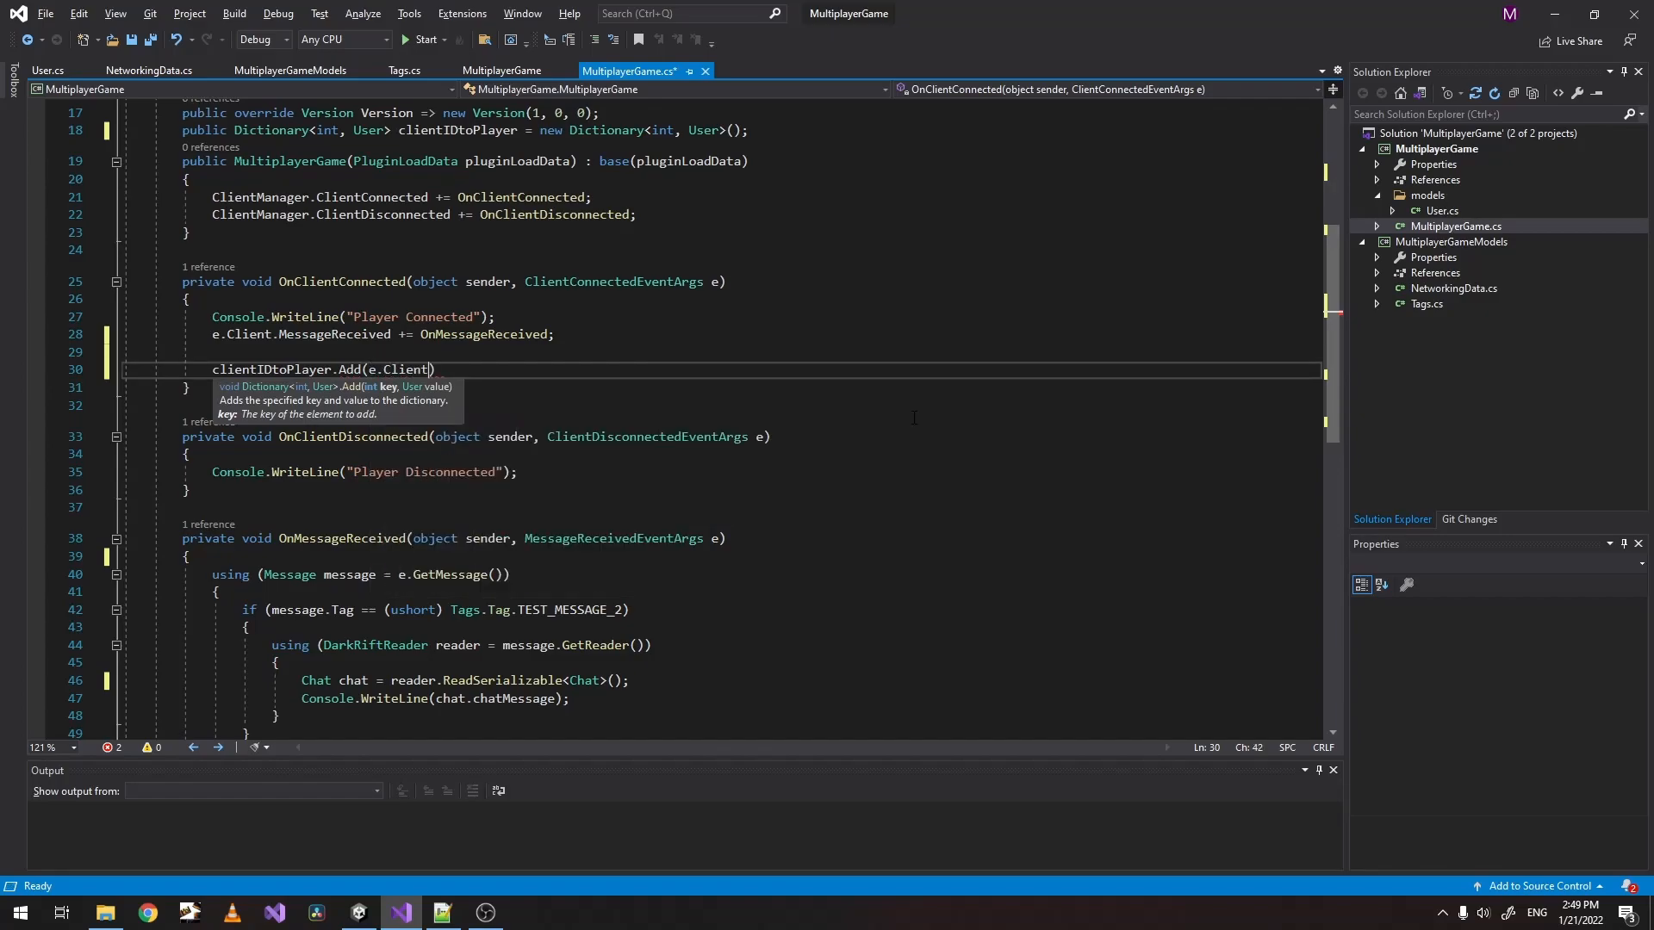
type("ID")
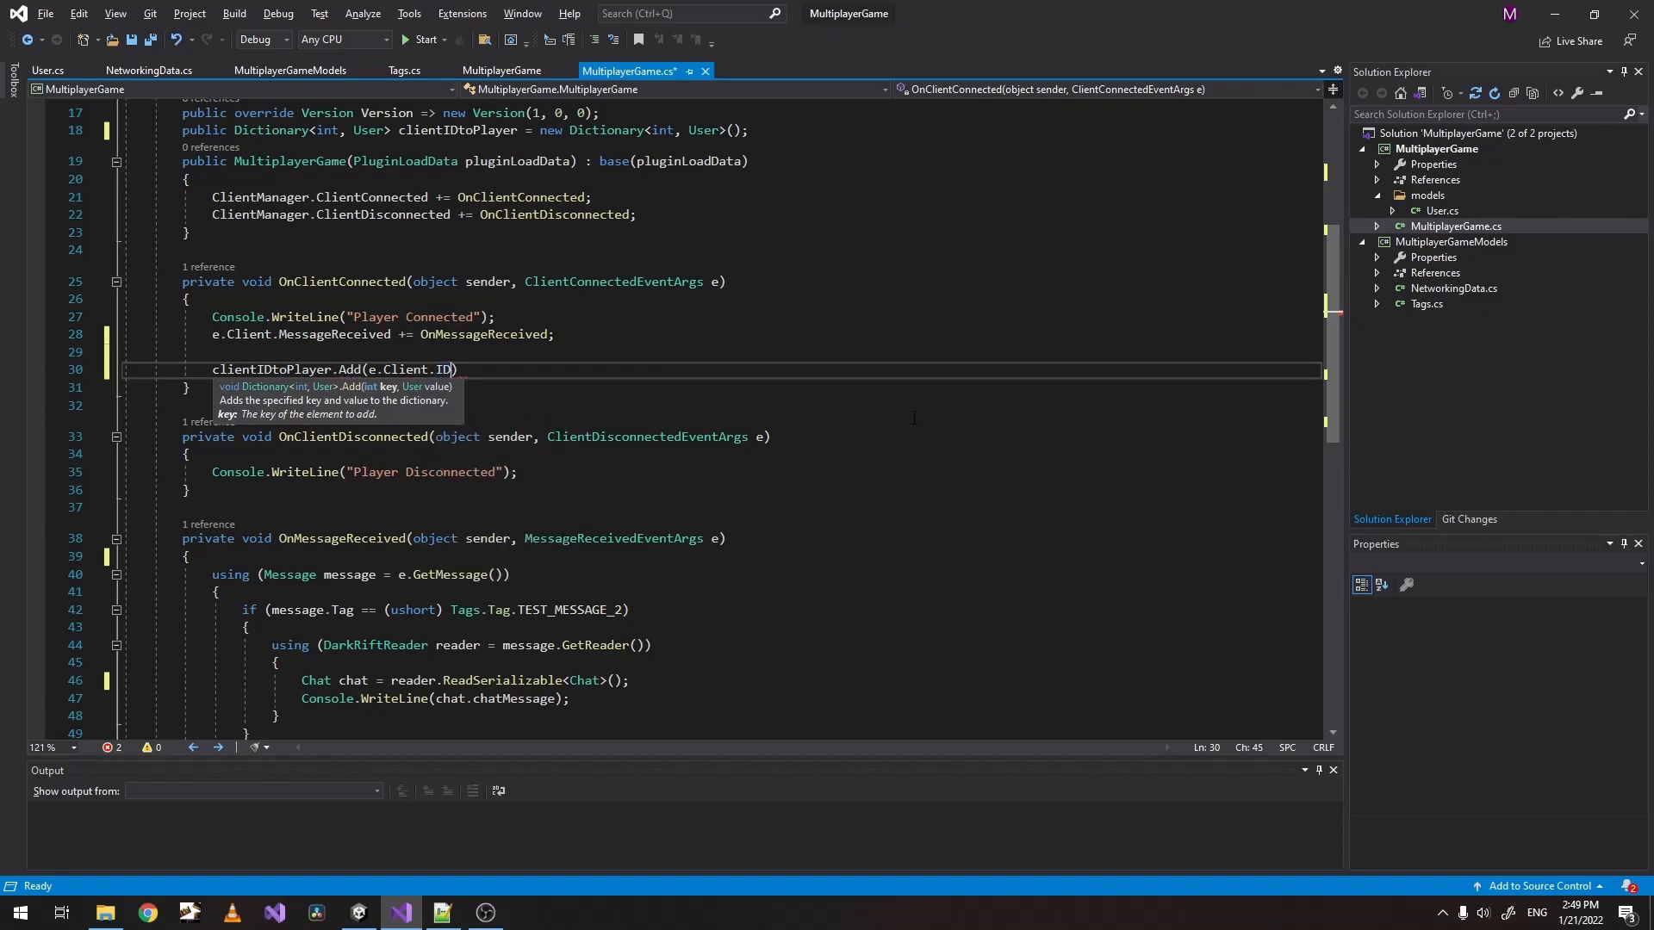
type("User user =")
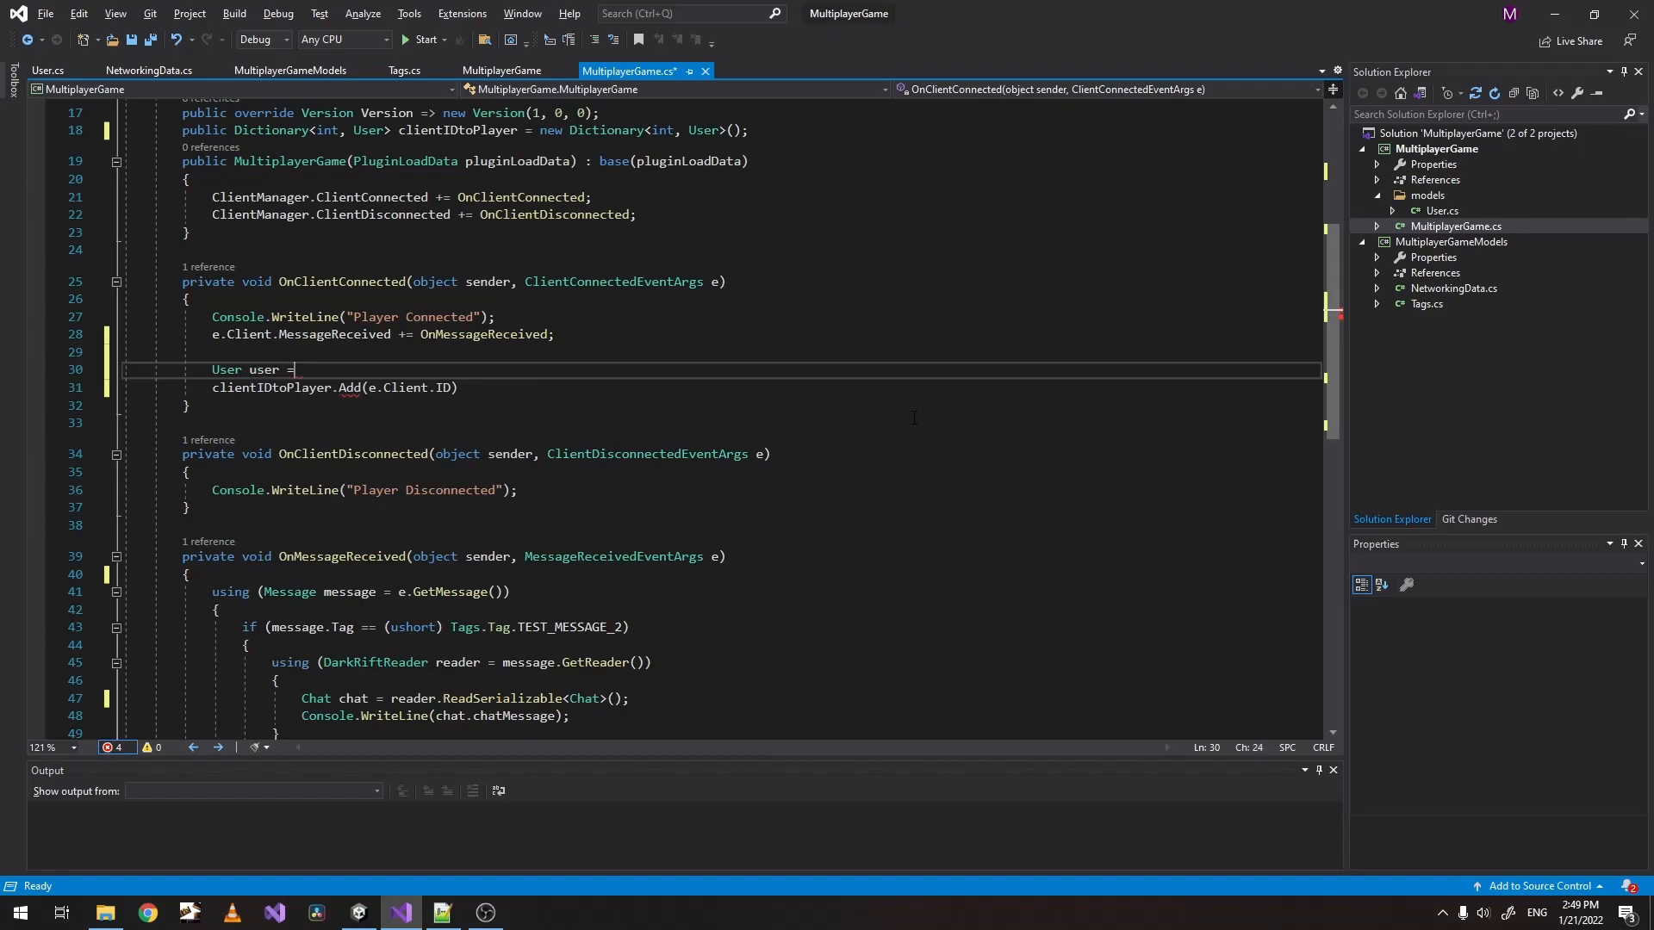
type("new User();")
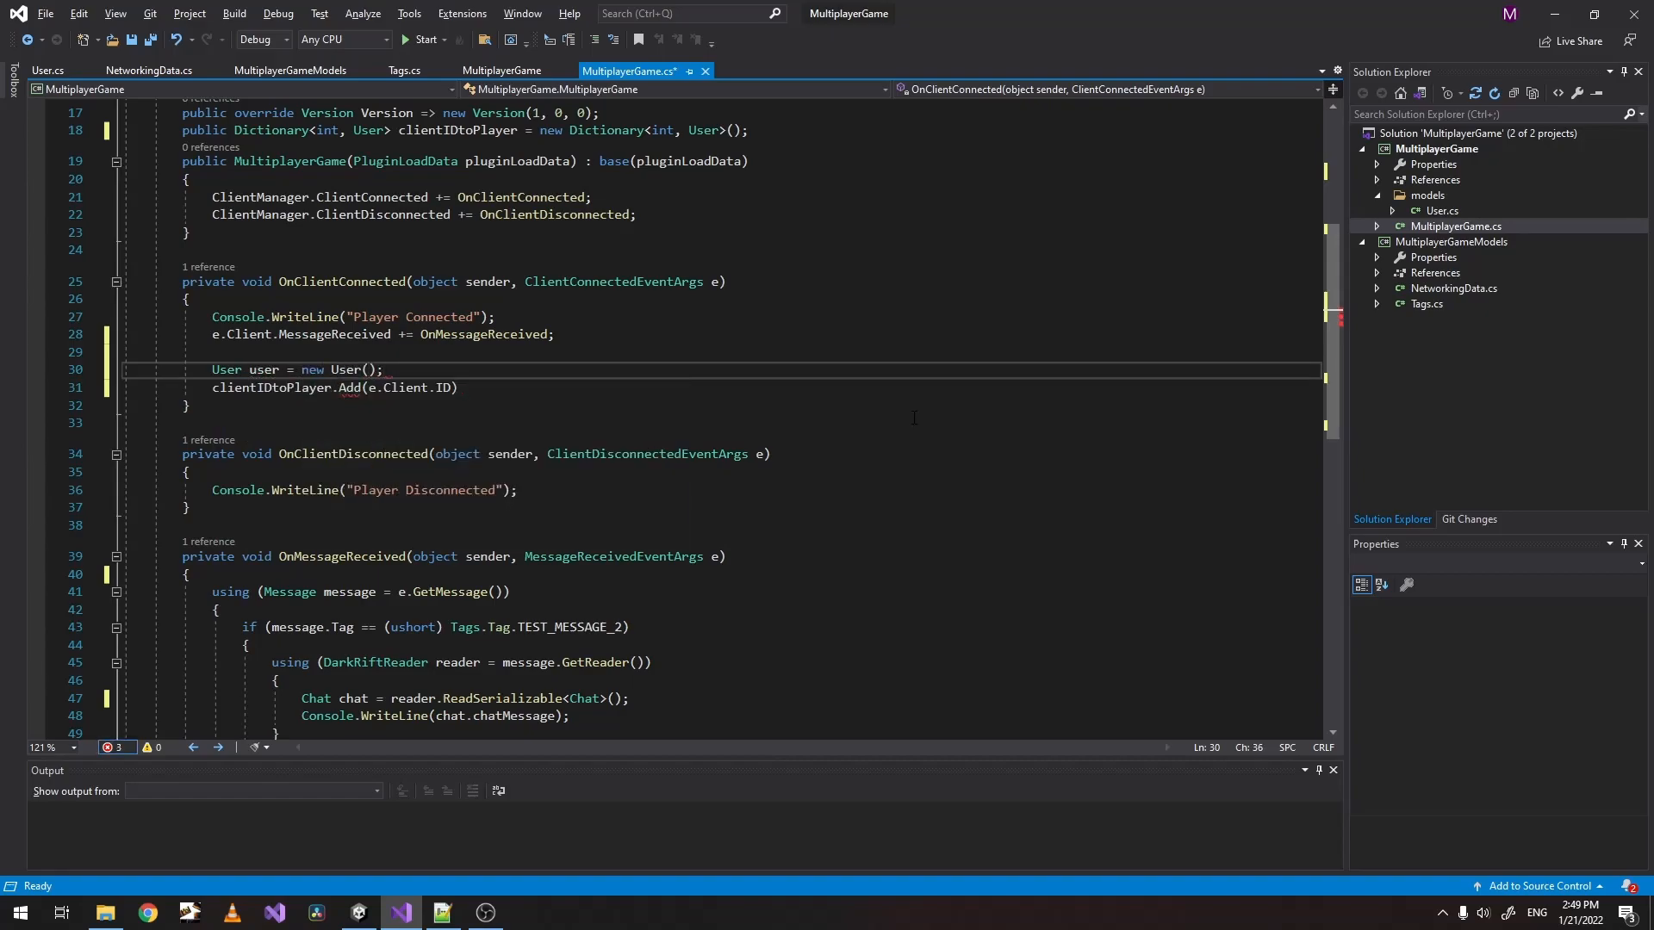
type("u")
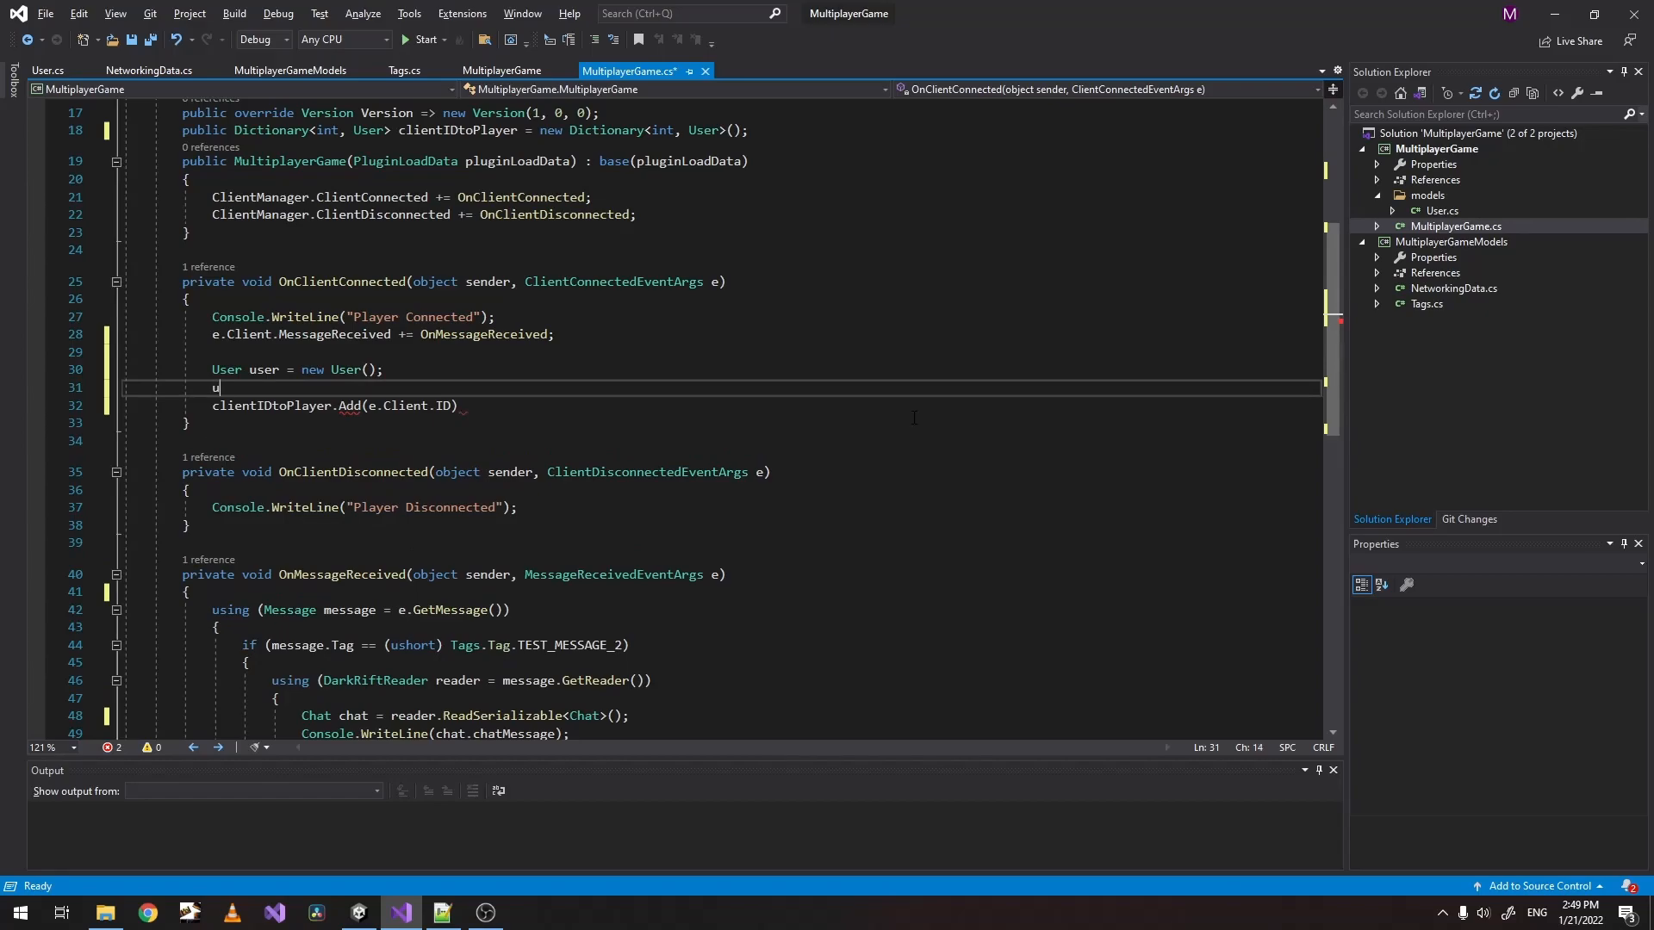
type("ser.")
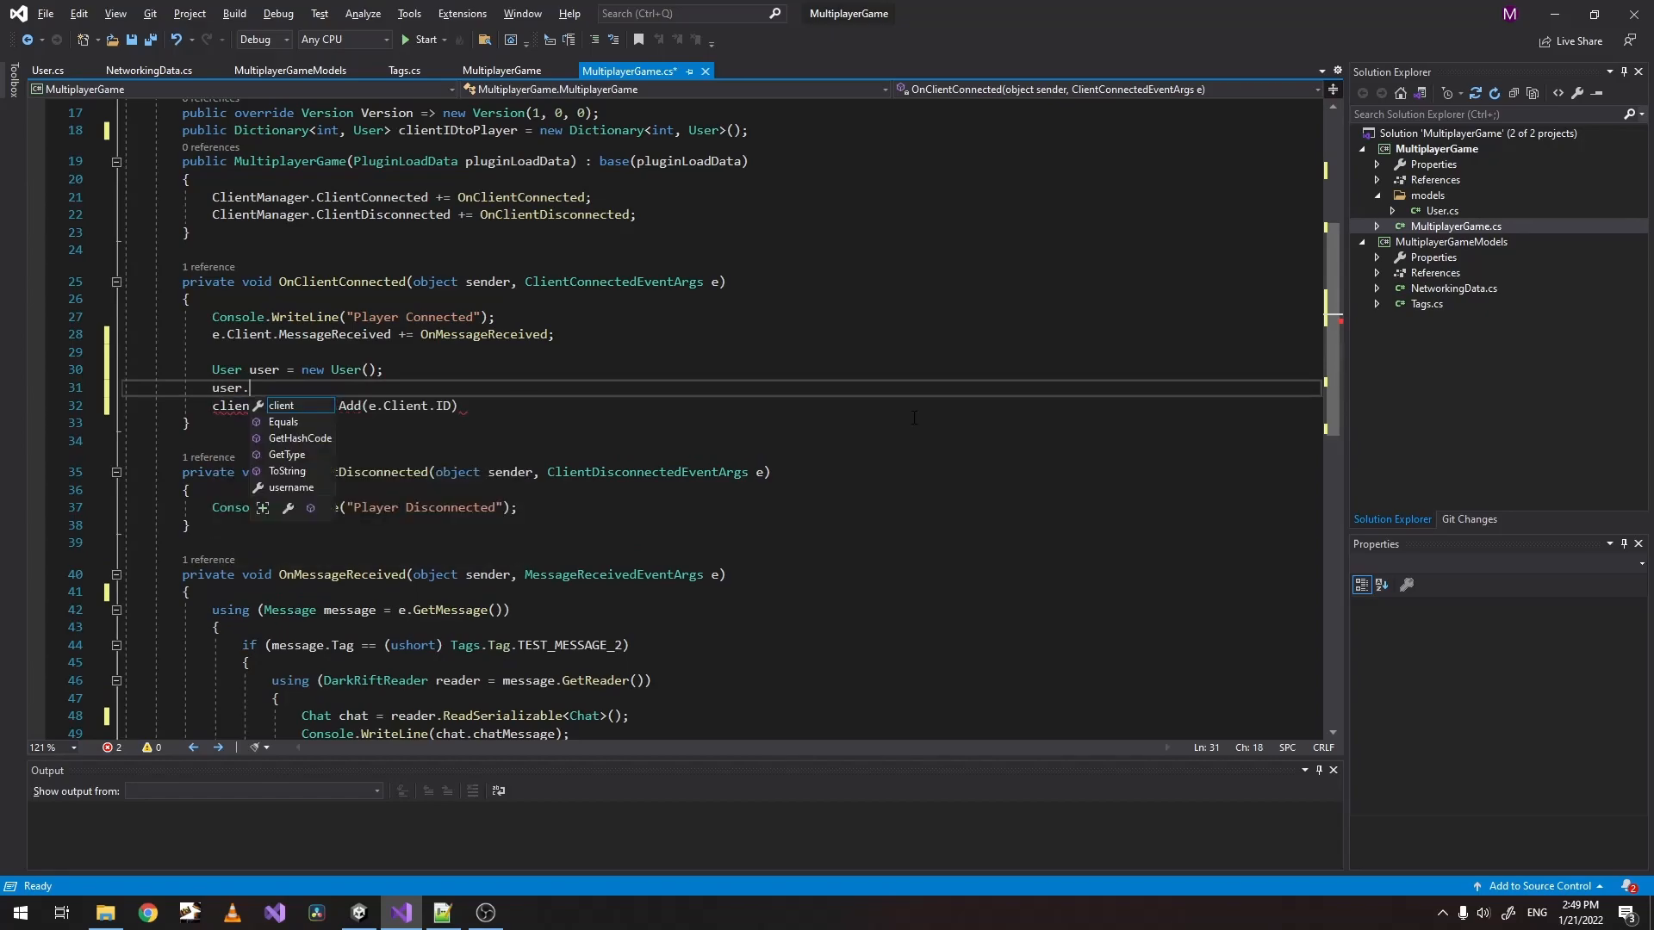
type("client")
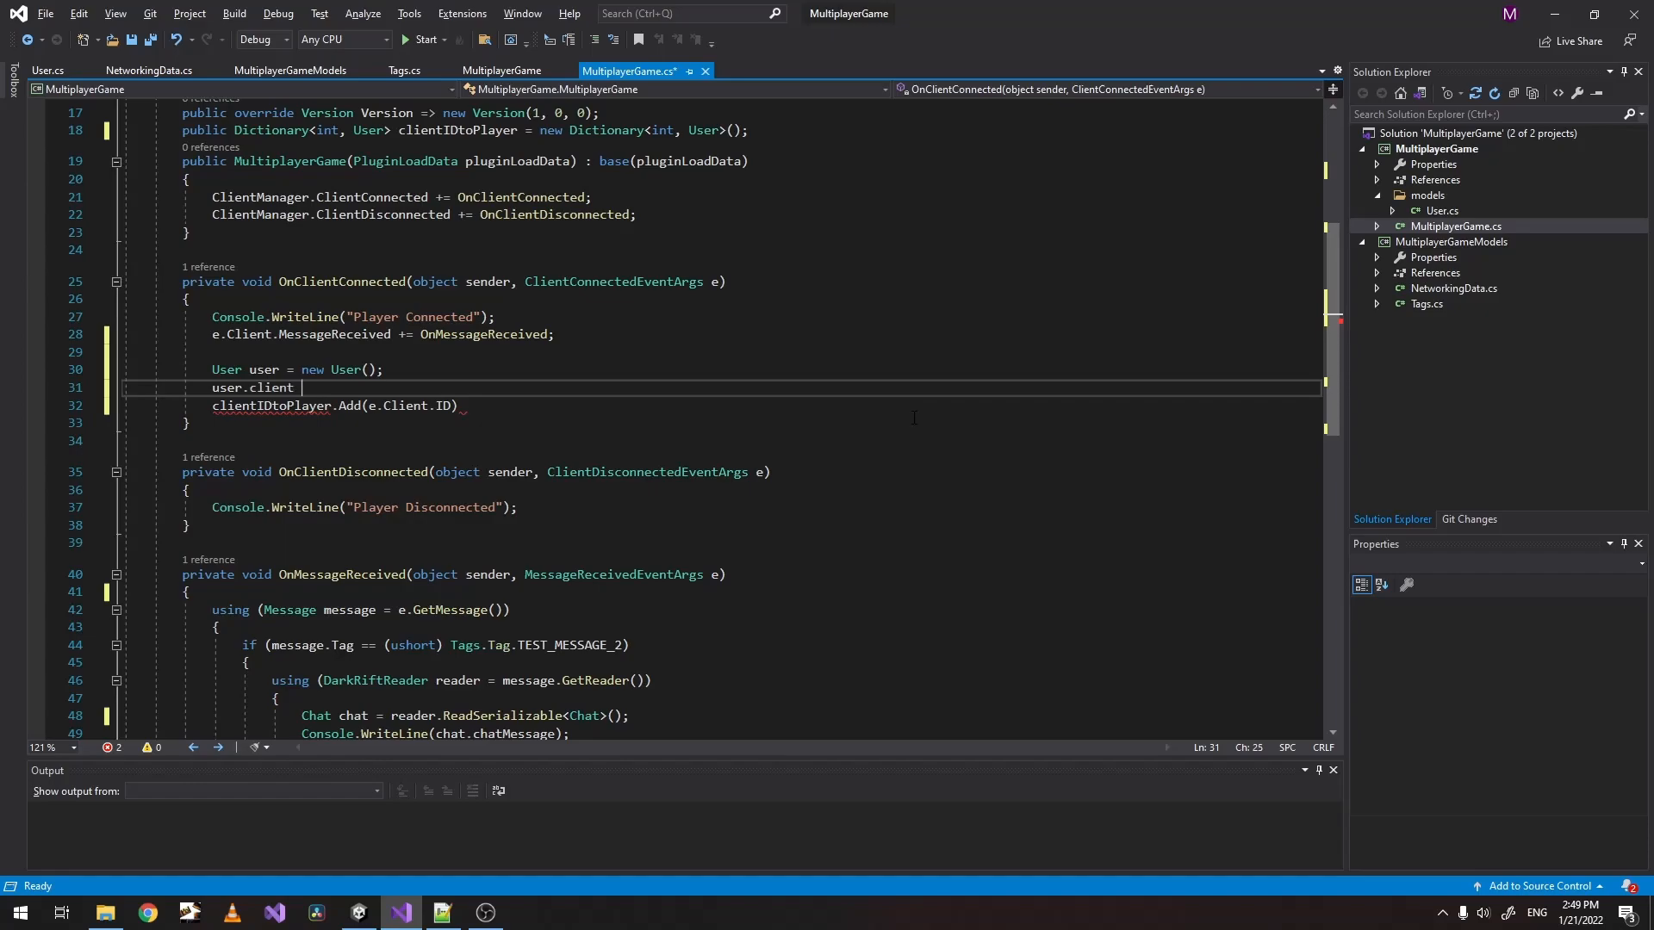
type("= e.")
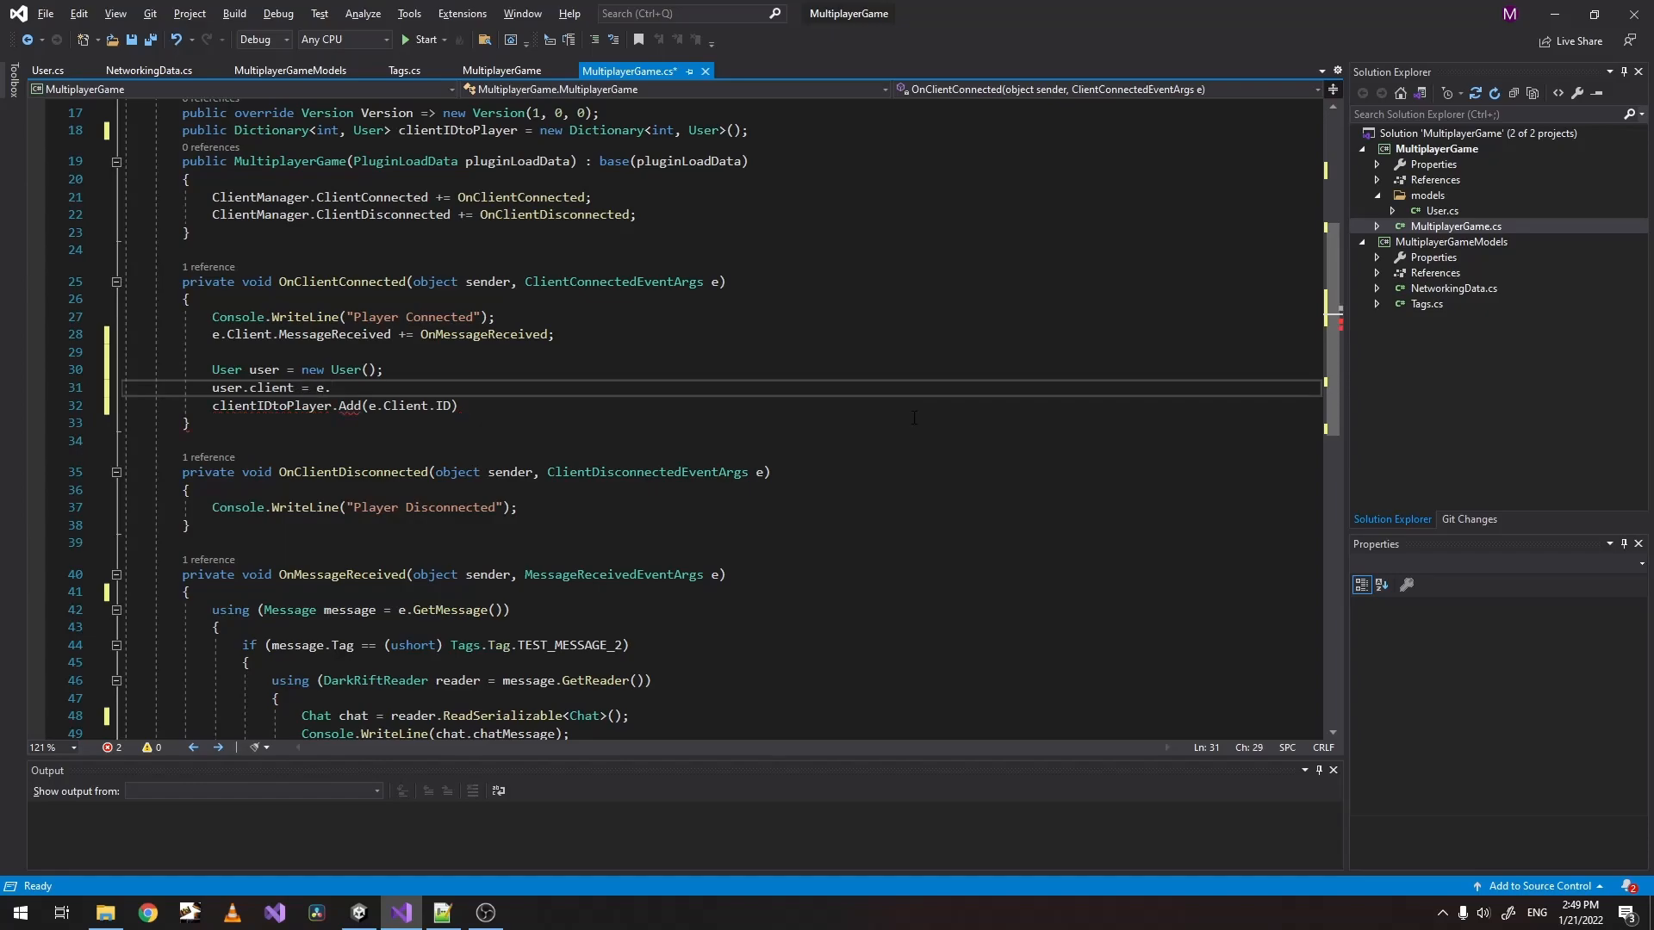
type("Client.ID")
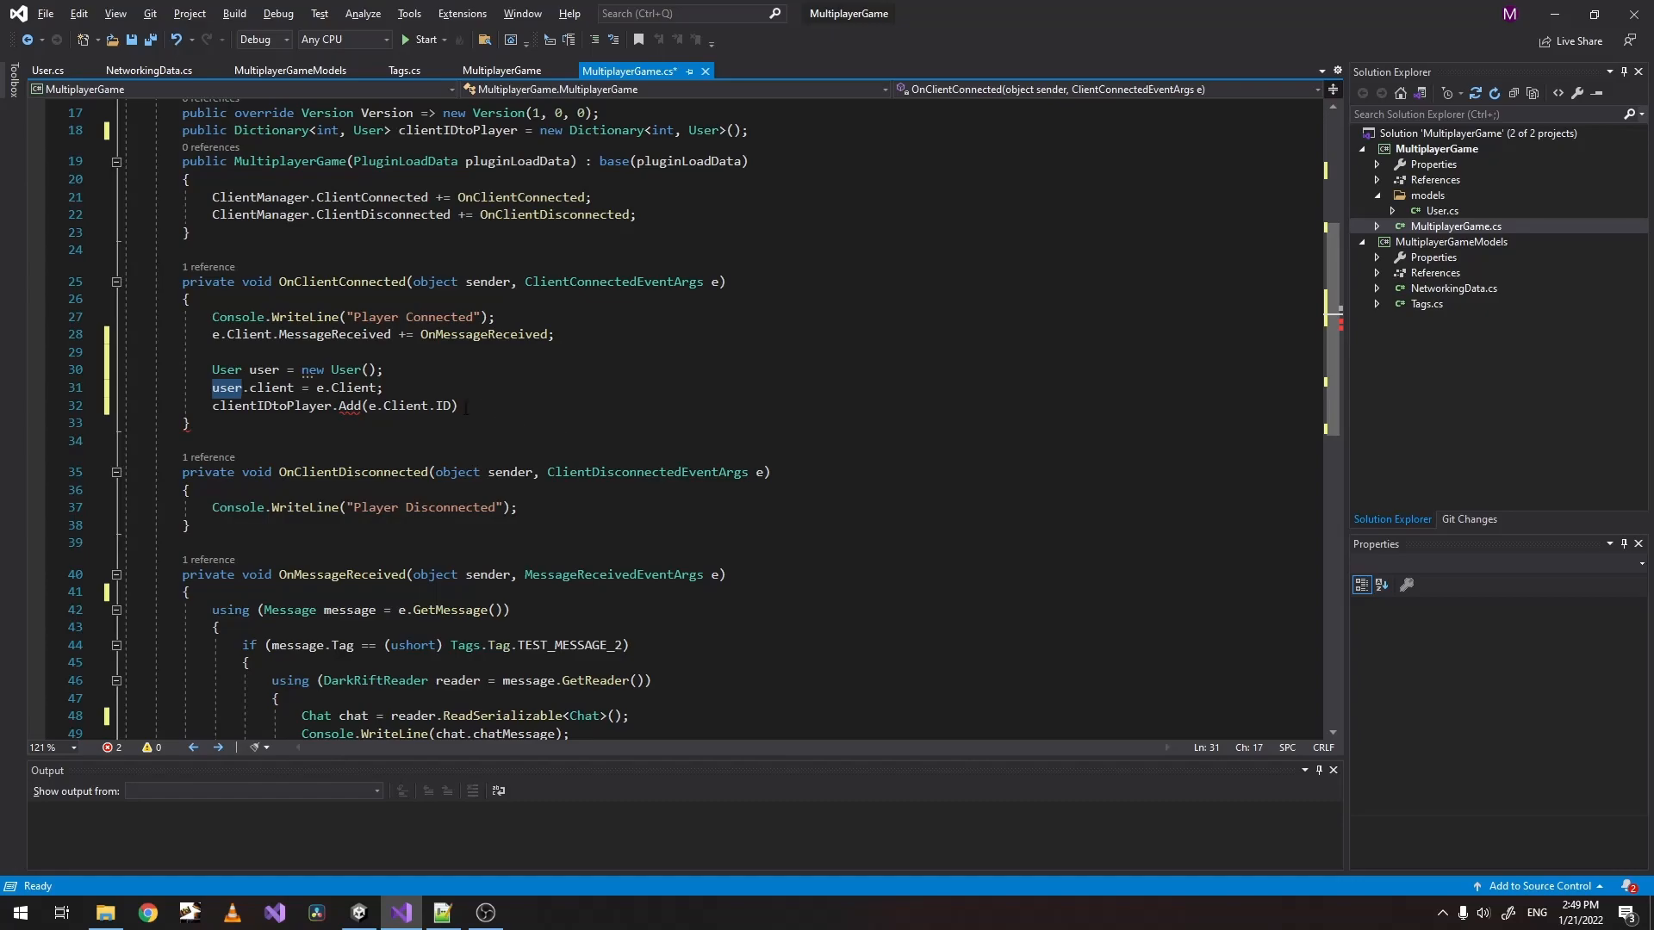
type(", user")
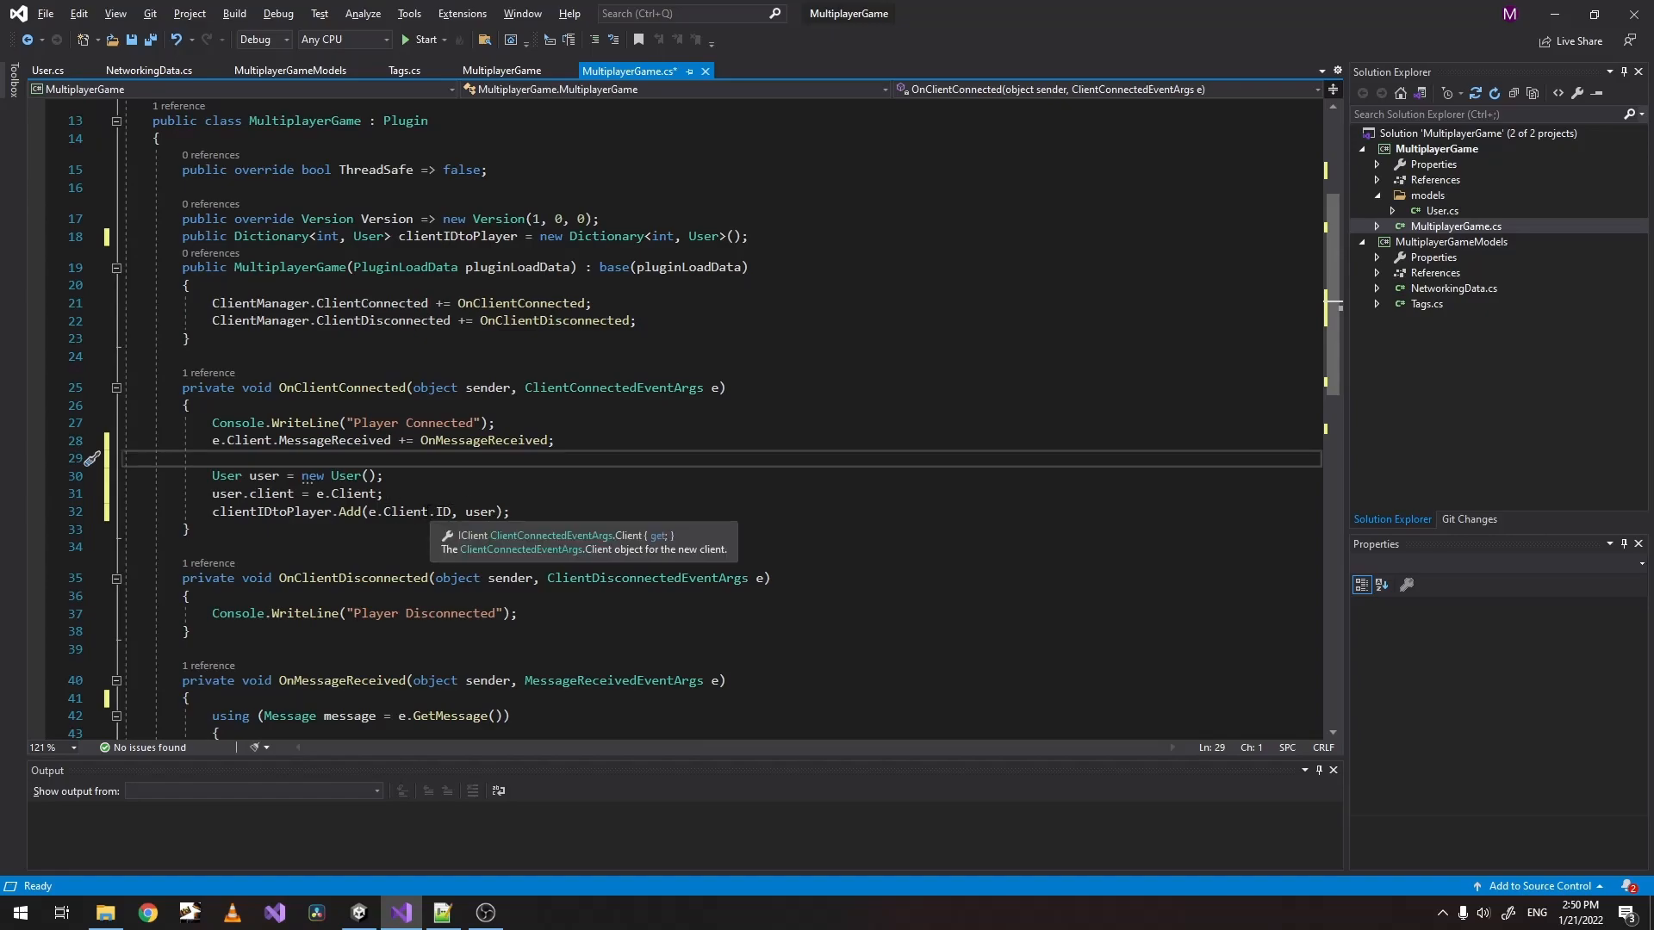
Wrap the user creation in an if (!clientIDtoPlayer.ContainsKey(e.Client.ID)) check.
double_click(398, 512)
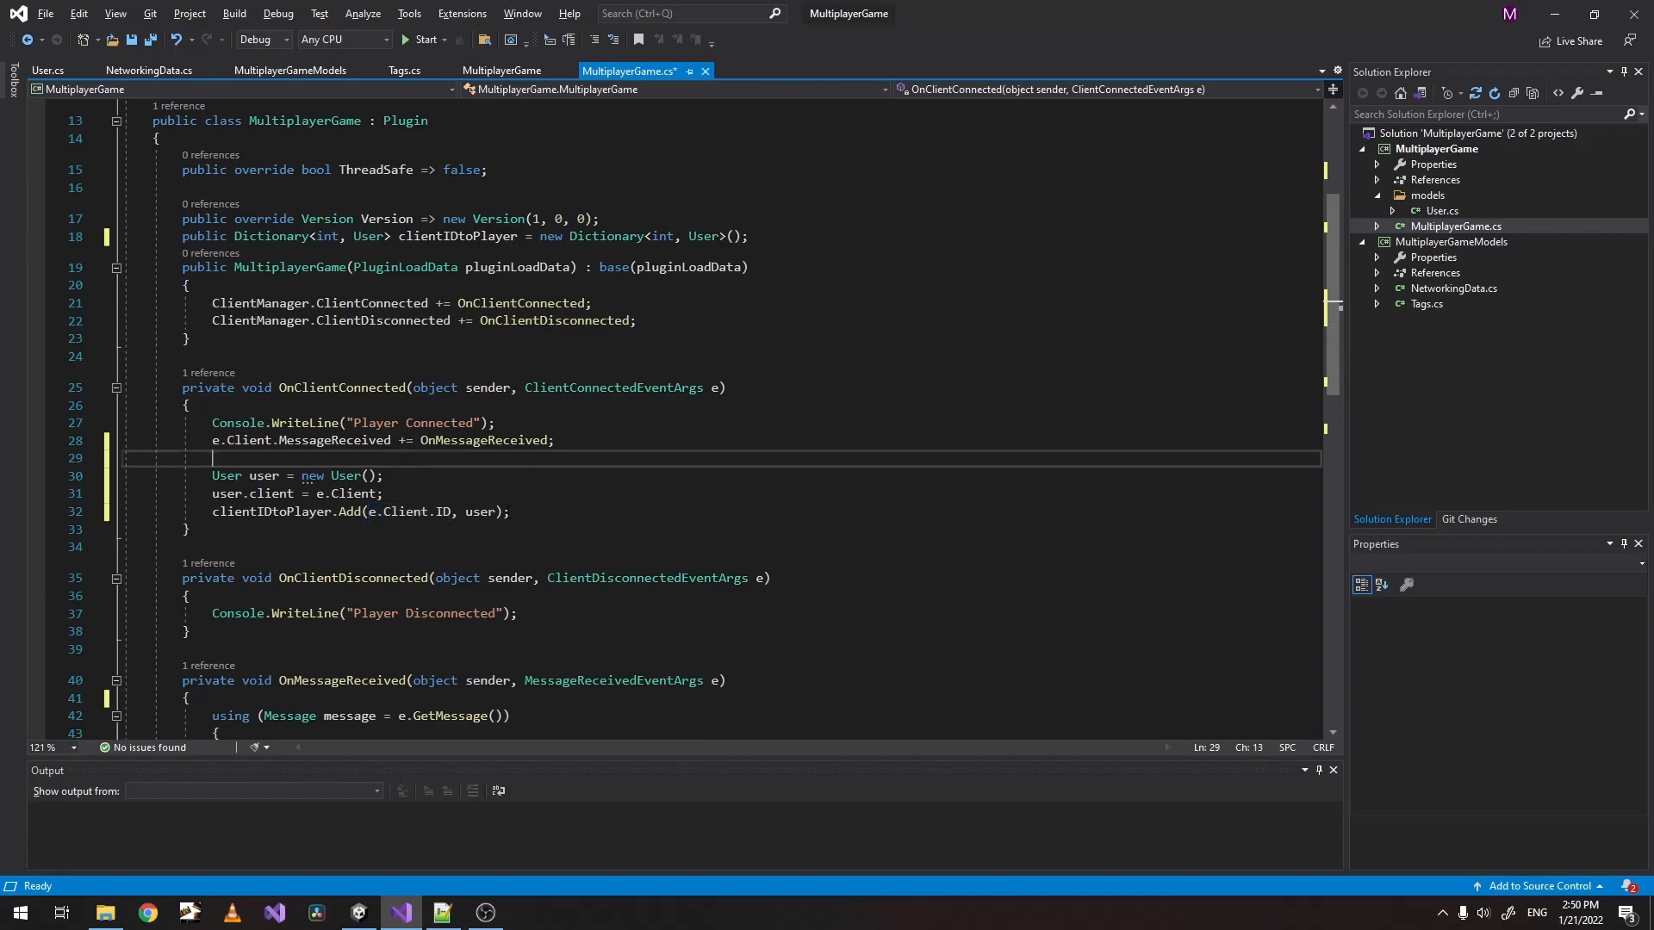
type("if (c")
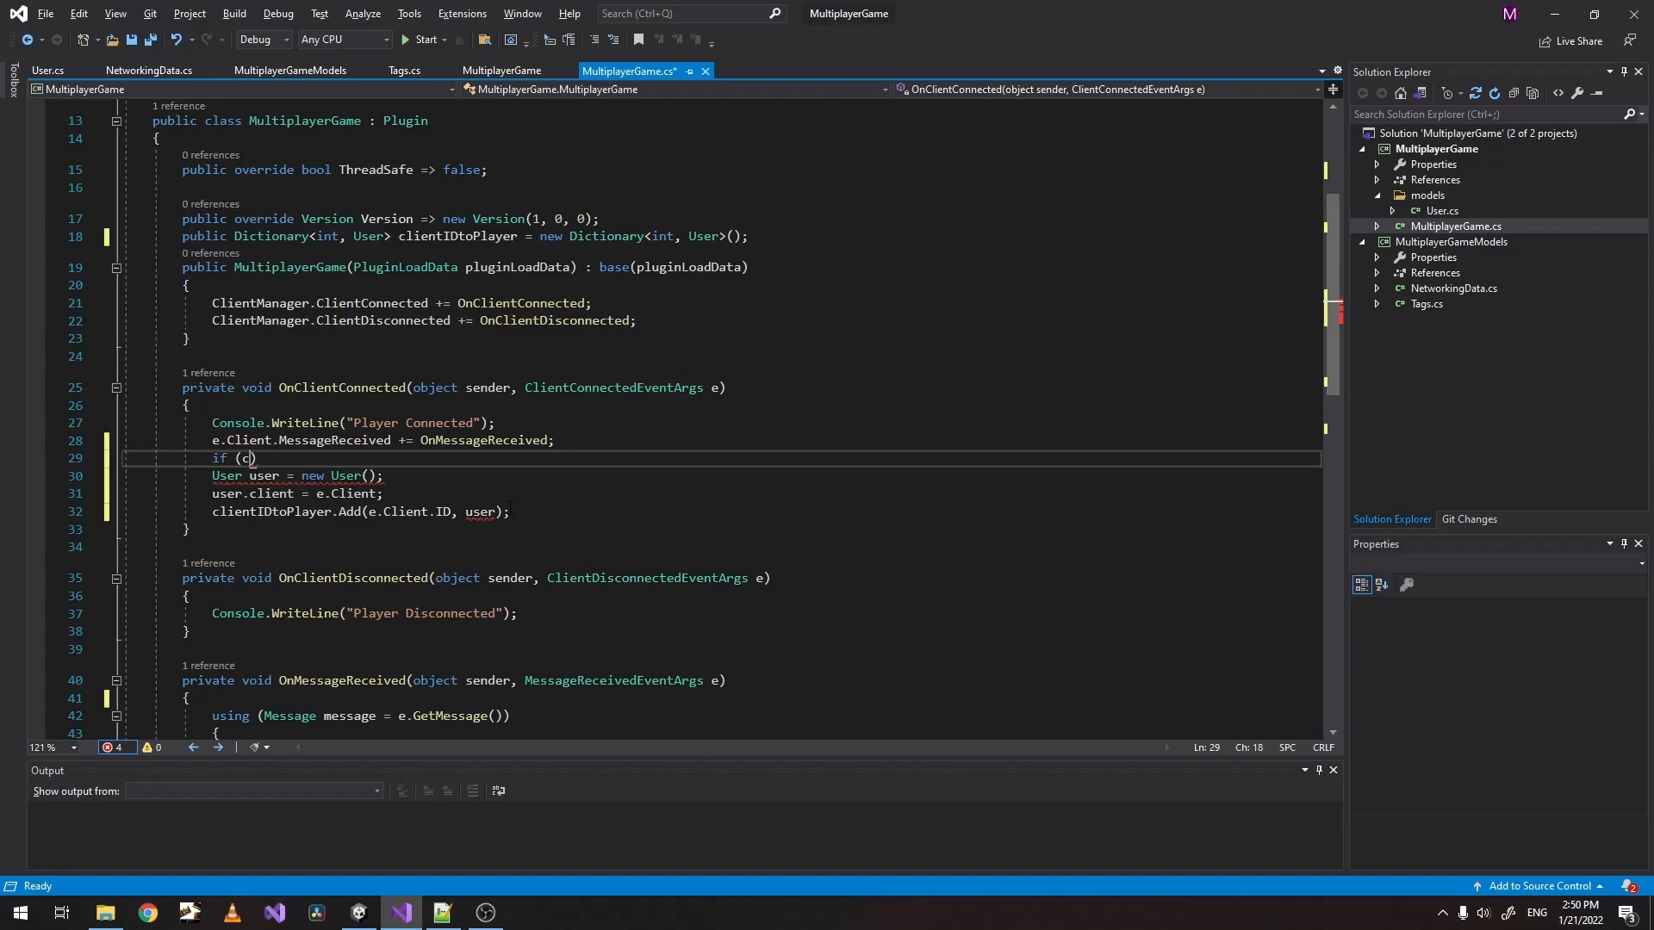
type("lientIDtoPlayer.ContainsKey")
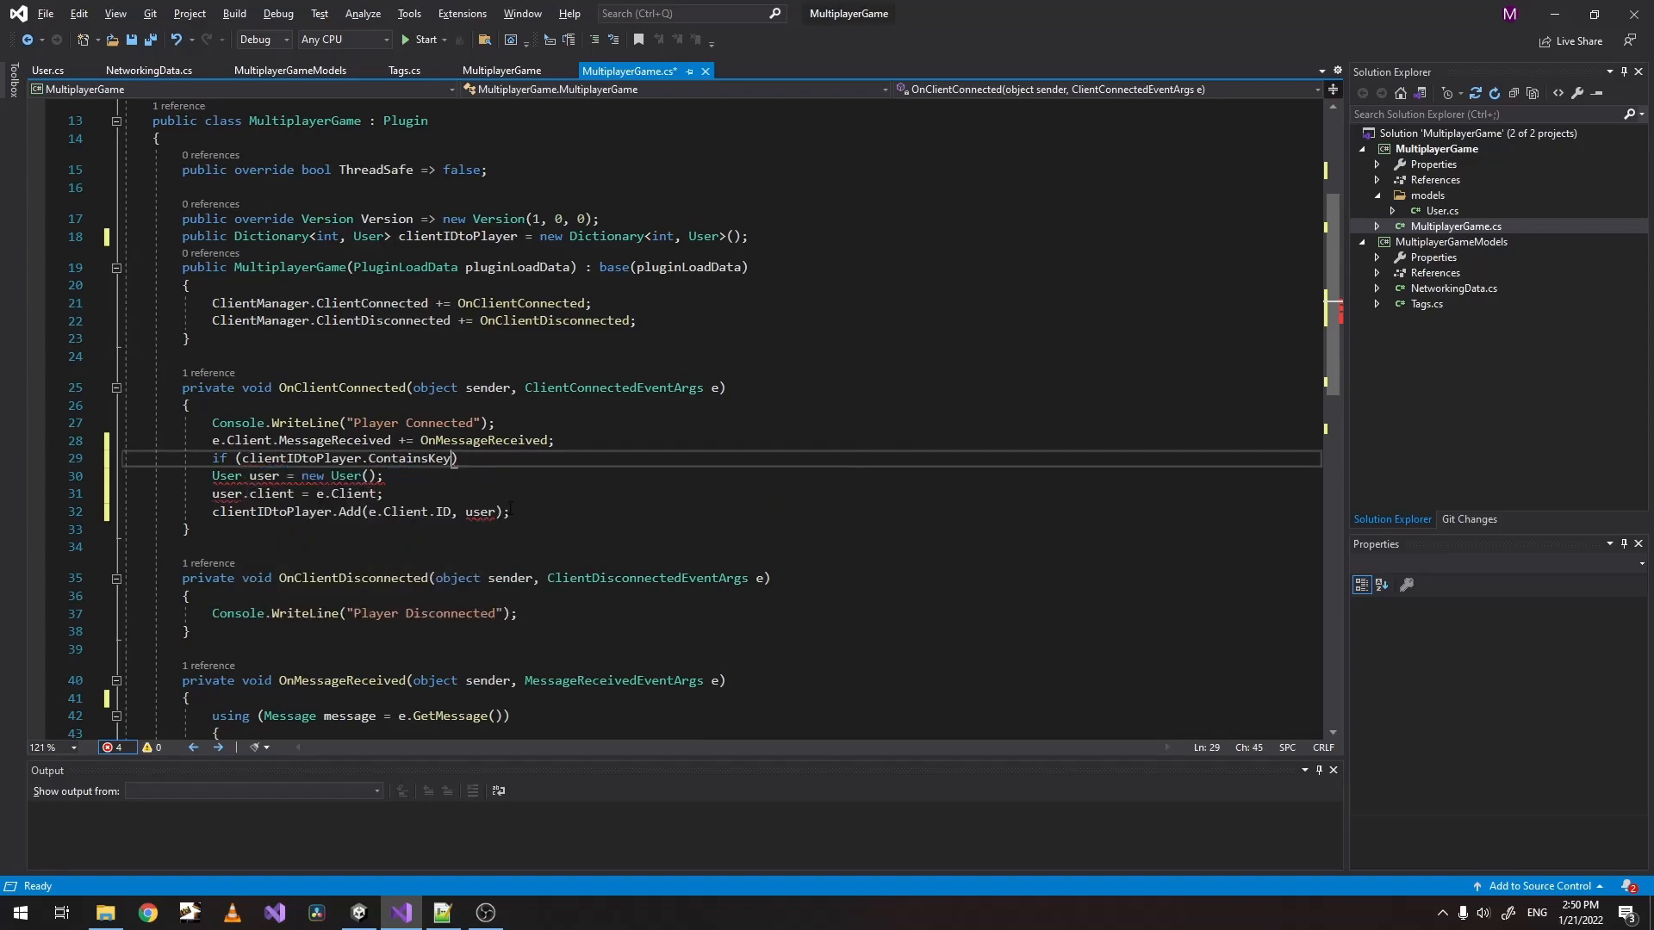
type("(e.Client.ID")
type("{")
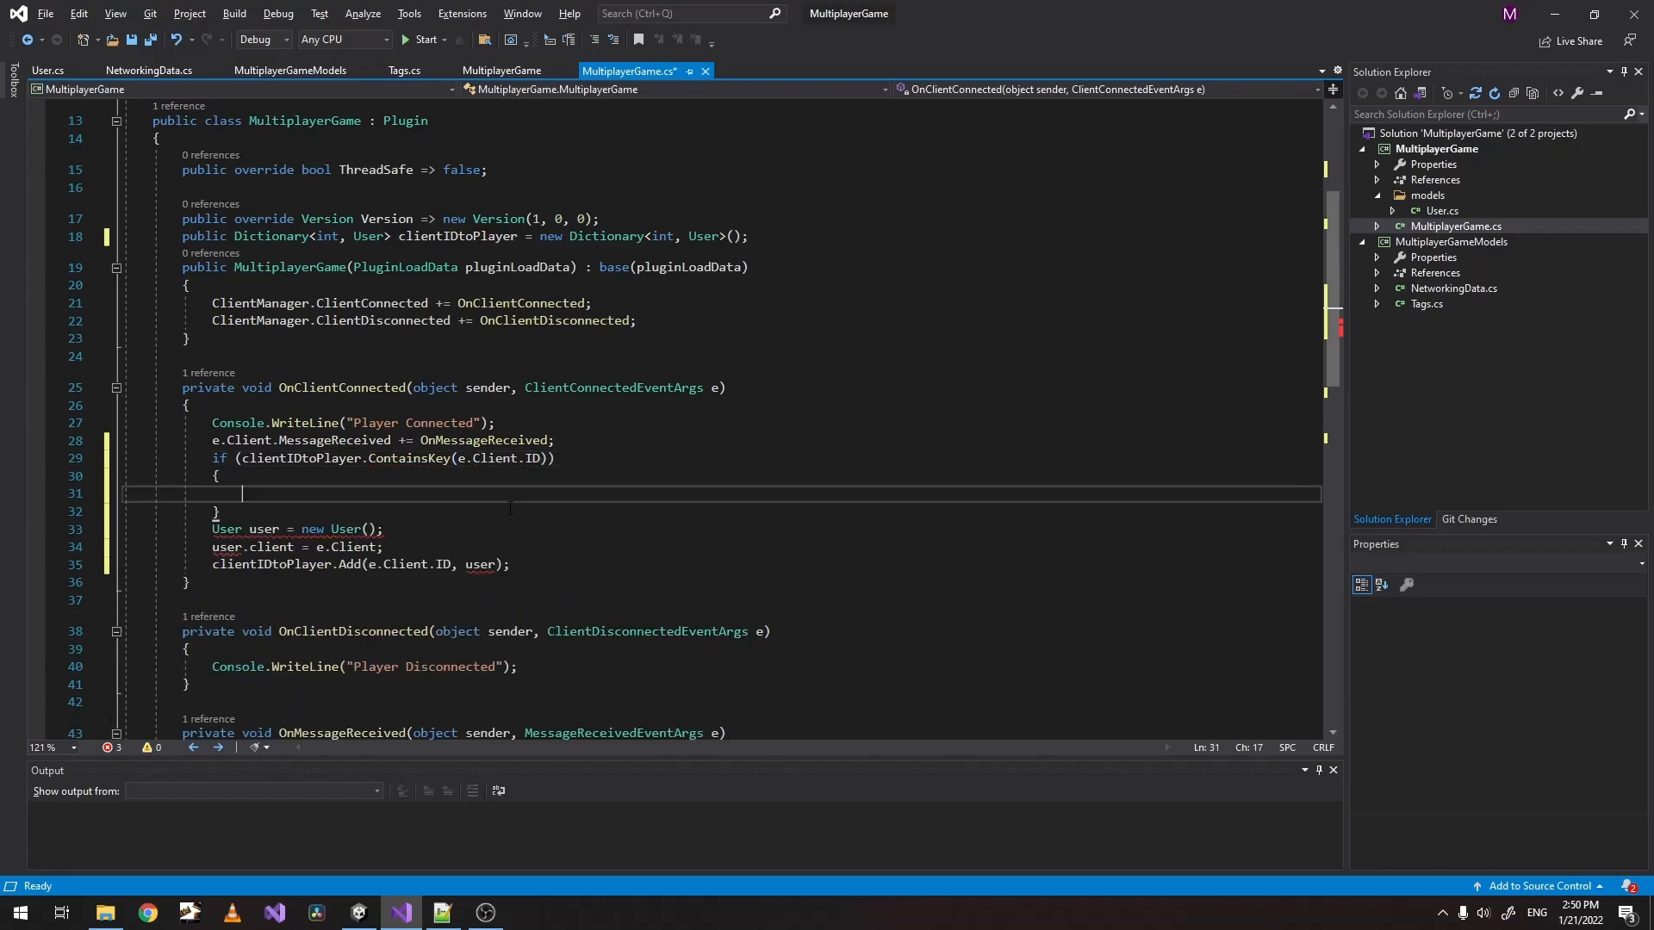
type("!")
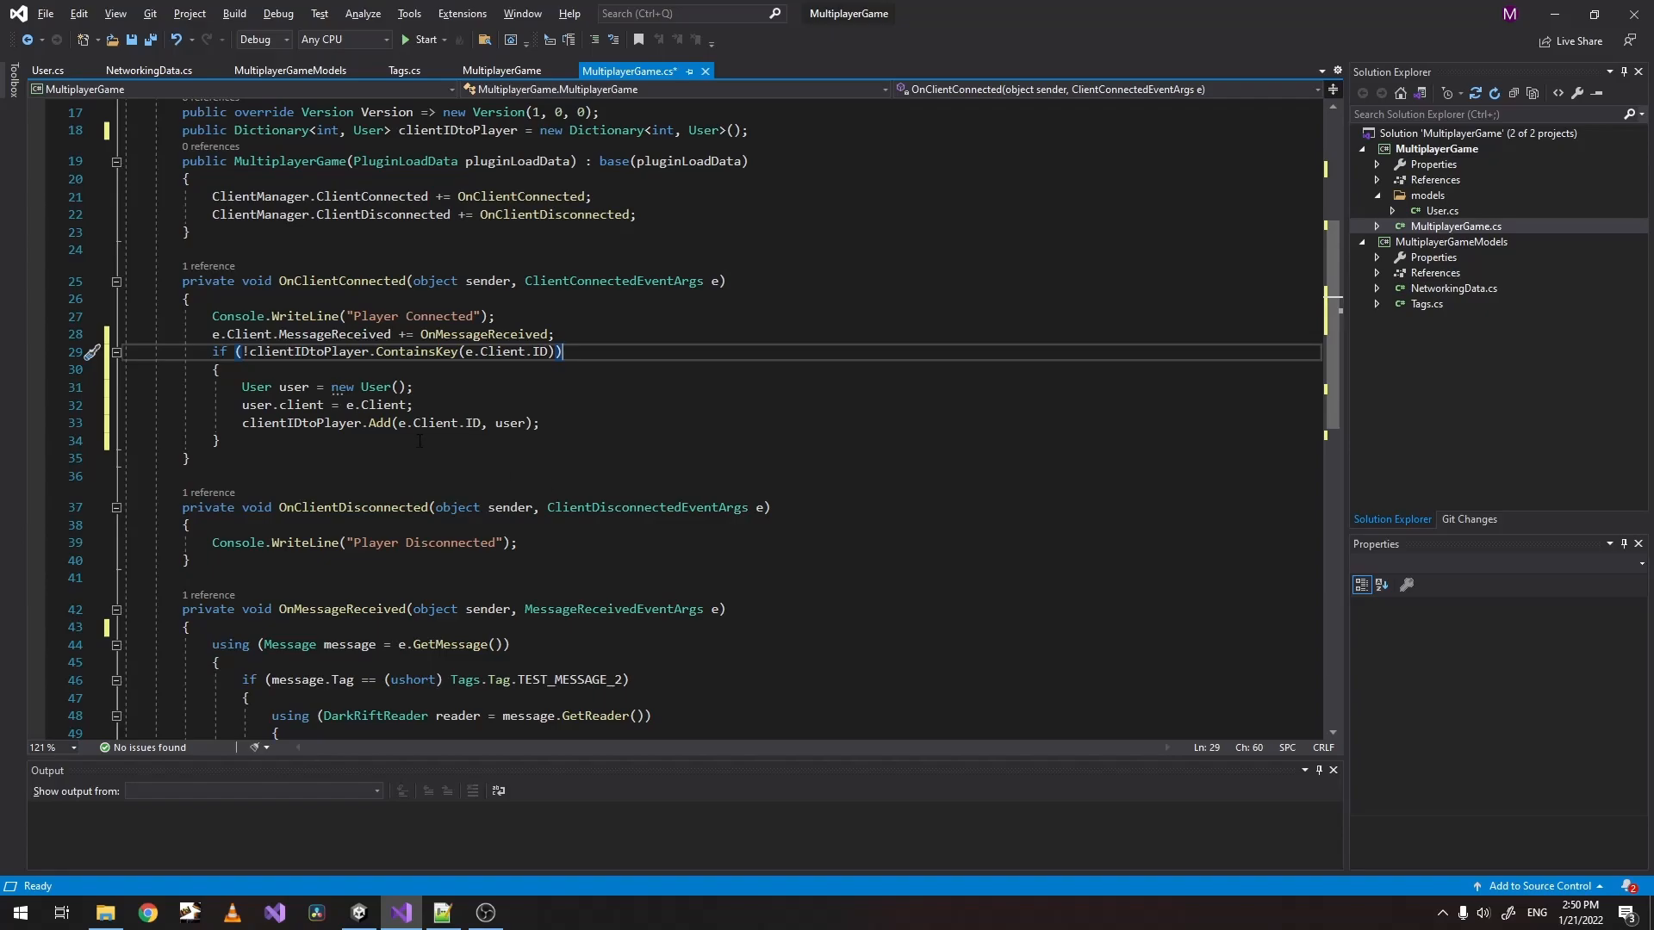
In OnClientDisconnected, replace the pasted user-creation body with clientIDtoPlayer.Remove(e.Client.ID) and save.
left_click(214, 351)
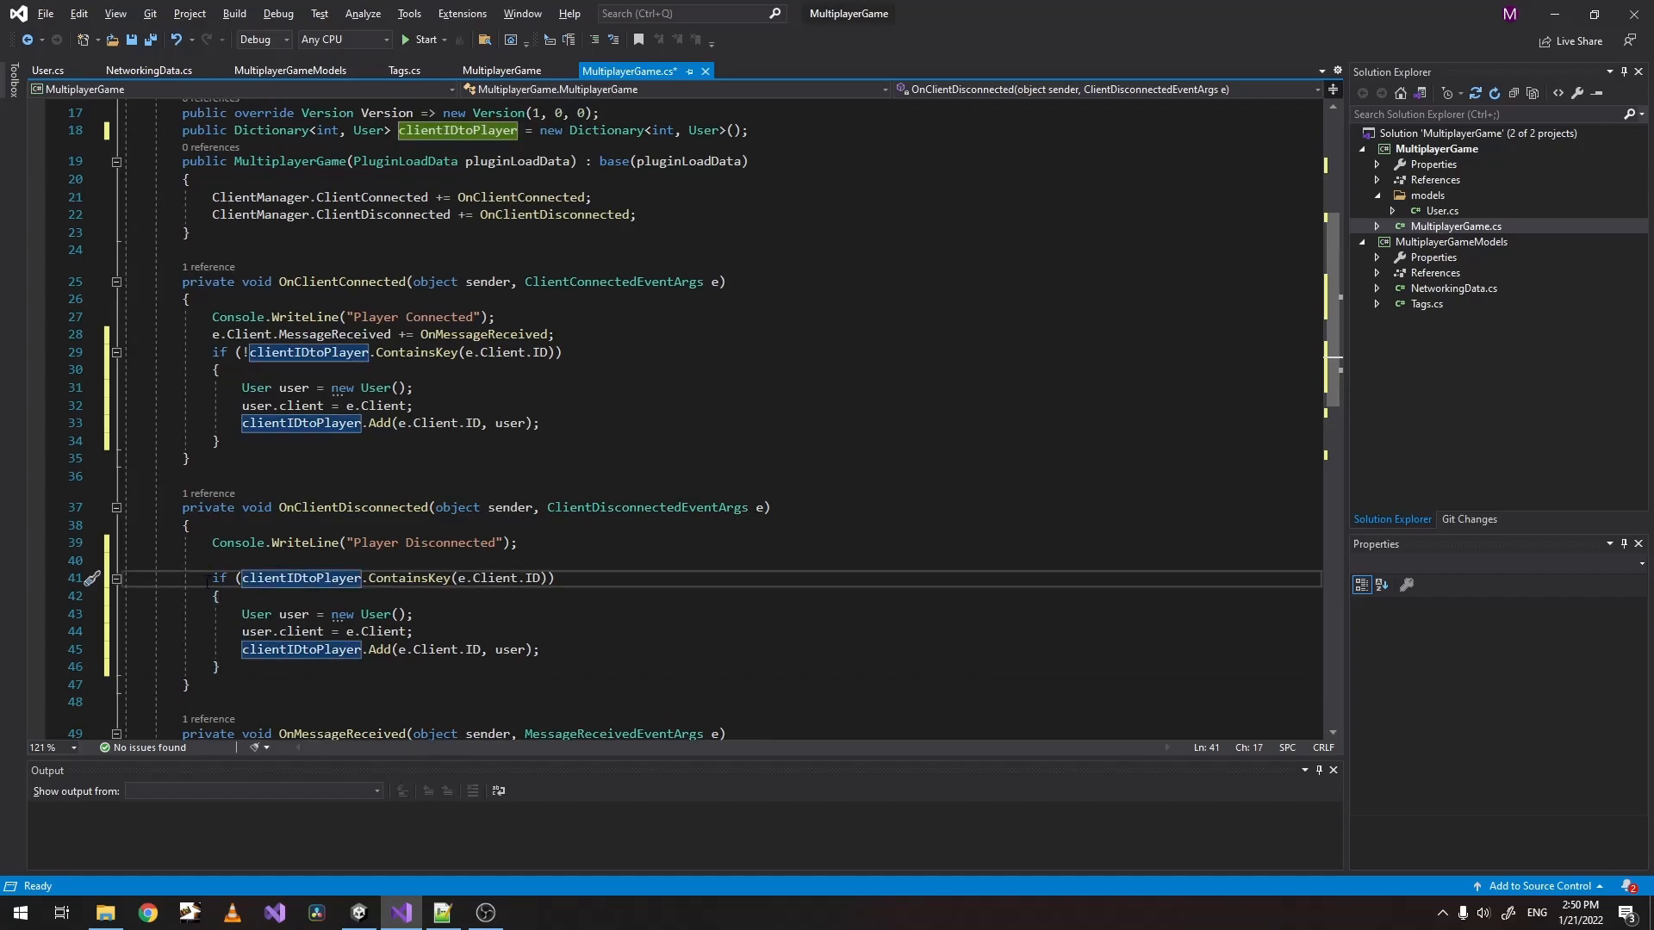
left_click(557, 579)
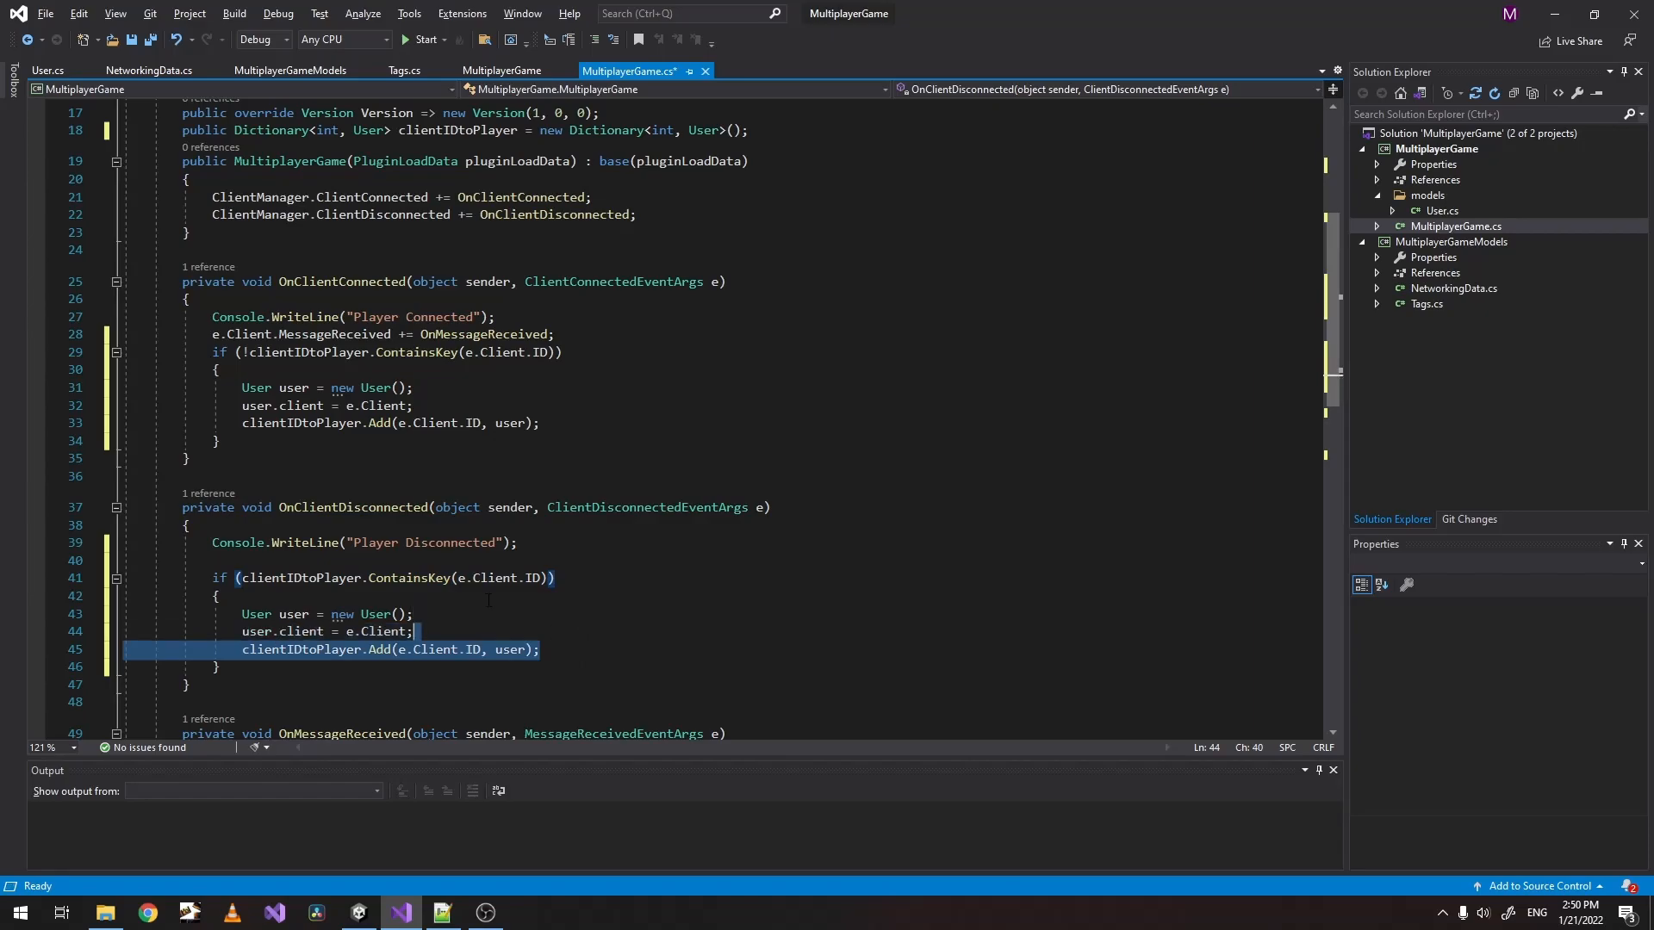
key("Delete")
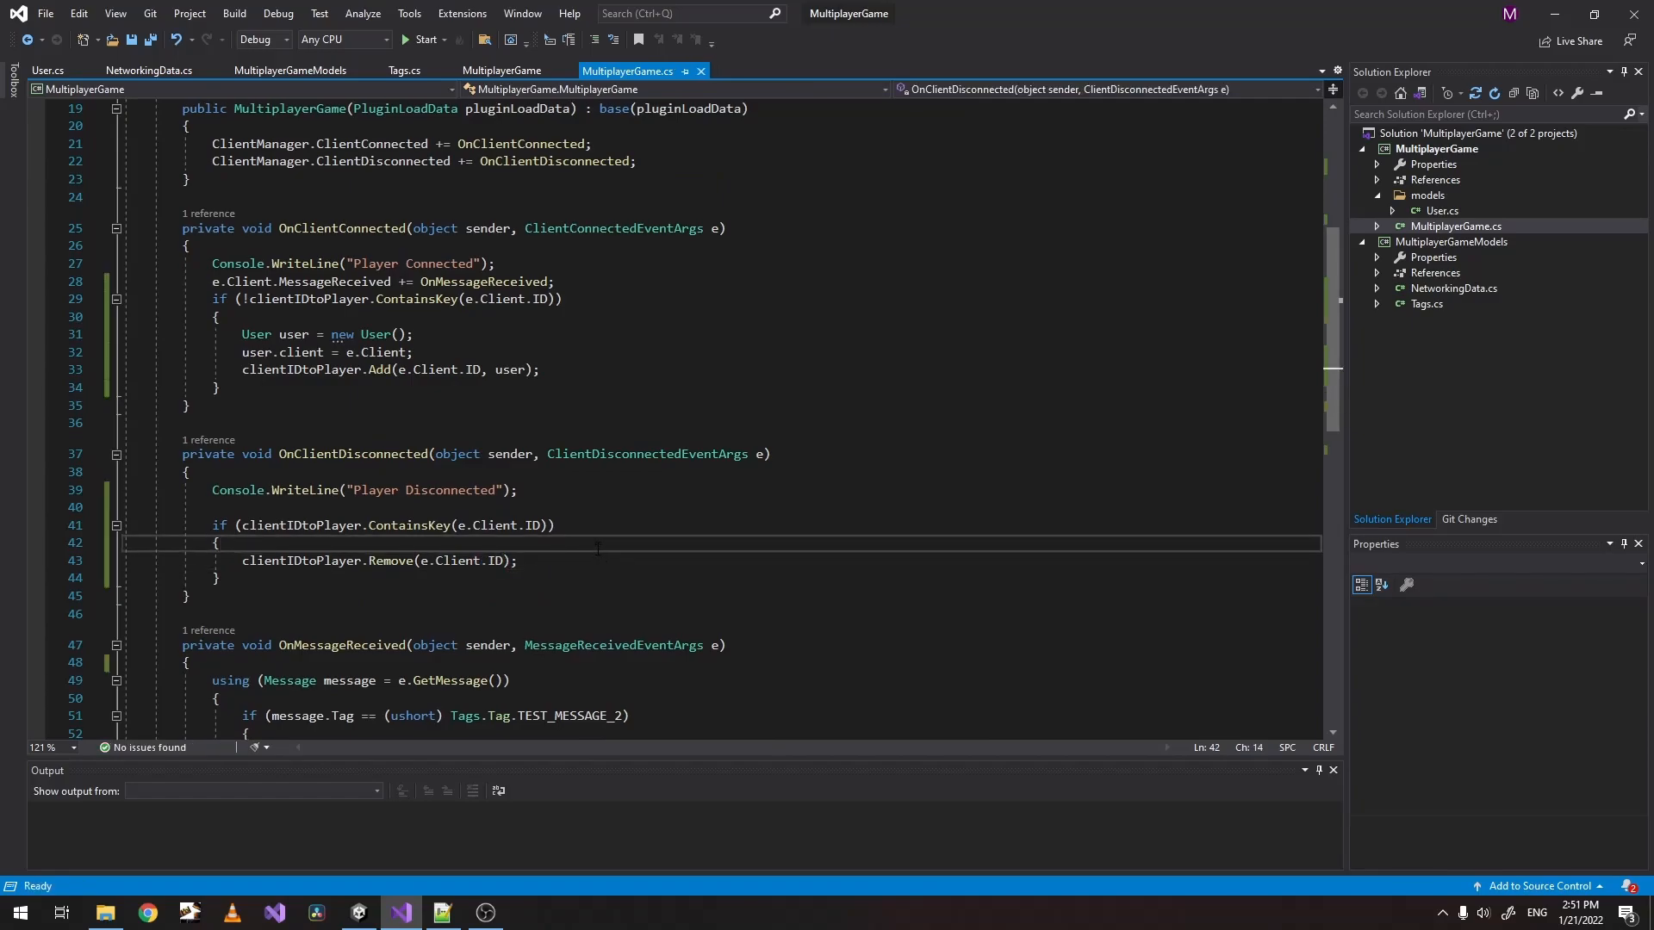
Turn OnMessageReceived's if into a switch (message.Tag) with a case TEST_MESSAGE_2 ending in break.
scroll("down", 3)
type("s")
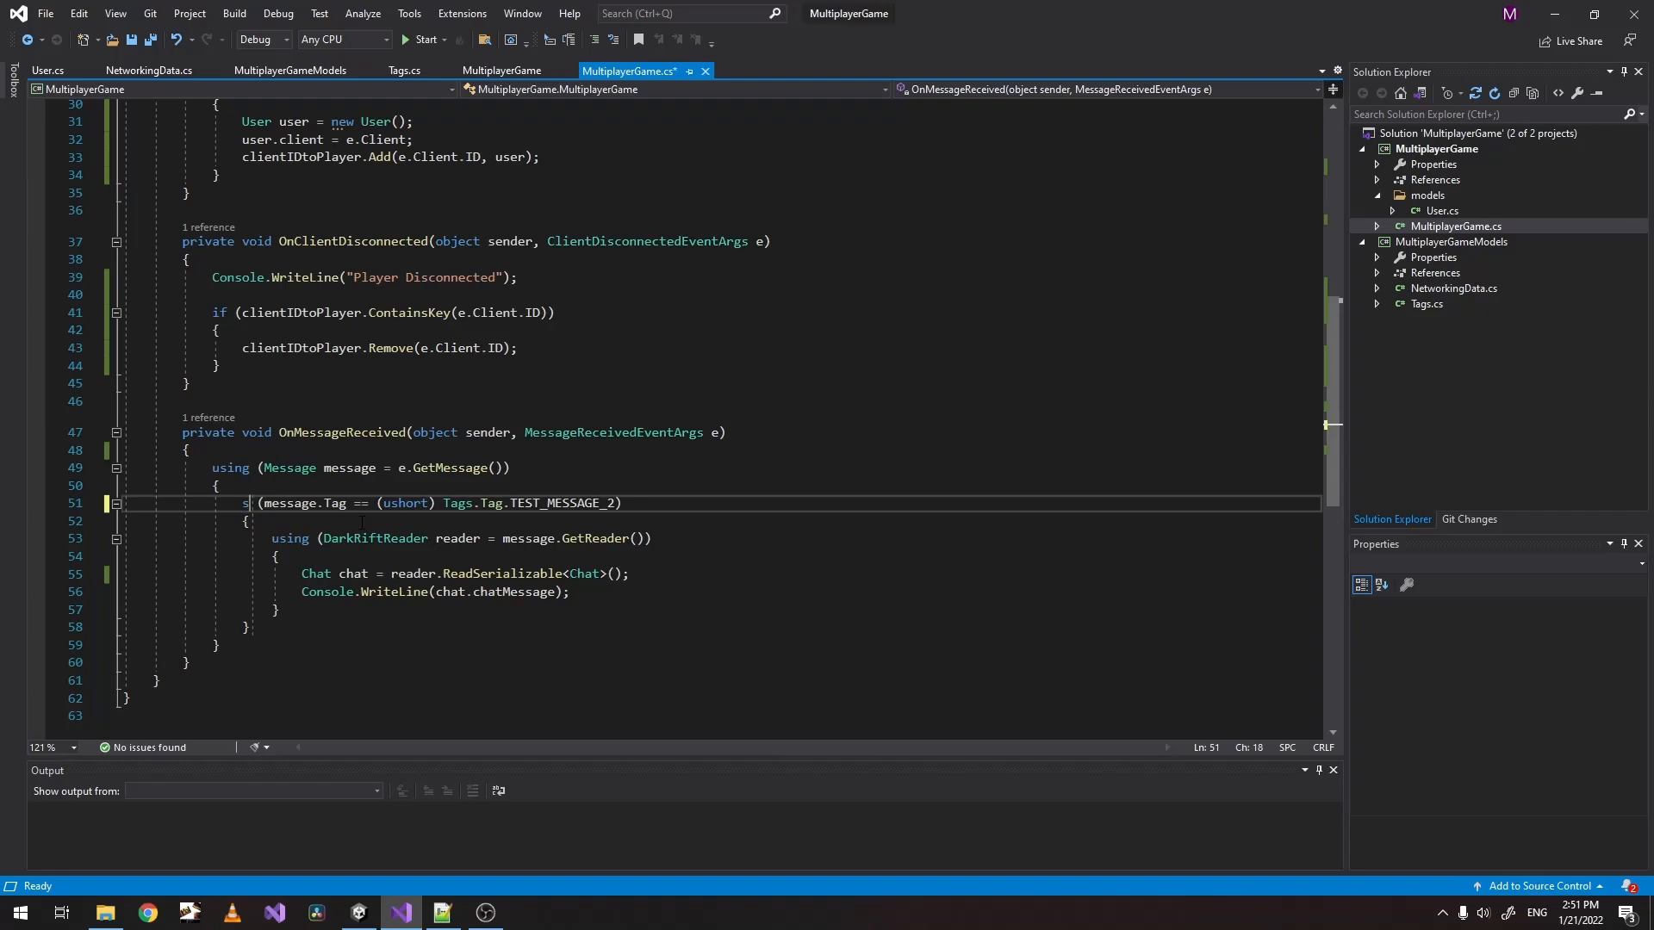
type("witch")
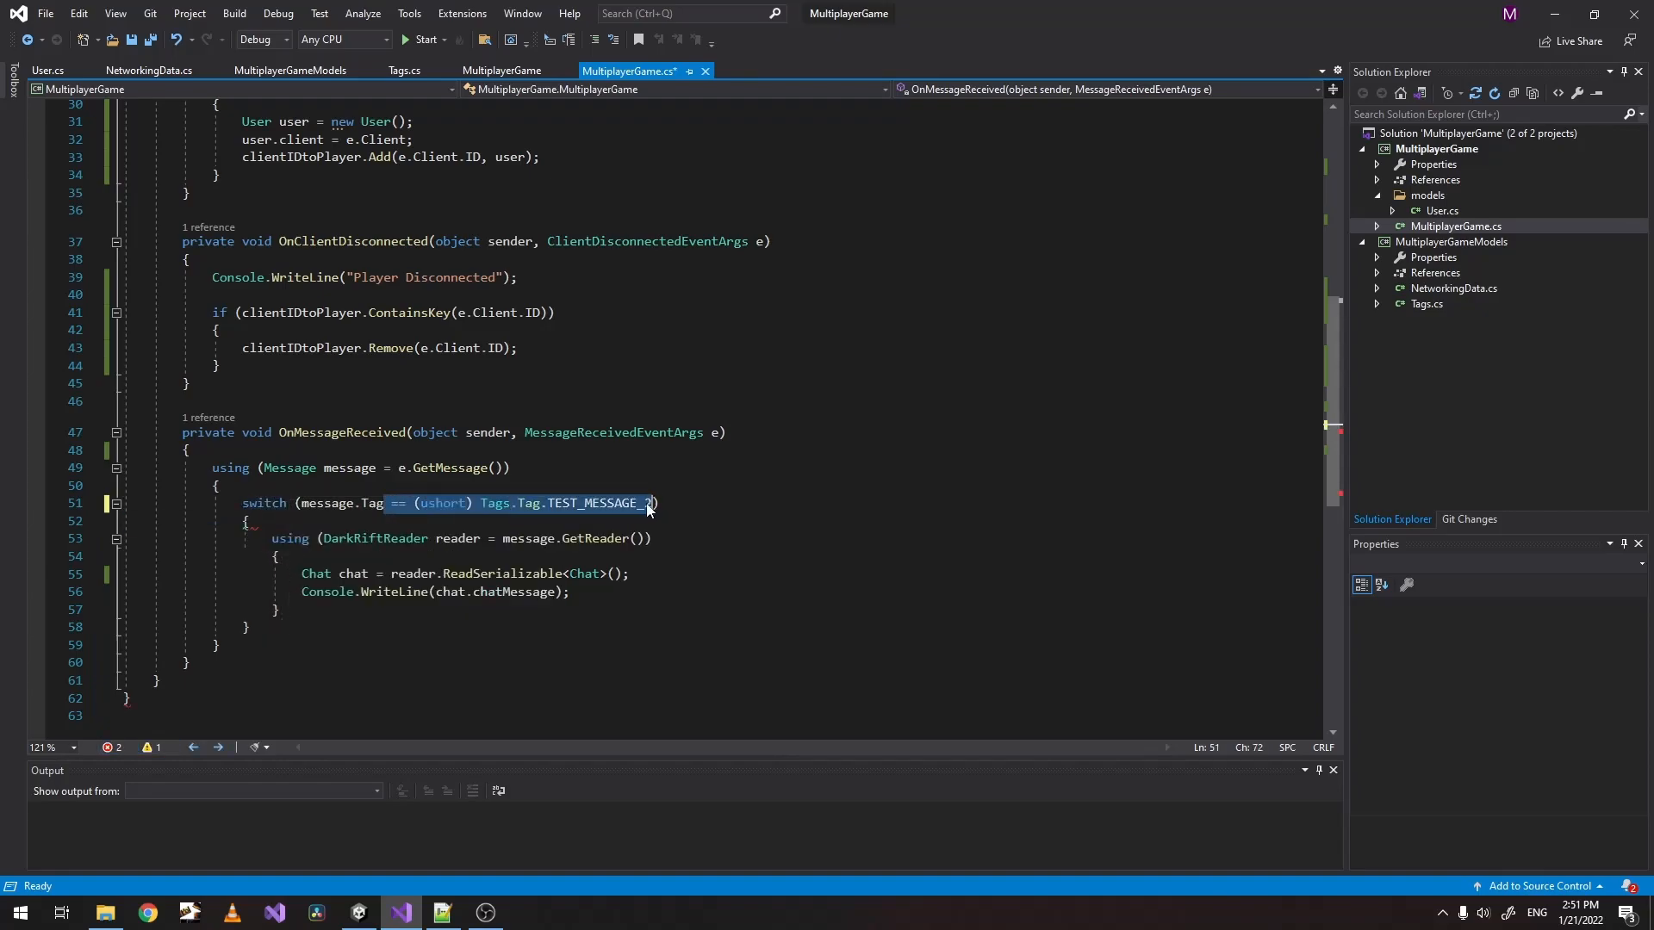
key("Delete")
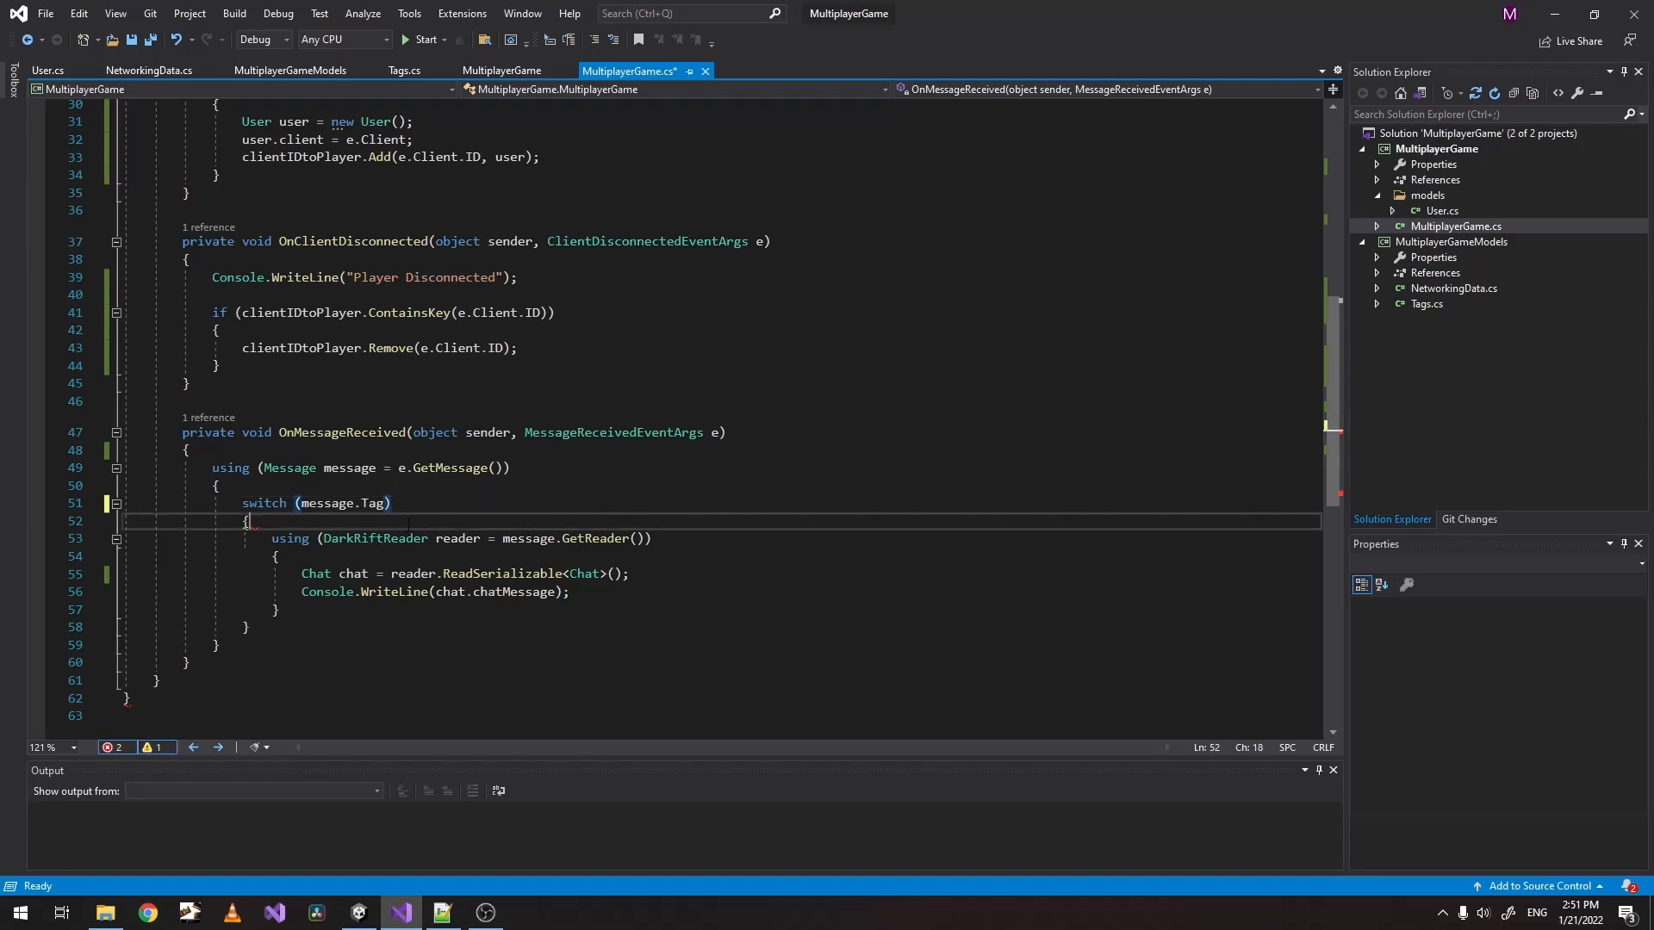
type("case")
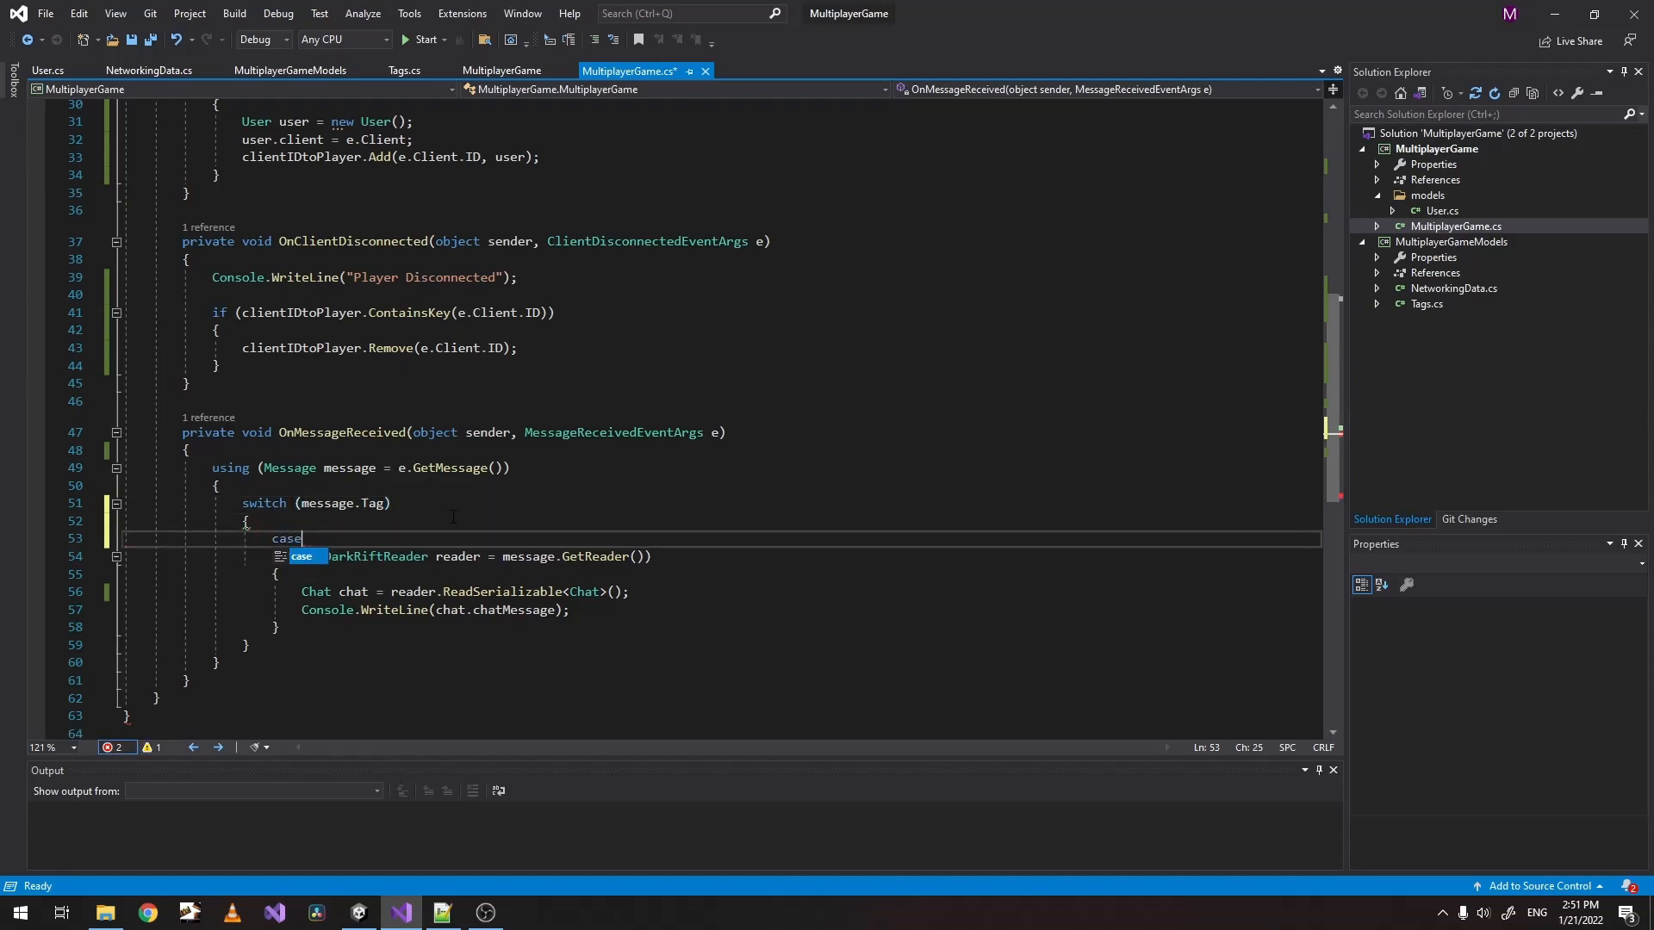
type("== (ushort)Tags.Tag.TEST_MESSAGE_2:")
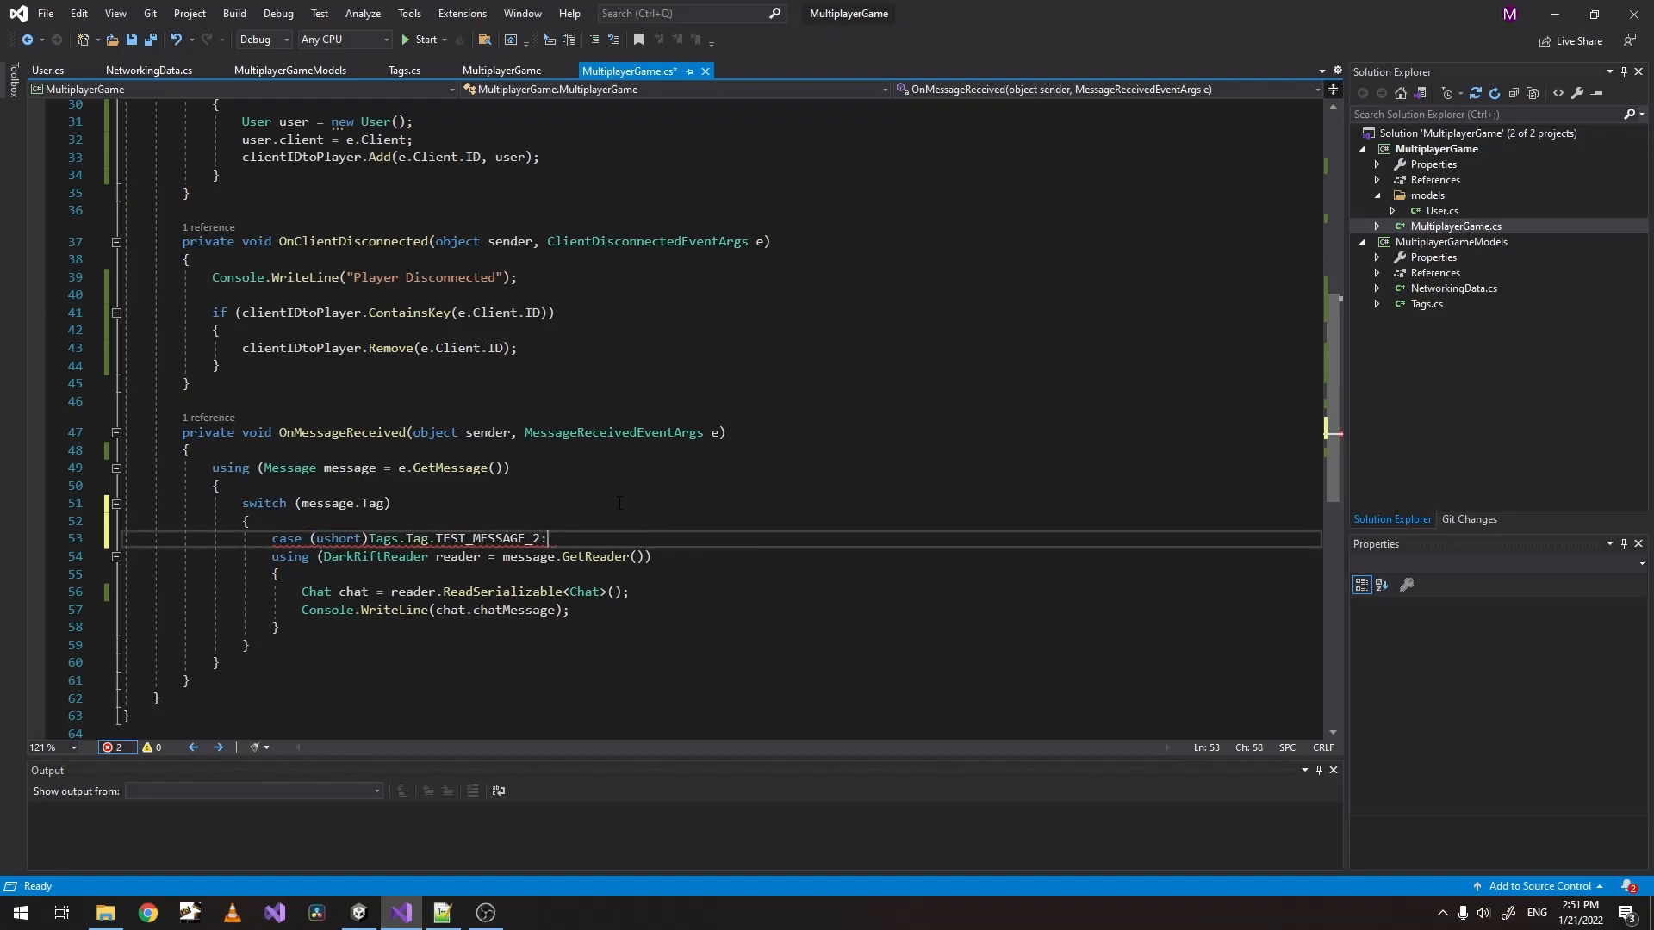
type("b")
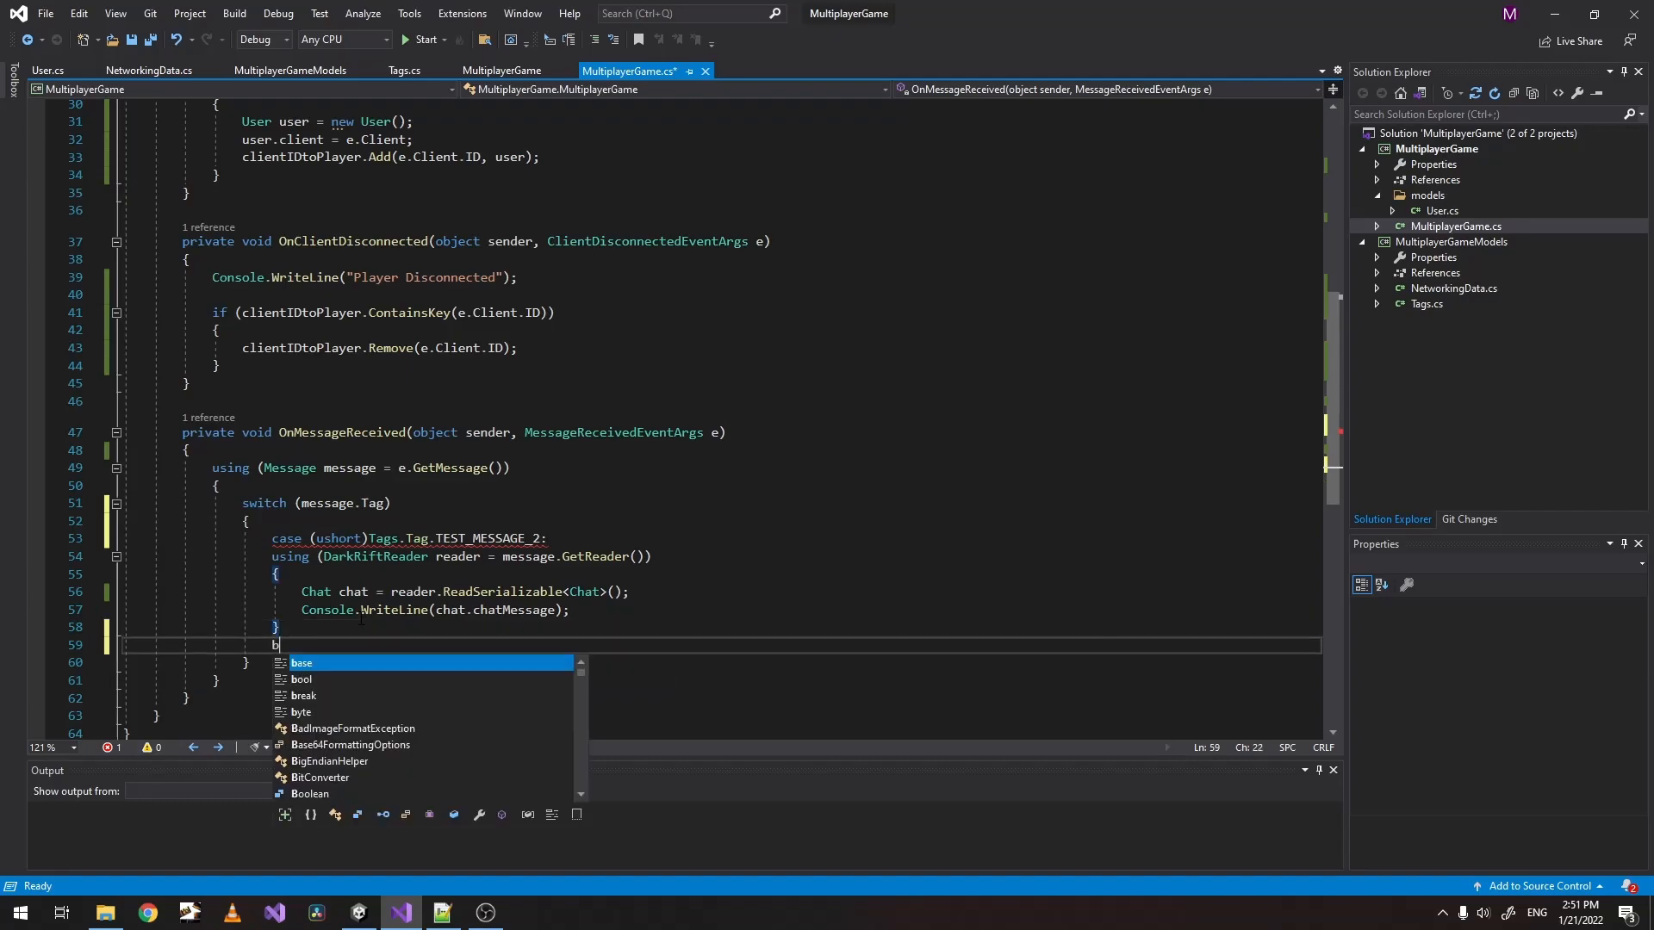
type("reak;")
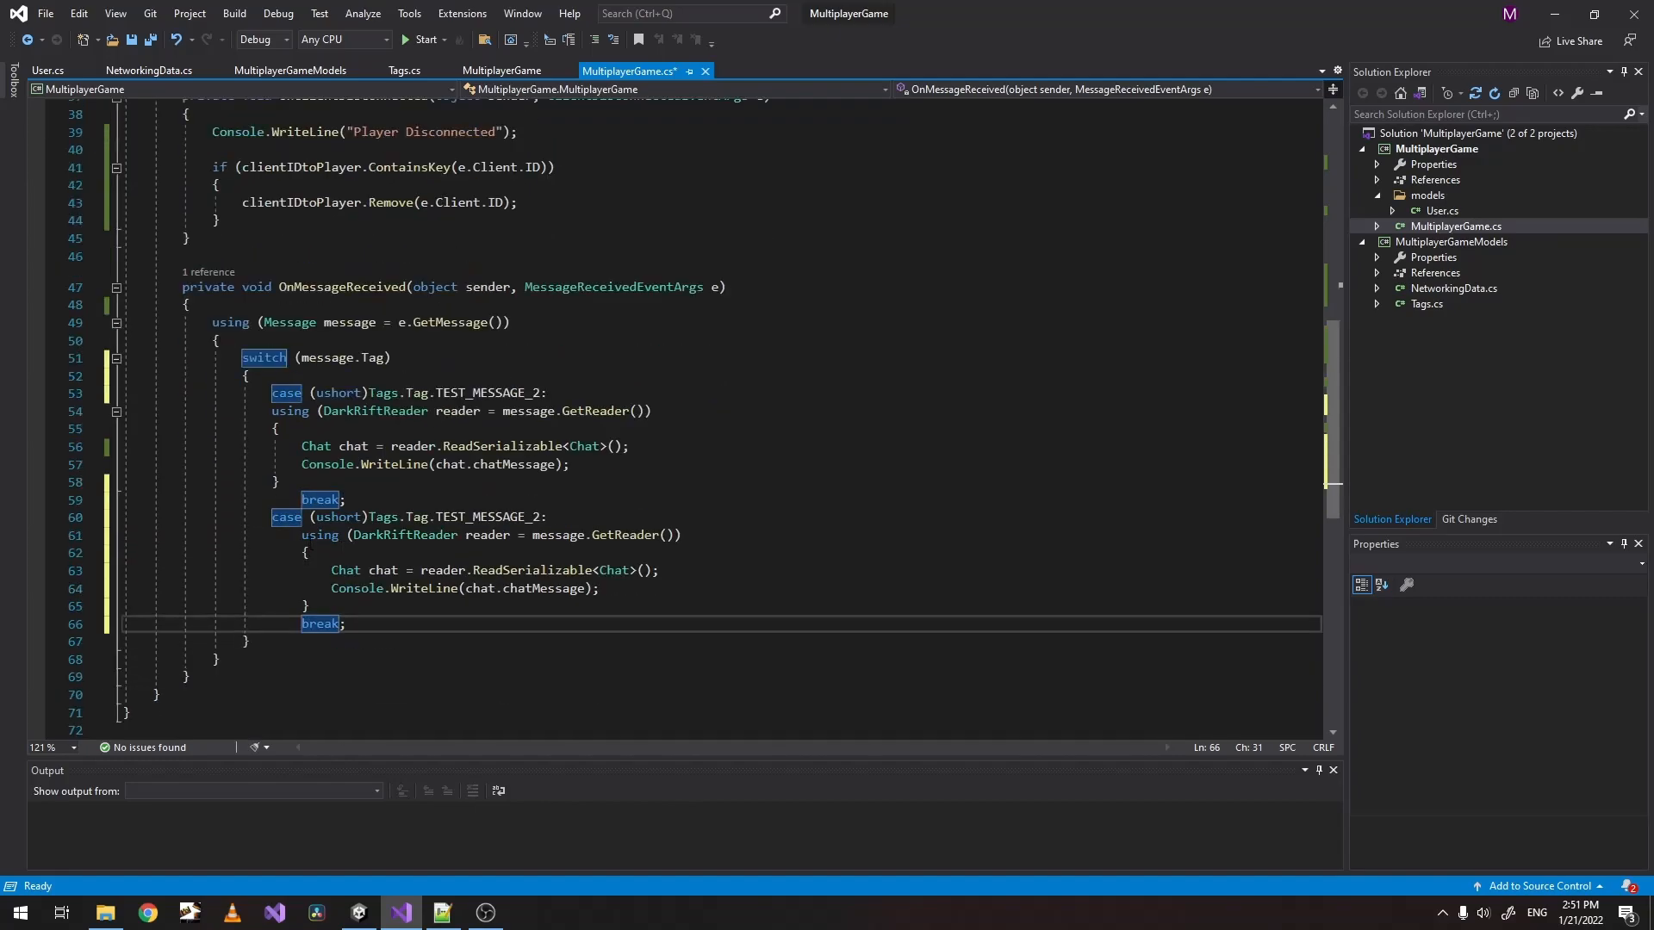
Rename the duplicated case to USER_LOGIN and start declaring a UserLogin variable in it.
double_click(488, 517)
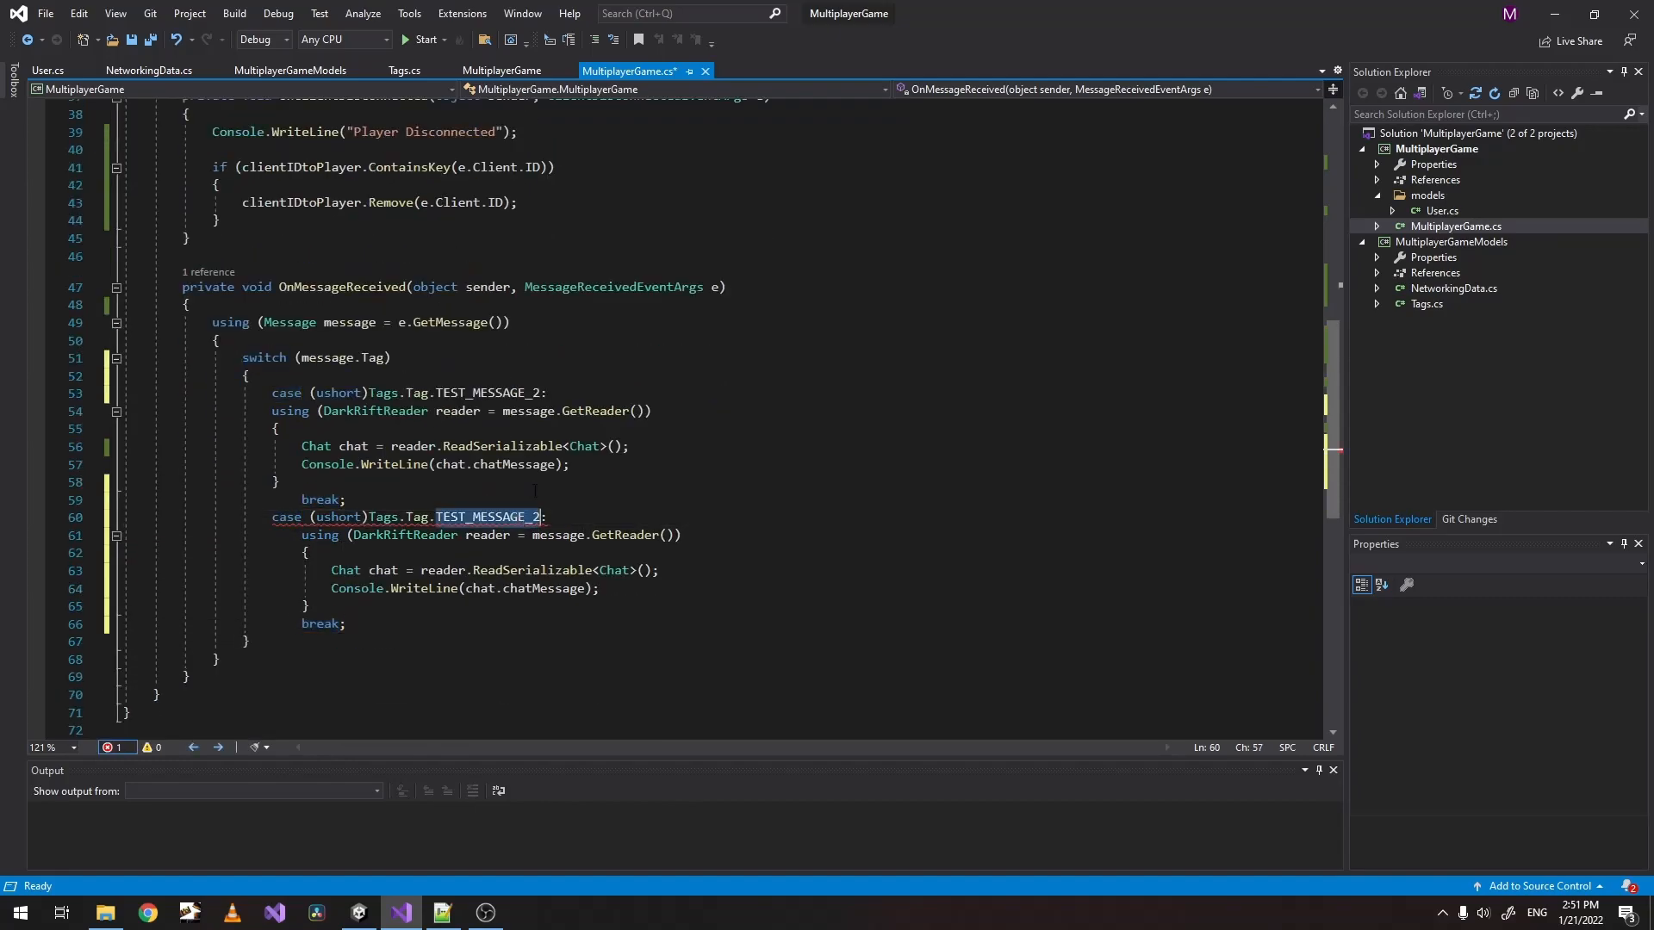
type("USE")
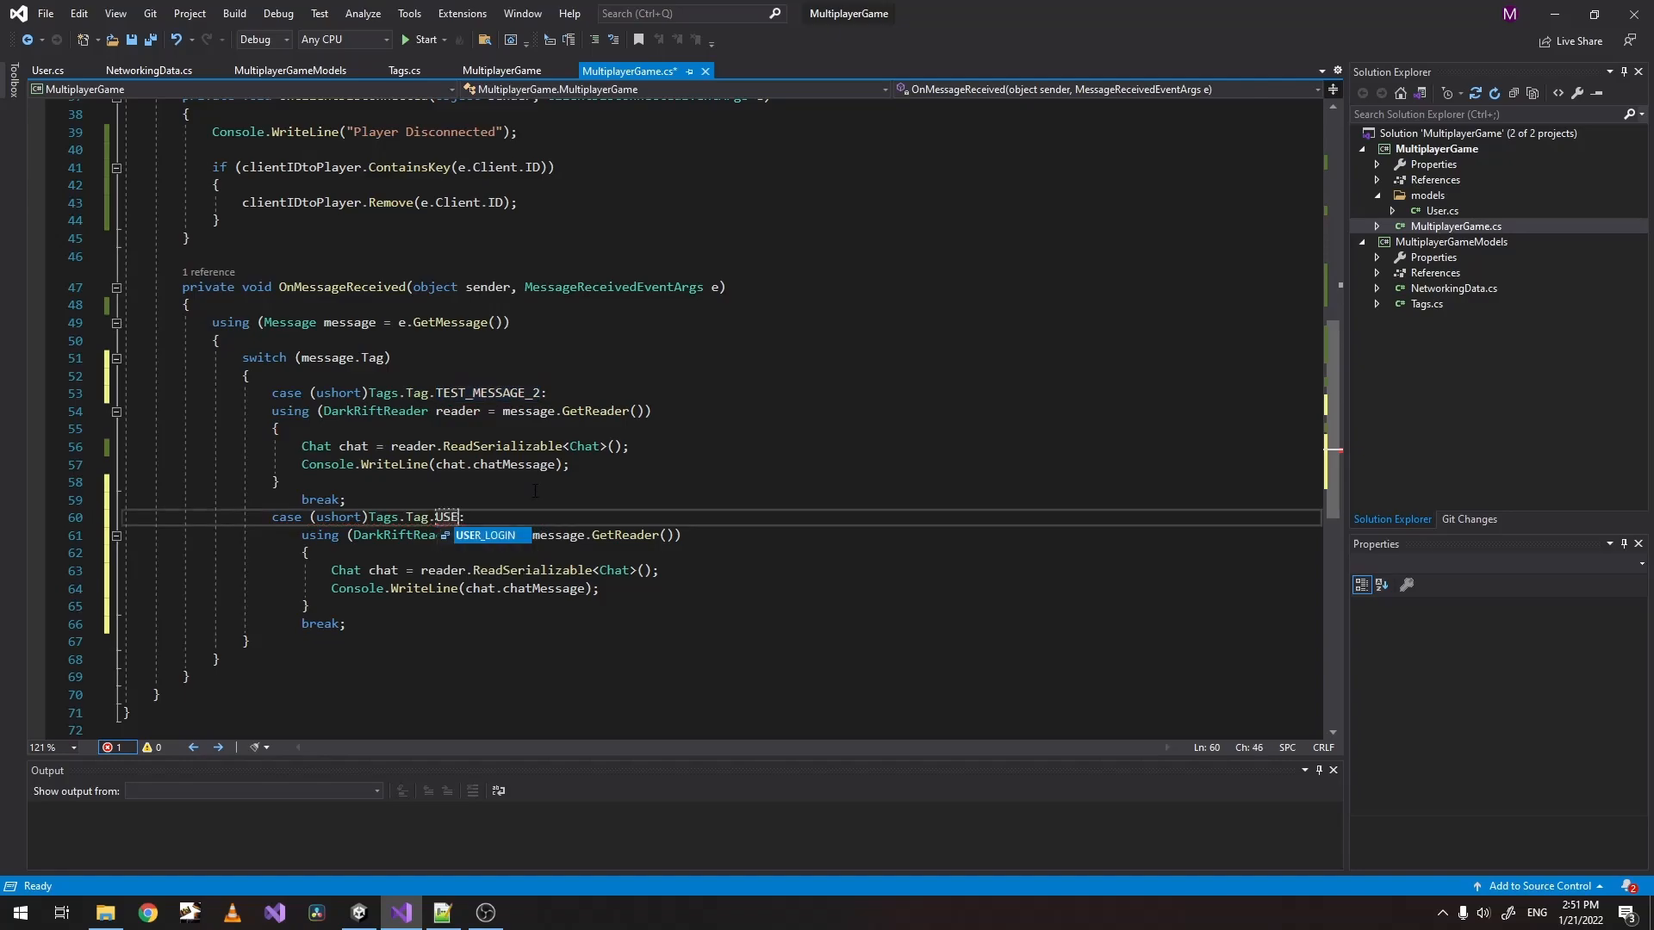
double_click(345, 570)
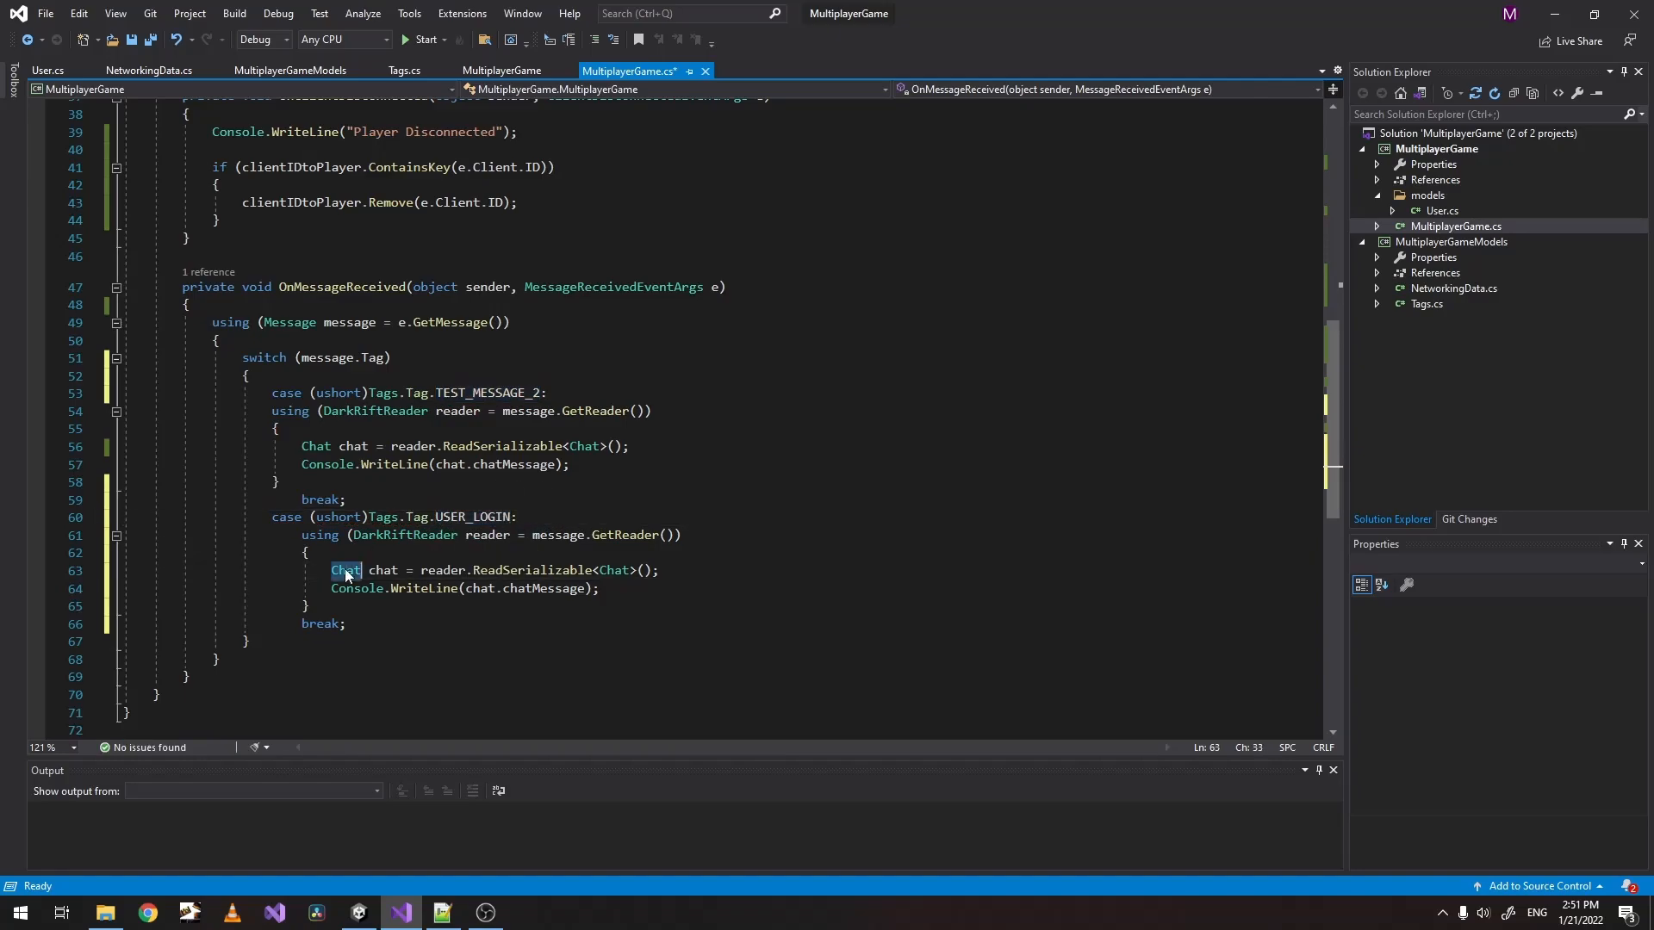
type("UserLogin")
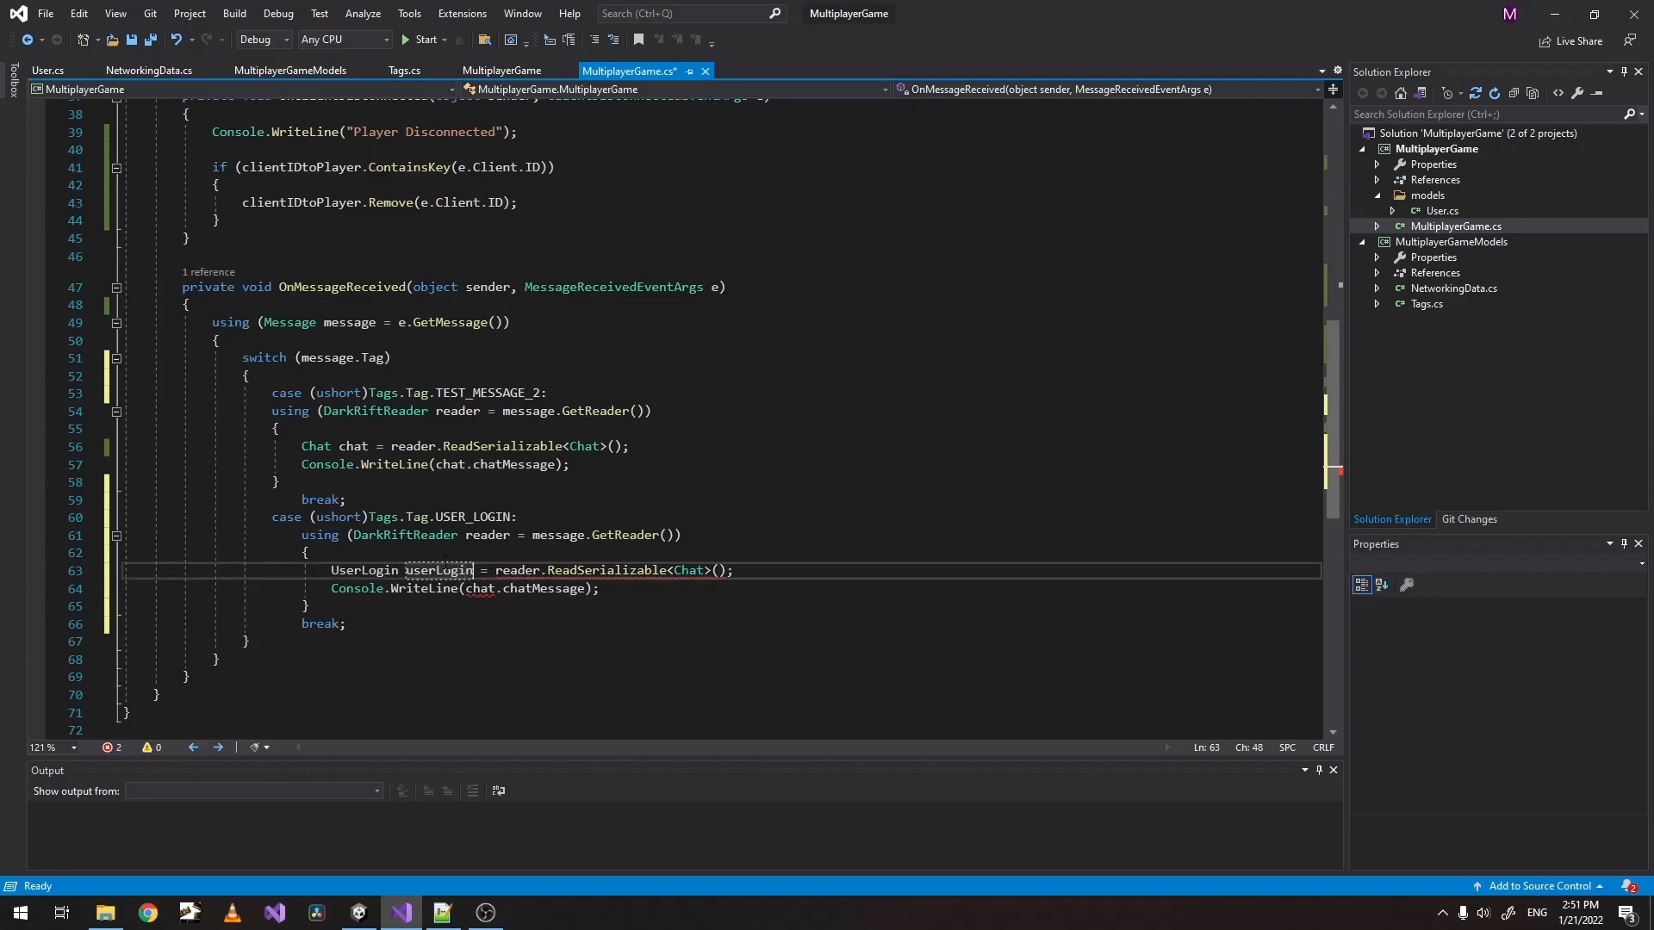
Deserialize UserLogin in the USER_LOGIN case and look up User user = clientIDtoPlayer[e.Client.ID].
double_click(364, 571)
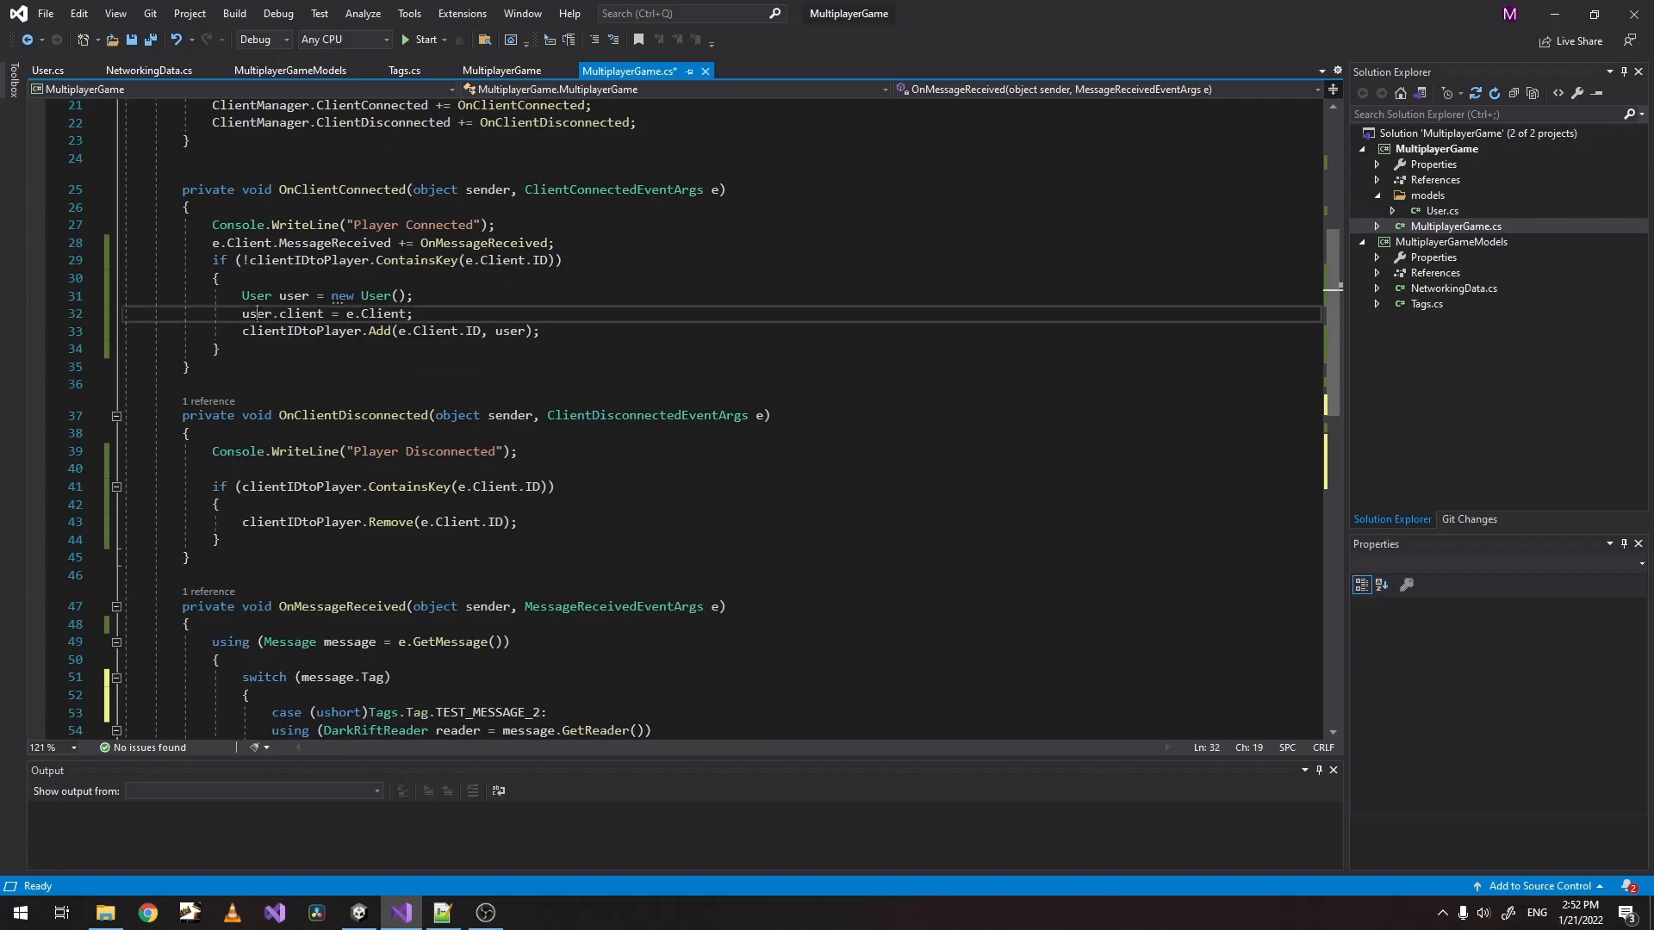
scroll("down", 3)
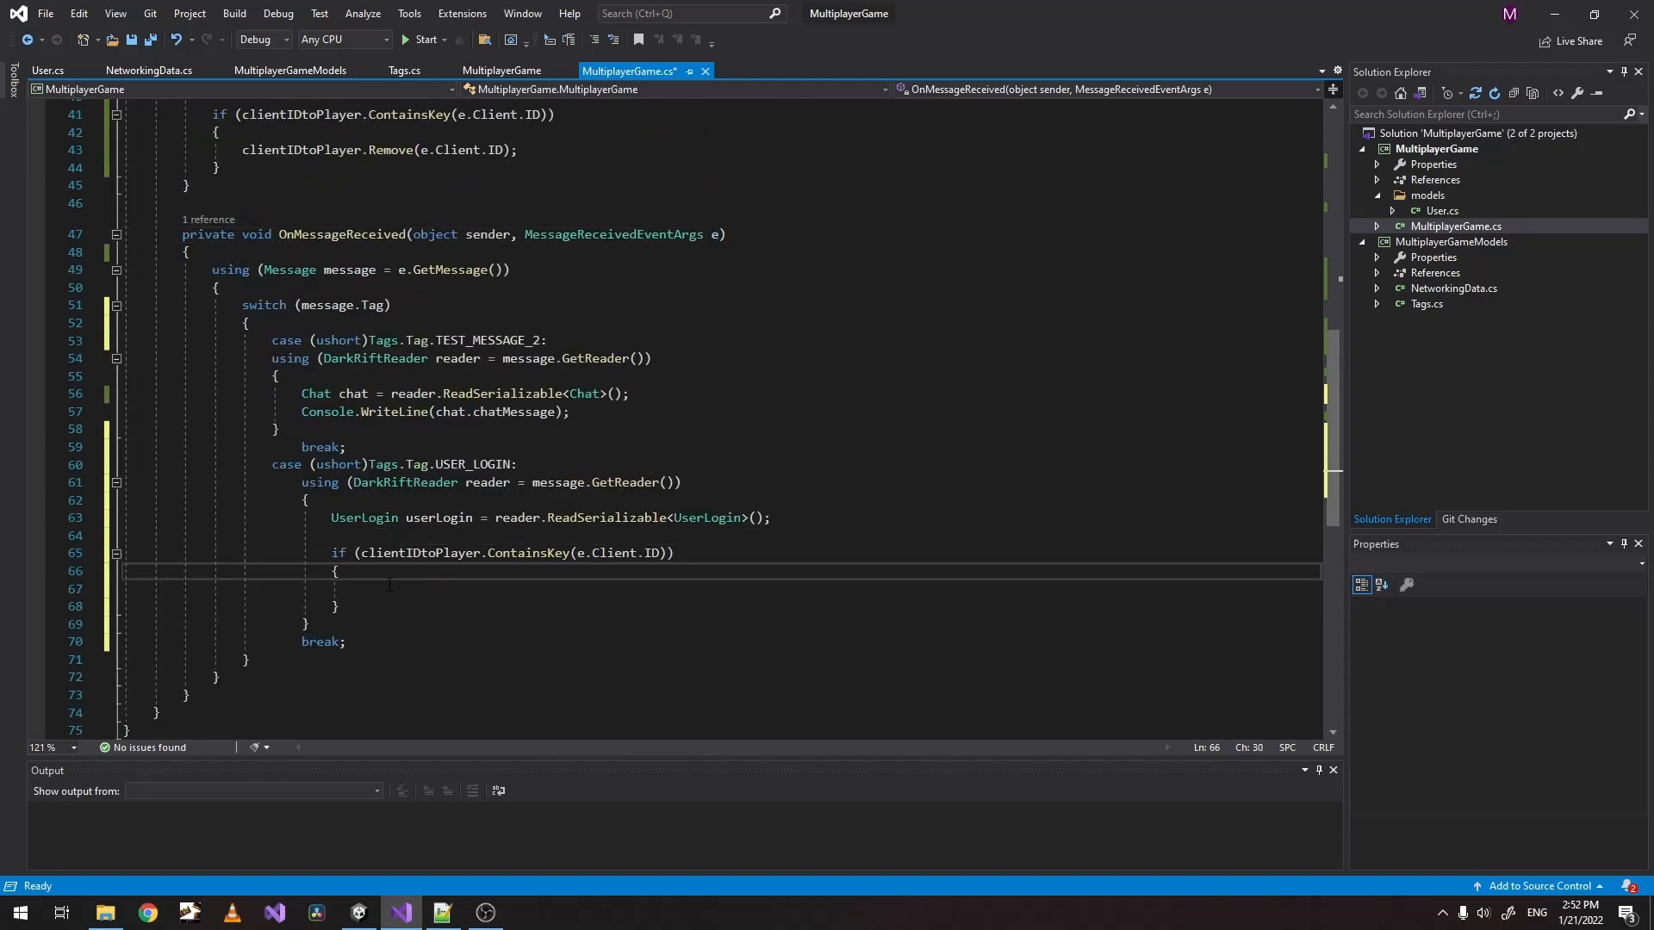
type("cl")
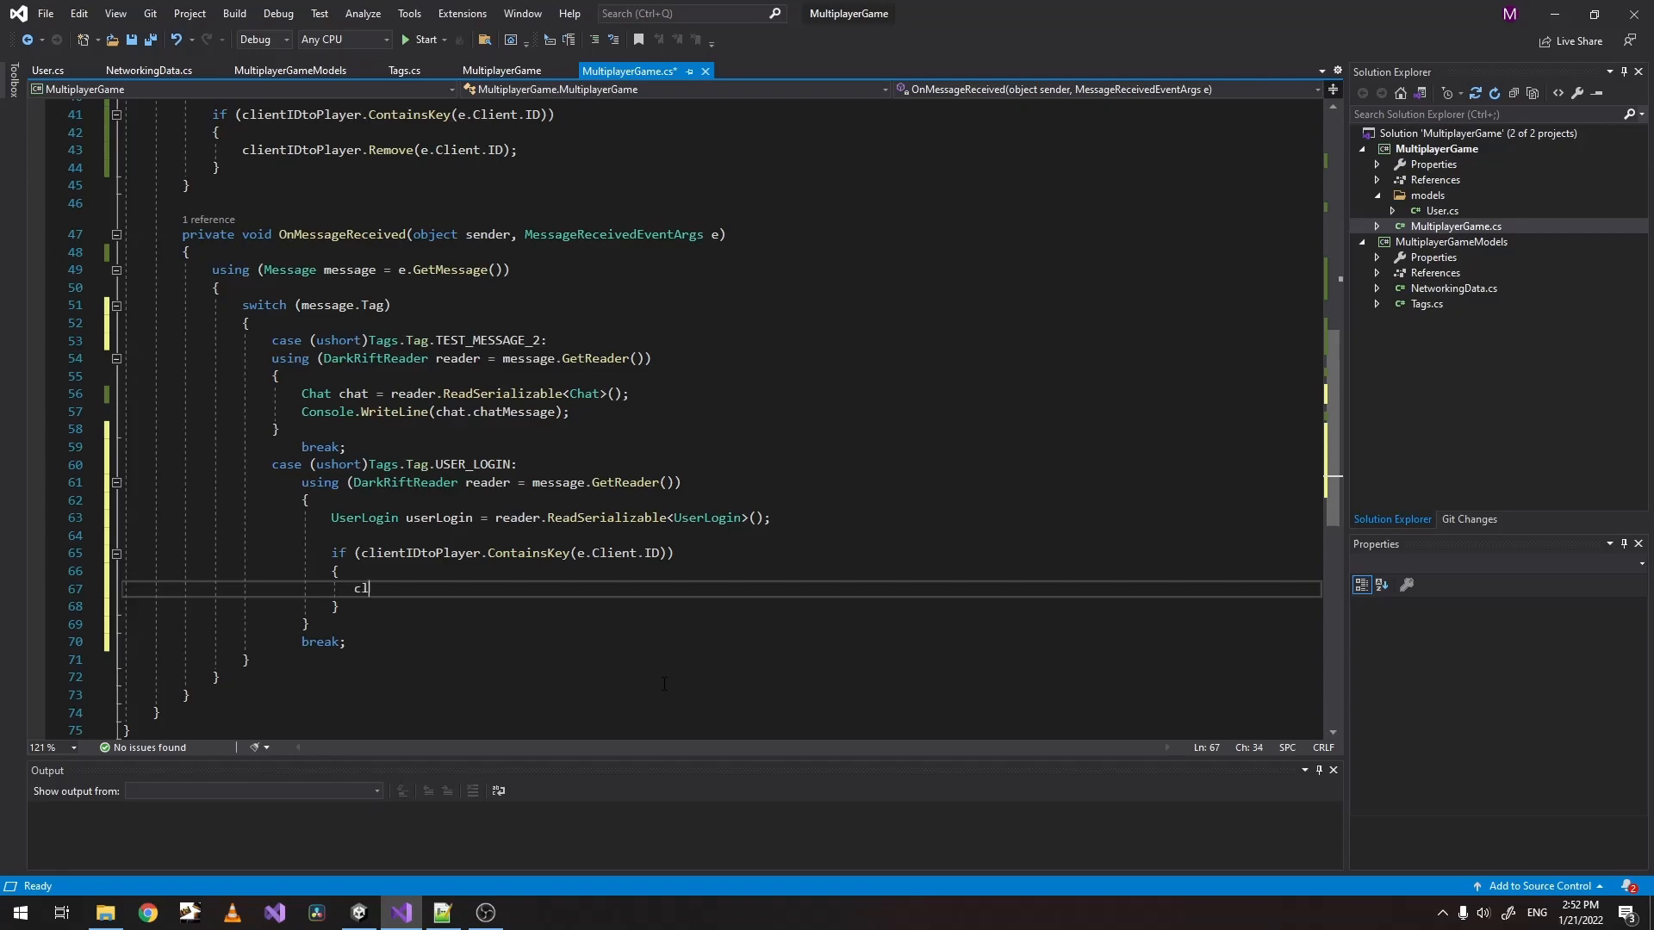
type("ientT")
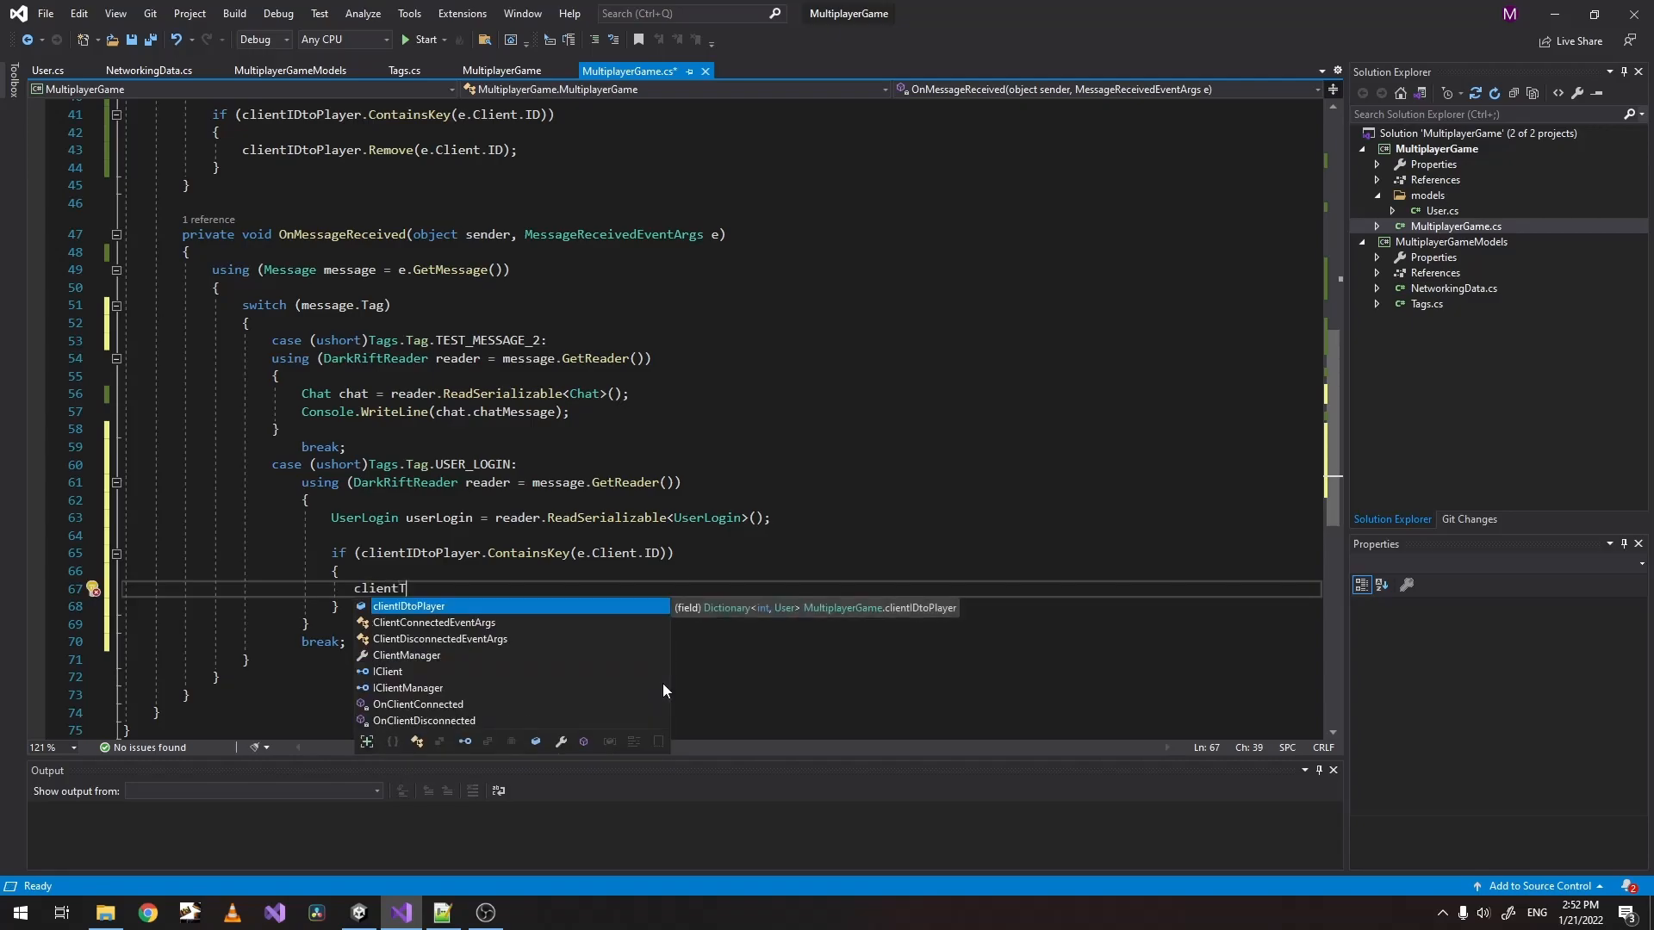
key("Tab")
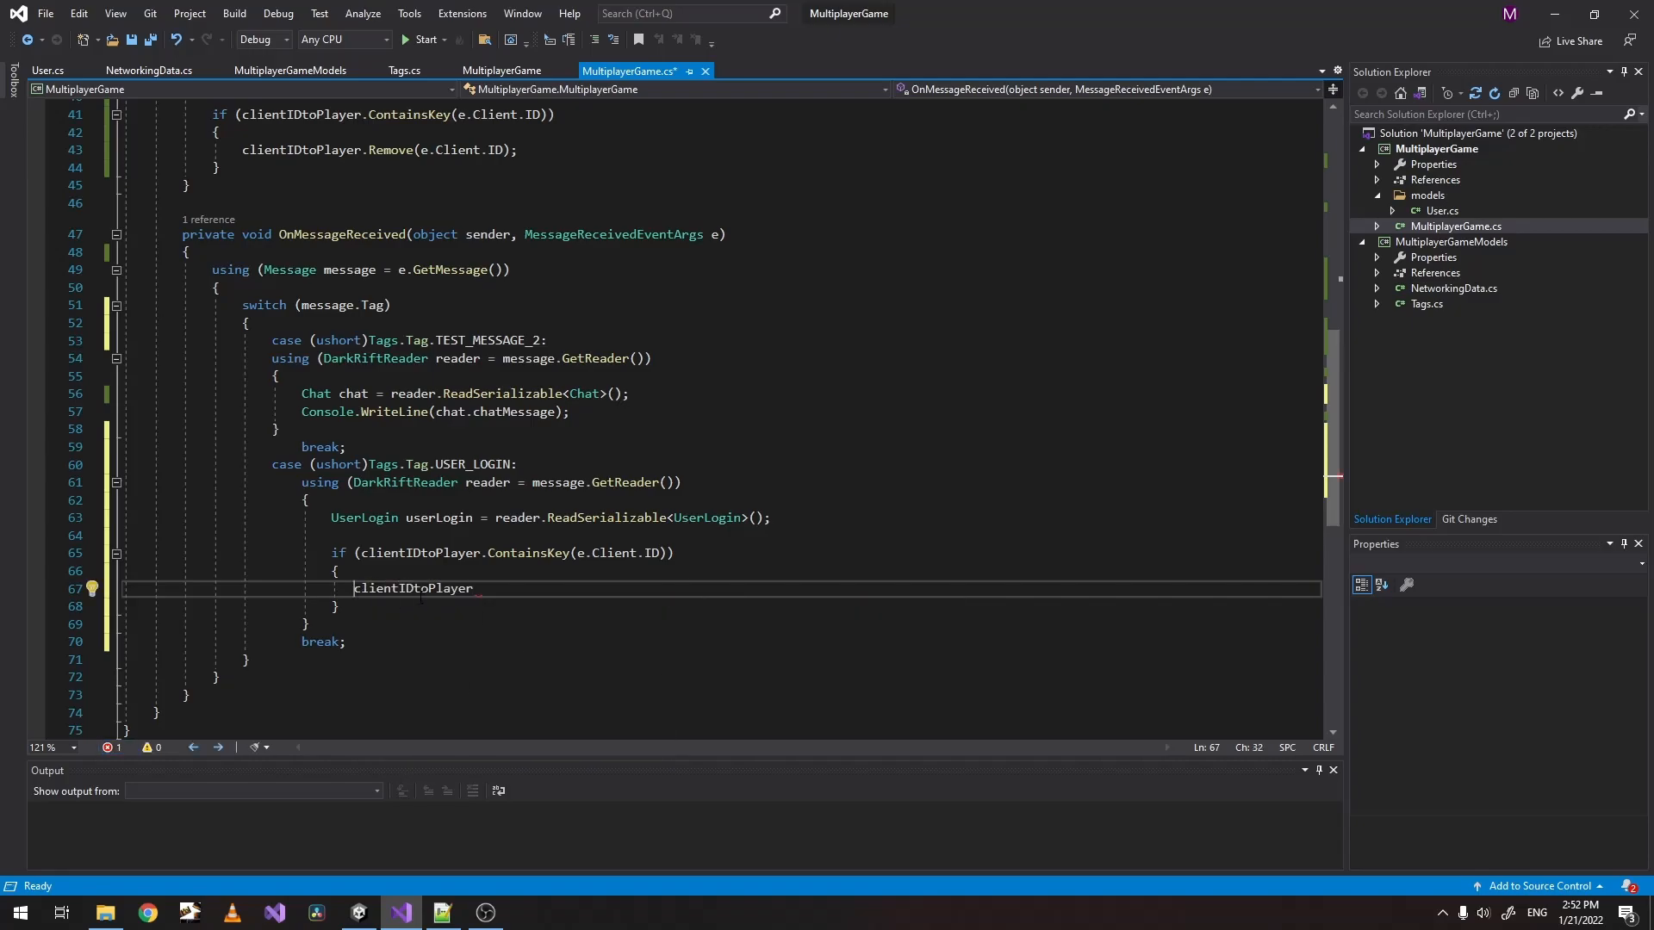
type("User user =")
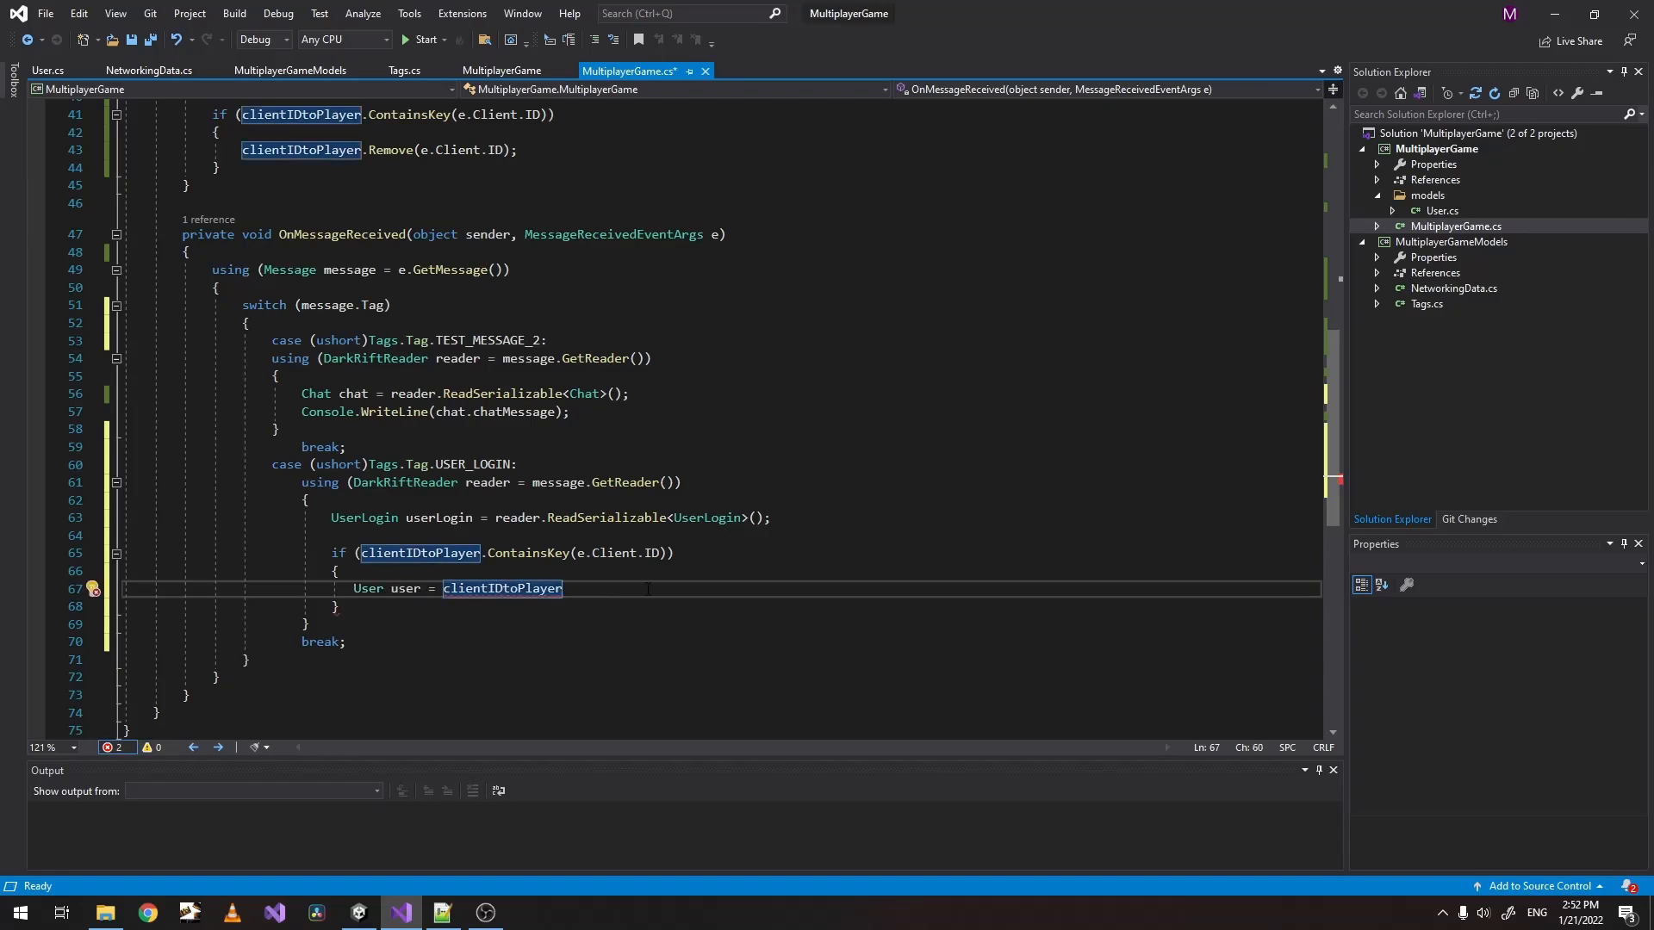
type("[]")
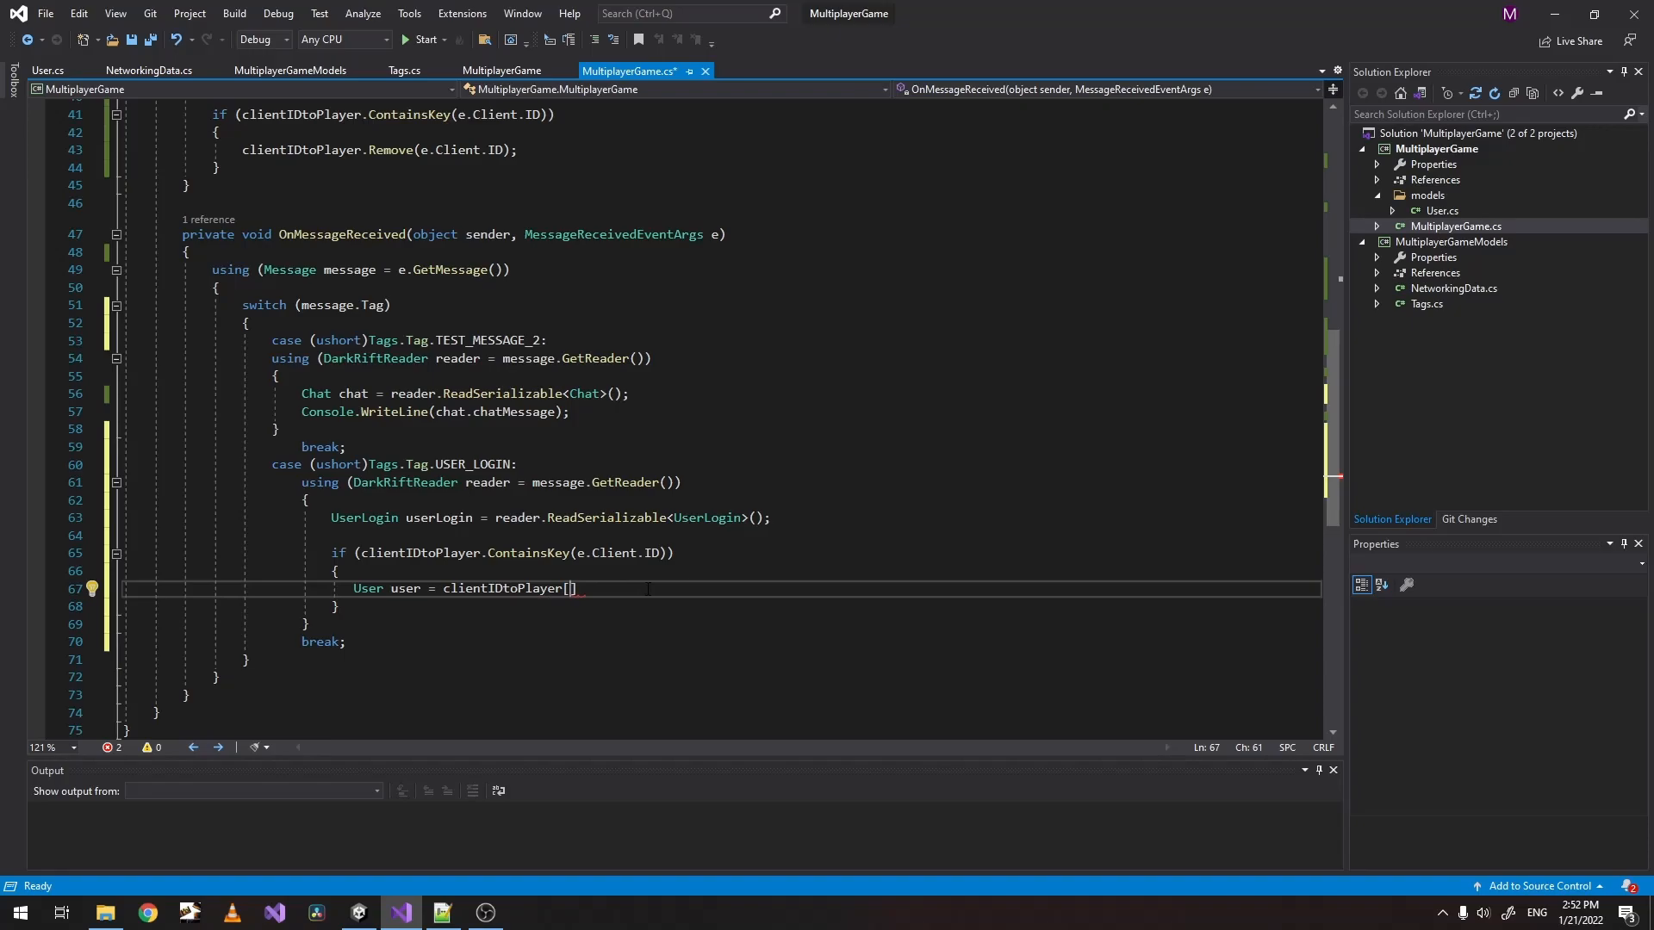
type("e.Client.ID")
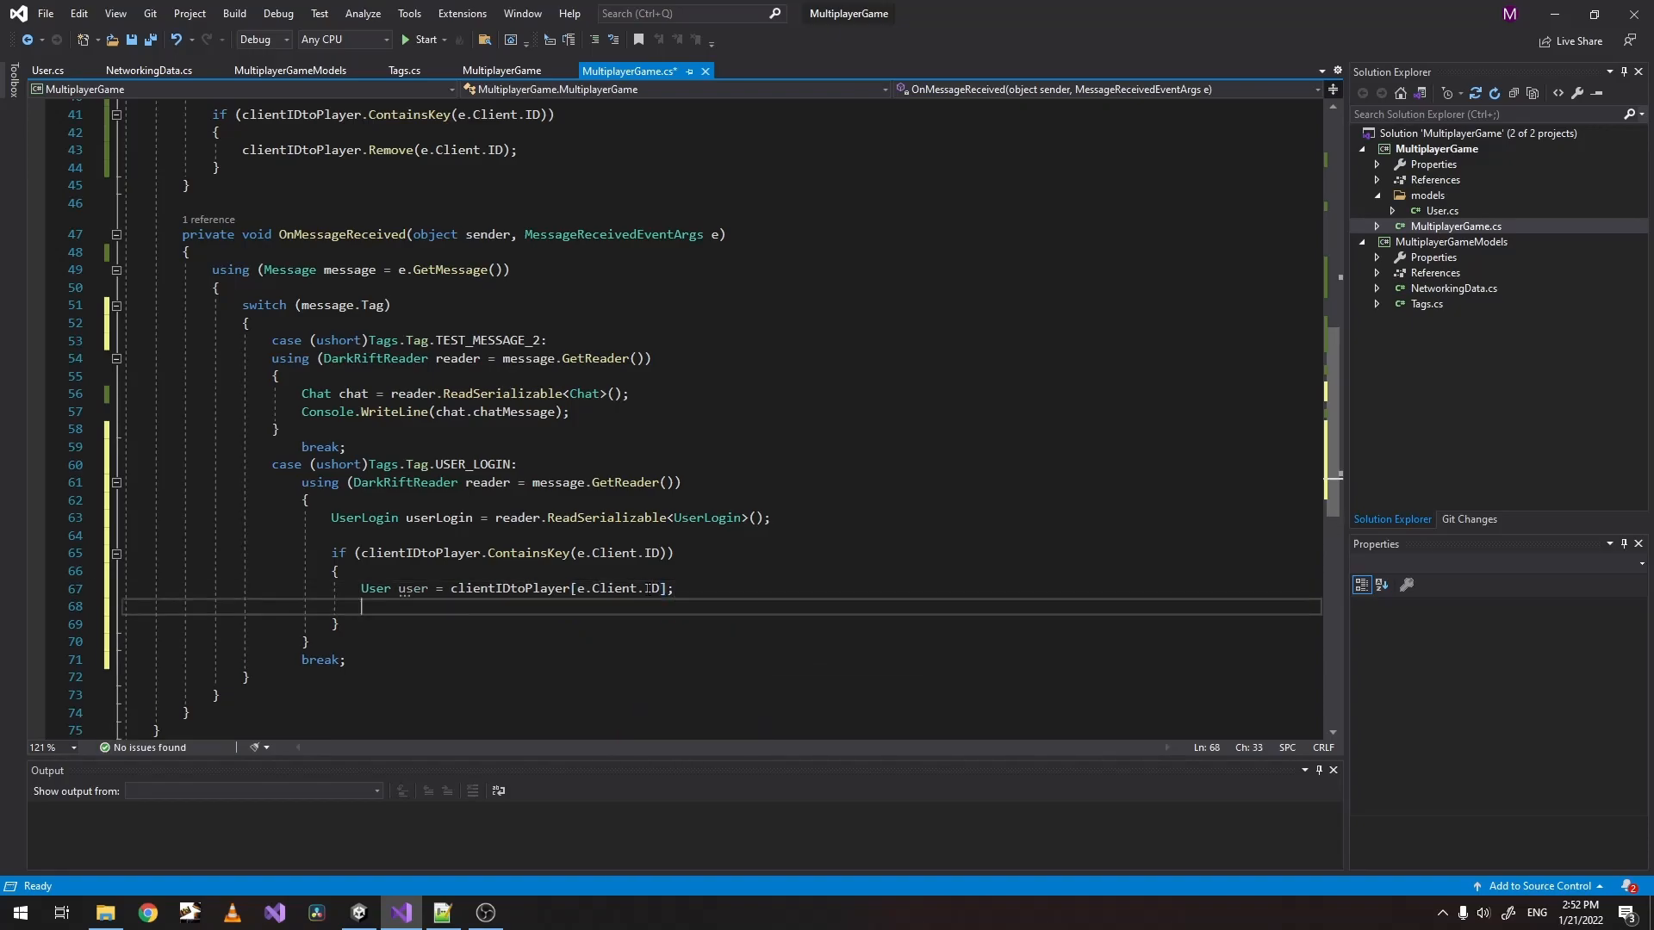
Assign user.username = userLogin.username and save the file.
type("user.")
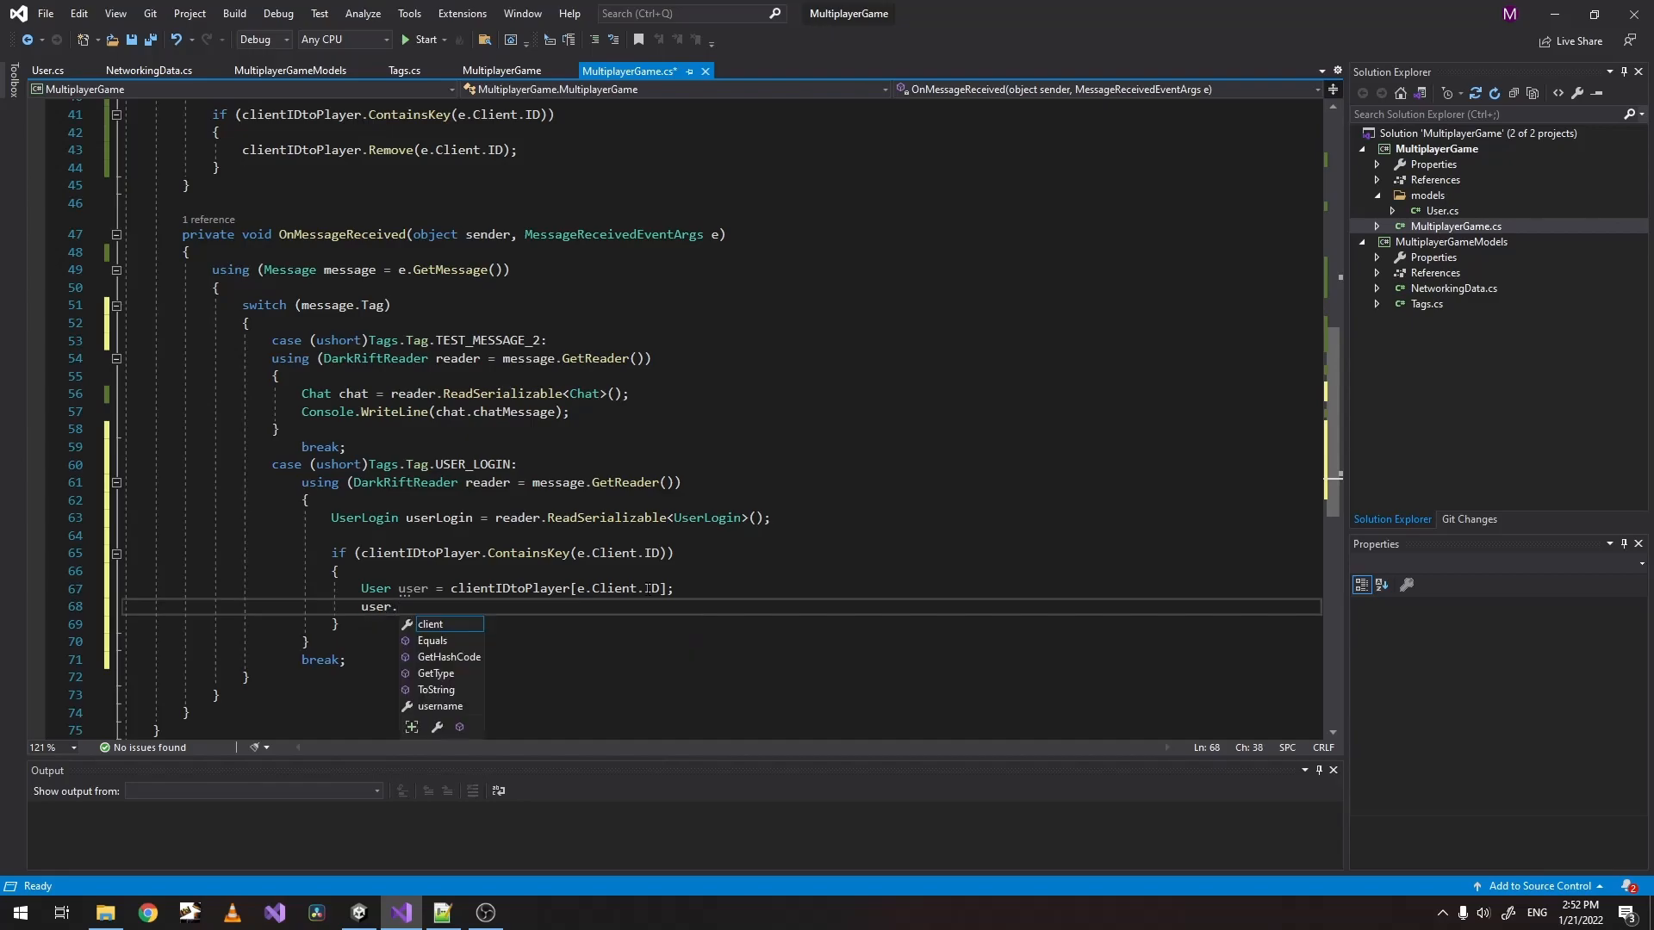
type("username")
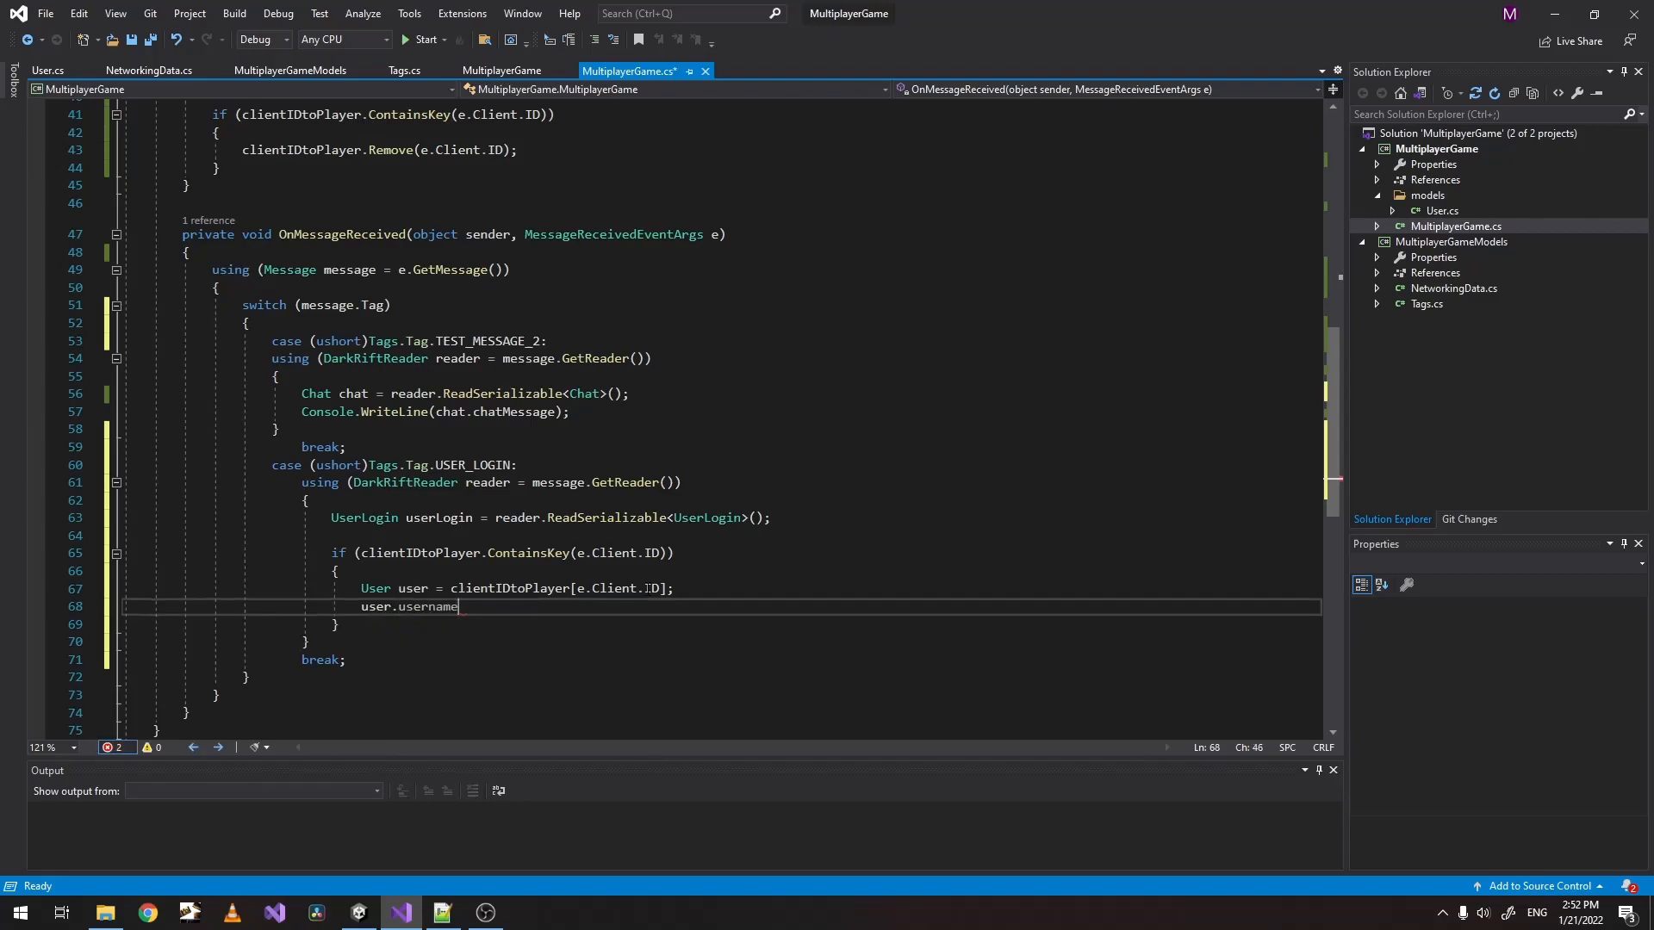
type("= userLo")
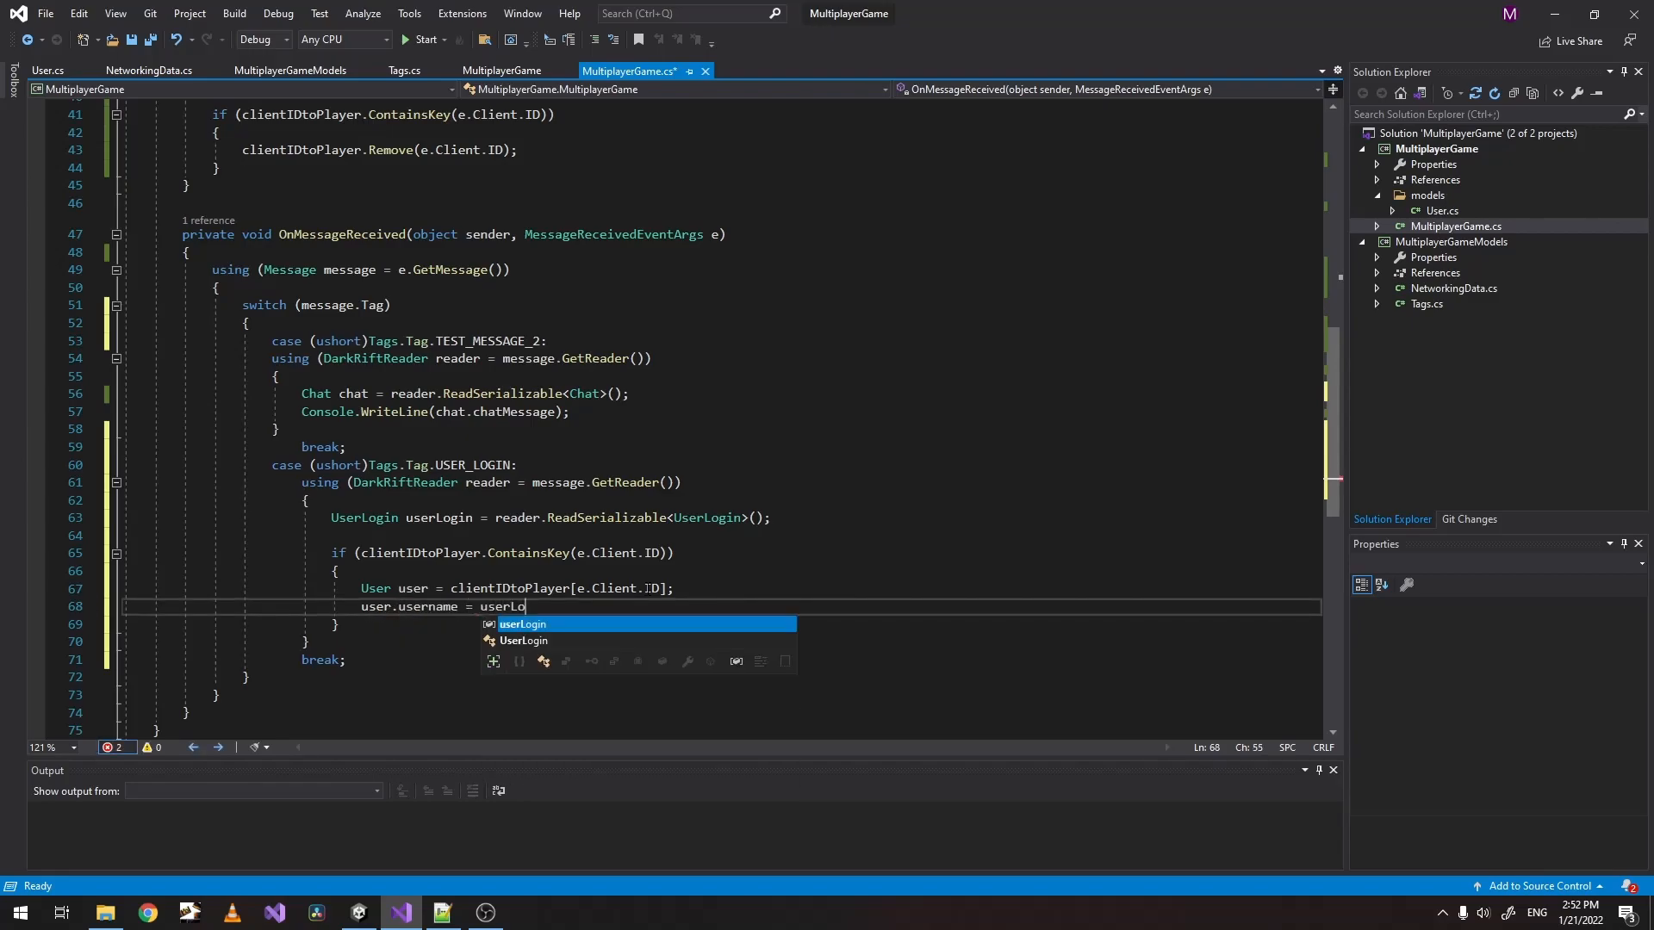
type("gin.username")
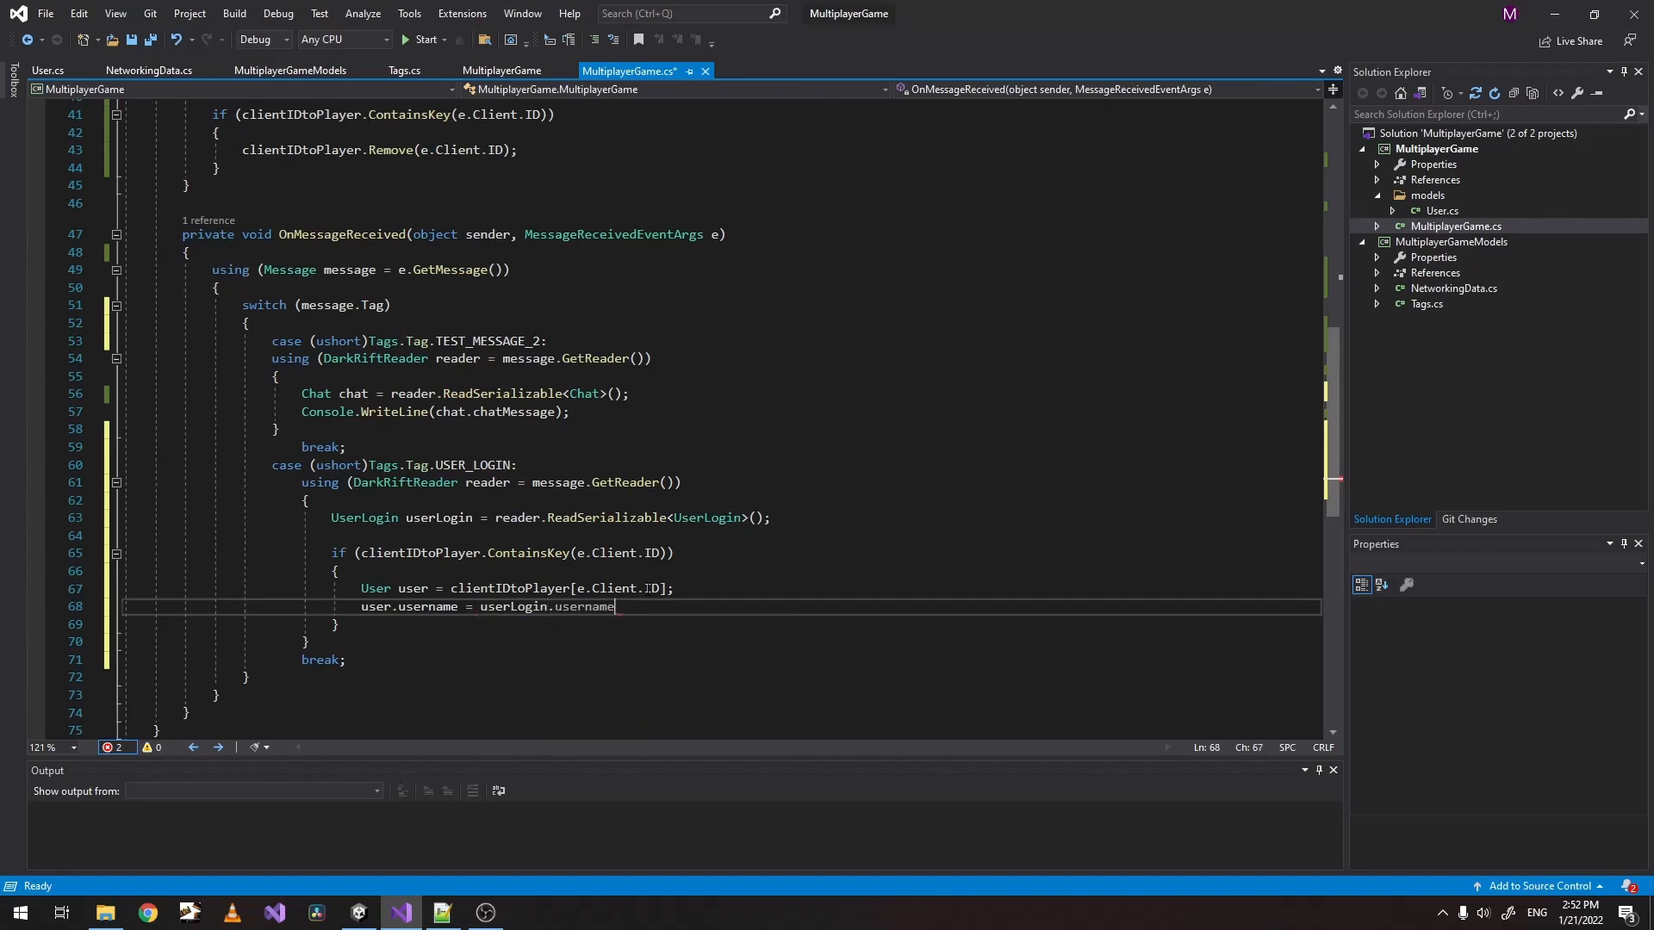
type(";")
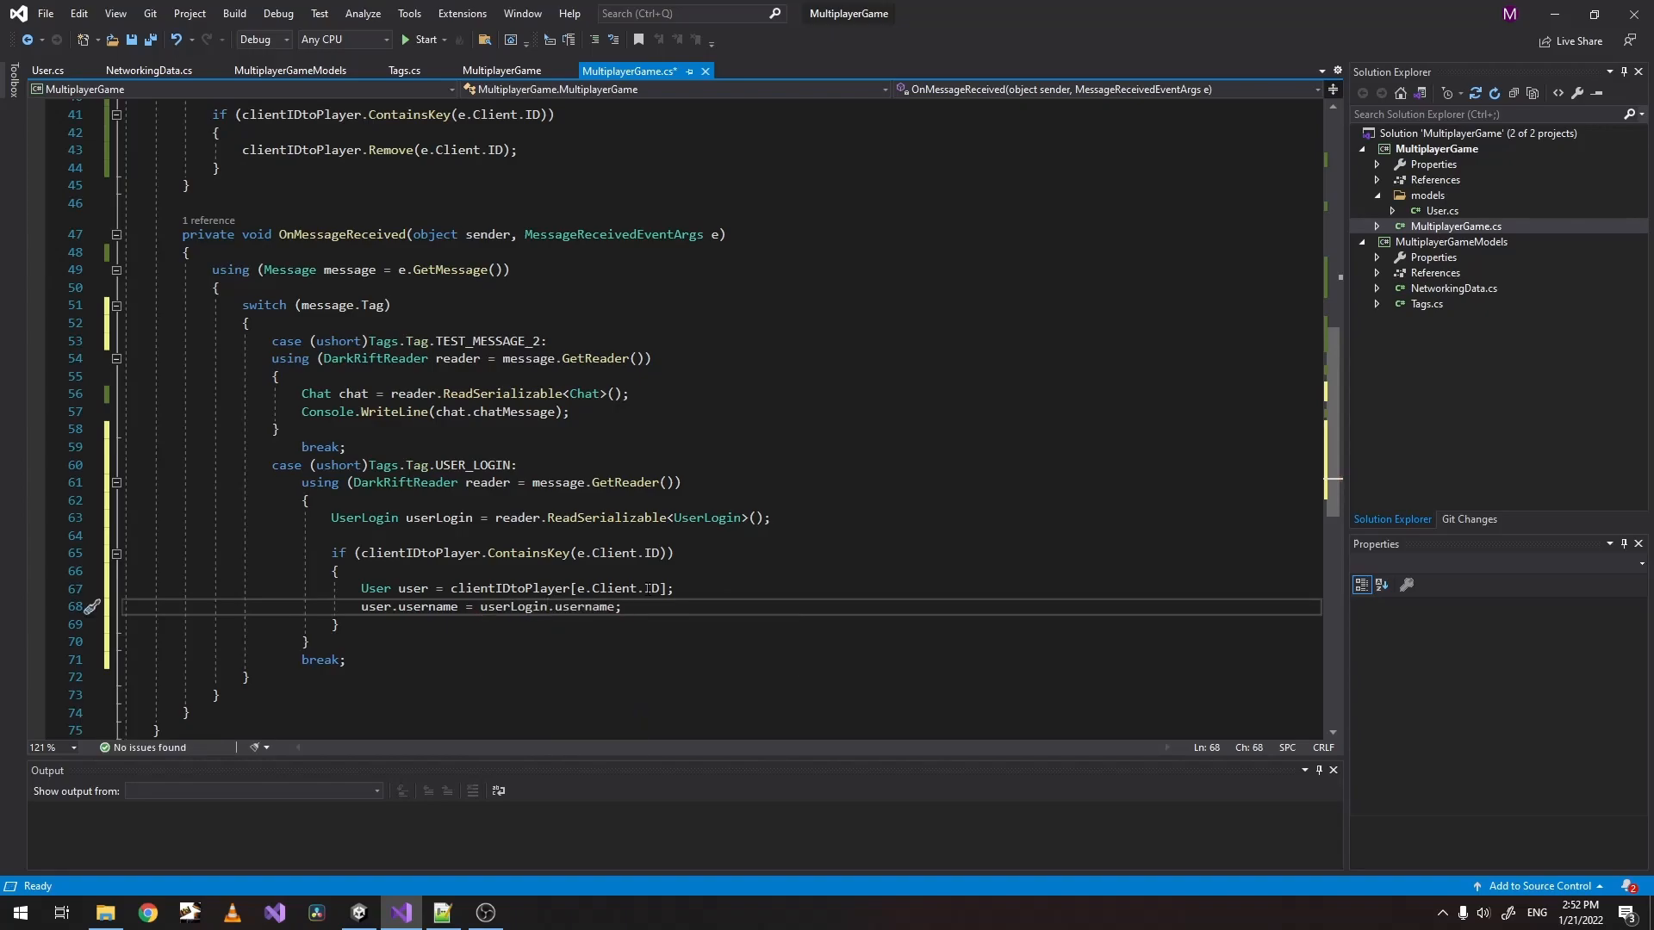
left_click(585, 624)
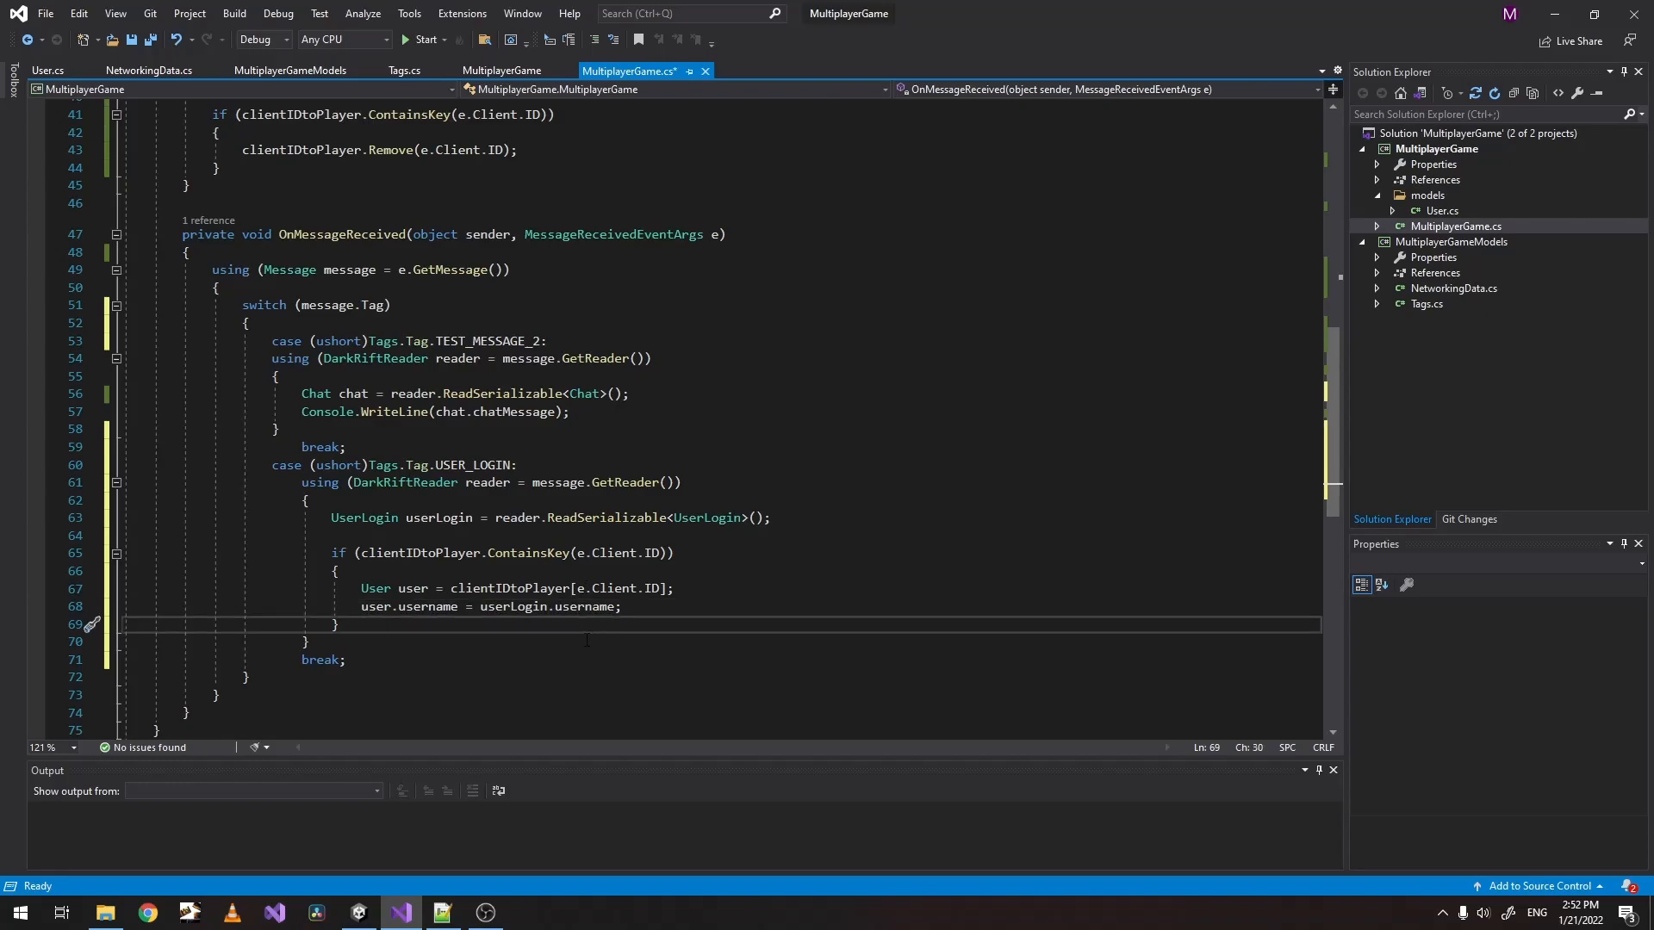
key("ctrl+s")
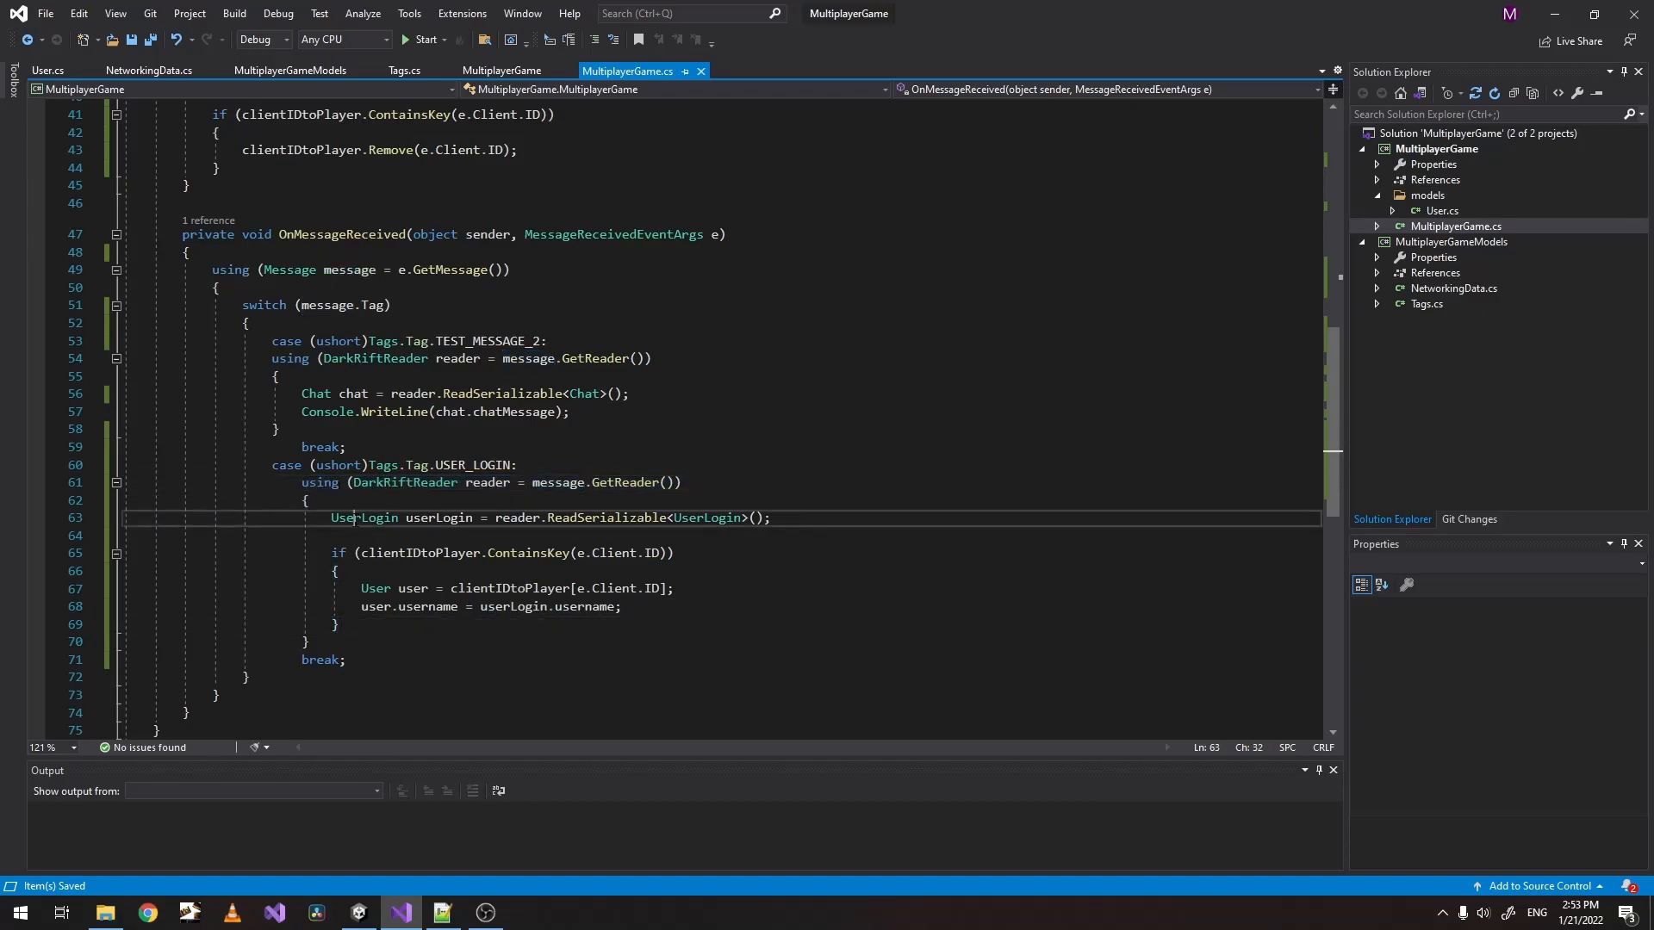
double_click(365, 519)
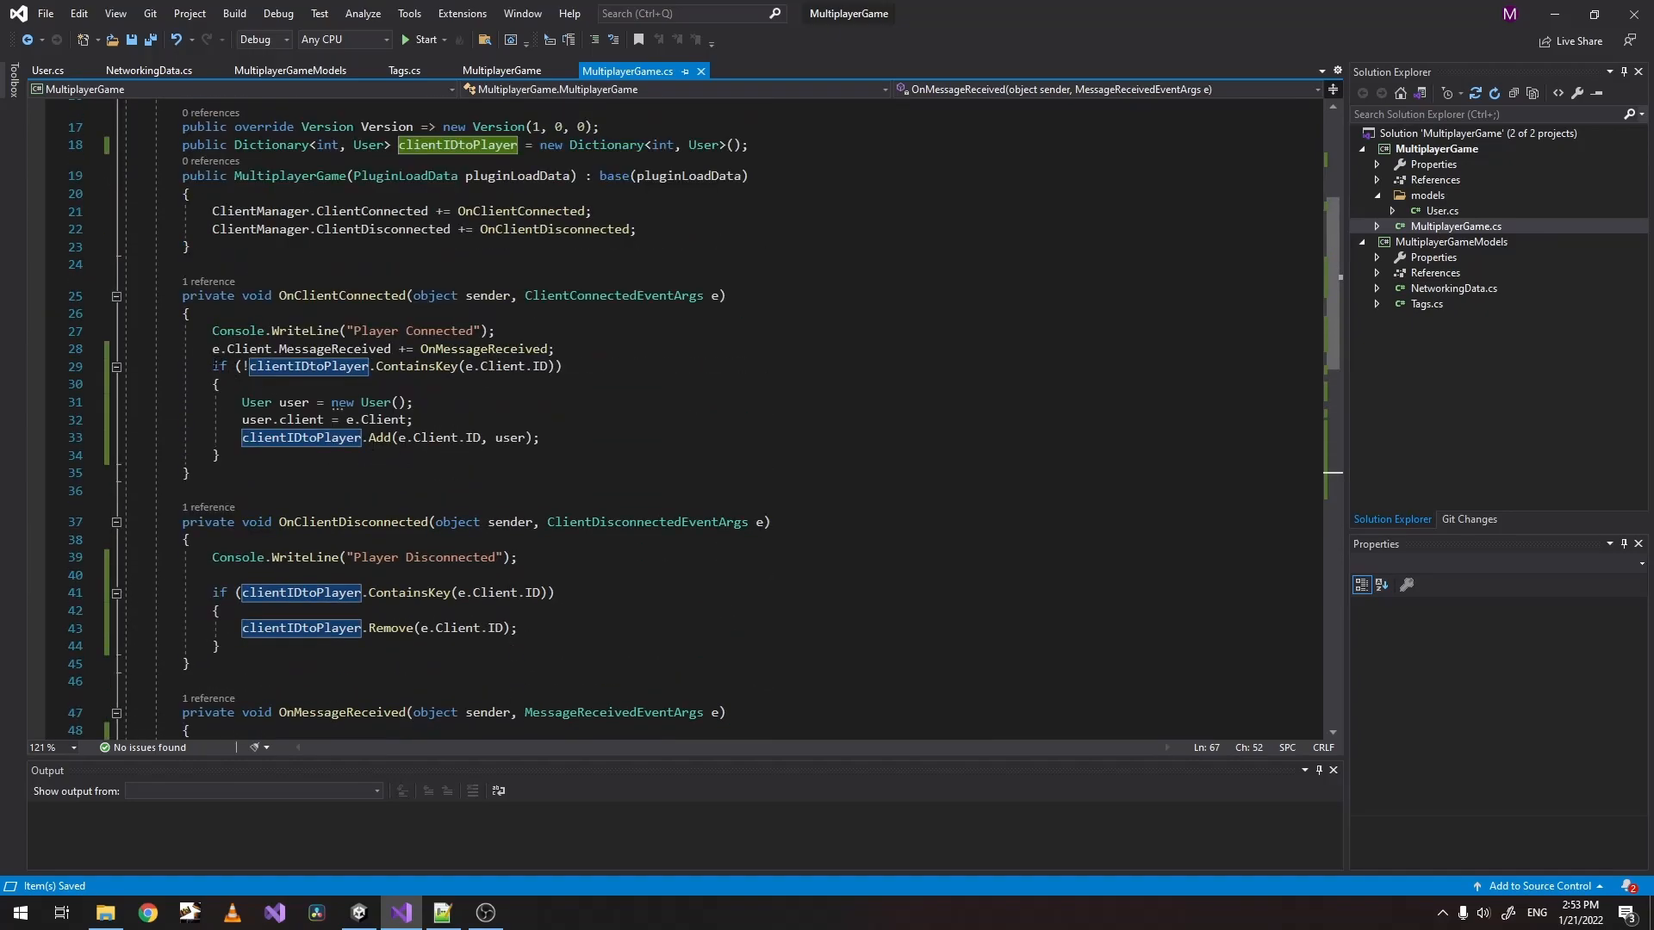
After the if block, print a dashed line and foreach KeyValuePair<int, User> in clientIDtoPlayer write pair.Value.username.
left_click(219, 365)
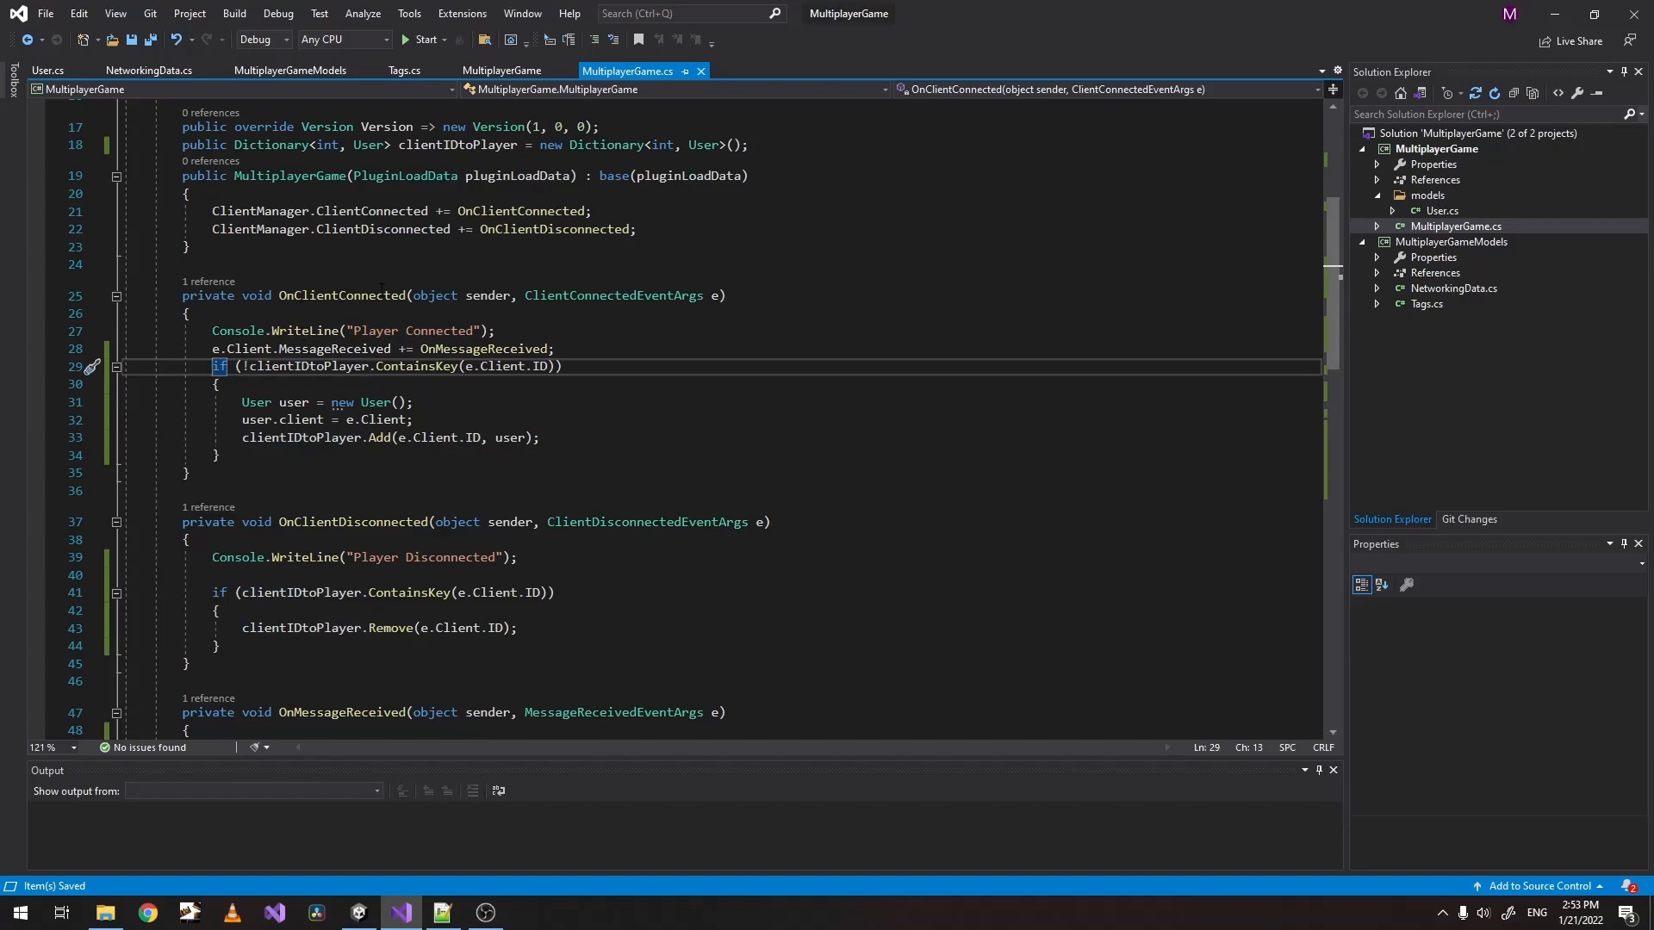
scroll("down", 3)
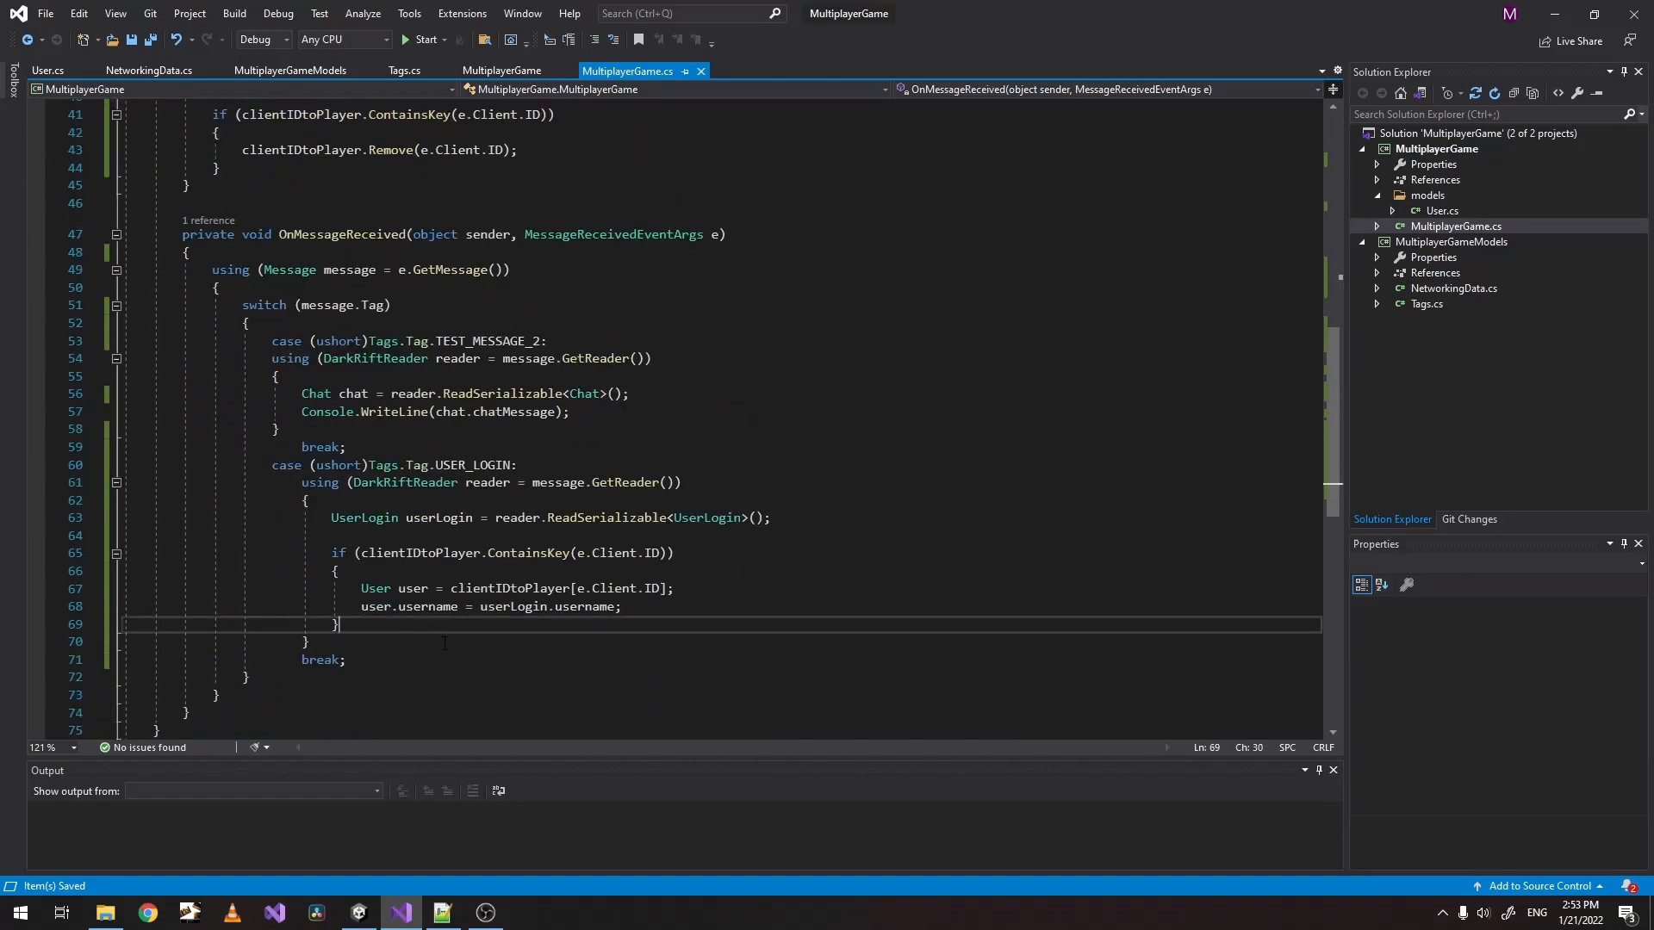
key("enter")
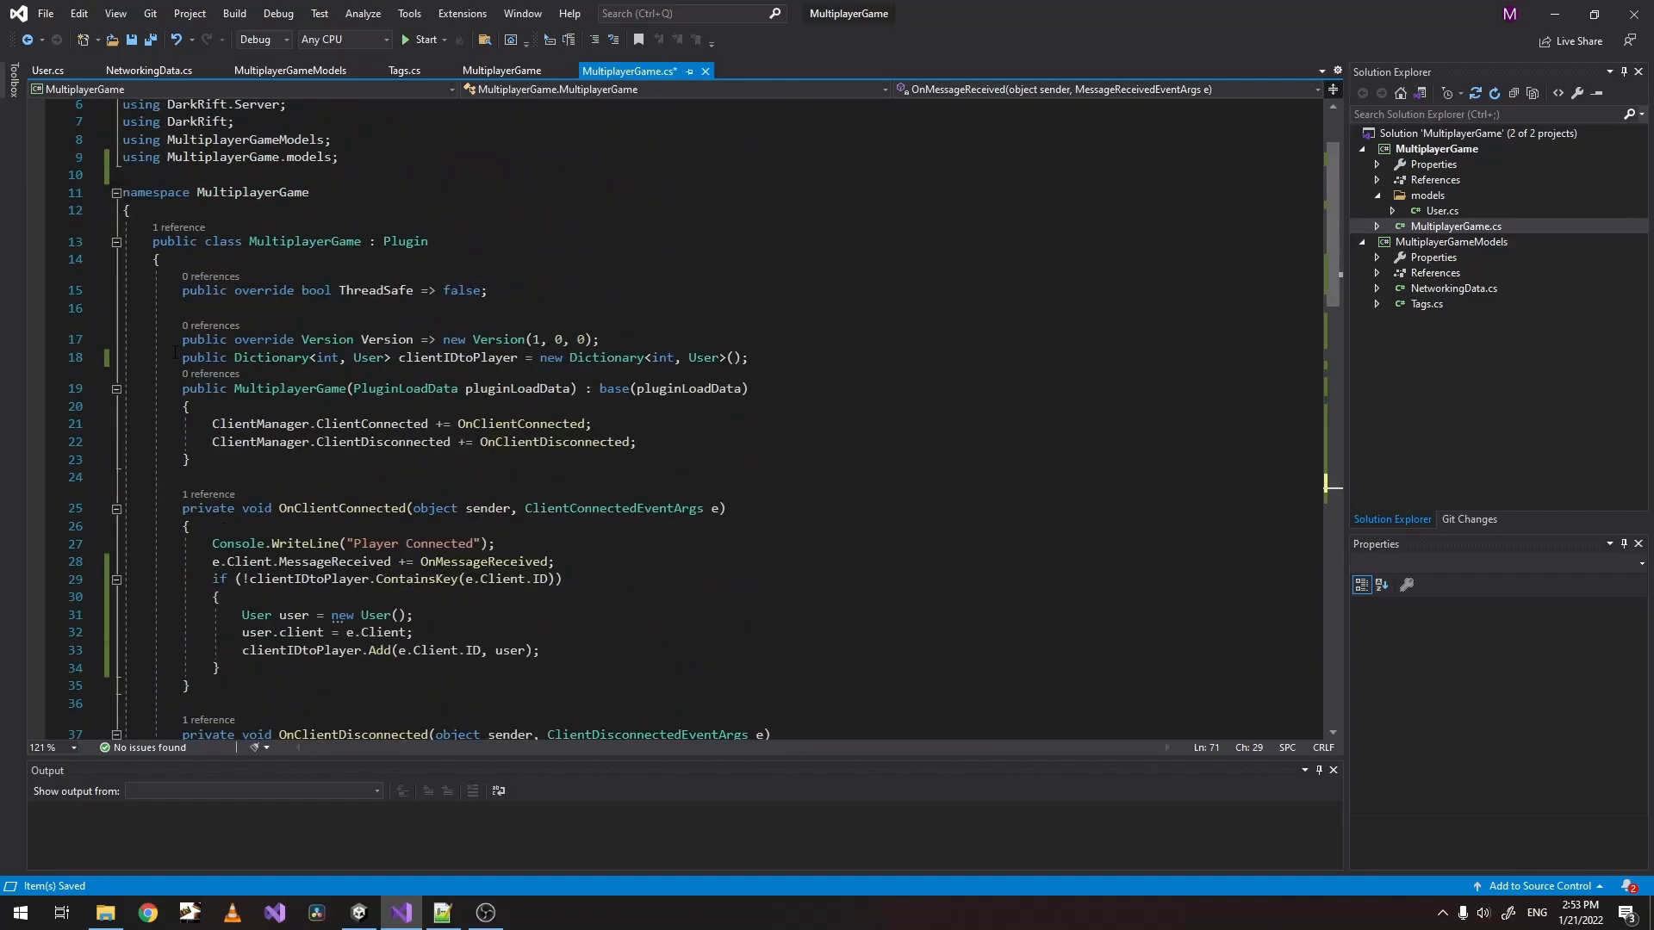
scroll("down", 3)
type("foreach (")
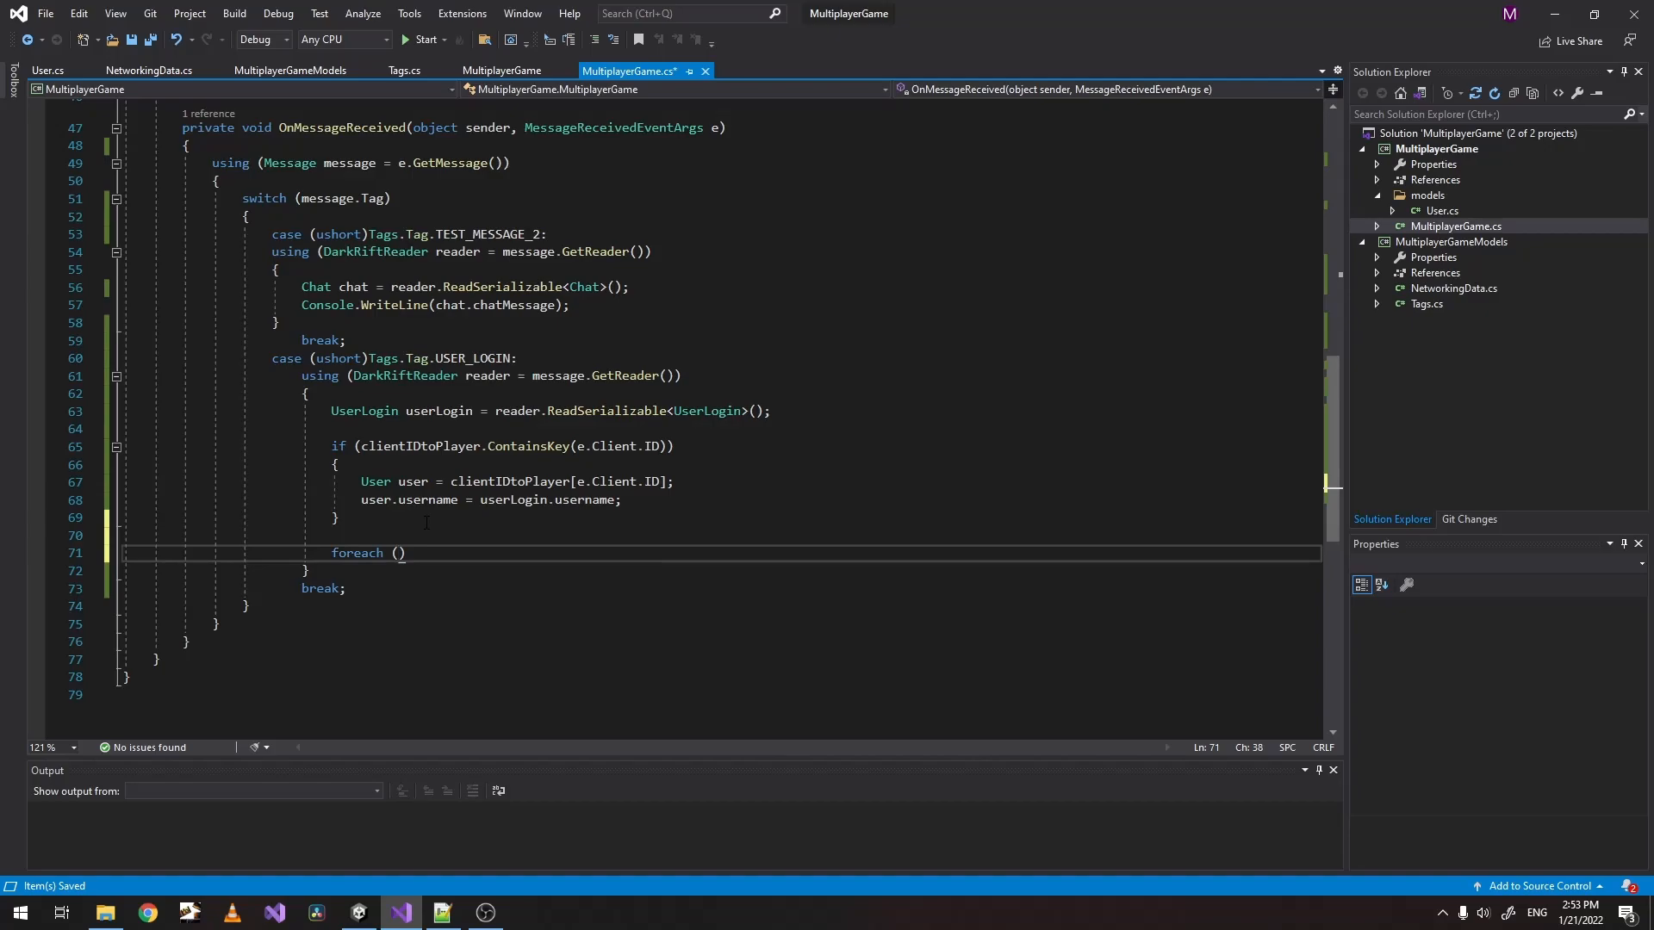
type("Key")
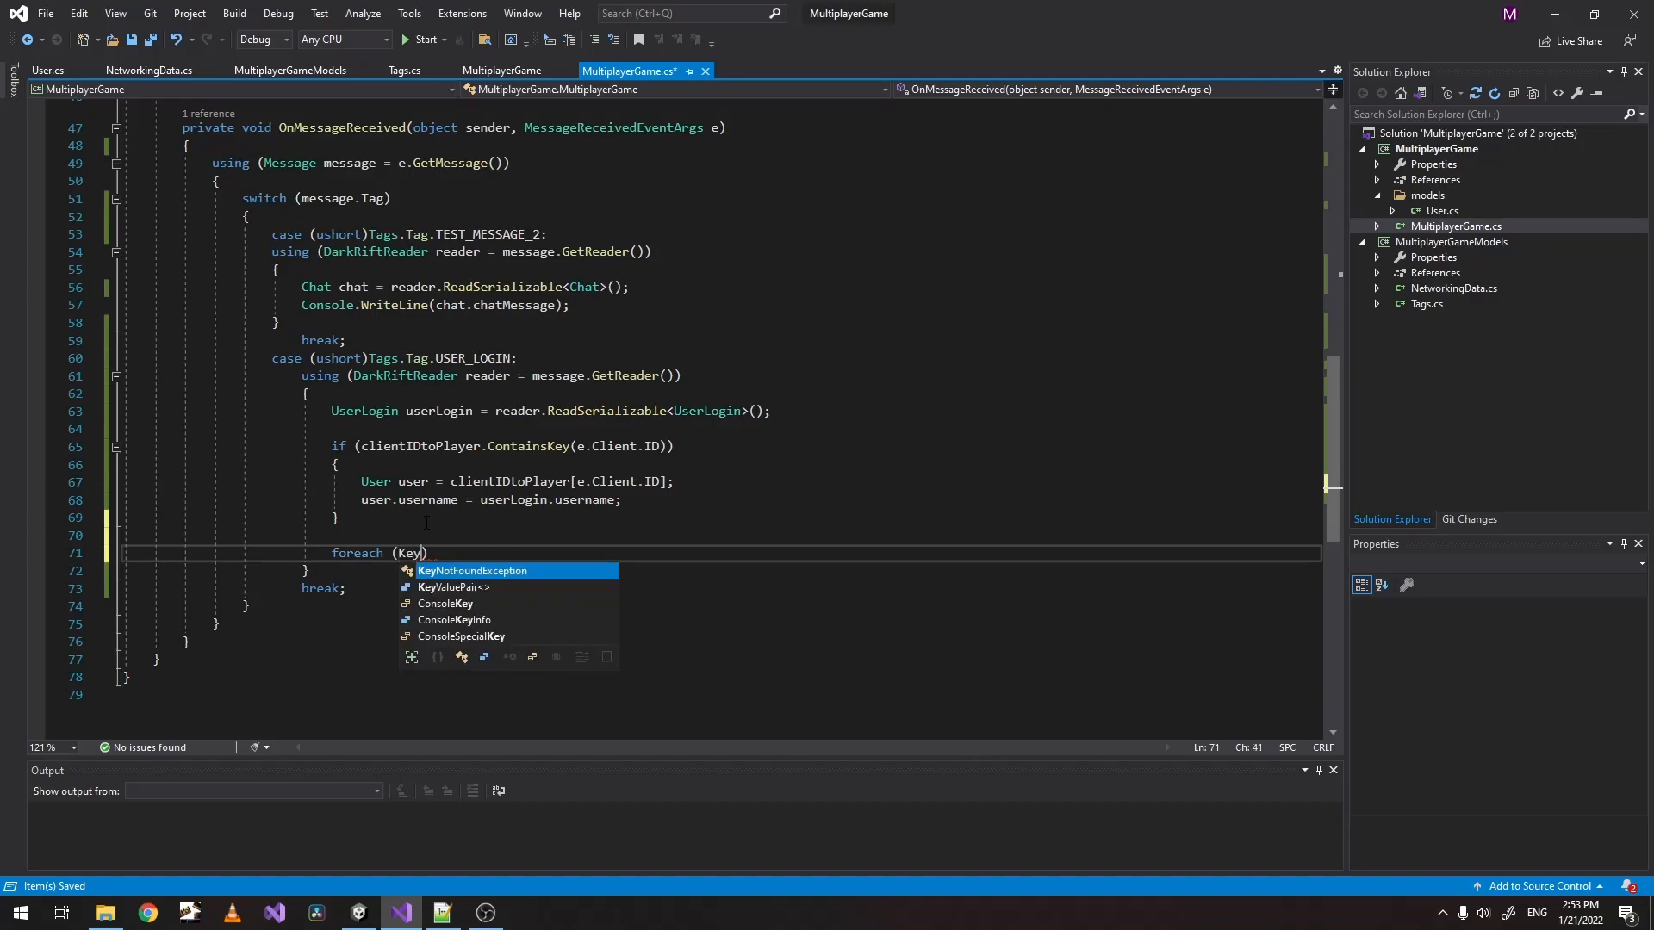
type("ValuePair")
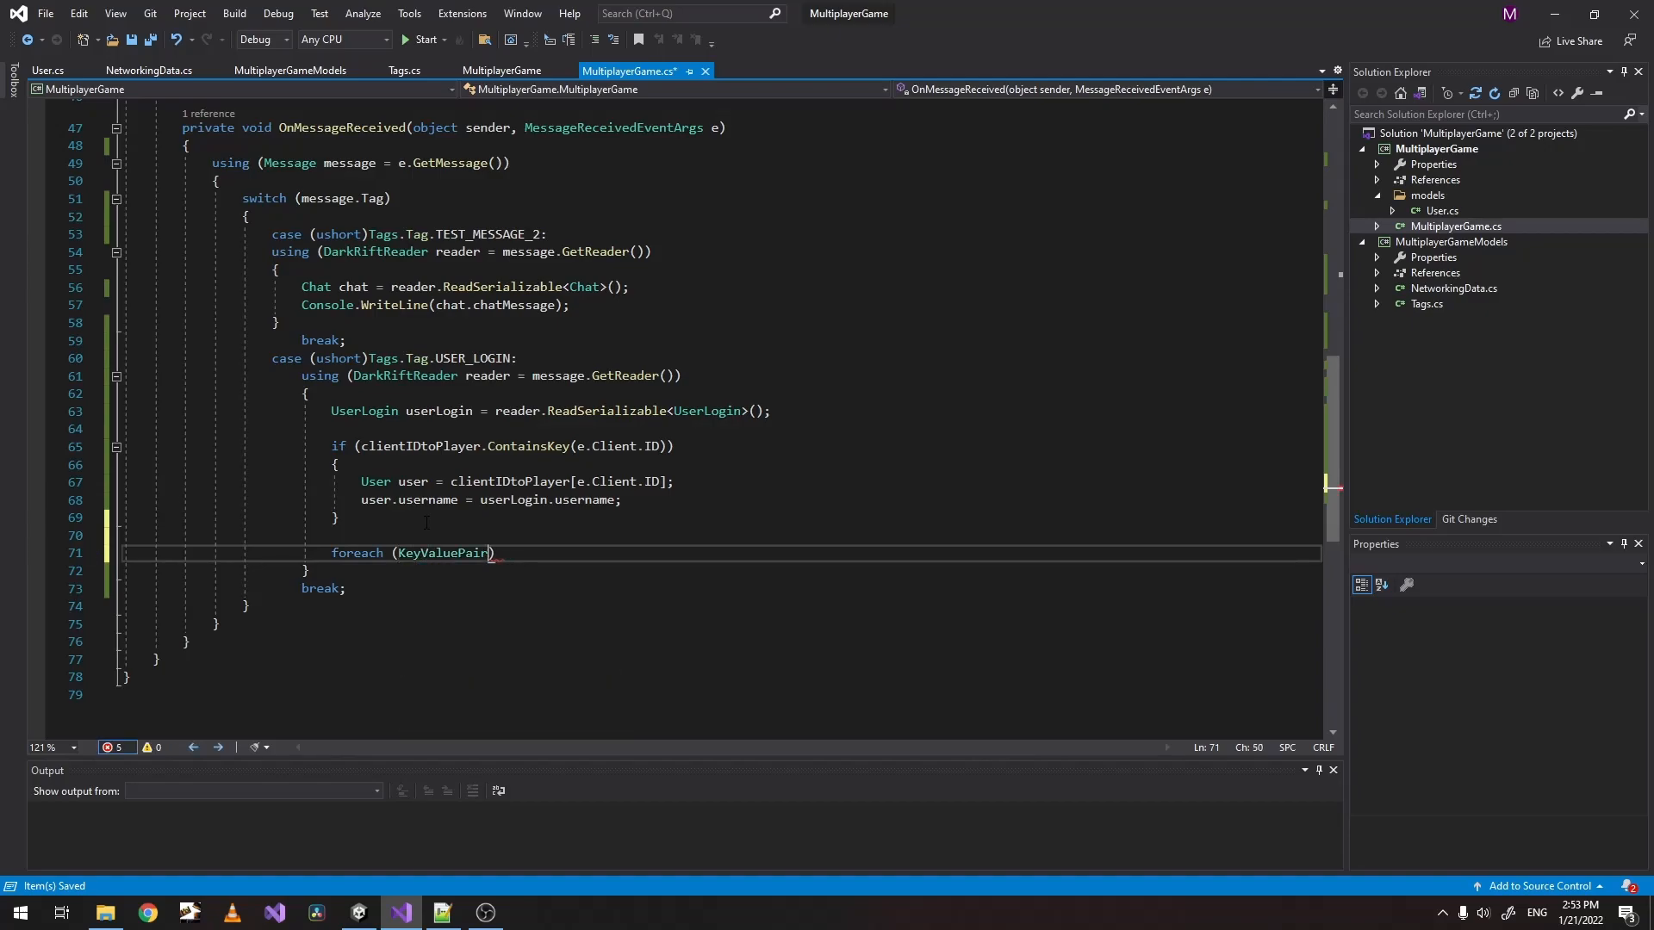
type("<int, User> pair")
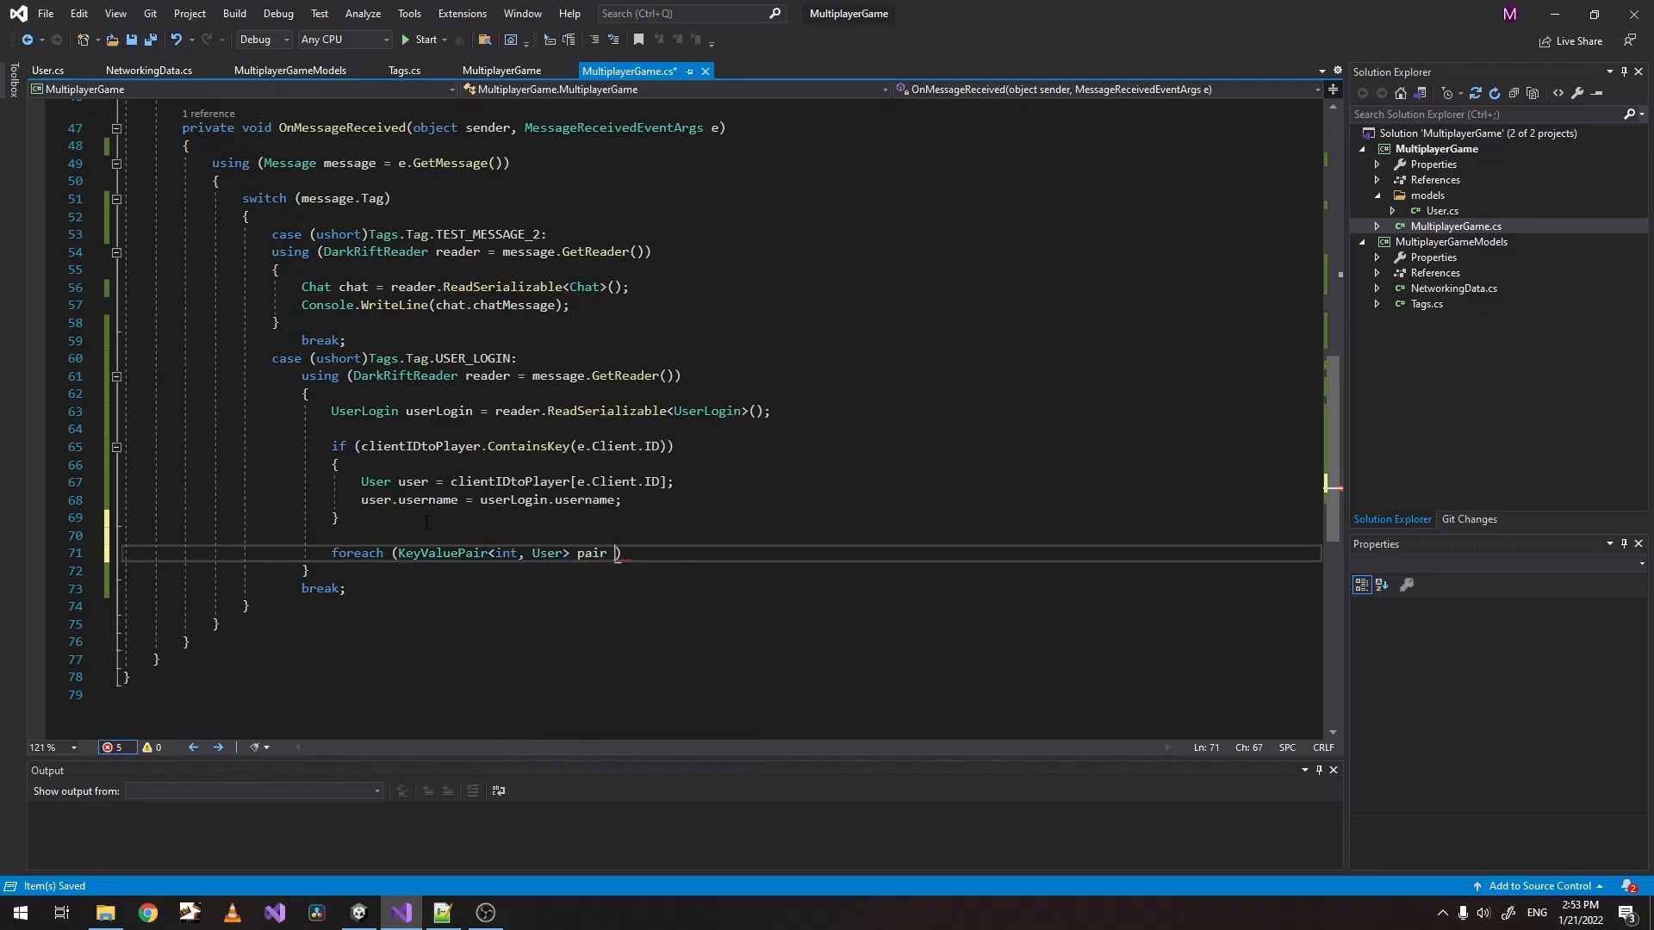
type("in clientIDtoPlayer")
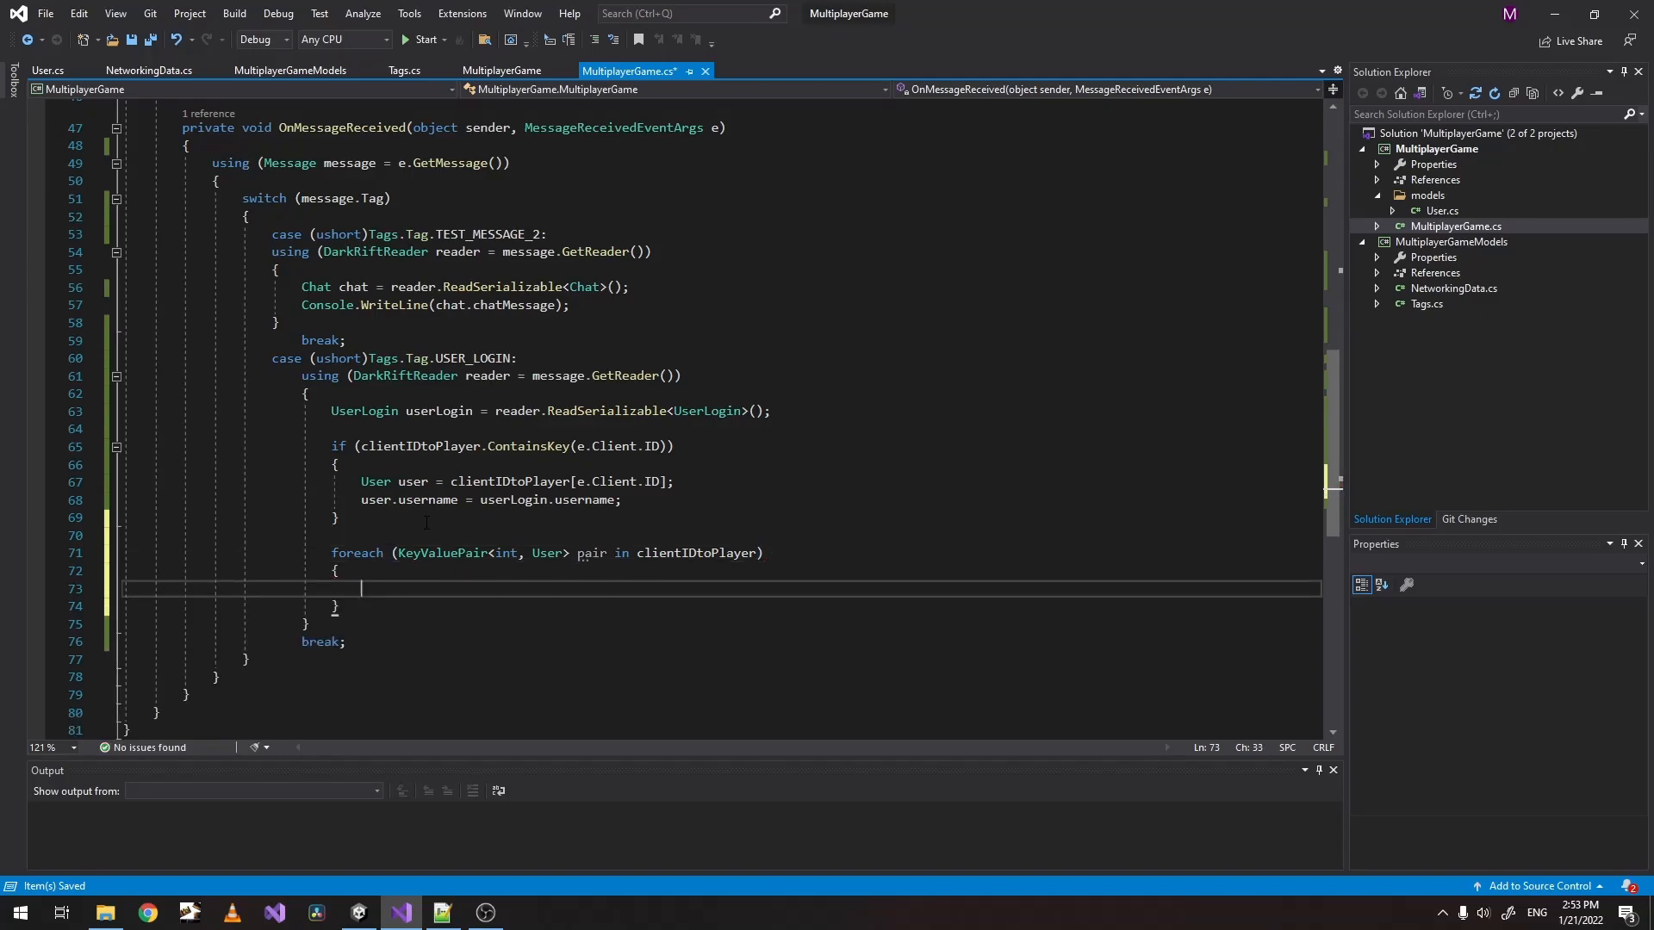
type("Console.WriteLine(")
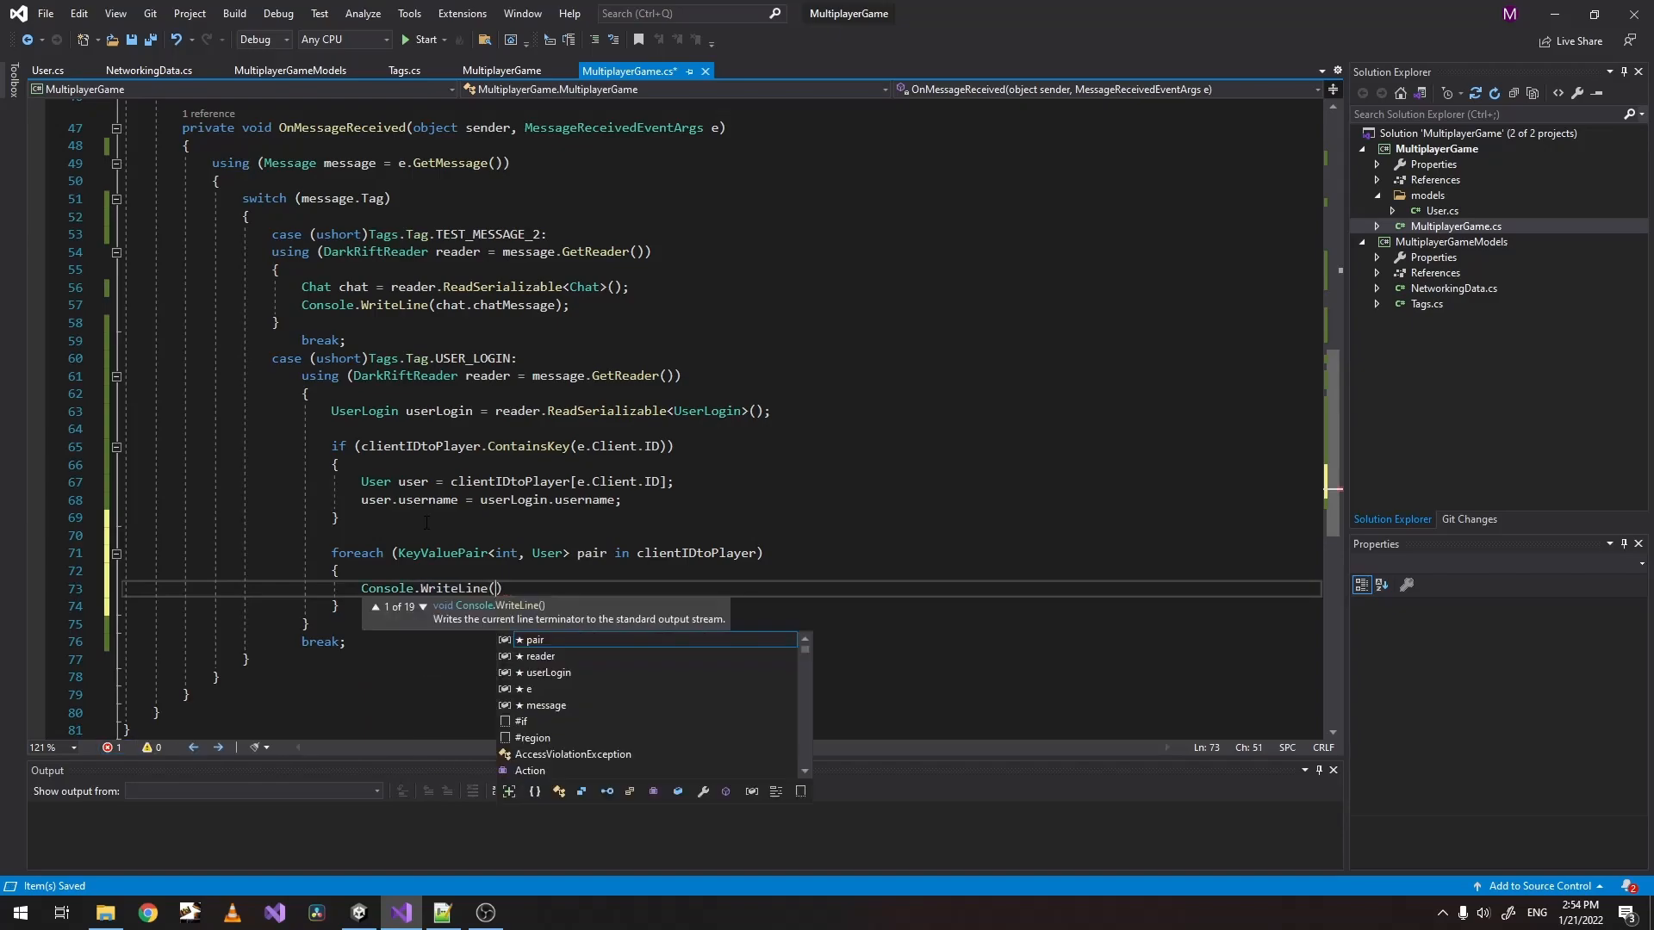
type("pair.")
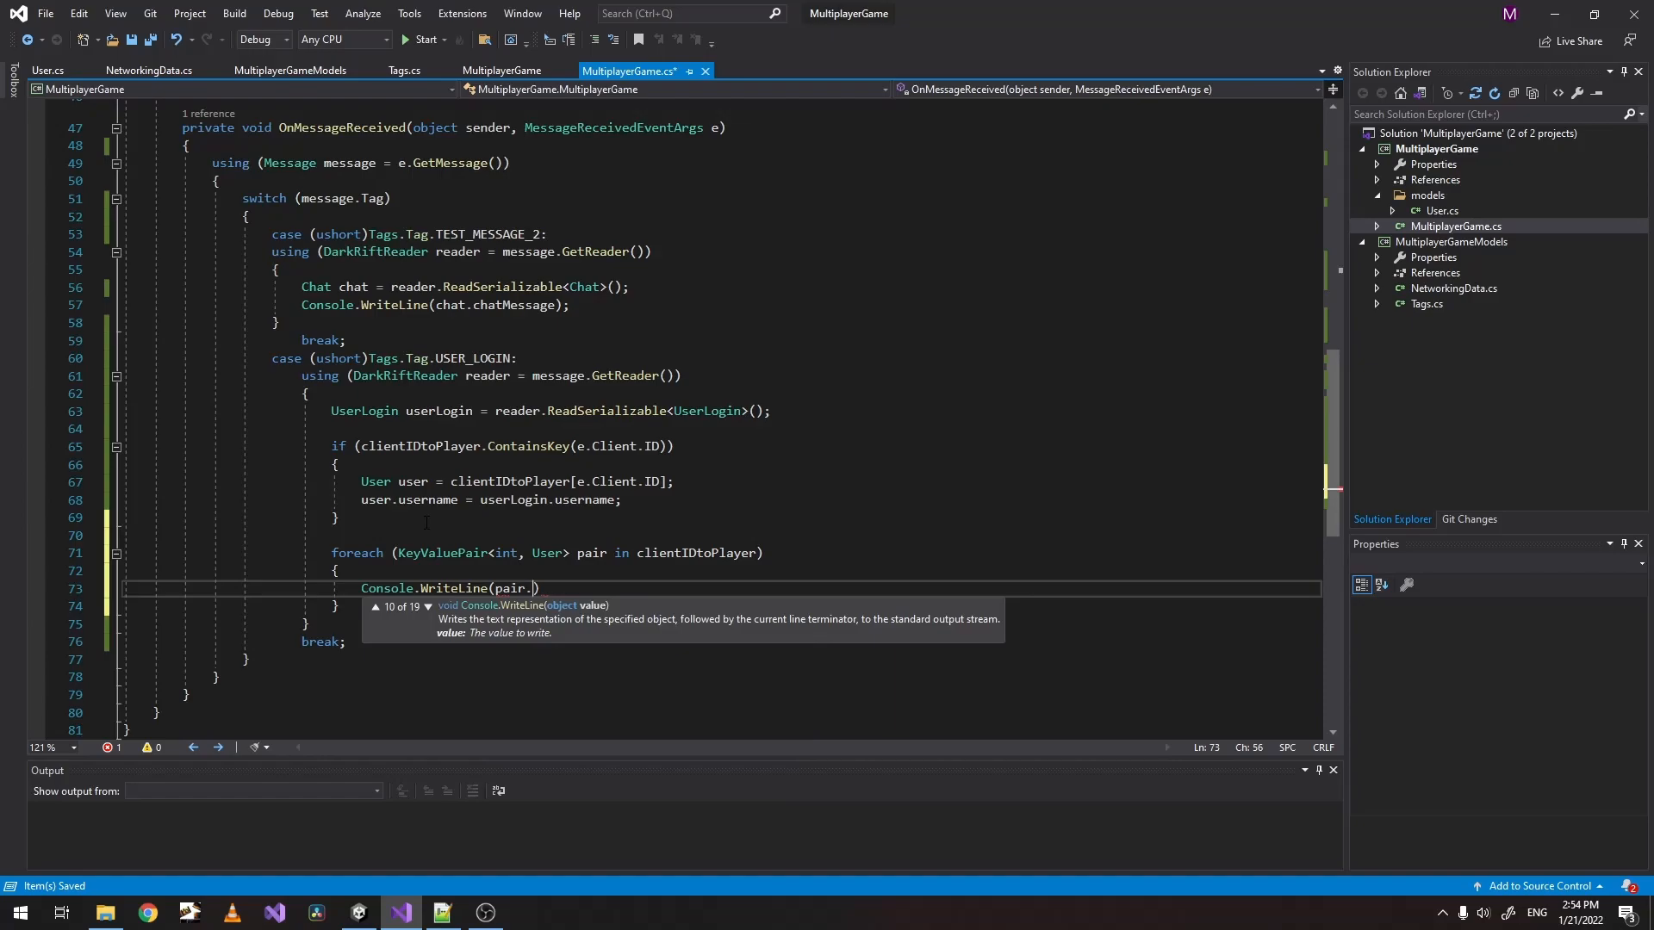
type("Value.username")
type("Console.WriteLine(\"\");")
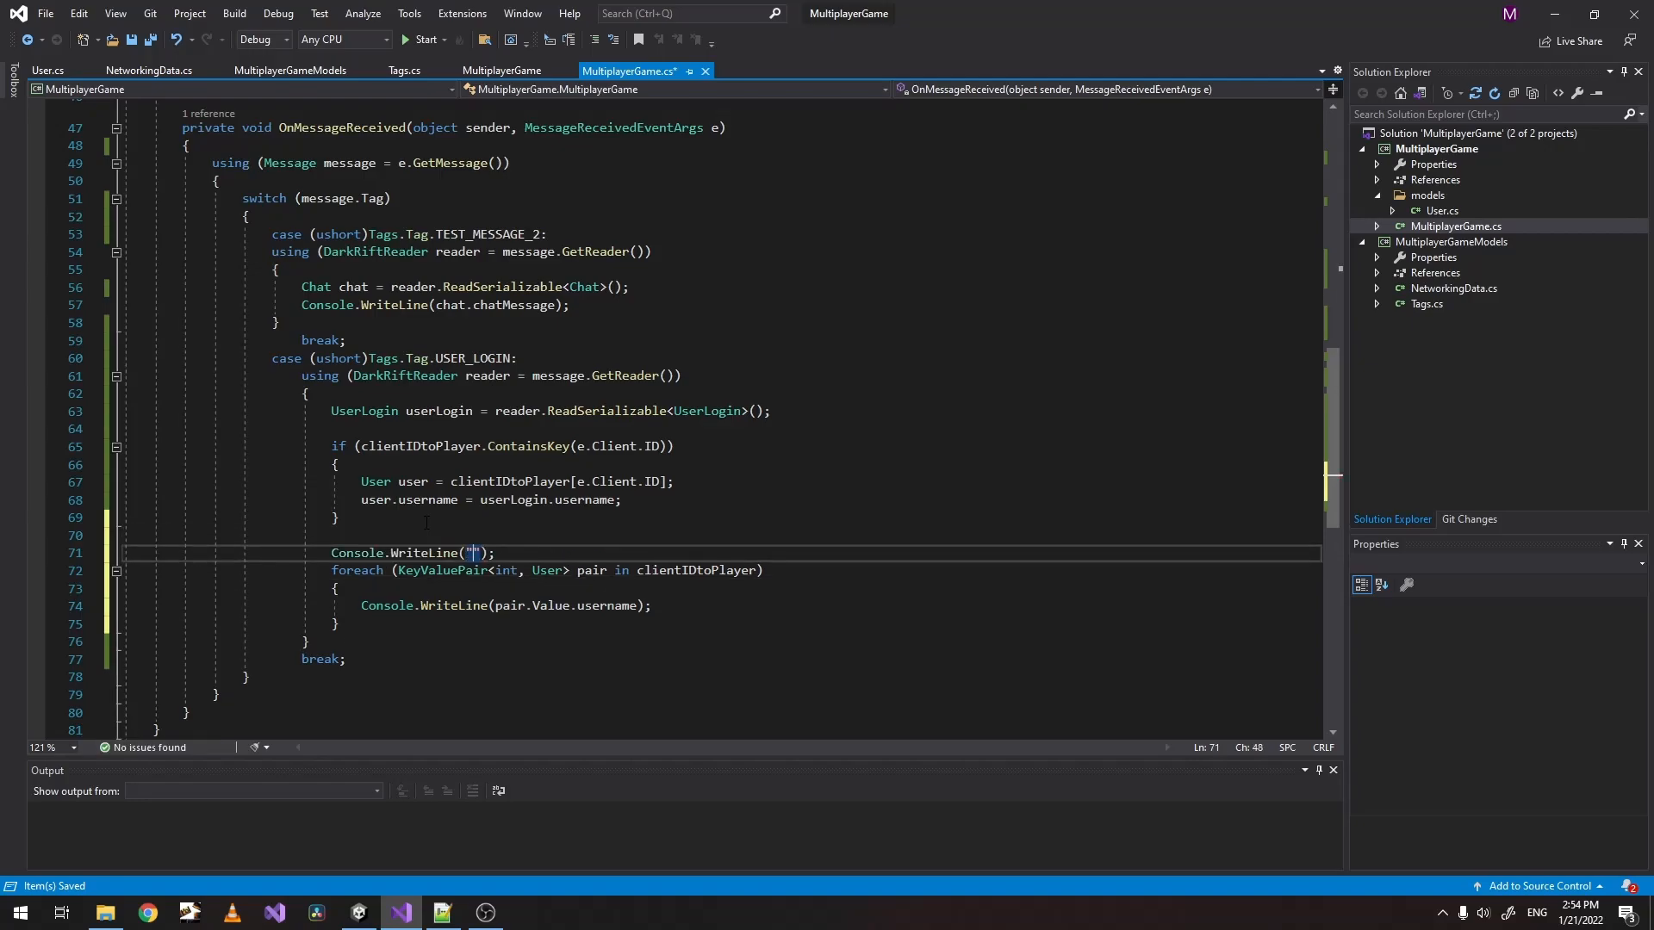
type("-------------------")
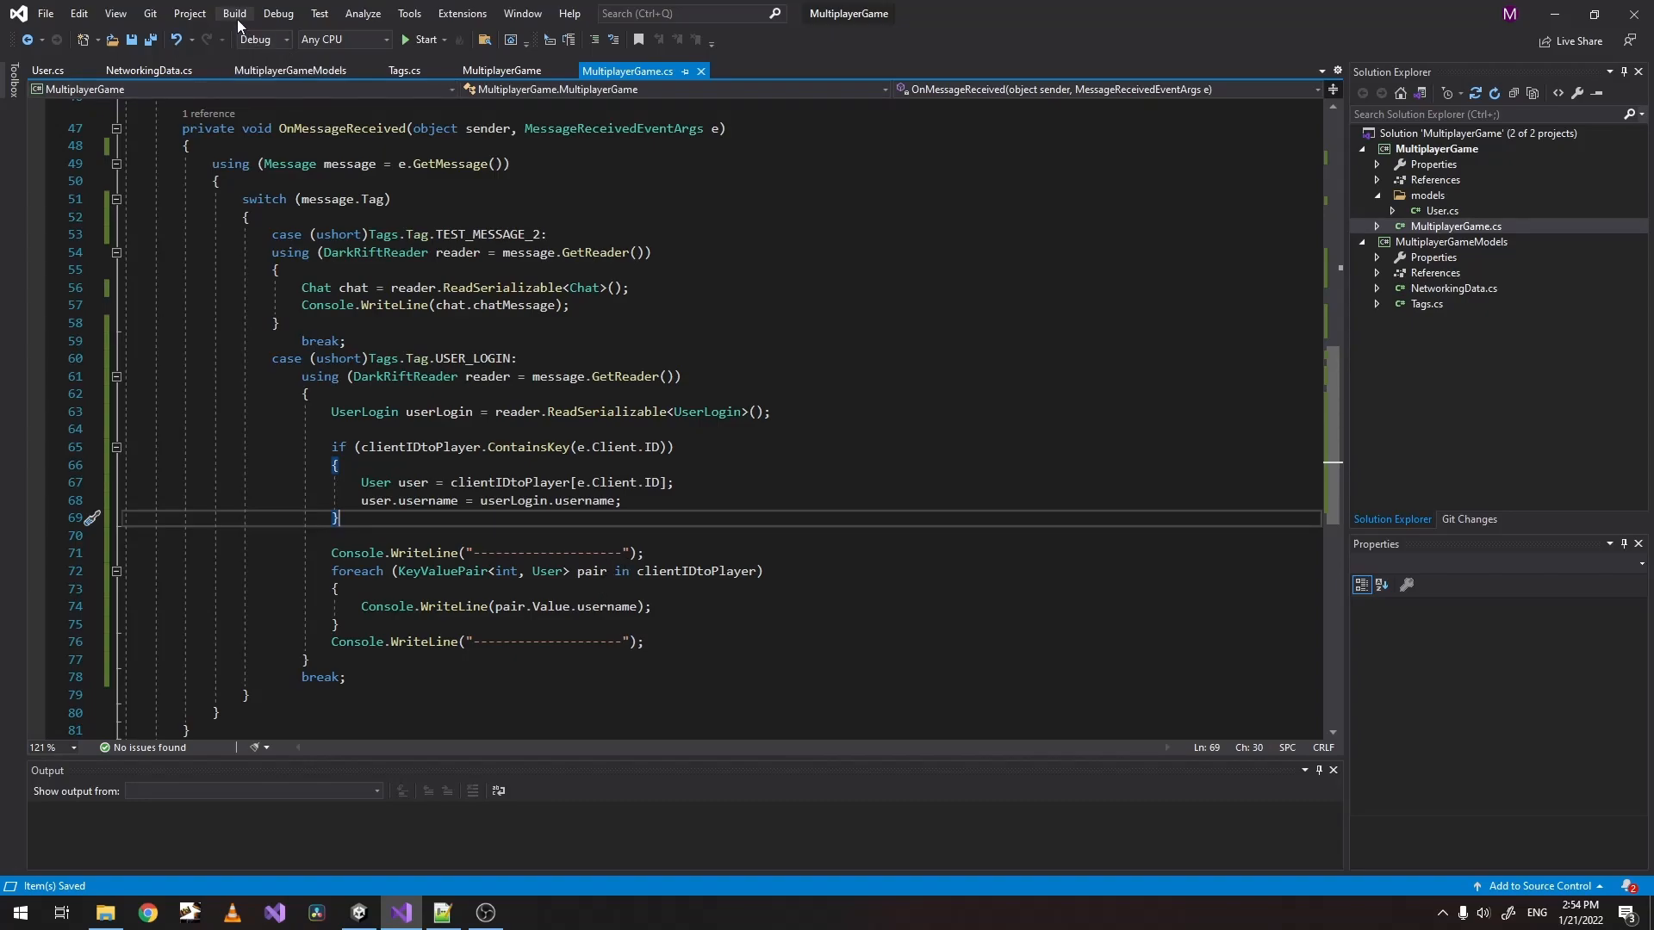
Build the solution via Build > Build Solution.
left_click(234, 12)
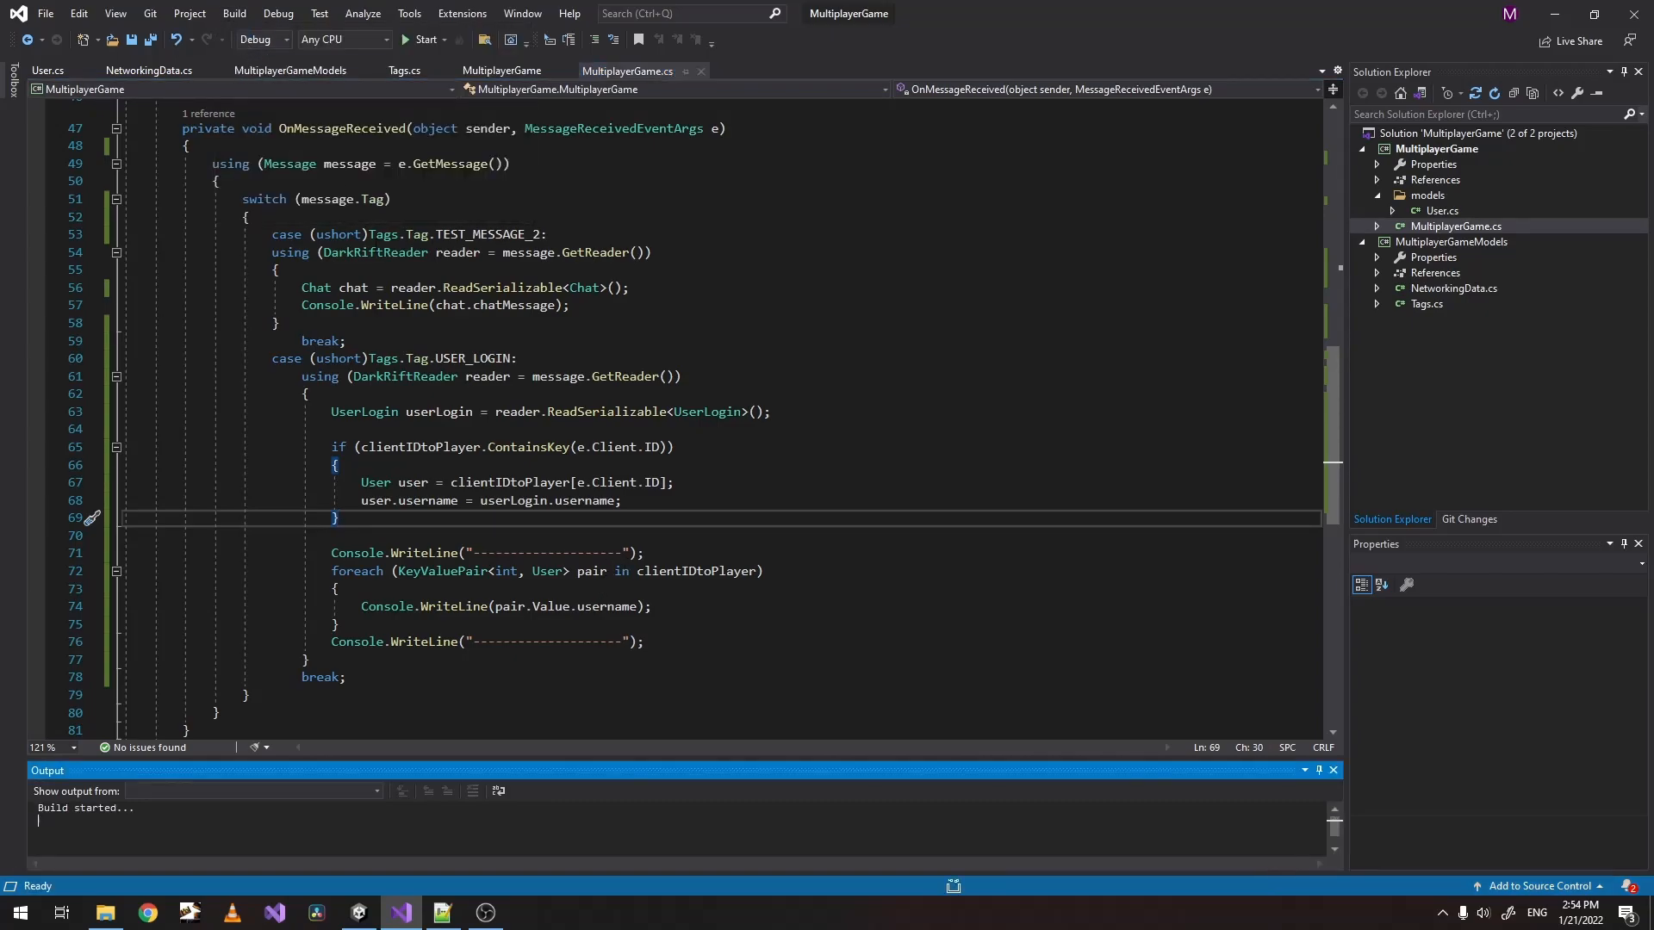
left_click(527, 913)
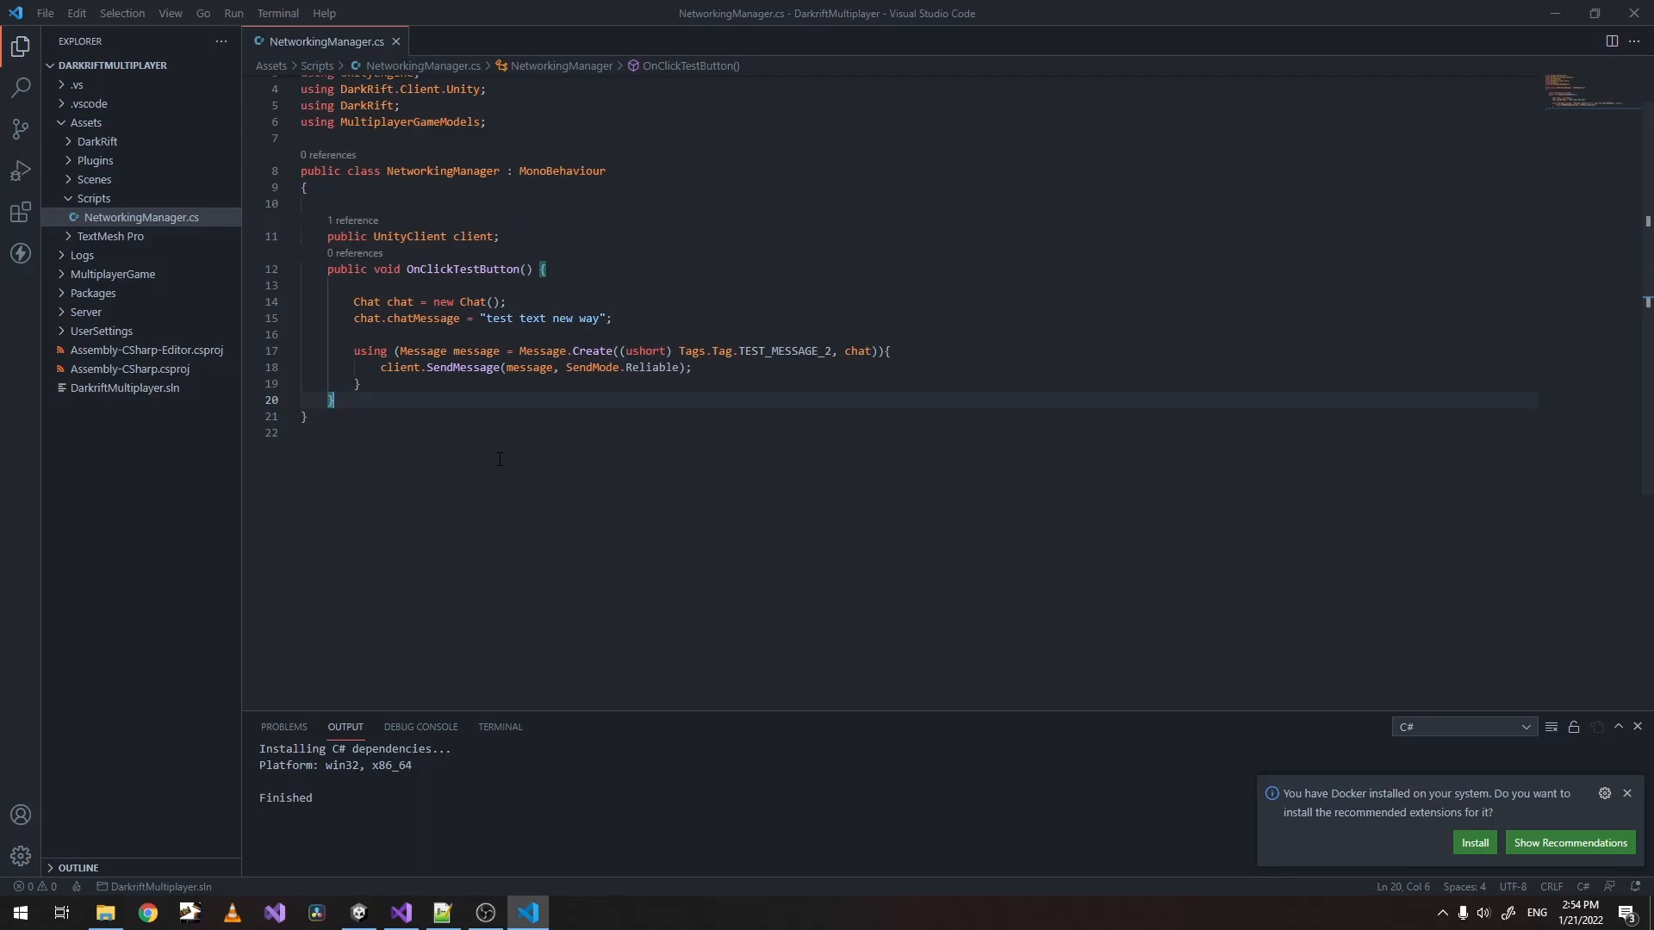
Write public void OnLoginClick() { UserLogin userLogin = new UserLogin(); } in NetworkingManager.cs.
type("pub")
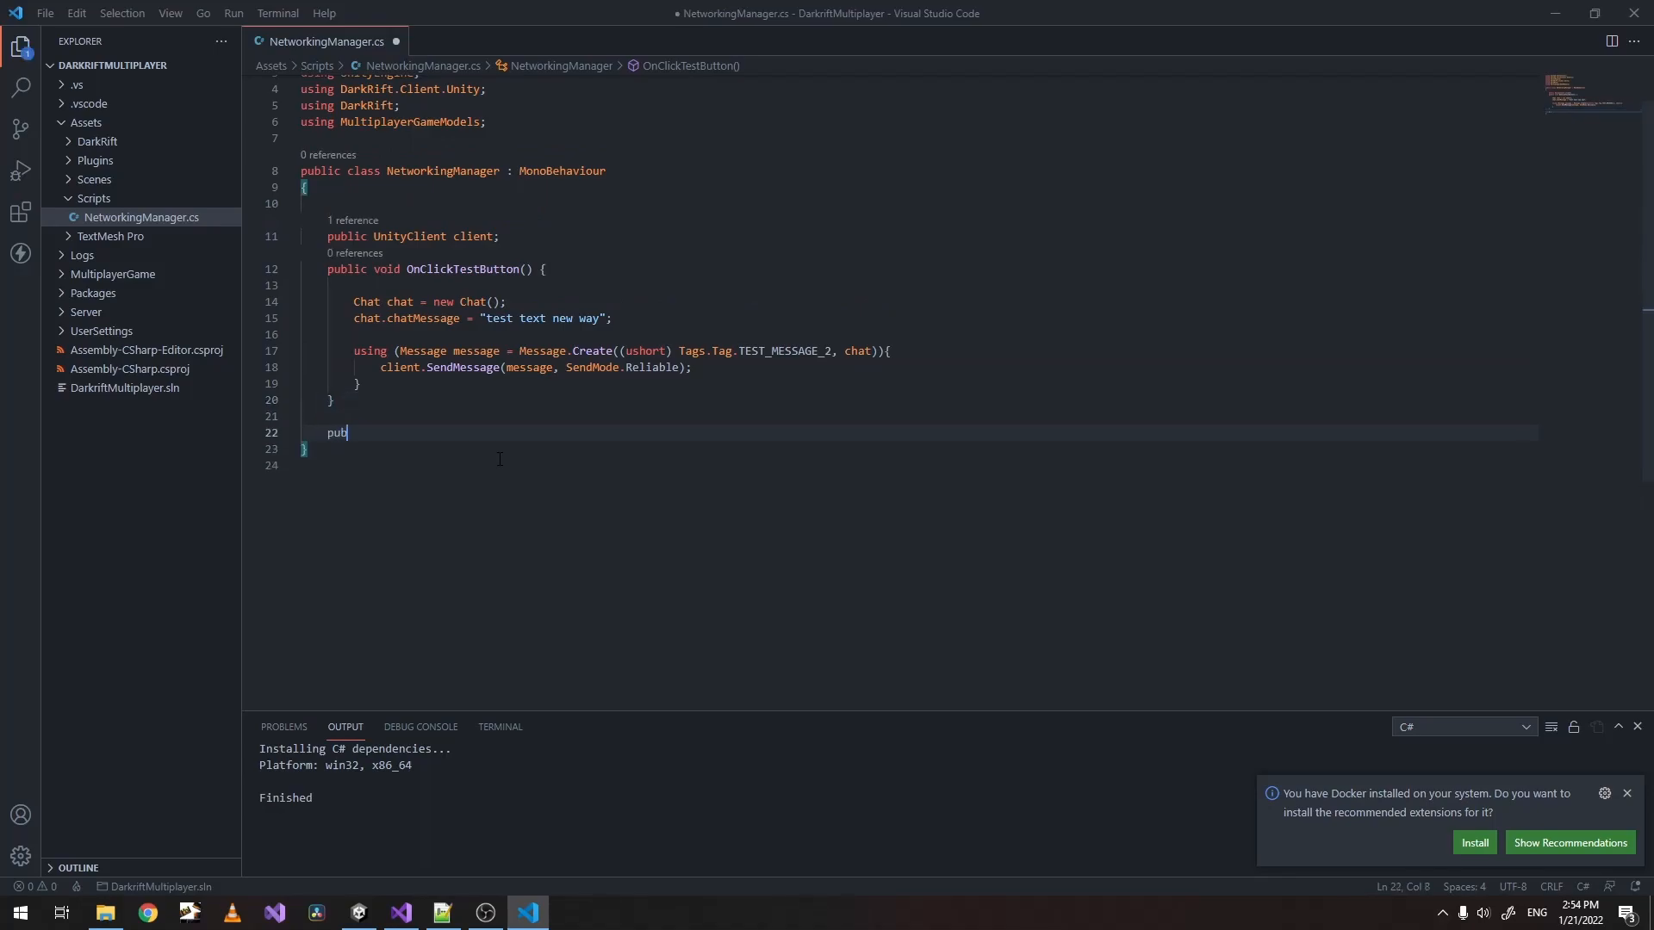
type("lic void")
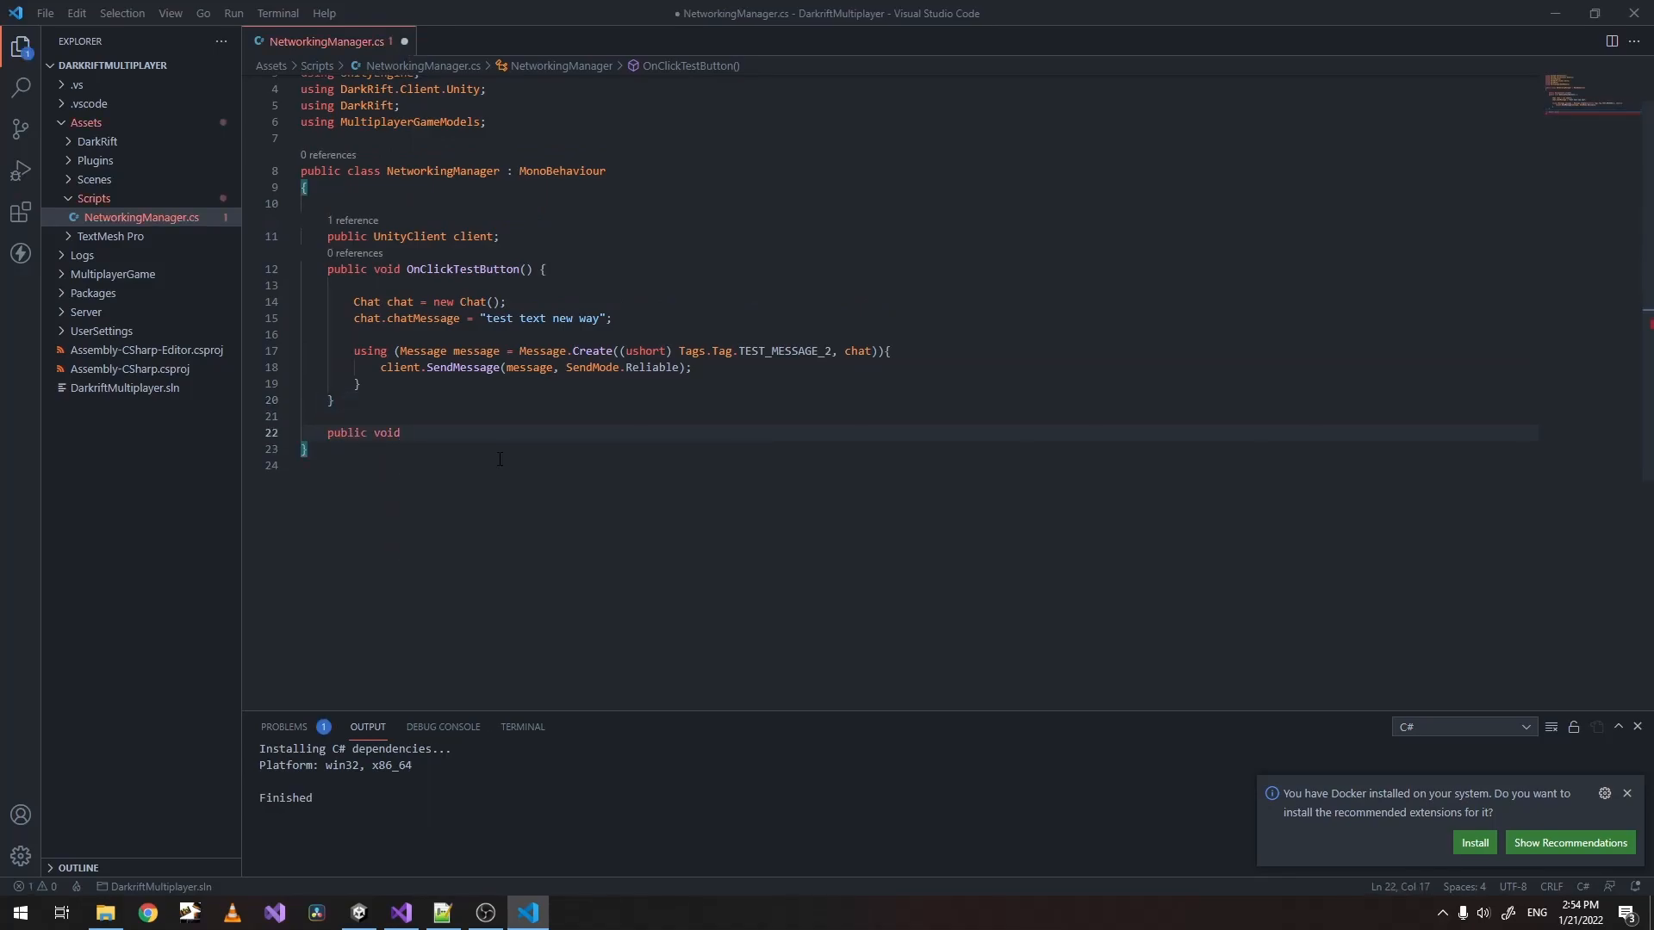
type("OnLoginC")
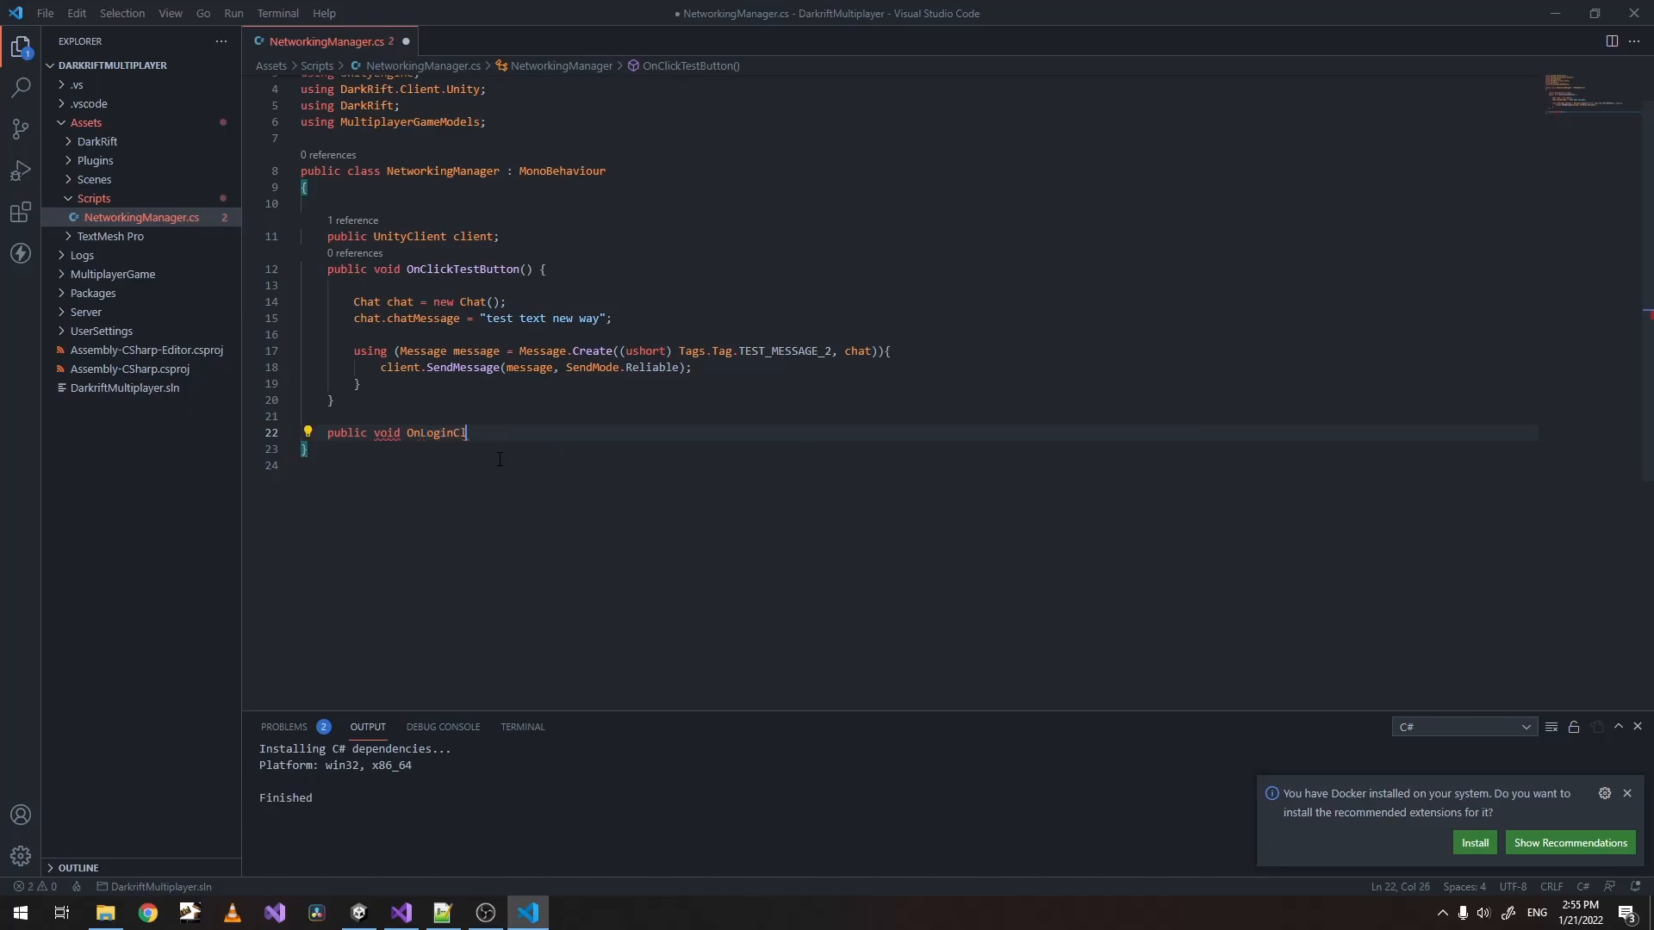
type("lick() {")
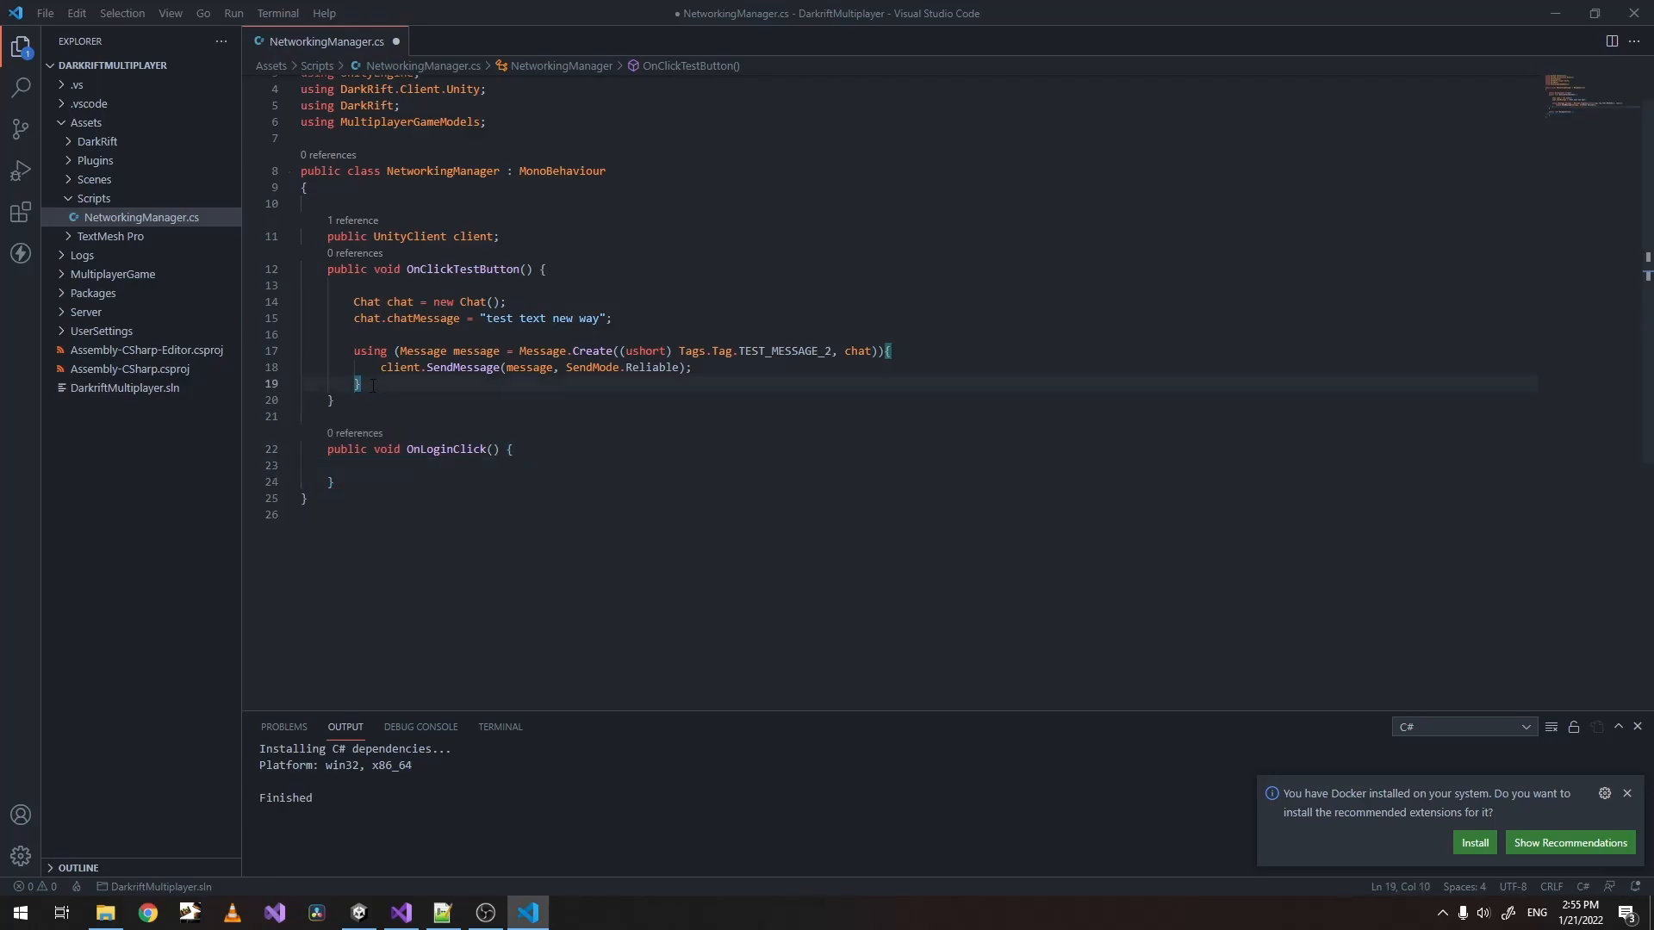
type("UserLogin userLogin = new UserLogin(")
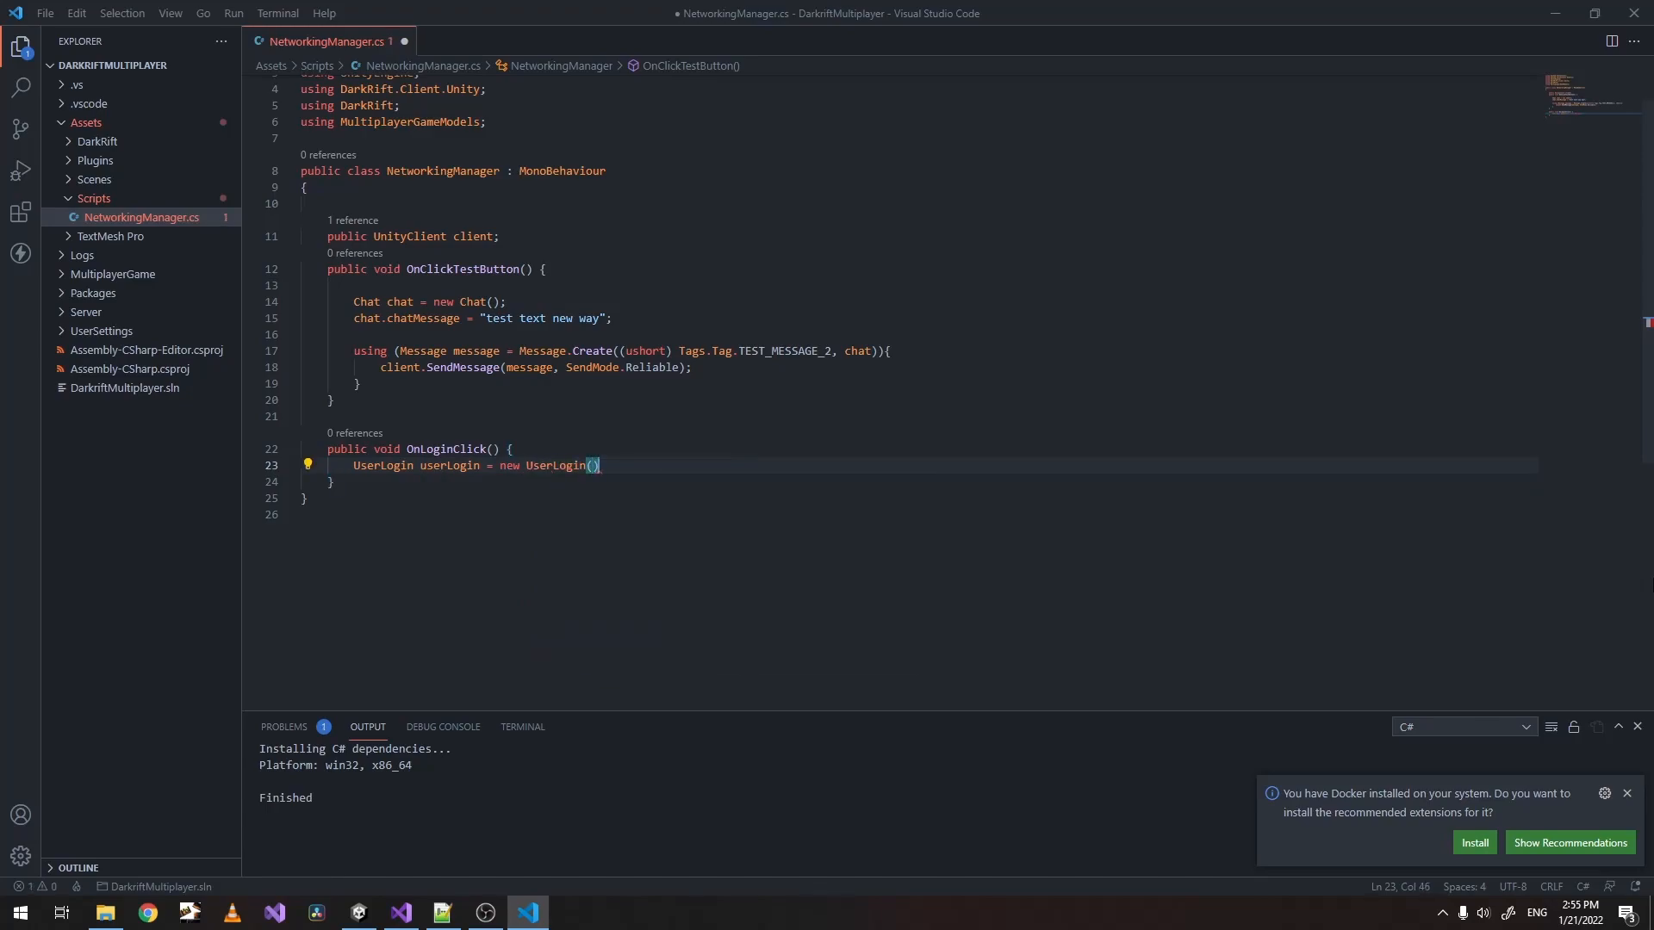
type(";")
key("Enter")
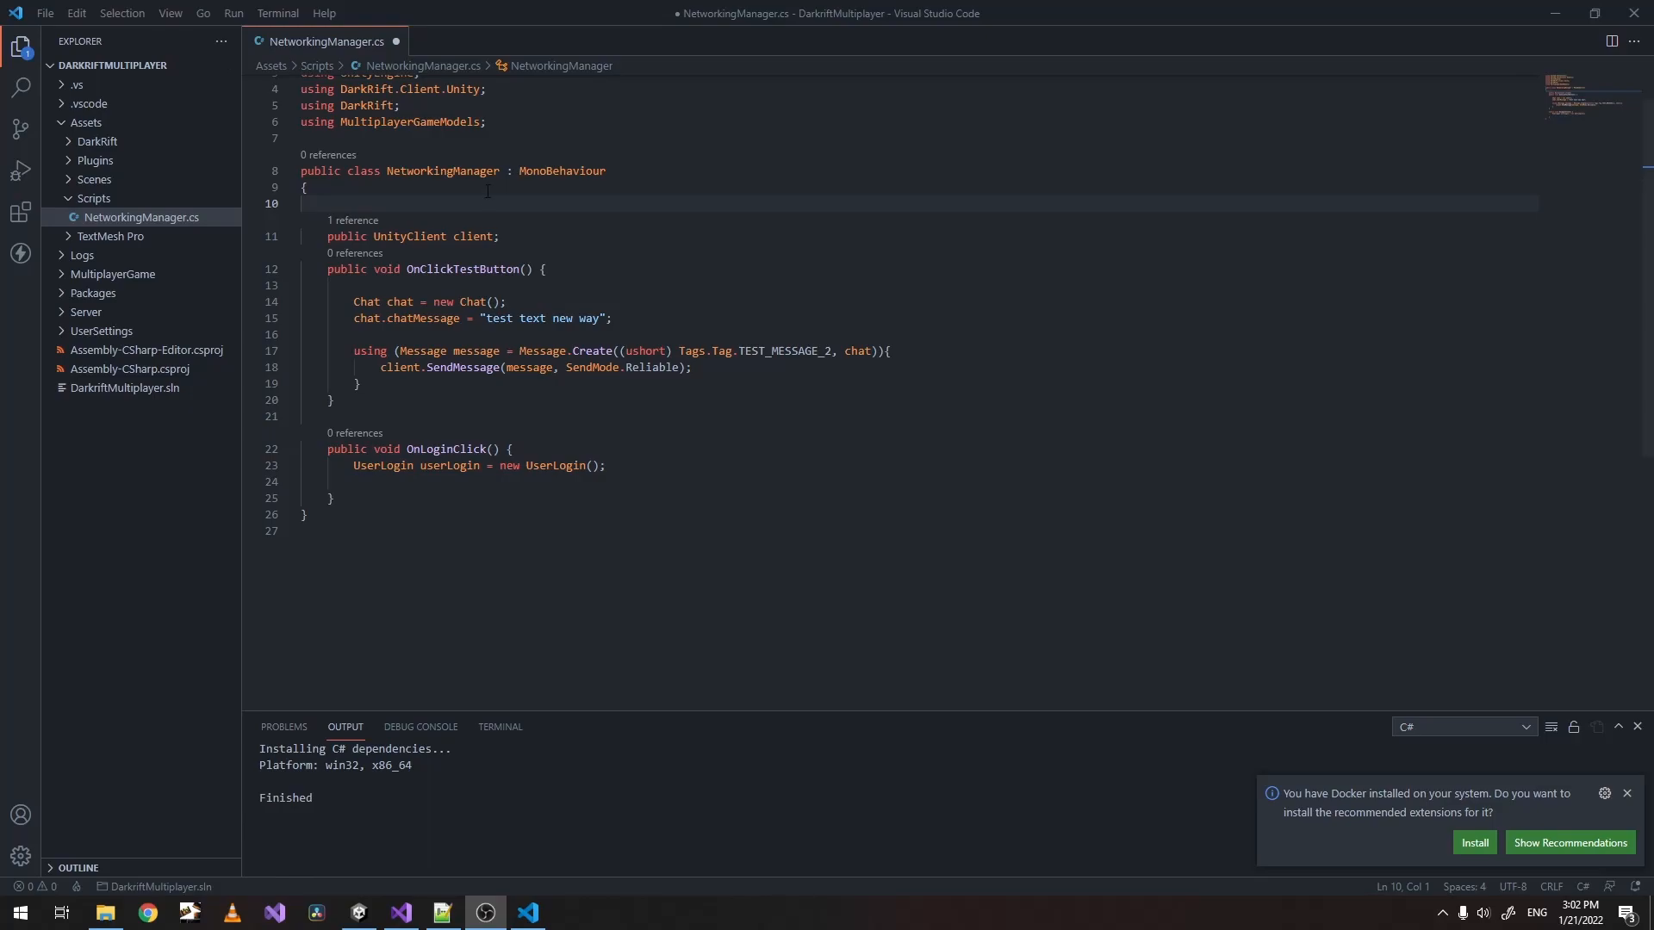
mouse_move(451, 170)
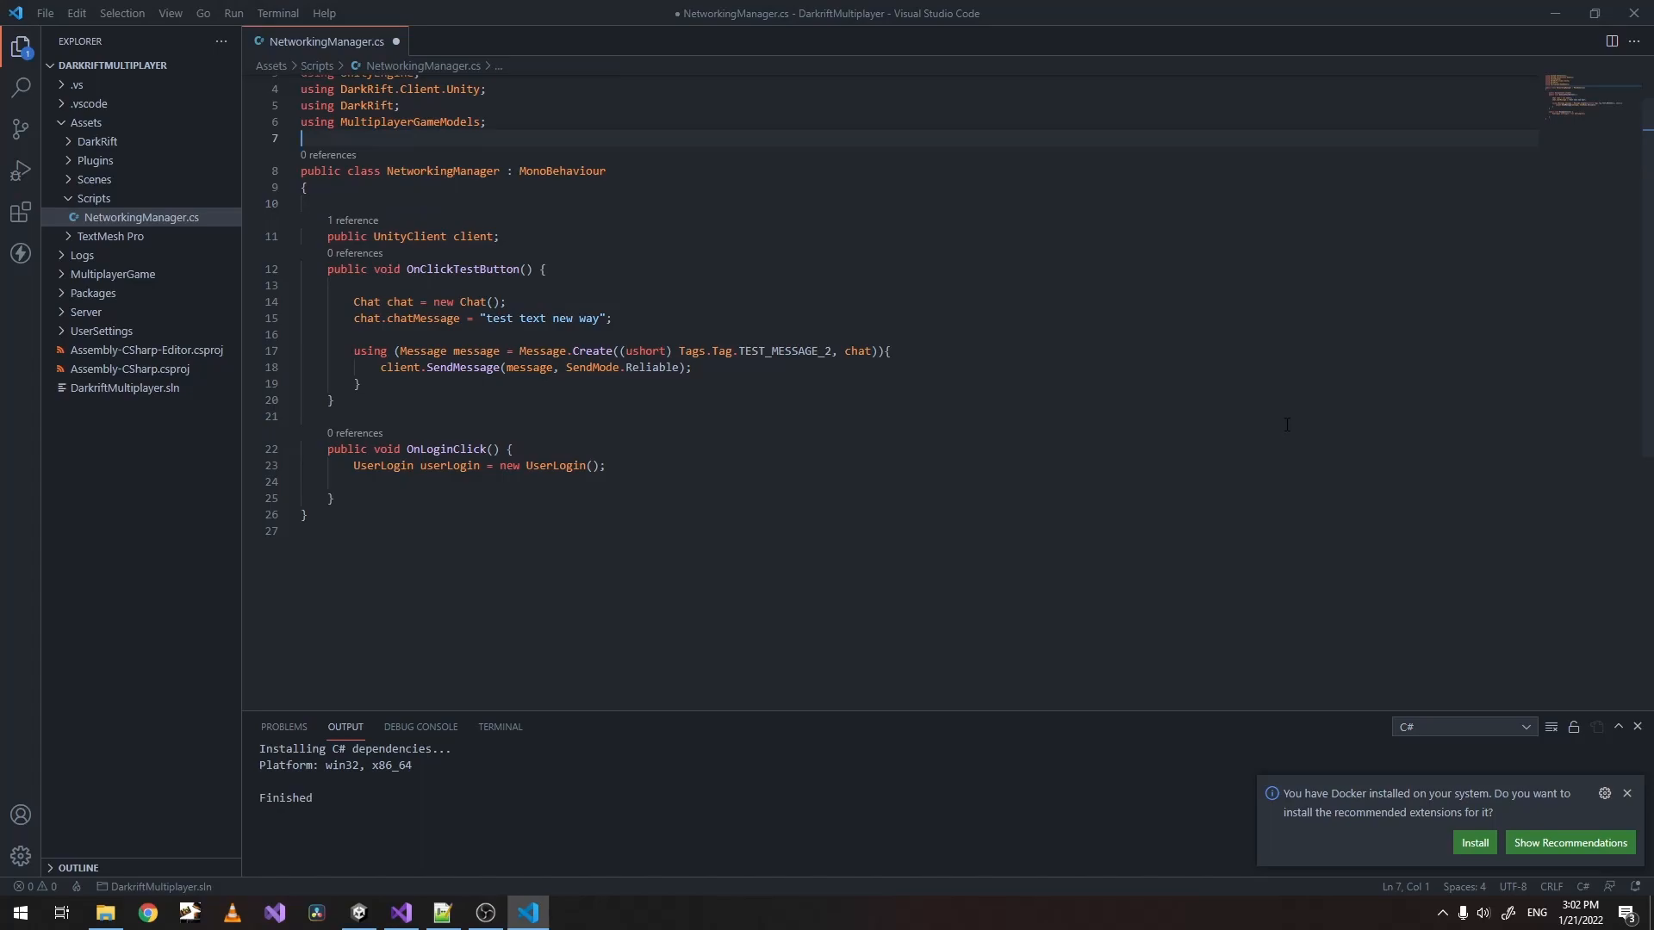
Import TMPro and declare a public TMP_InputField username on NetworkingManager.
type("using")
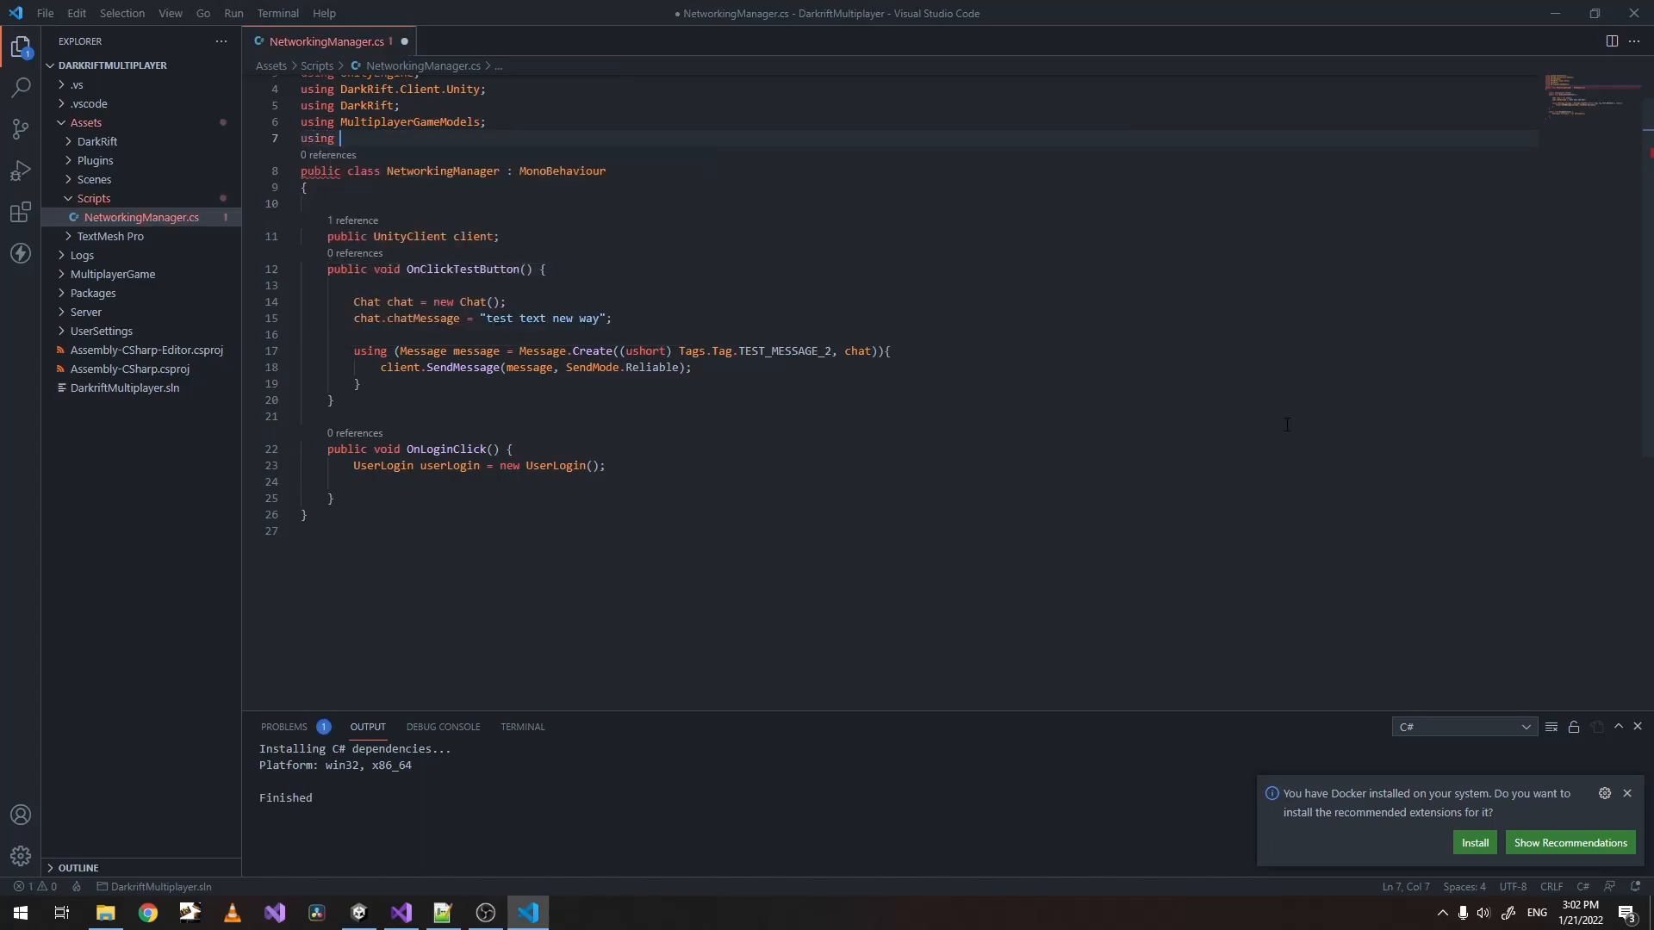
type("TMPro;")
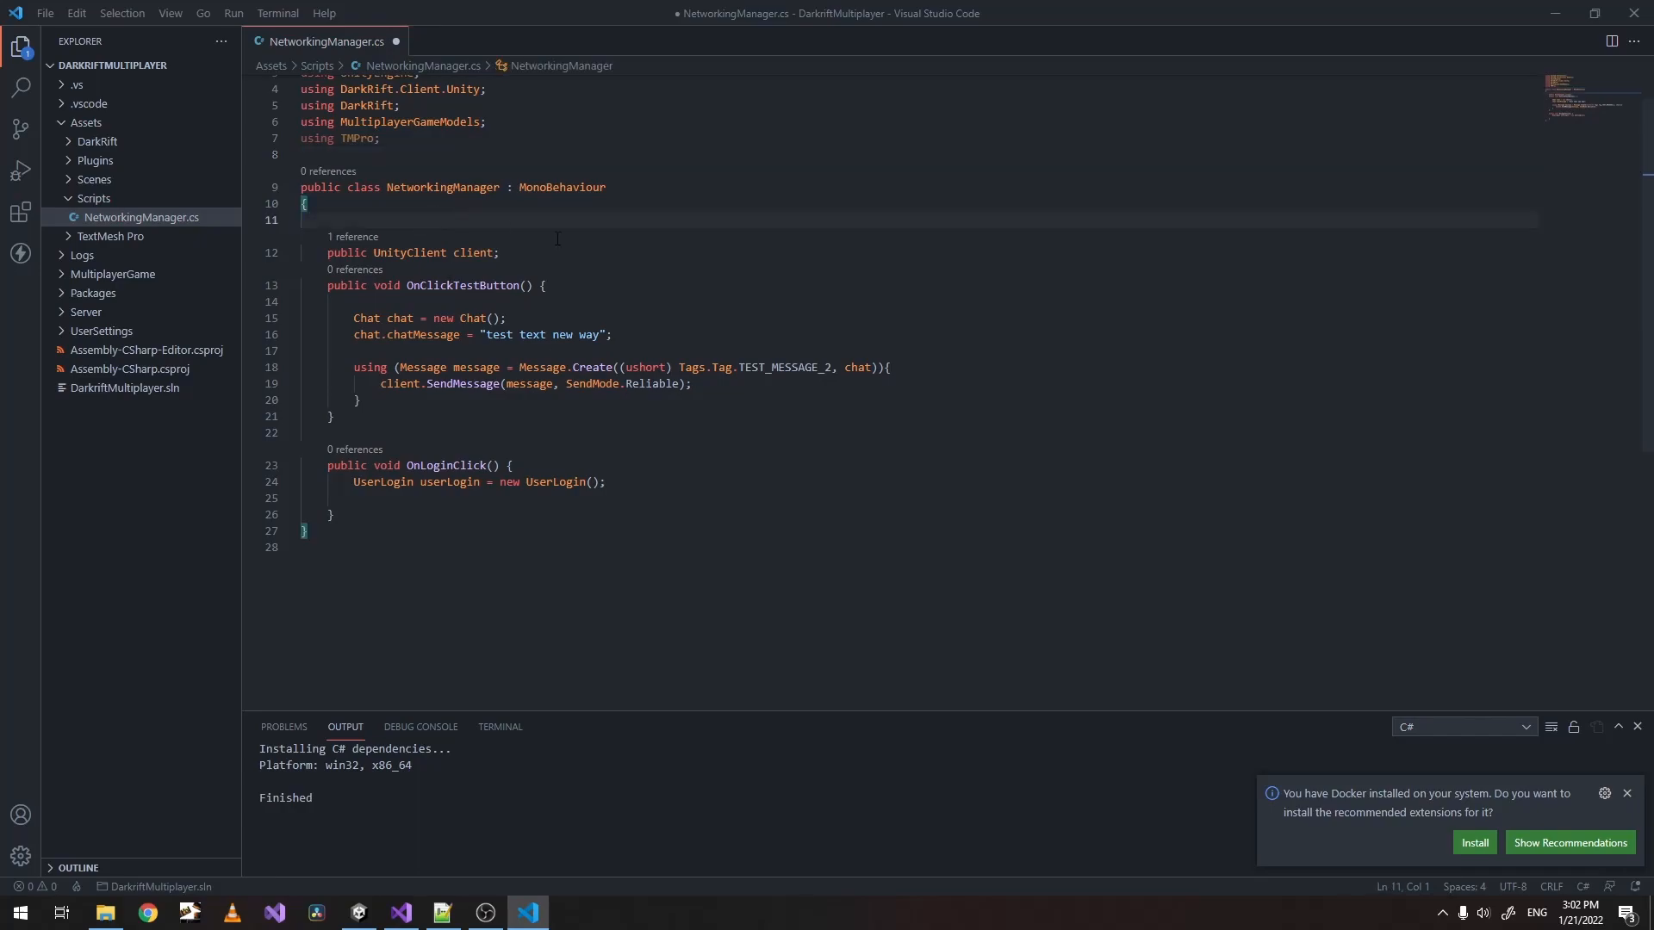
type("p")
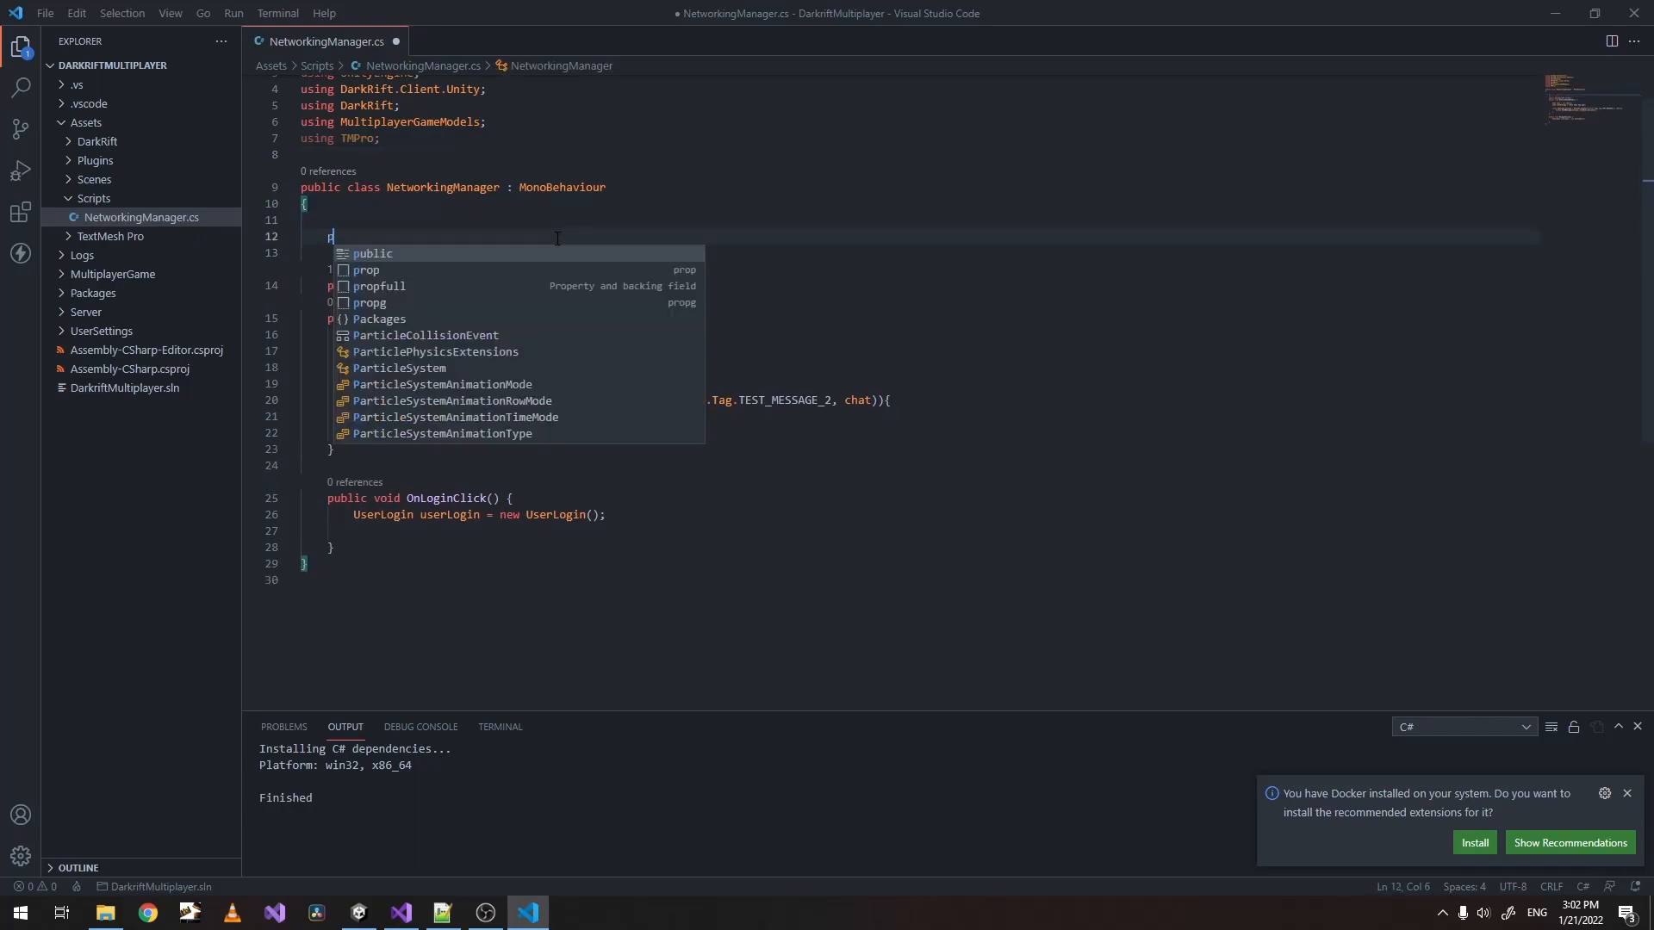
type("ublic TMP")
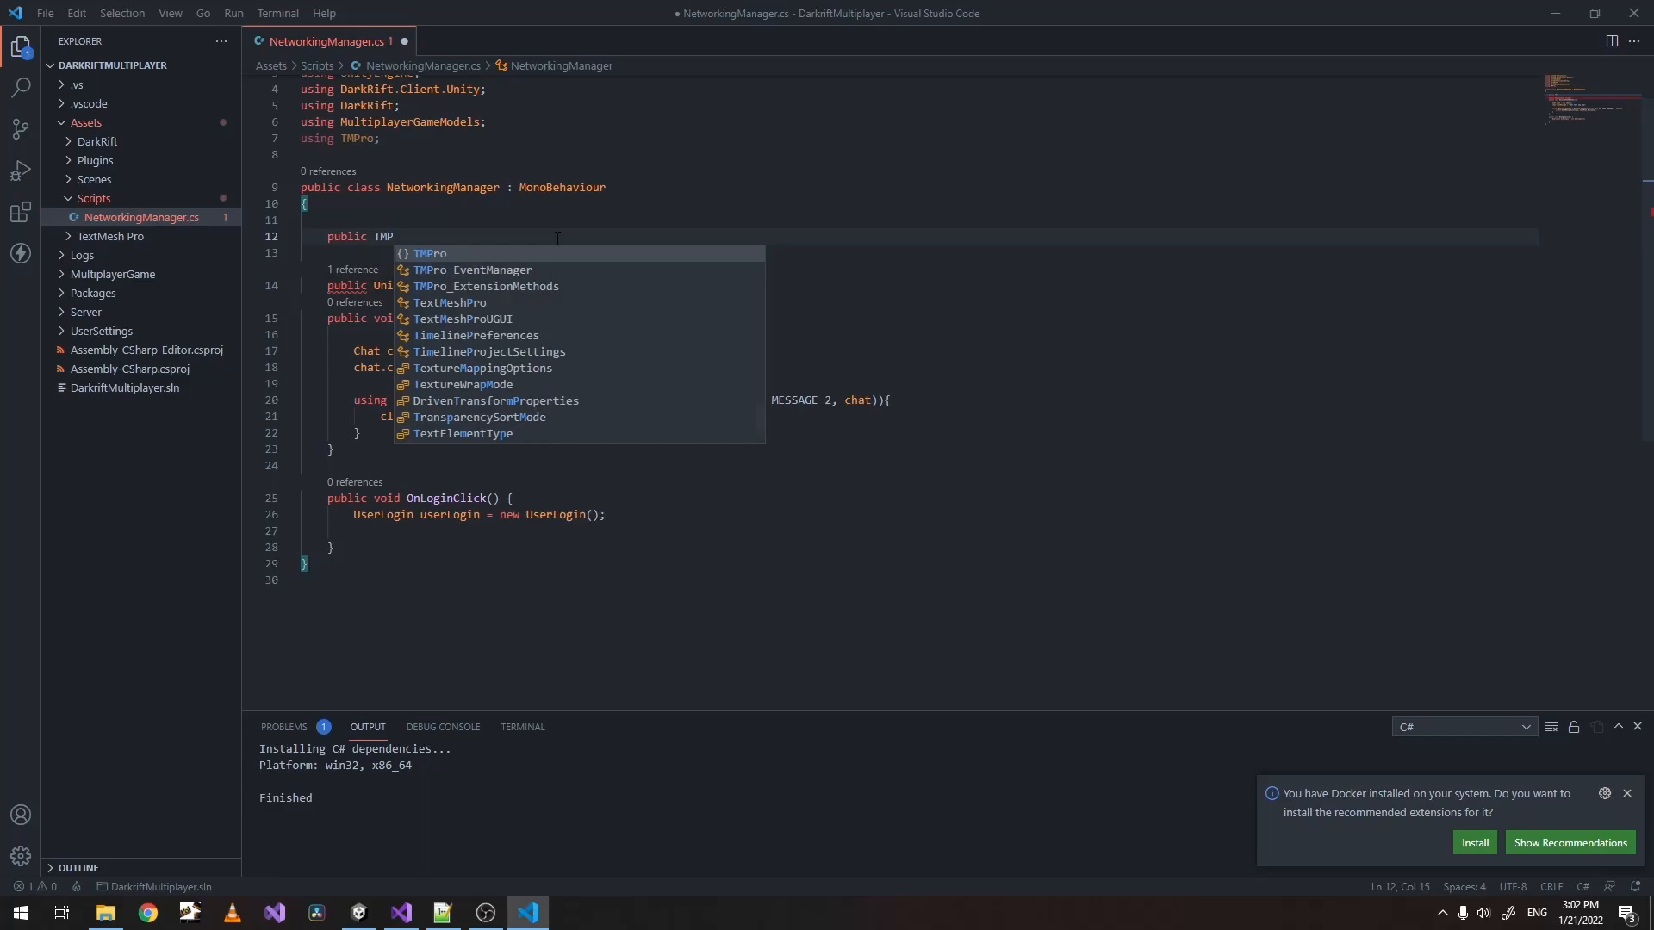
type("_InputField")
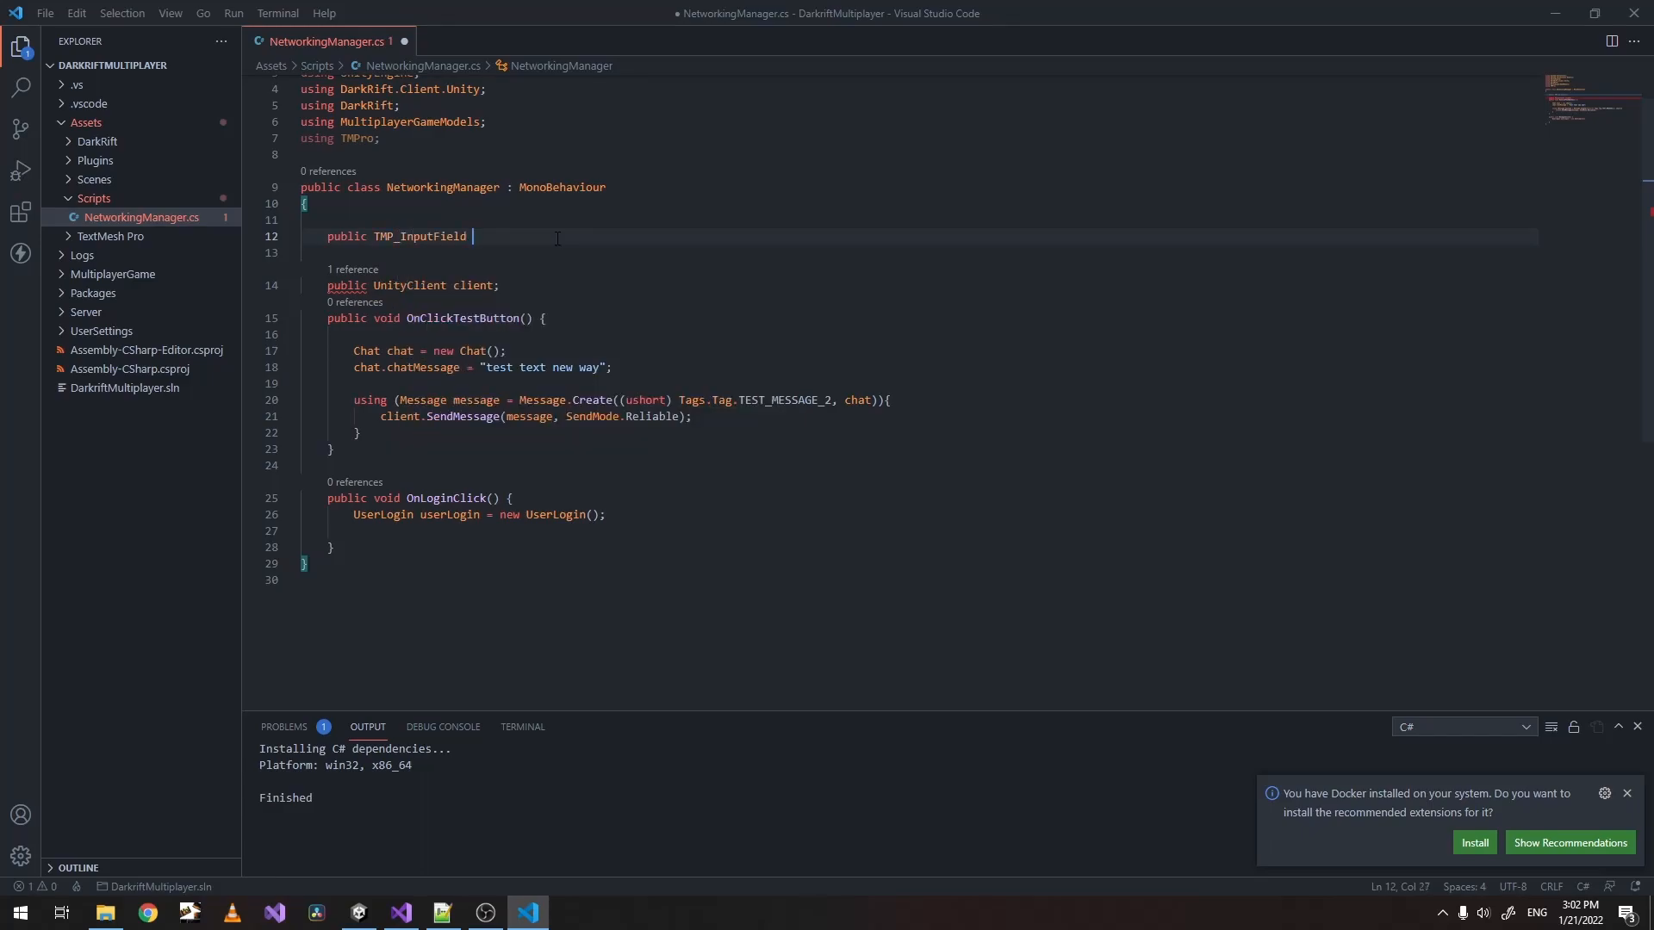
type("user")
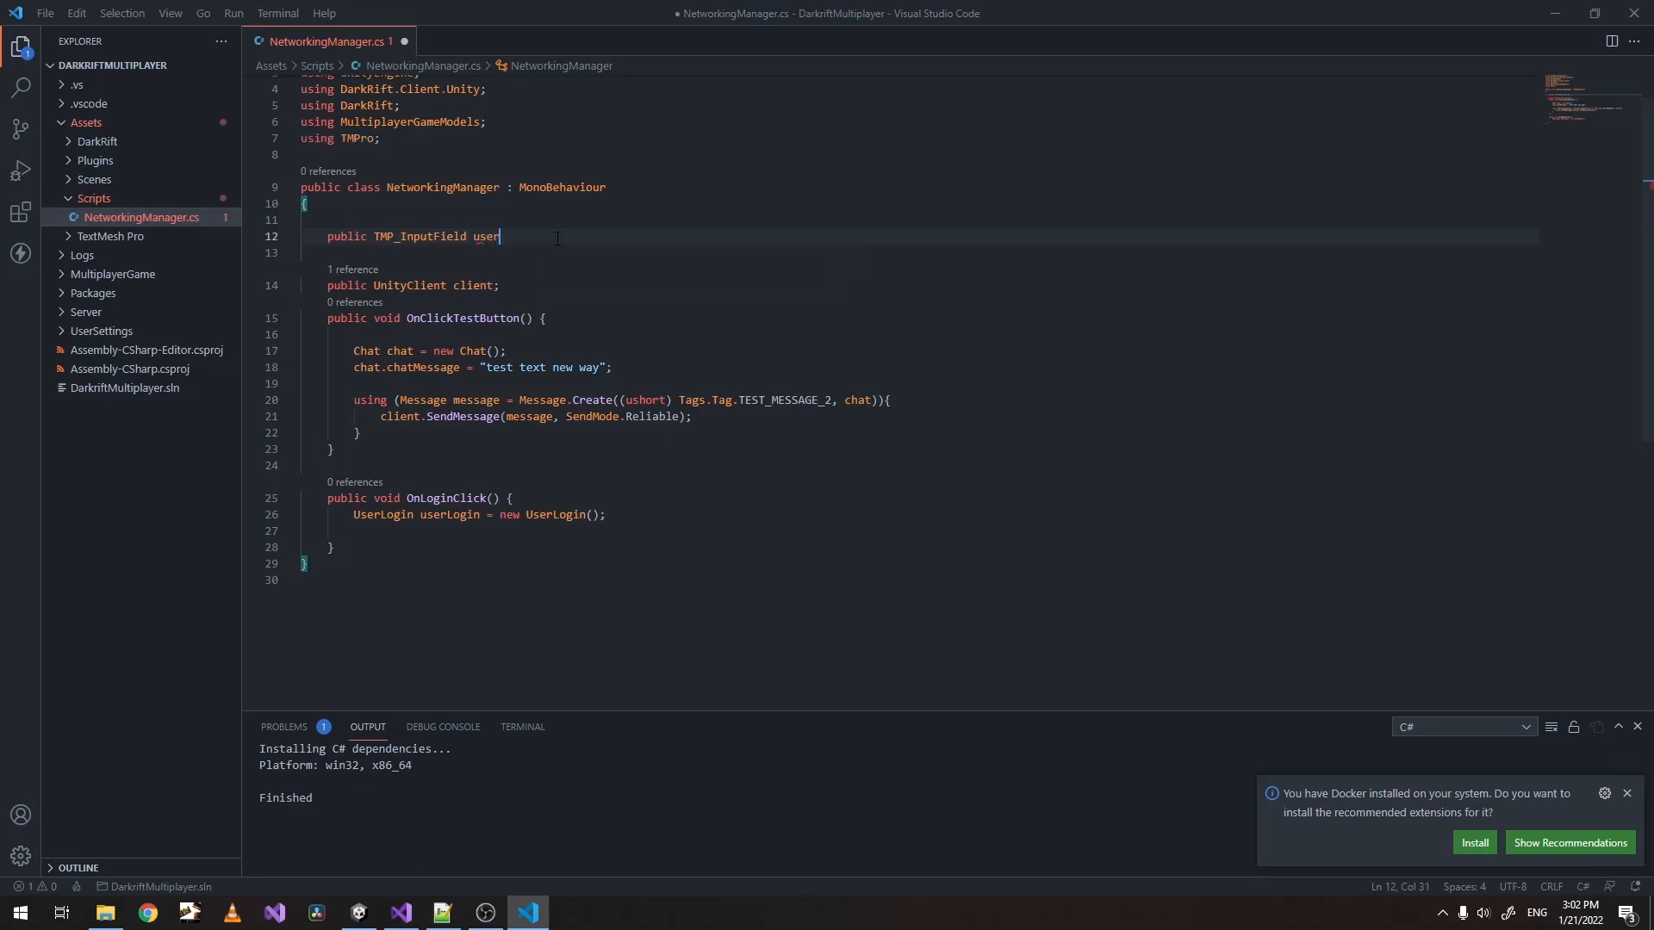
type("name;")
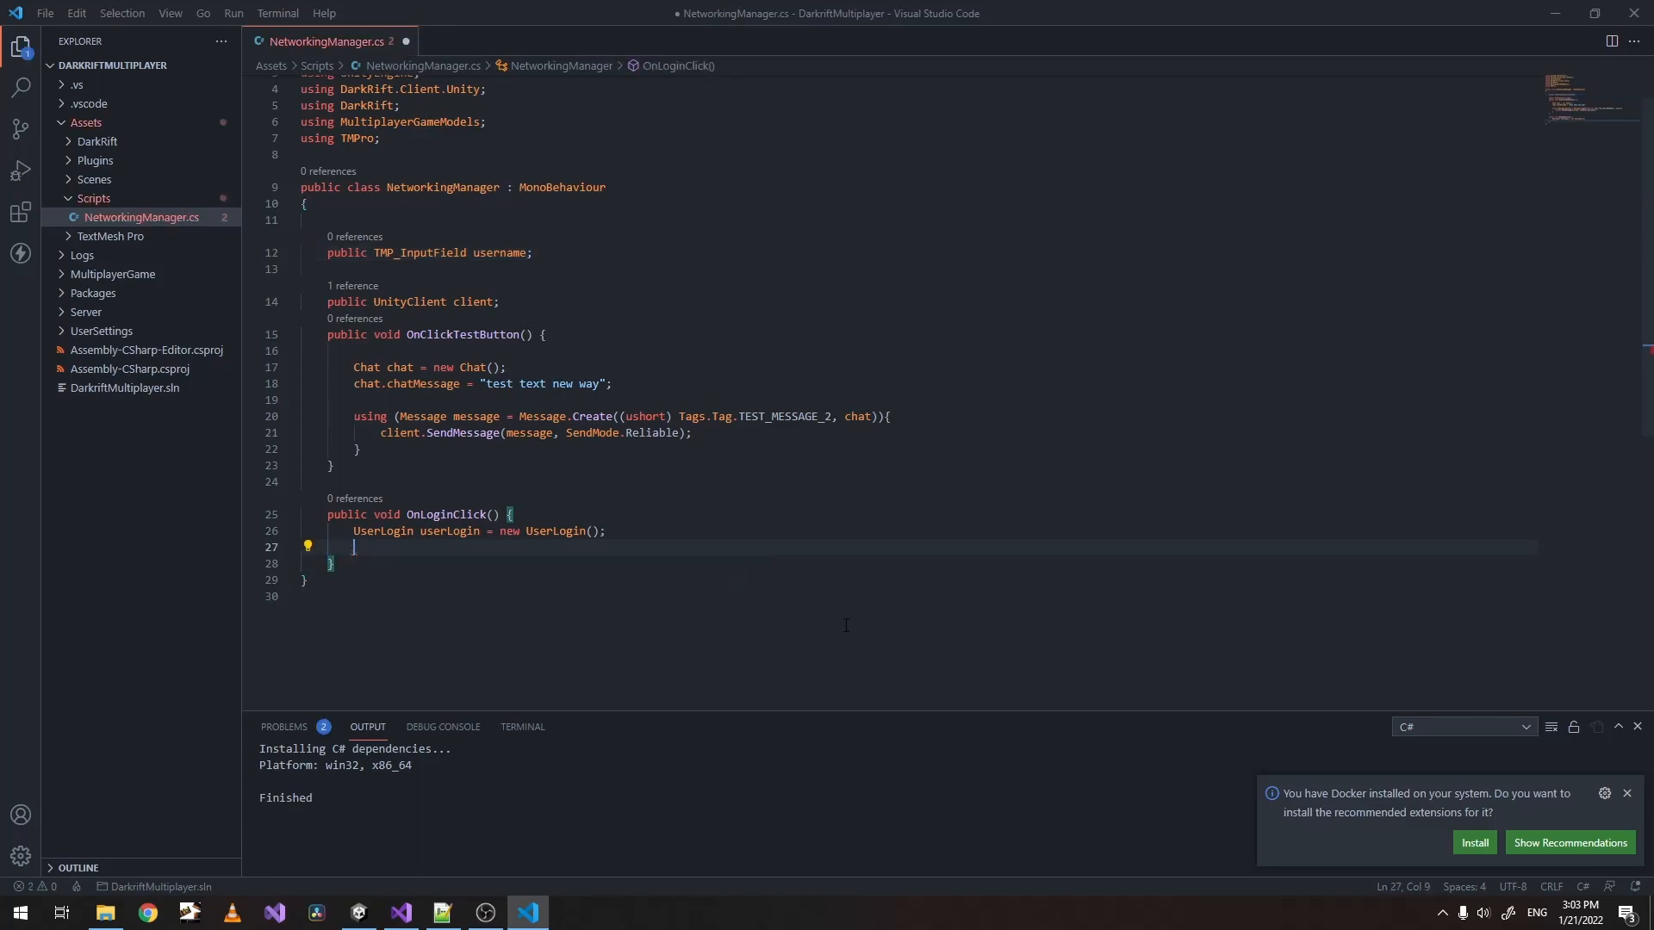
Set userLogin.username = username.text and send it via Message.Create under the USER_LOGIN tag.
type("userLogin.")
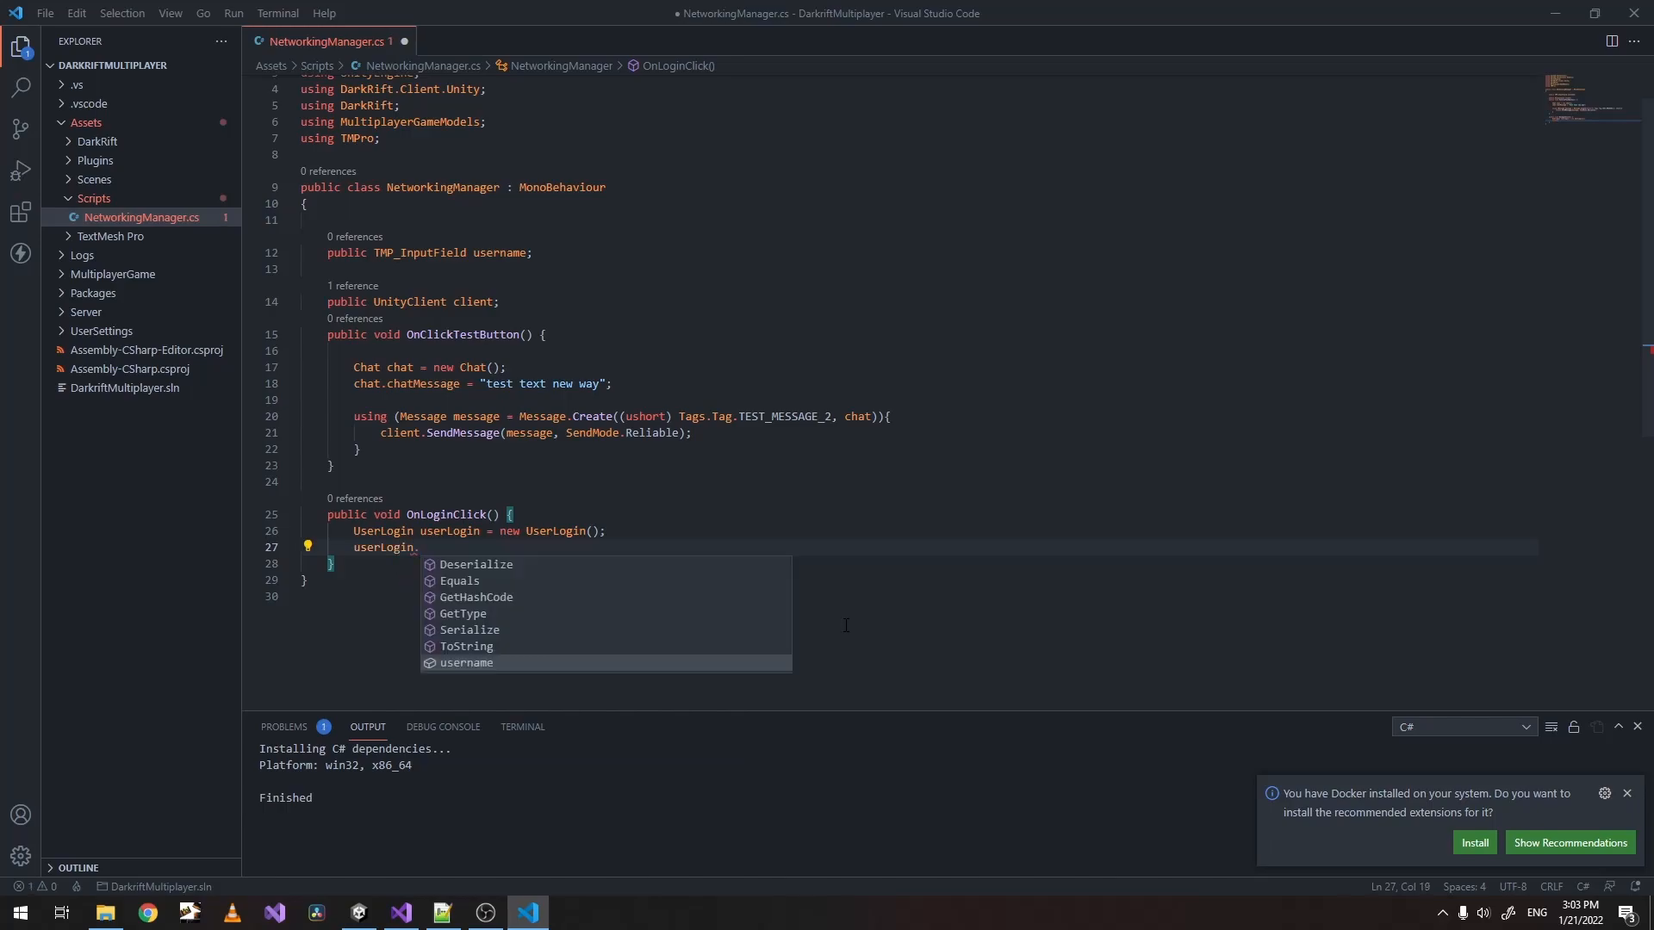
type("username = usern")
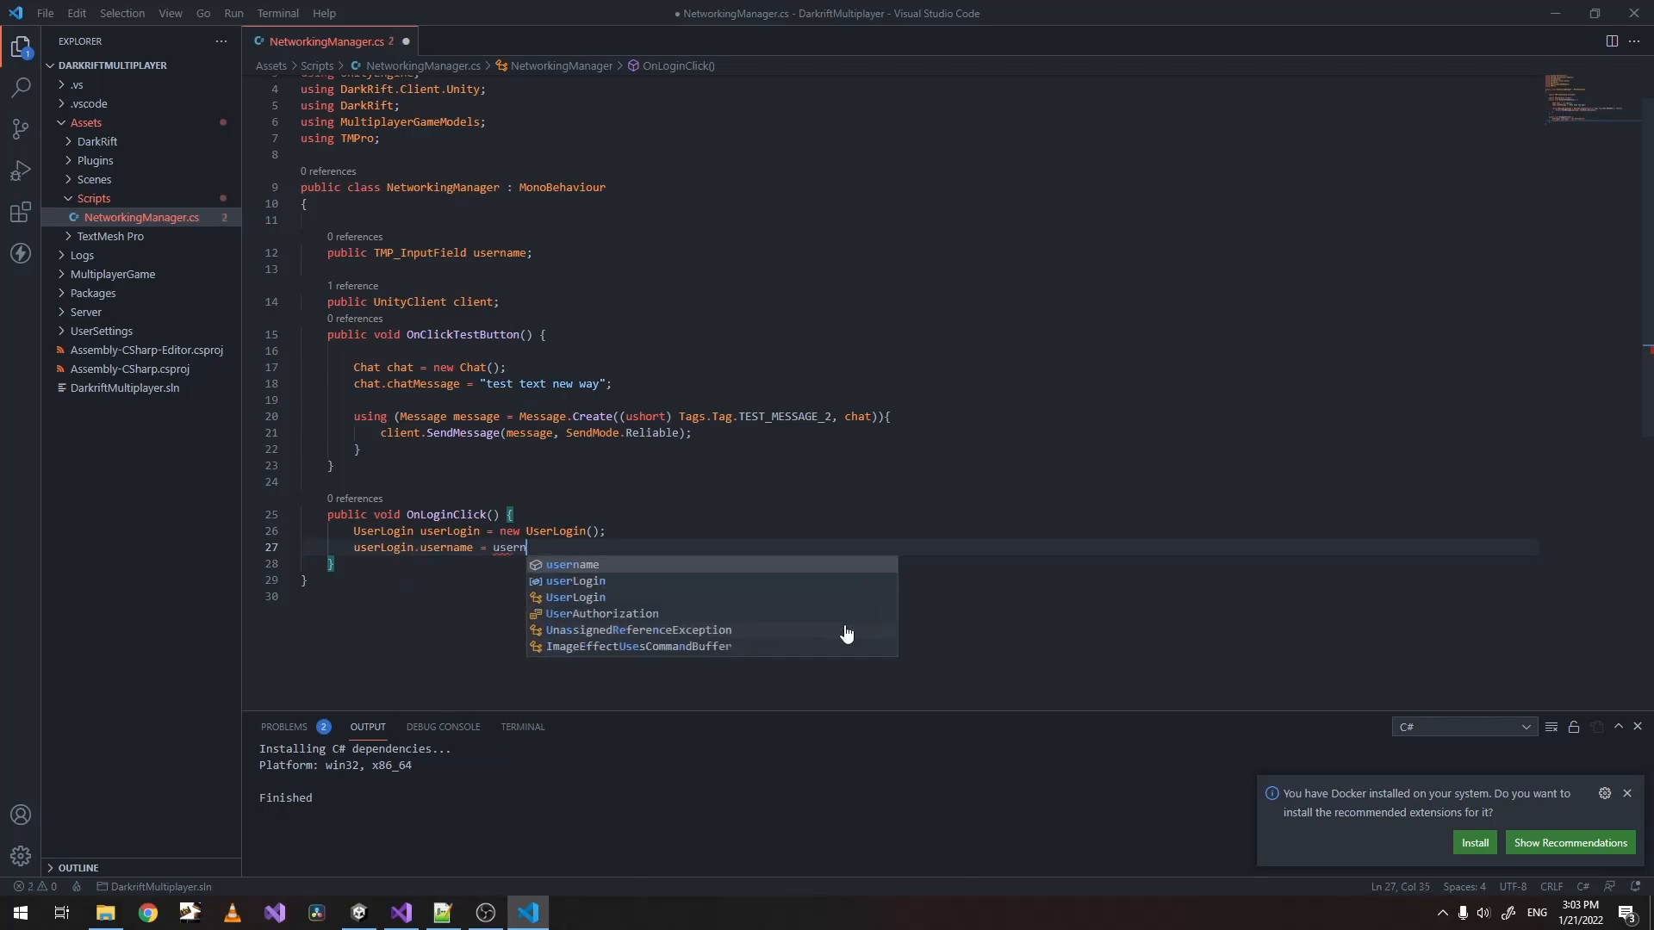
type("ame.text;")
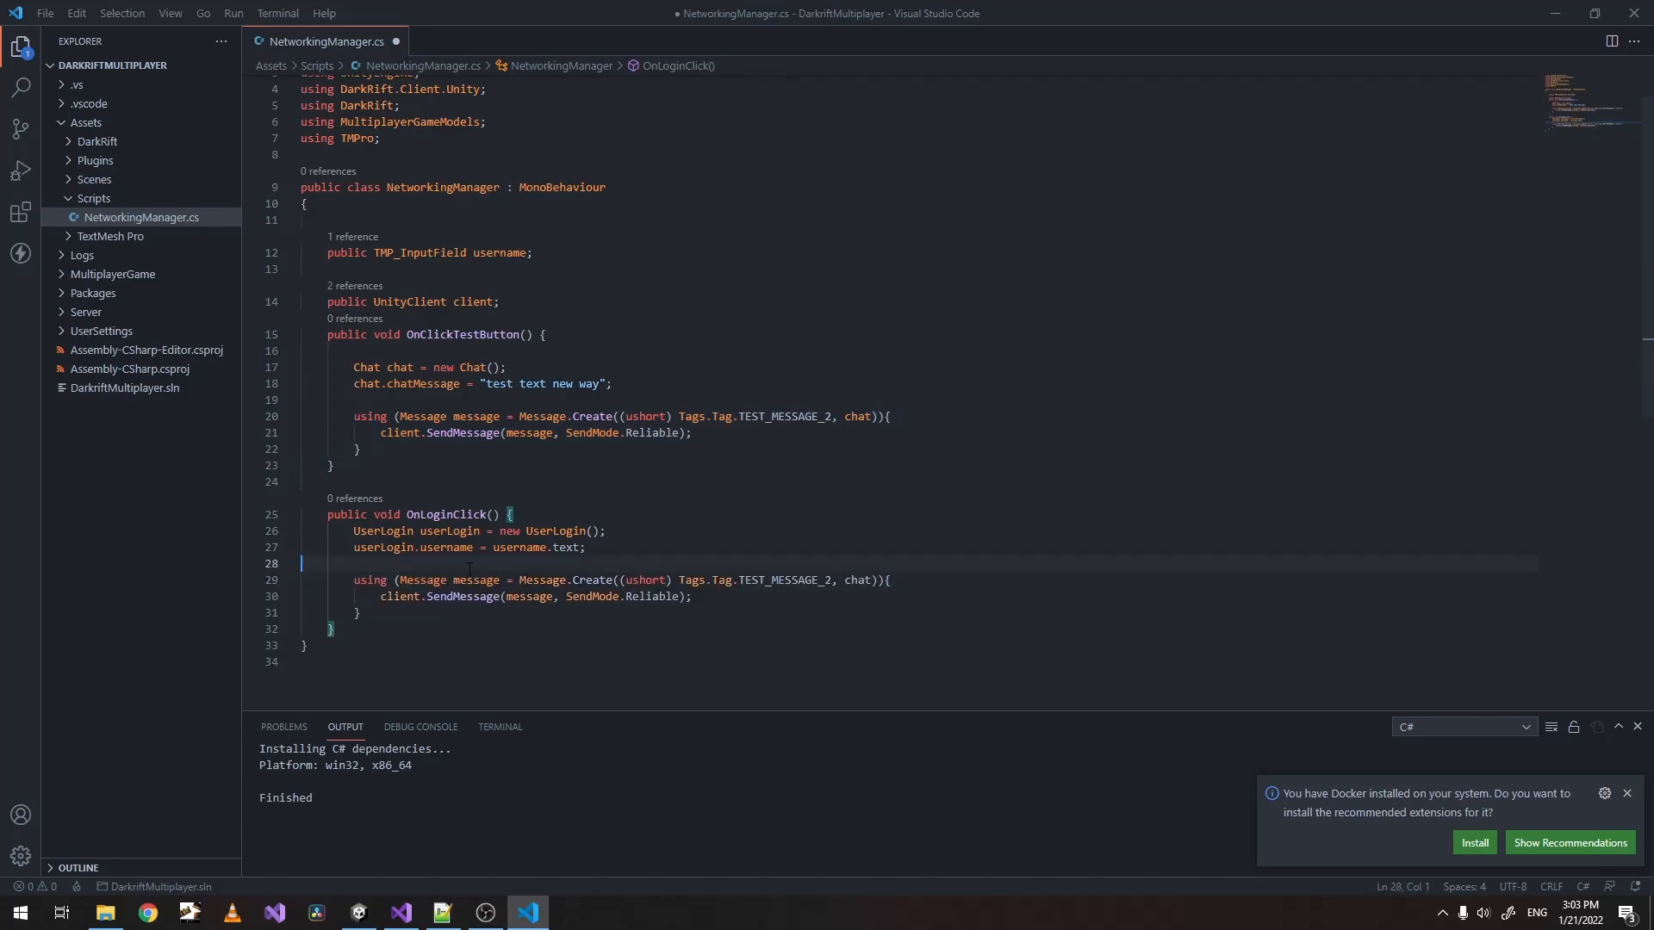
double_click(383, 548)
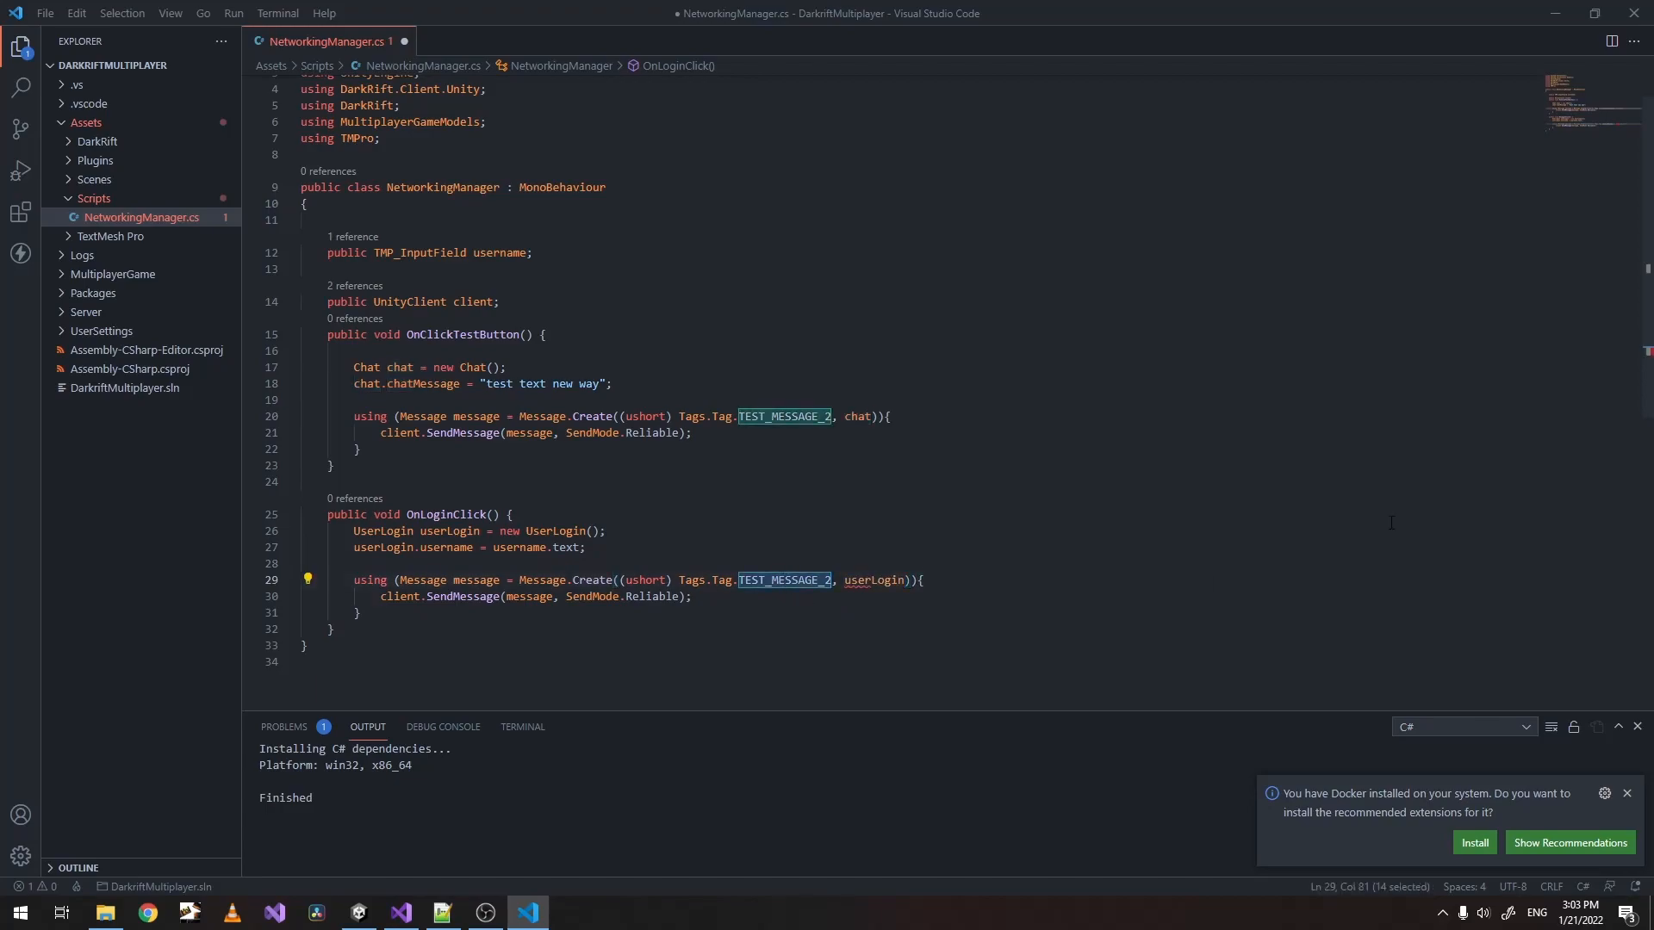
type("USER_LOGIN")
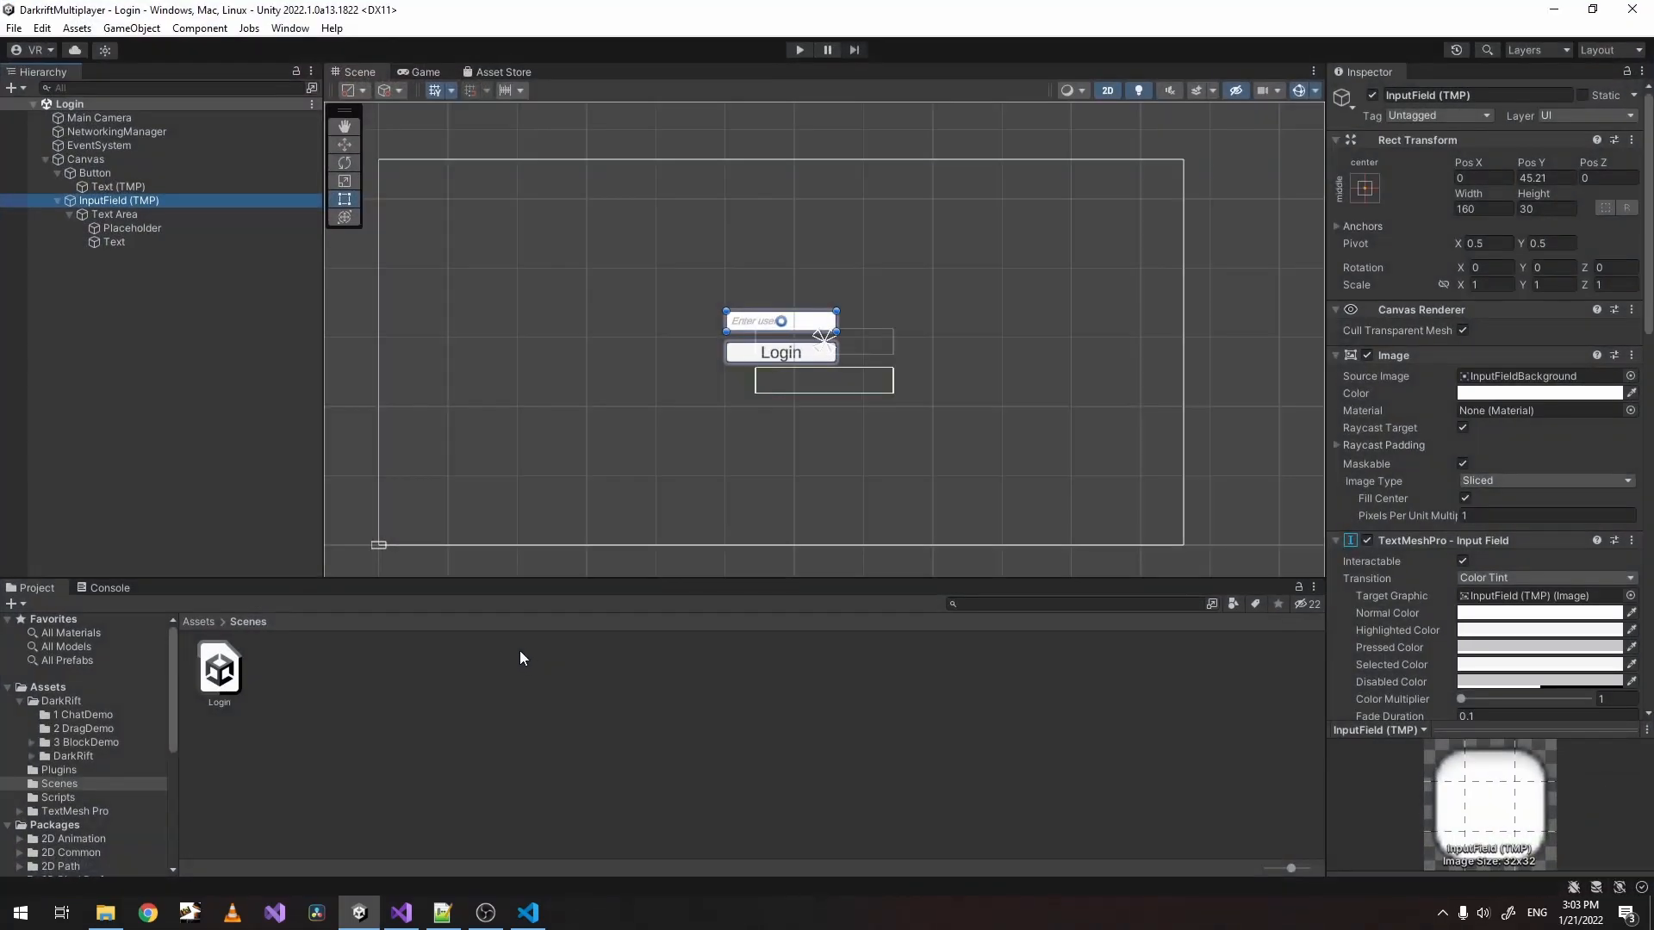
mouse_move(248, 289)
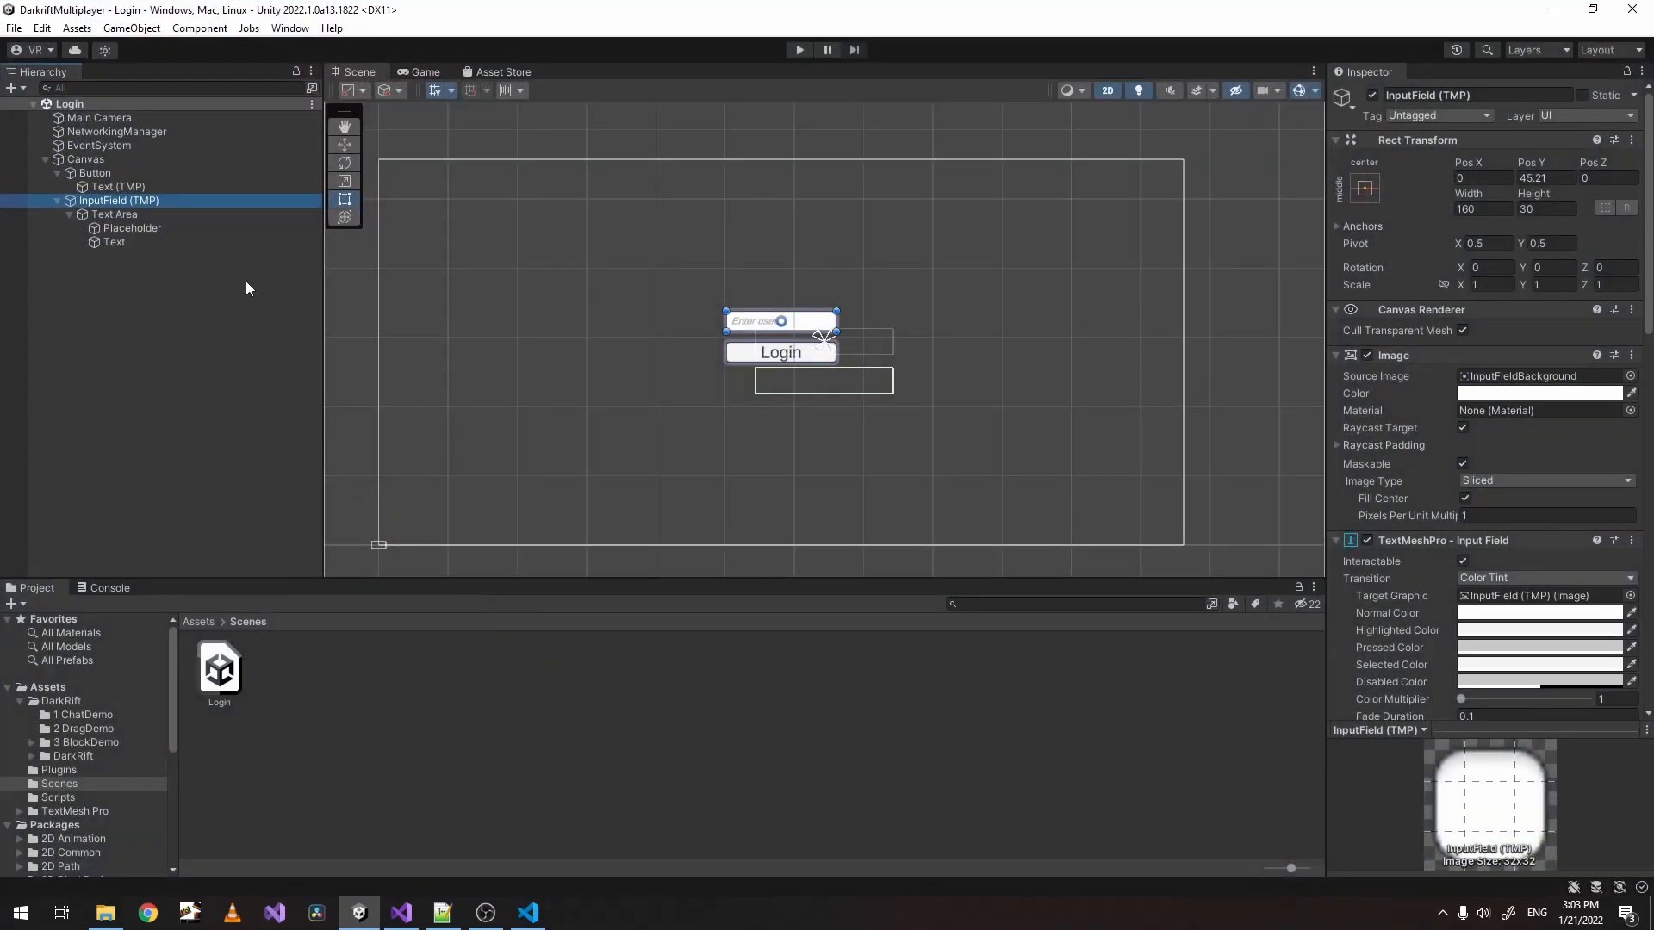
Assign the input field to NetworkingManager's username and set the Login button's On Click to NetworkingManager.OnLoginClick().
left_click(115, 131)
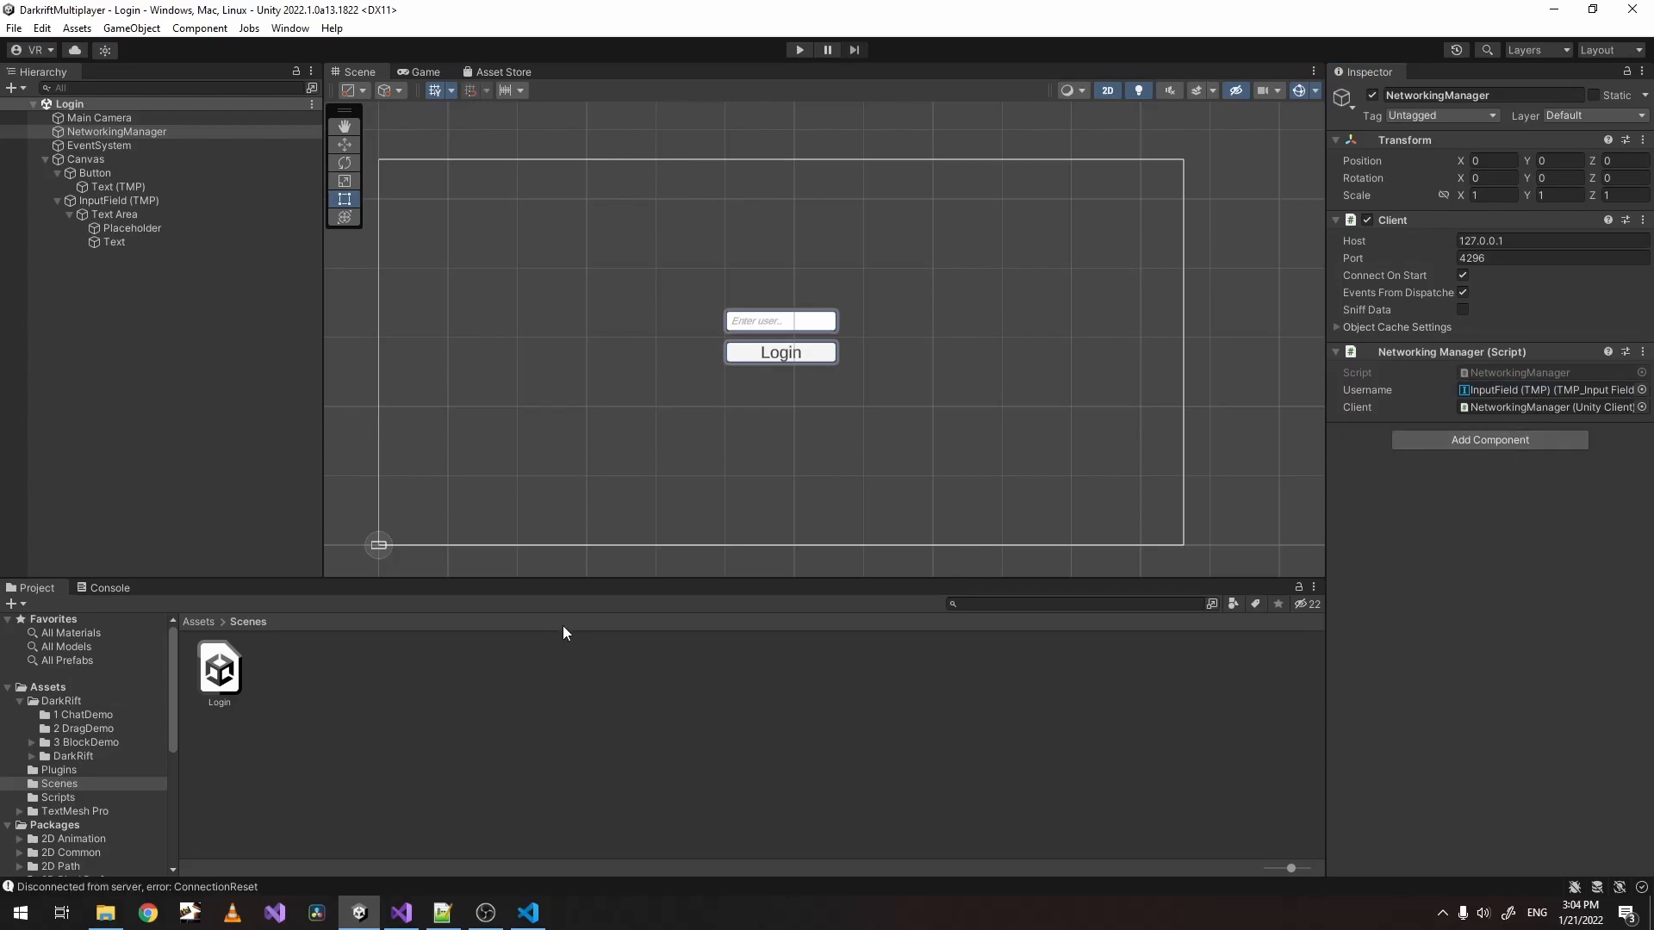
left_click(93, 173)
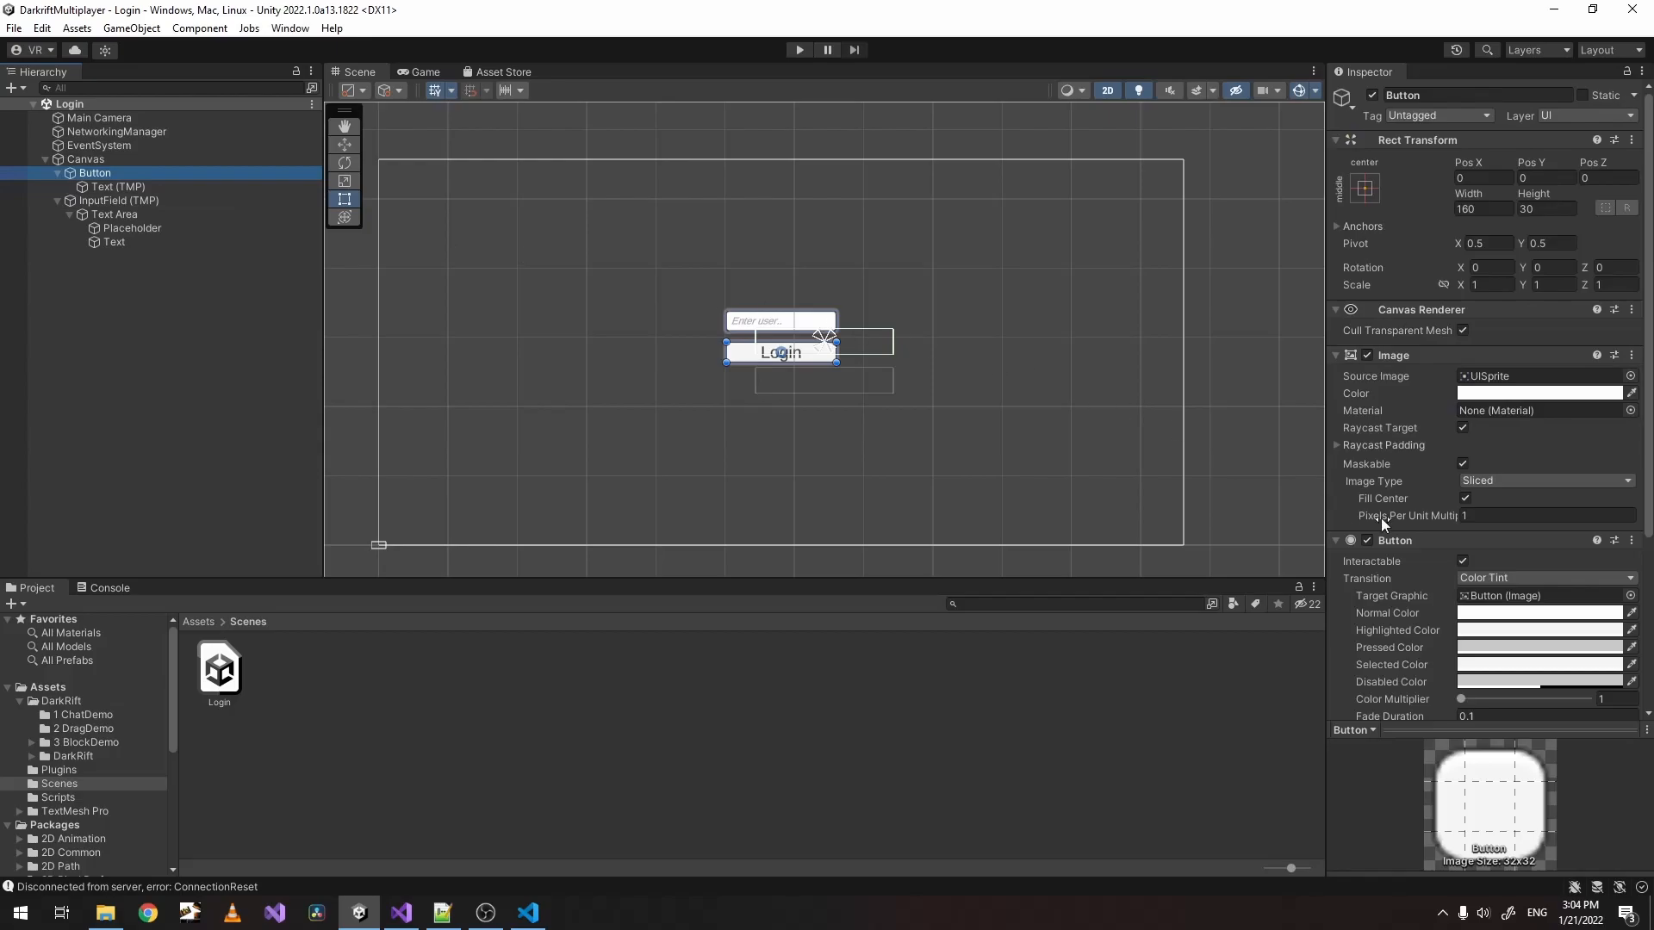
scroll("down", 3)
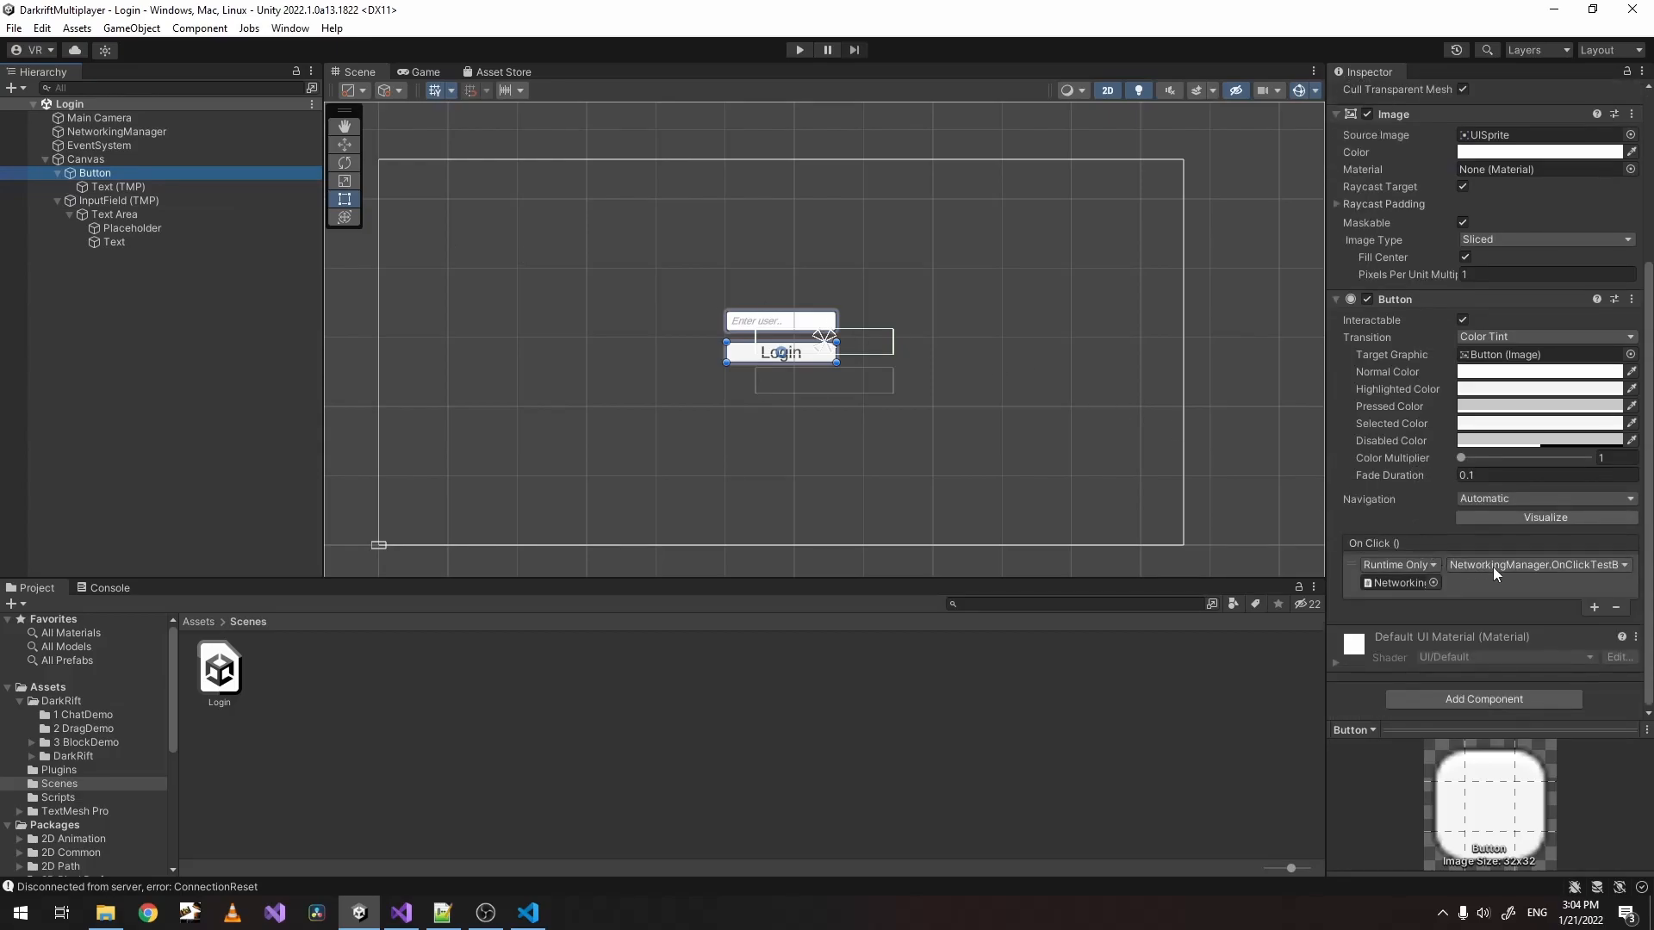
left_click(1533, 565)
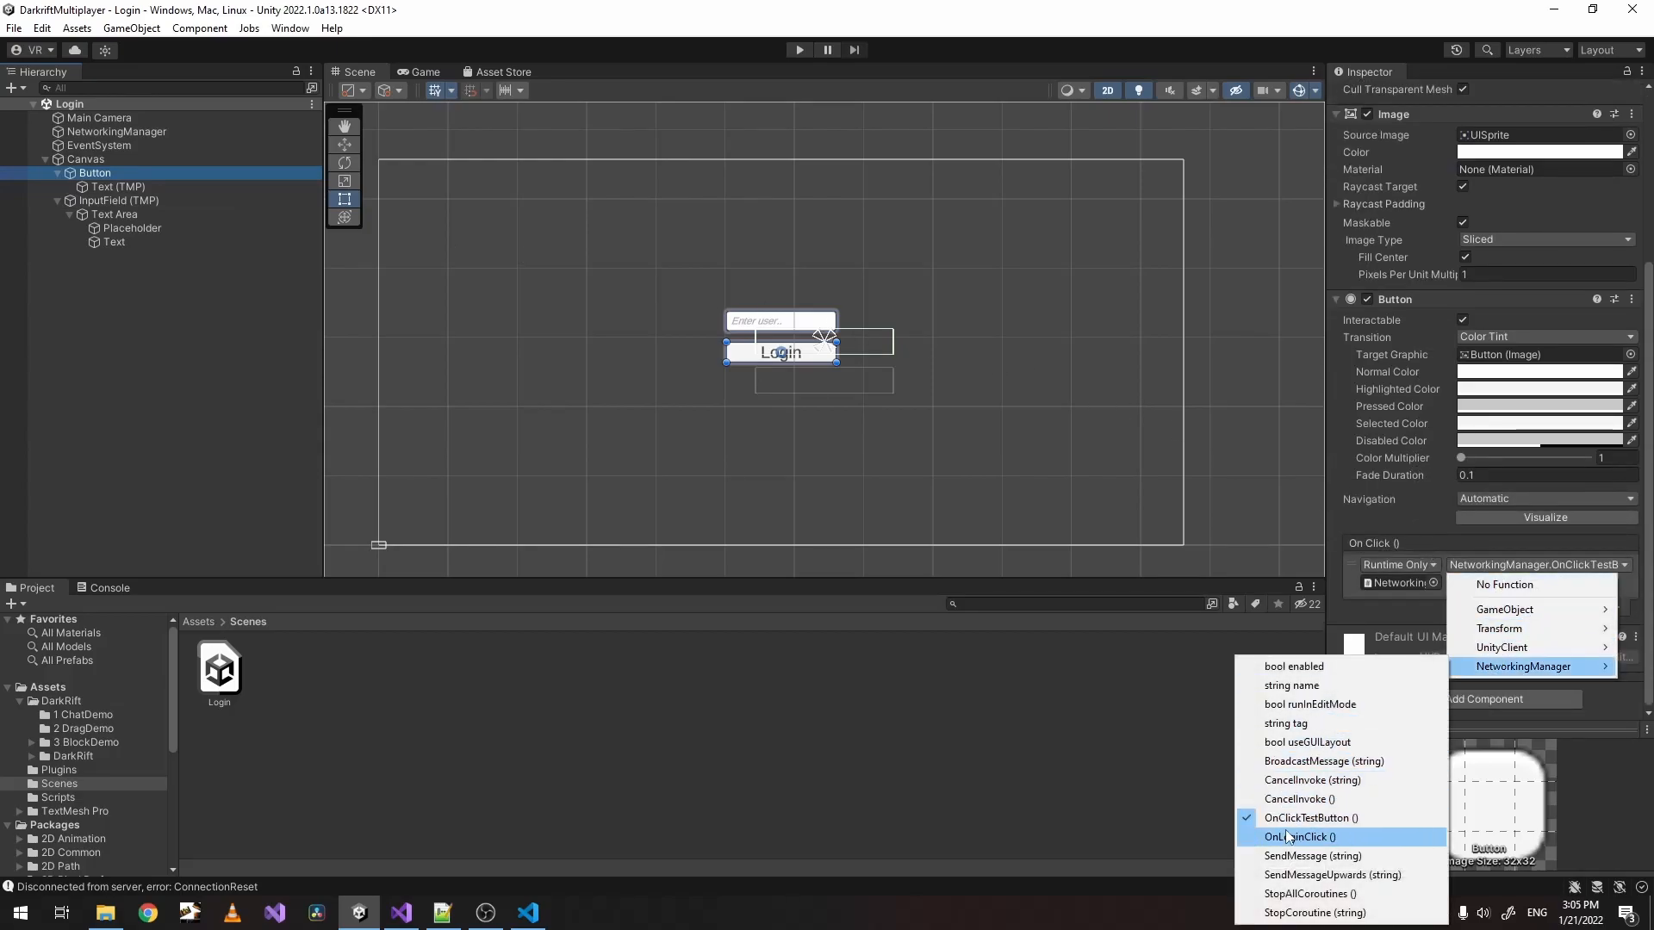
left_click(1300, 837)
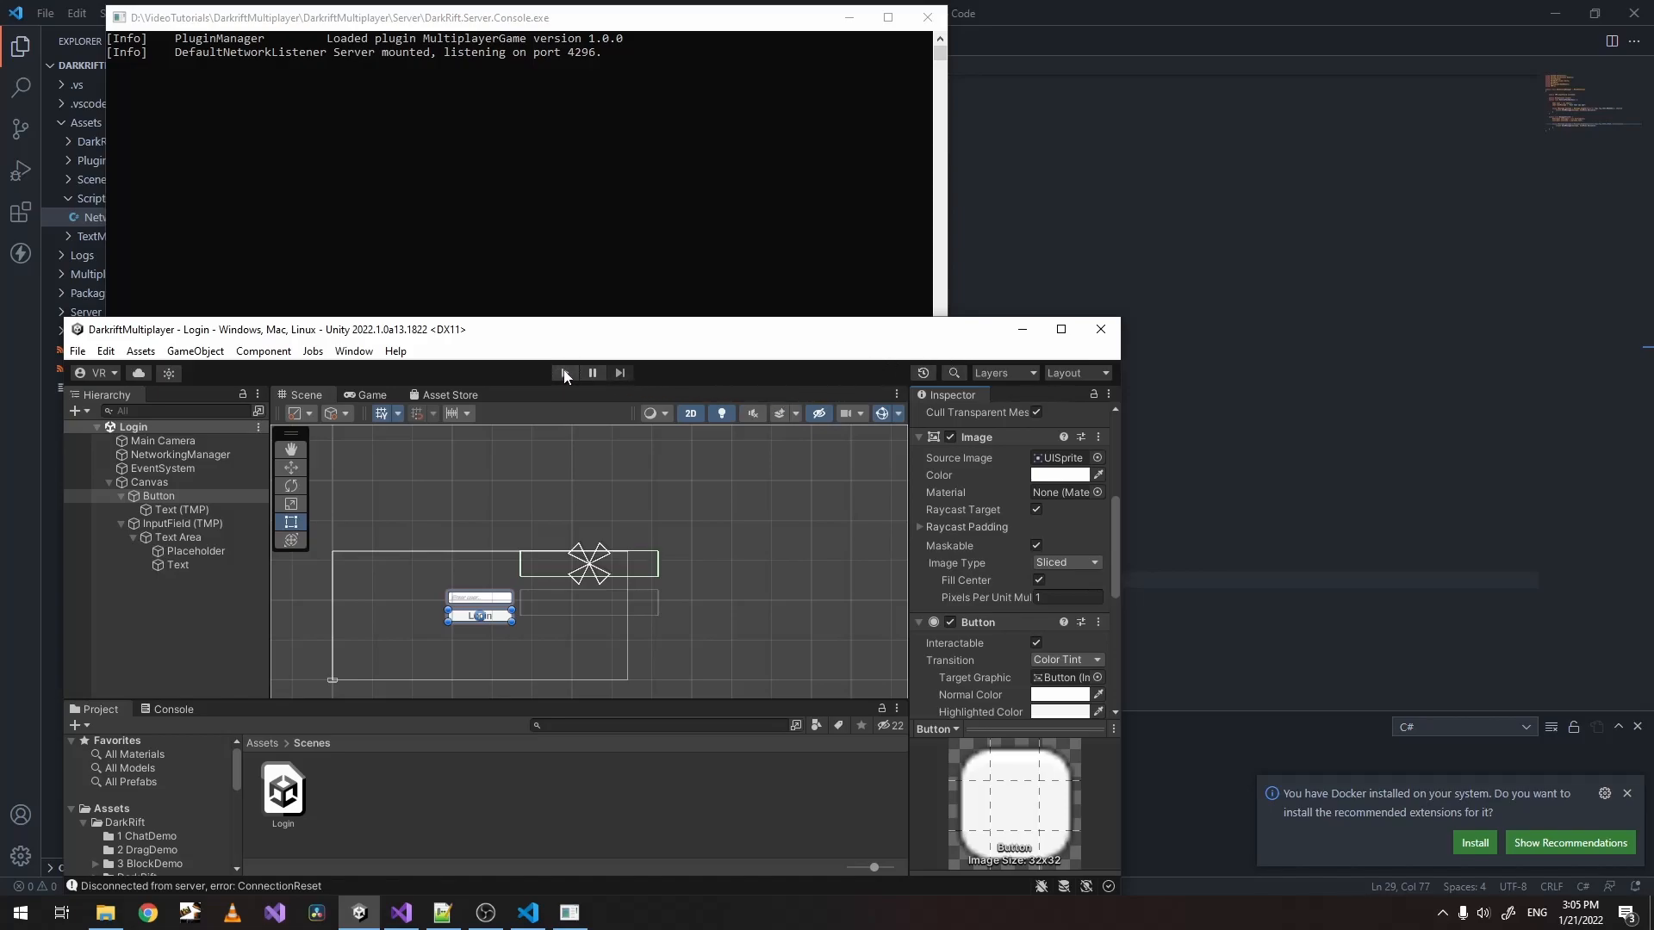
Play the scene, log in as 'Memory' so the server prints it, then stop play mode.
left_click(563, 372)
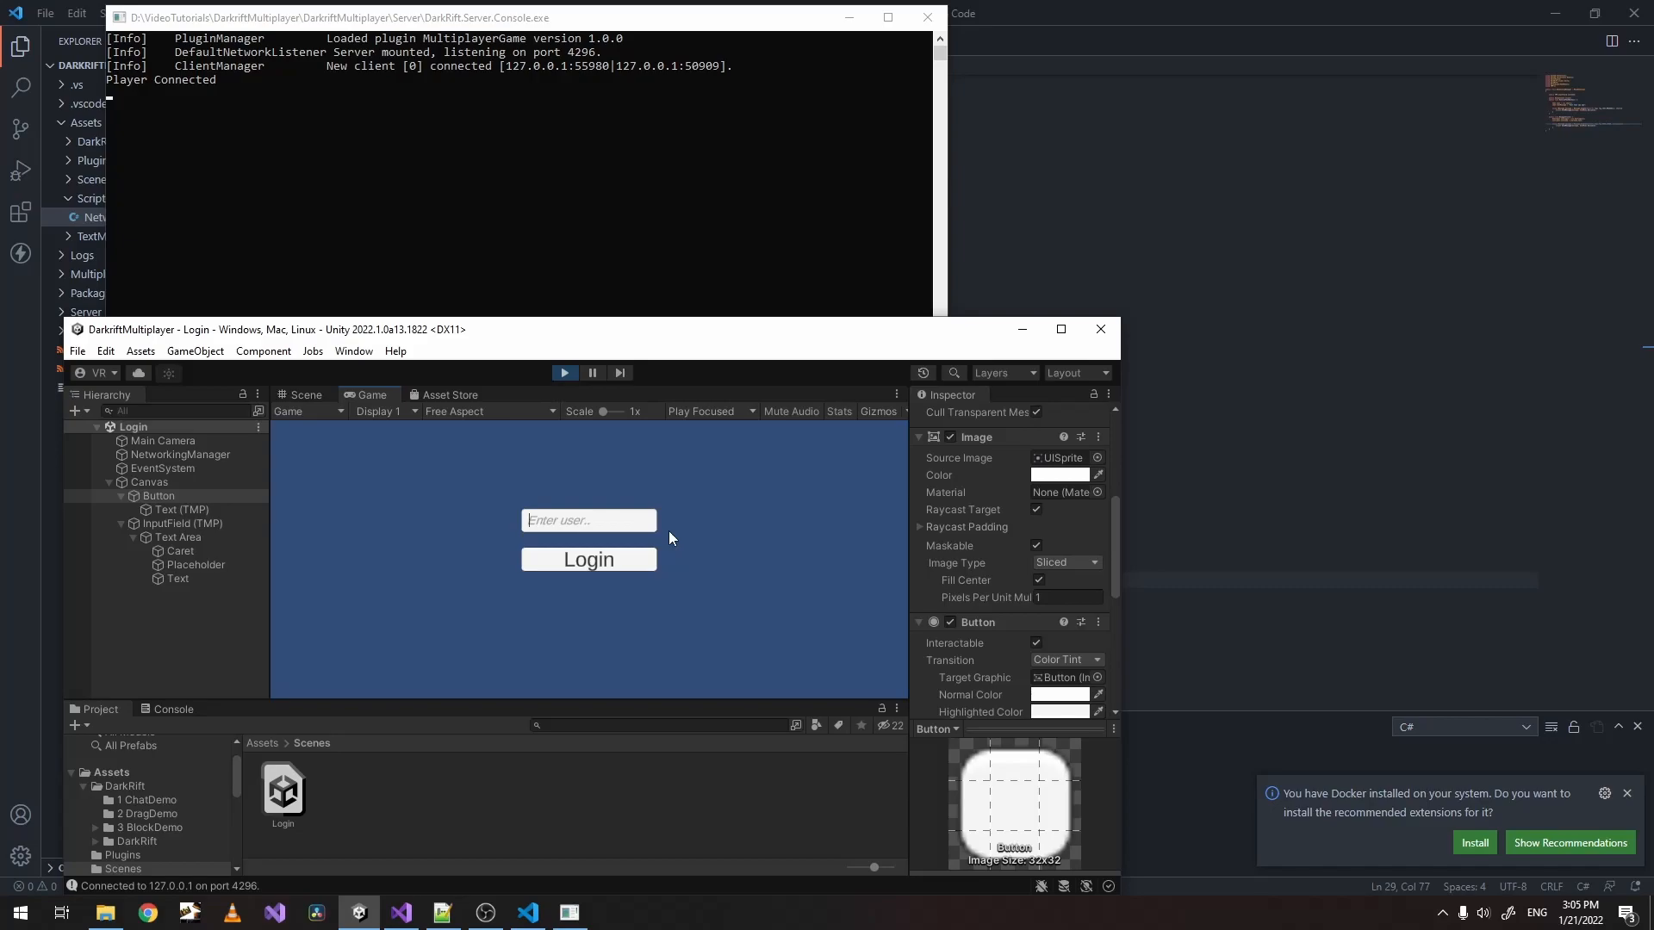
type("Memory")
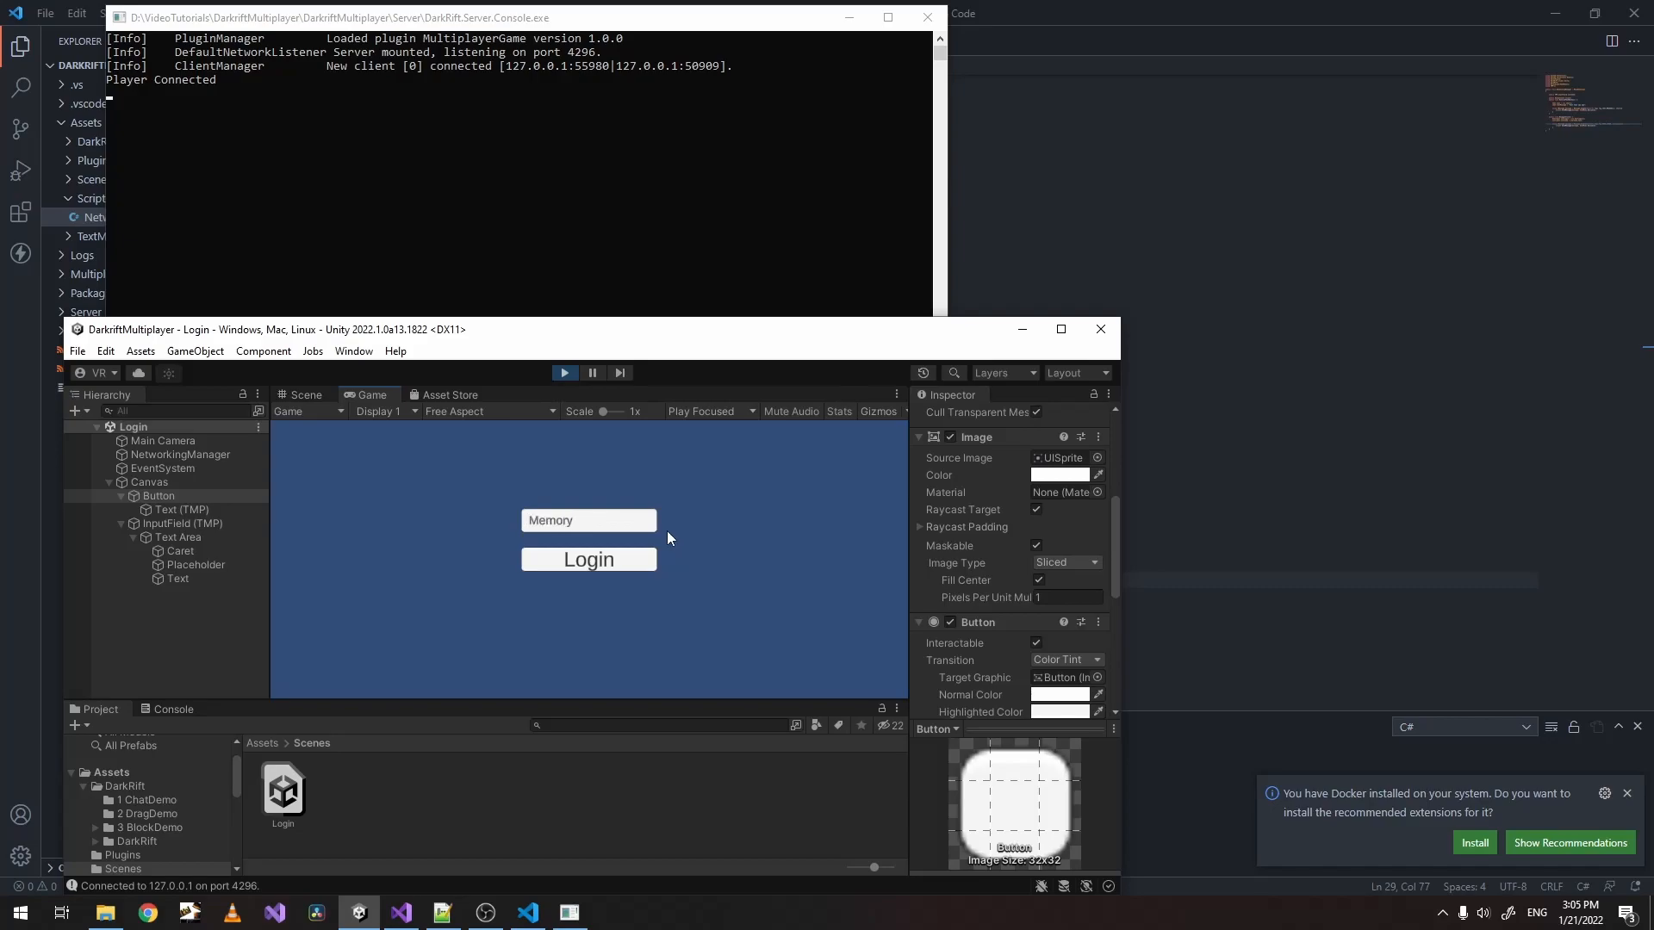
left_click(588, 558)
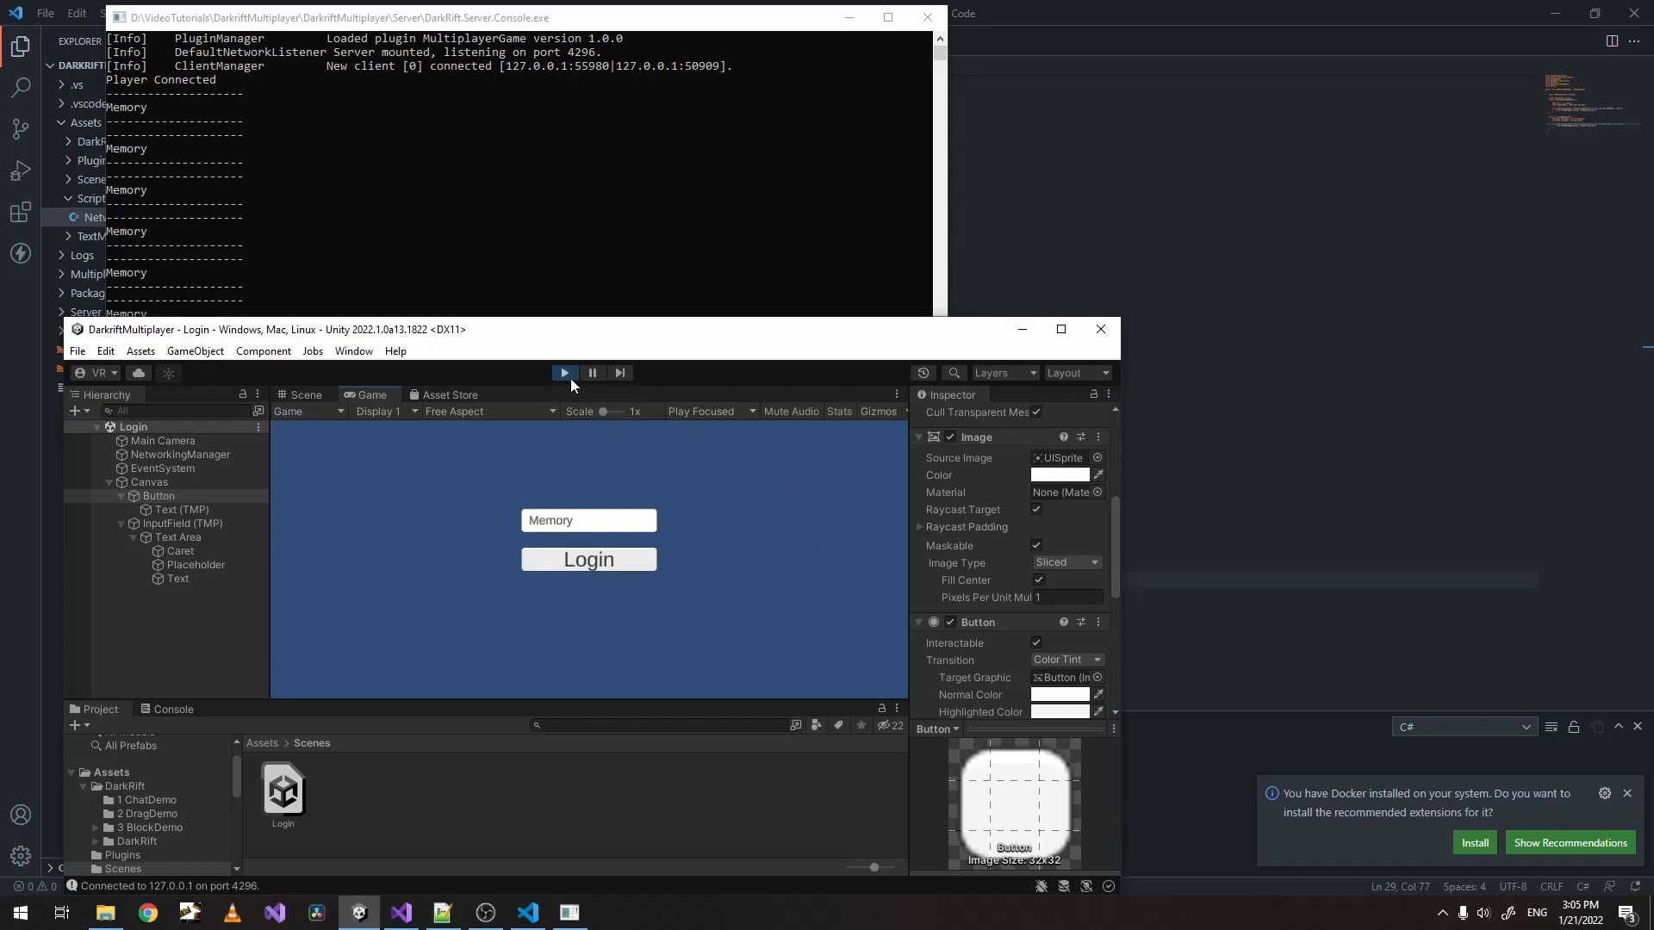
left_click(76, 351)
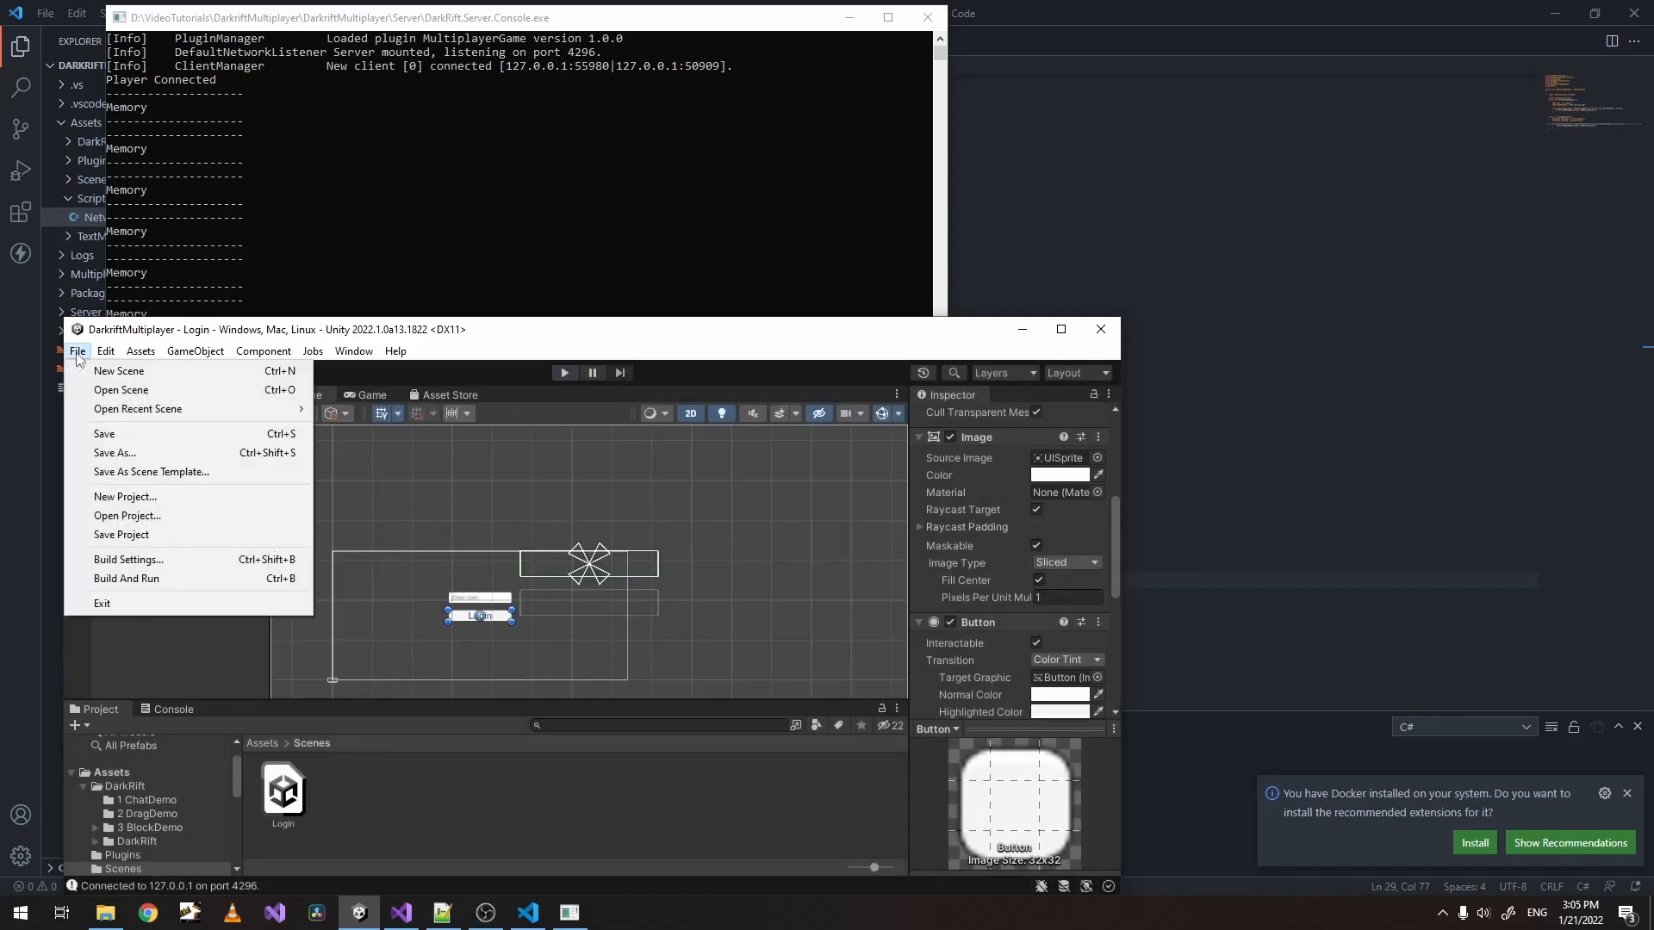
Build the game as a windowed player with a small width and launch four client windows.
left_click(129, 558)
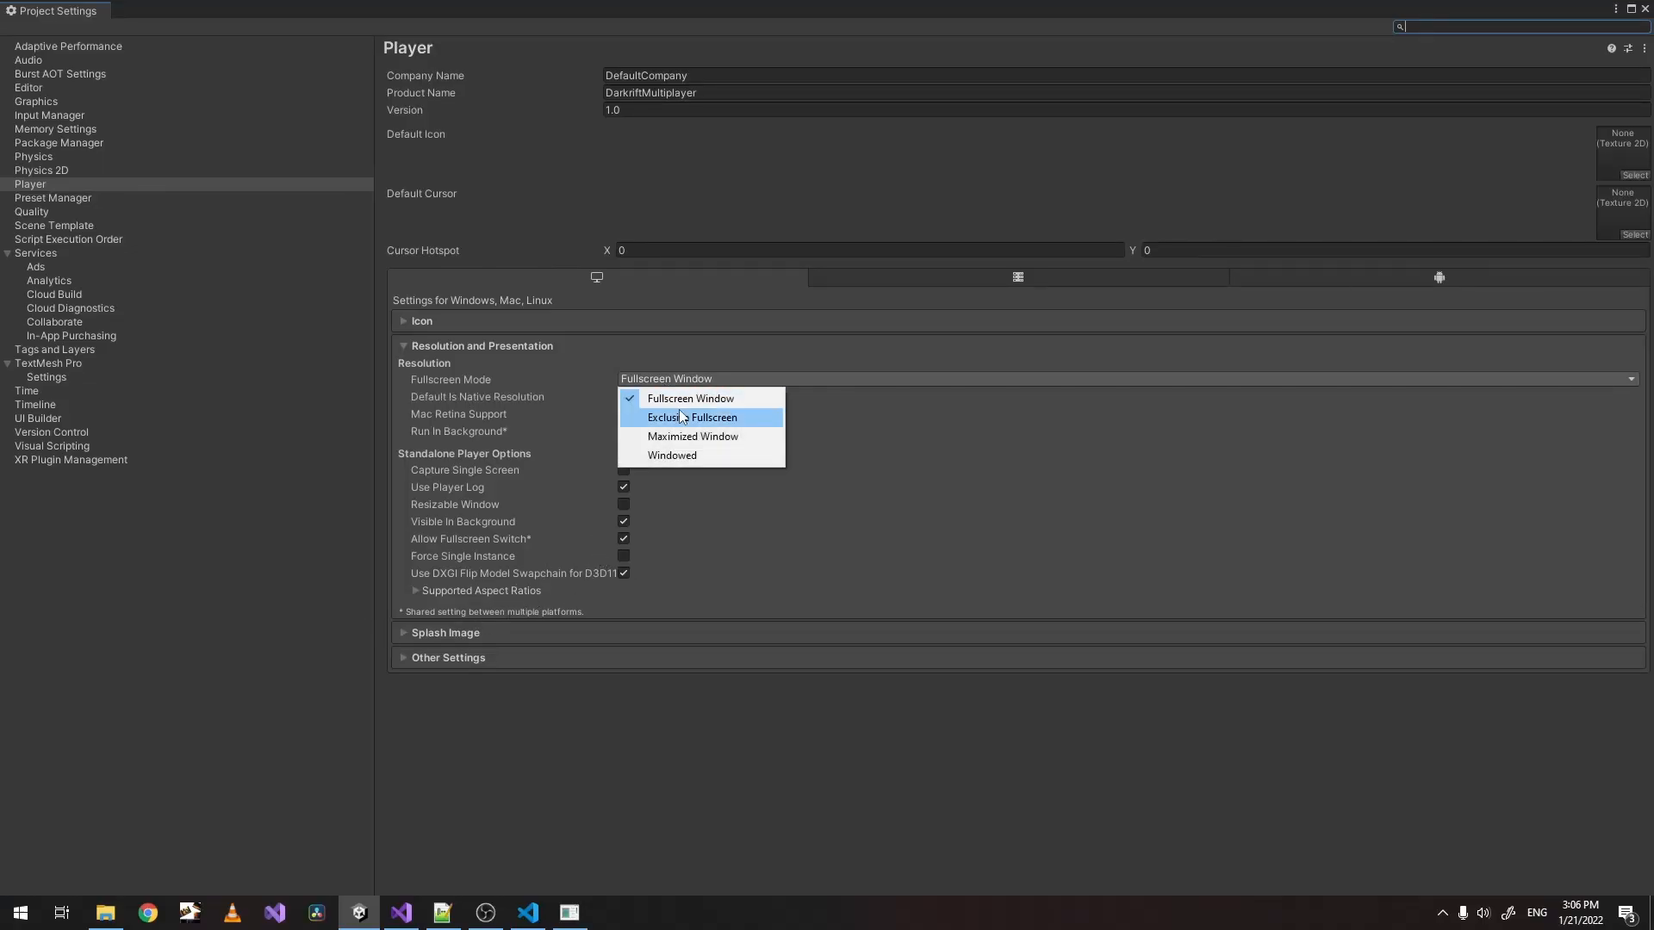
mouse_move(725, 436)
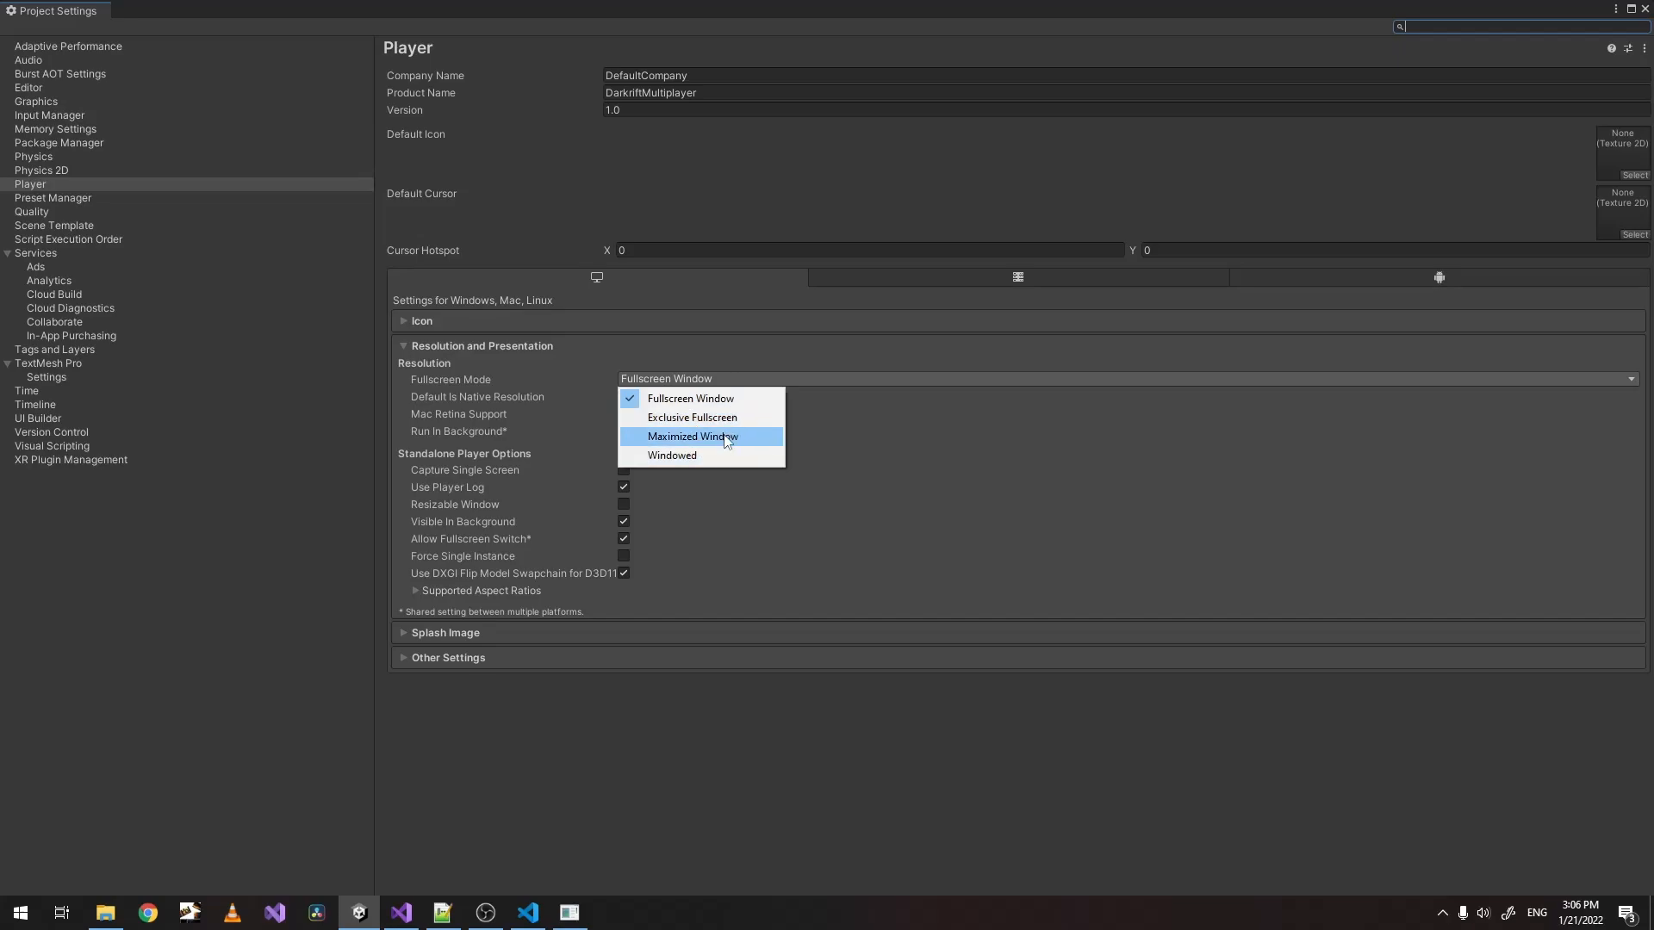
left_click(670, 455)
type("400")
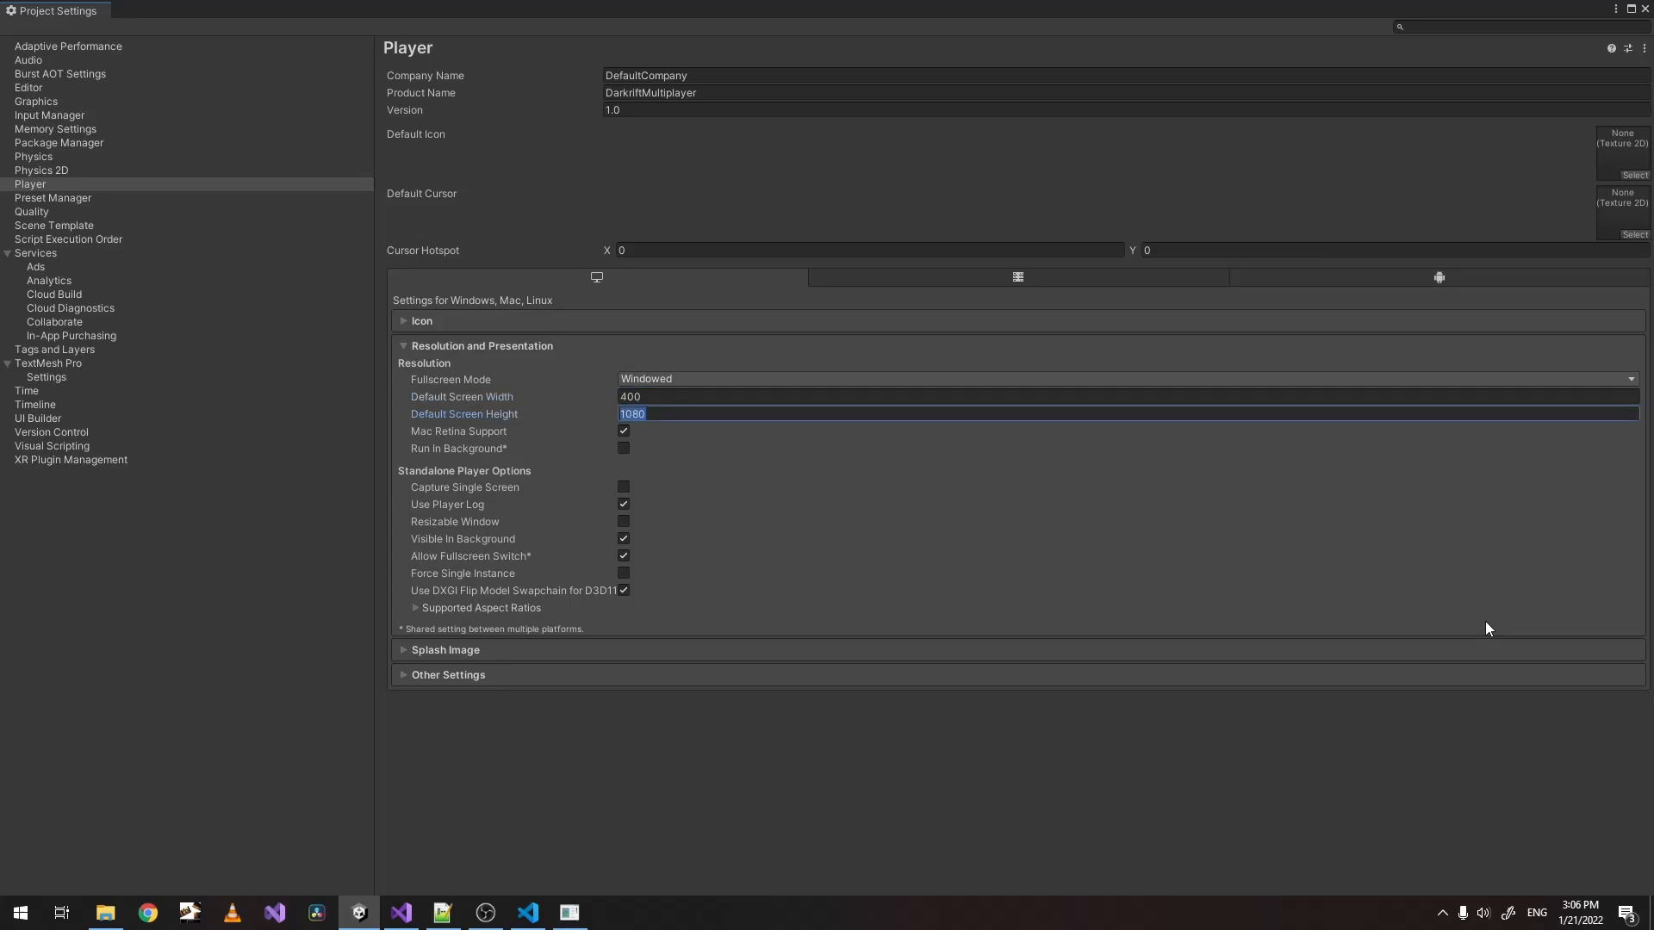
type("150")
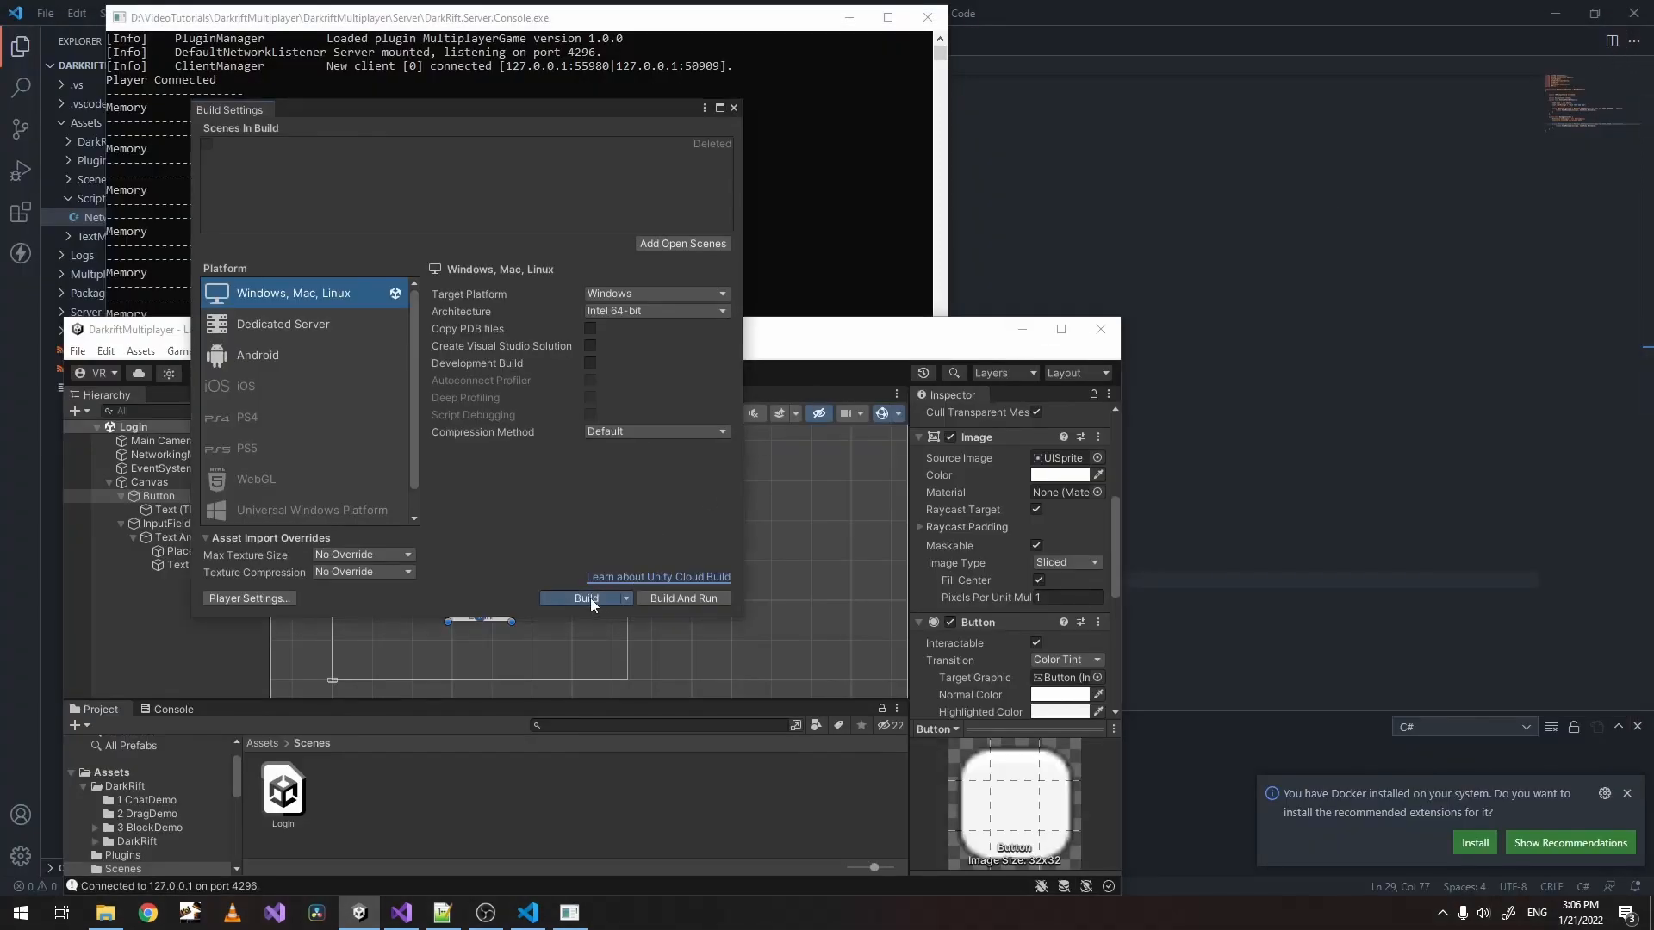
left_click(586, 598)
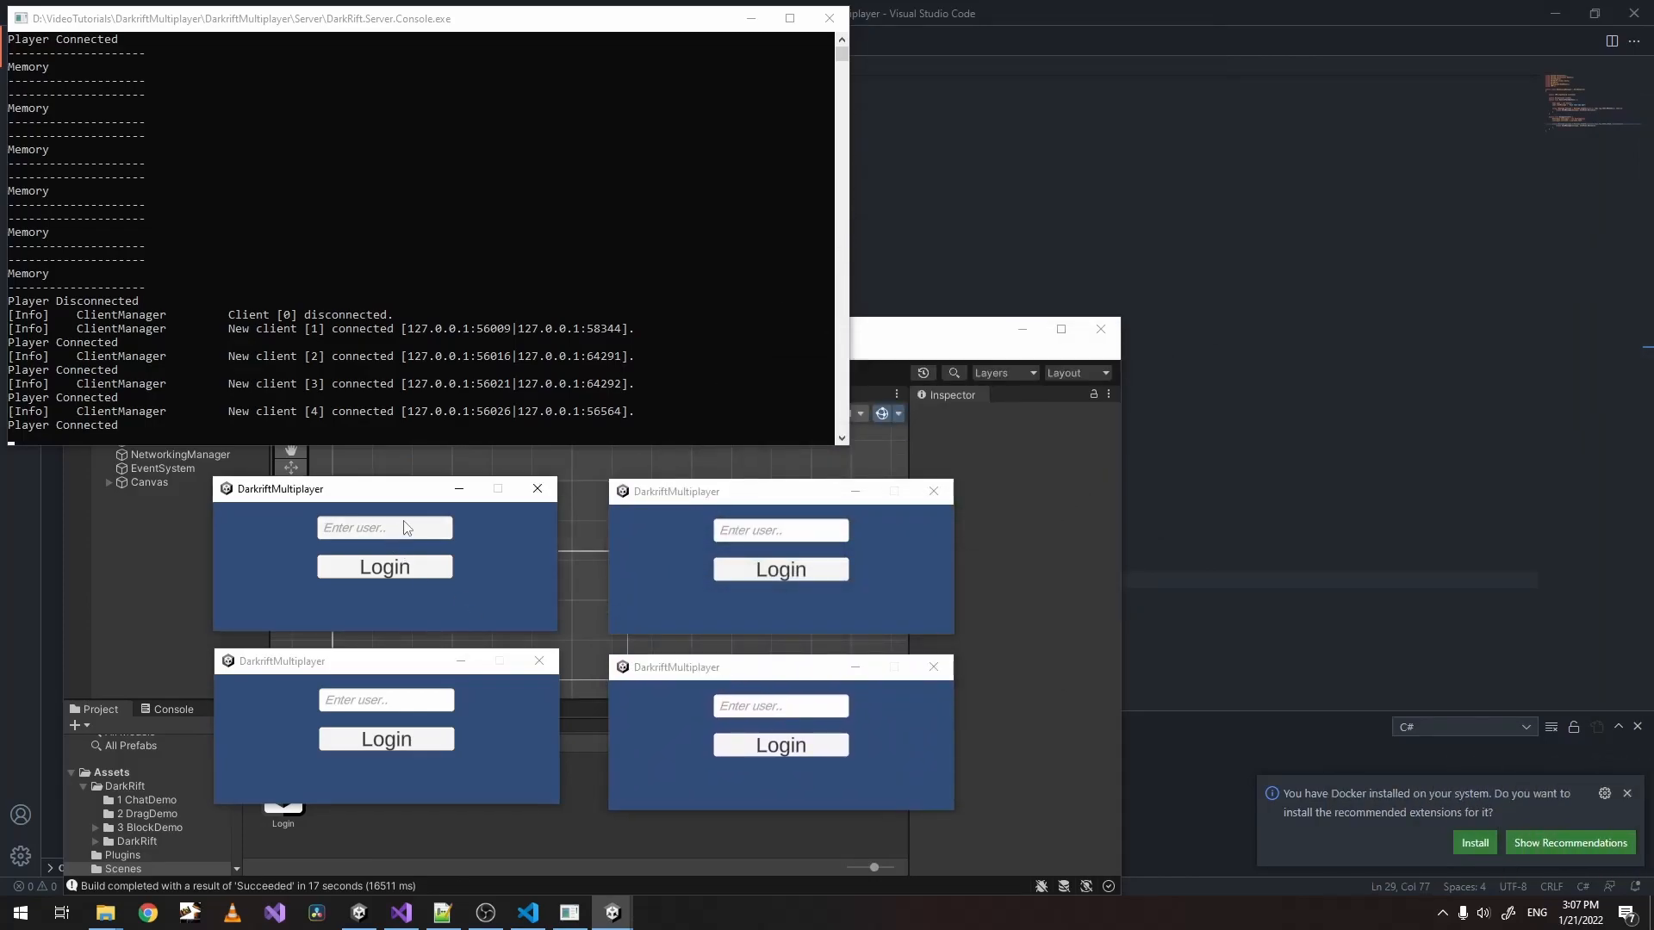
Log the first two clients in as Tom and Andy.
type("Tom")
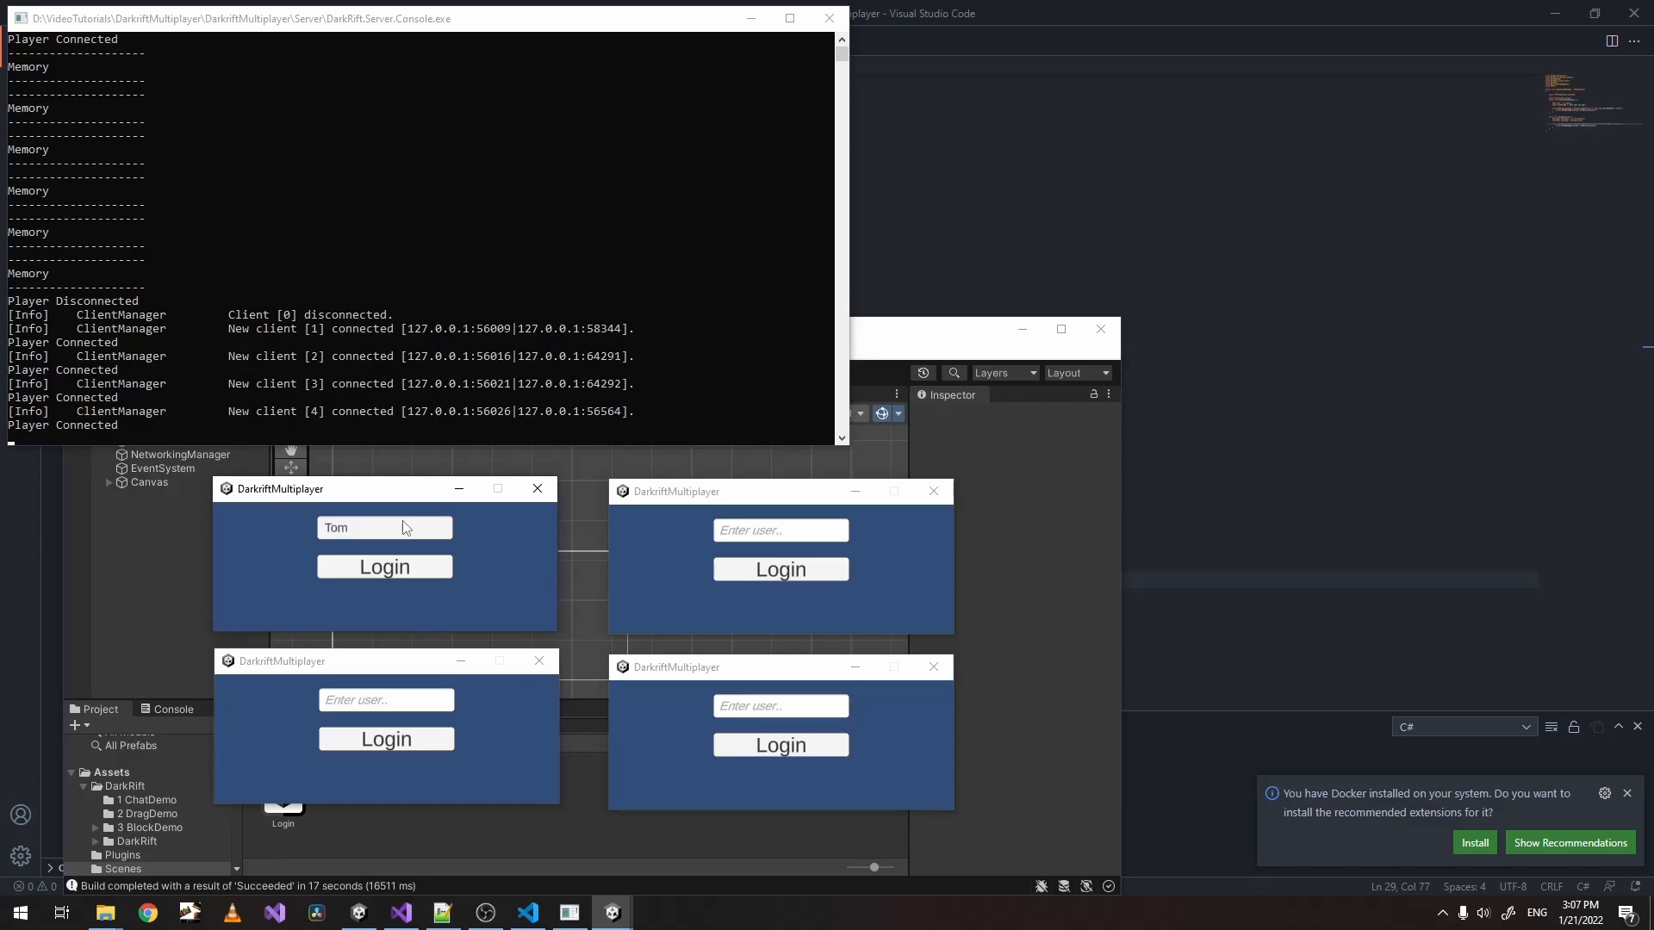
type("A")
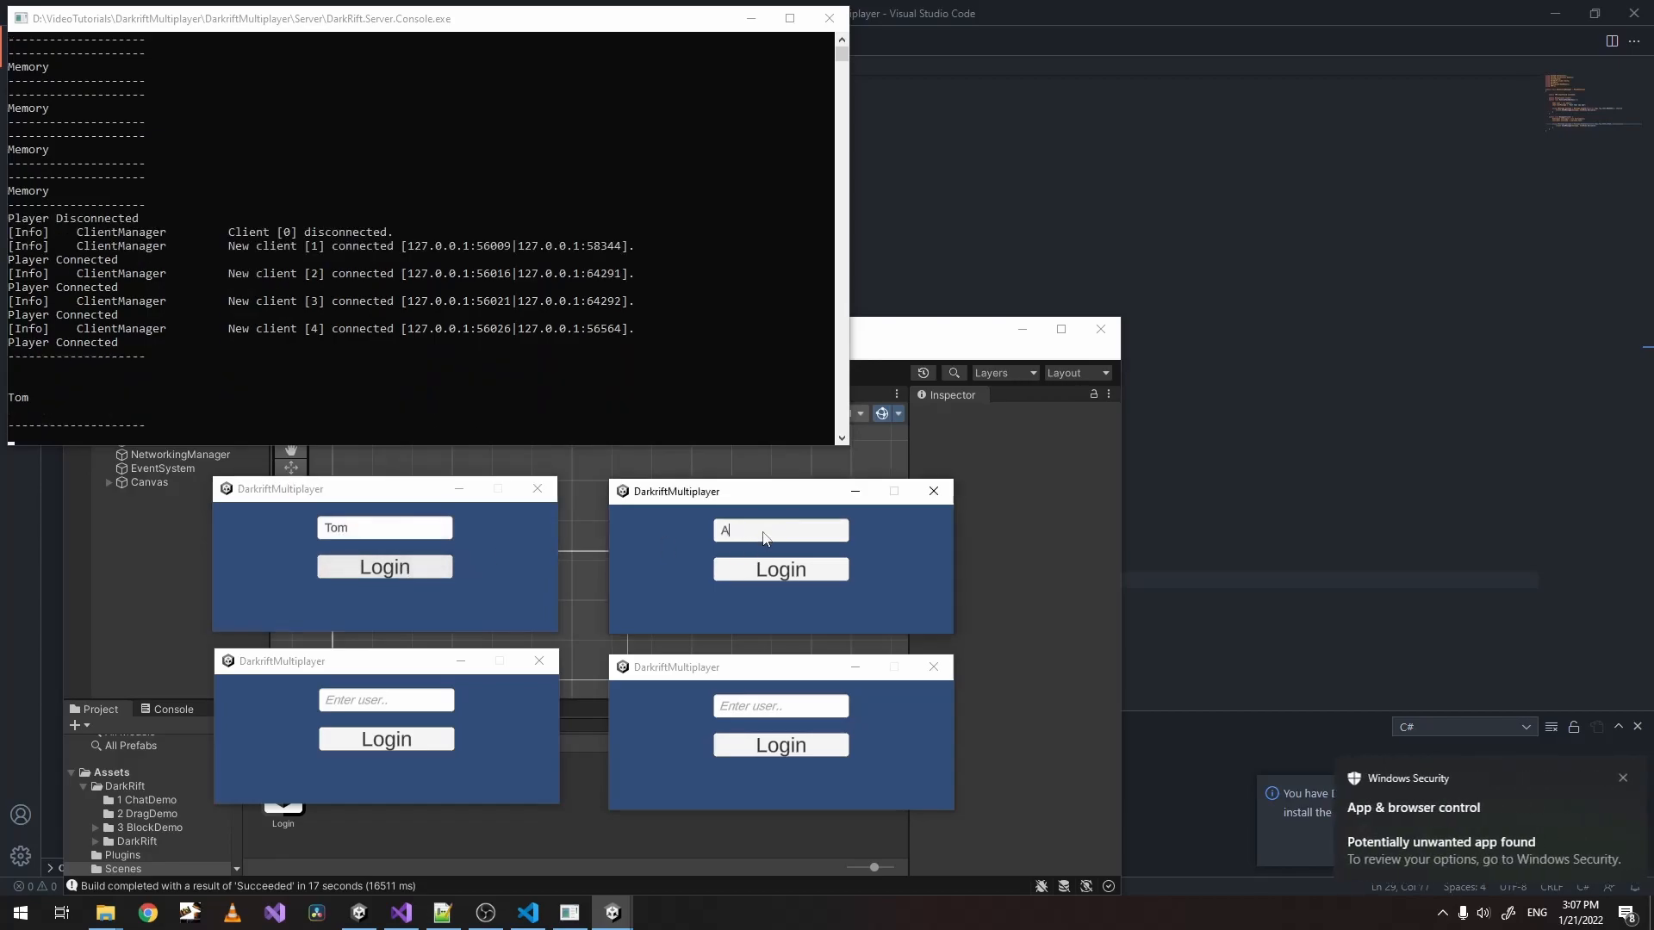
type("ndy")
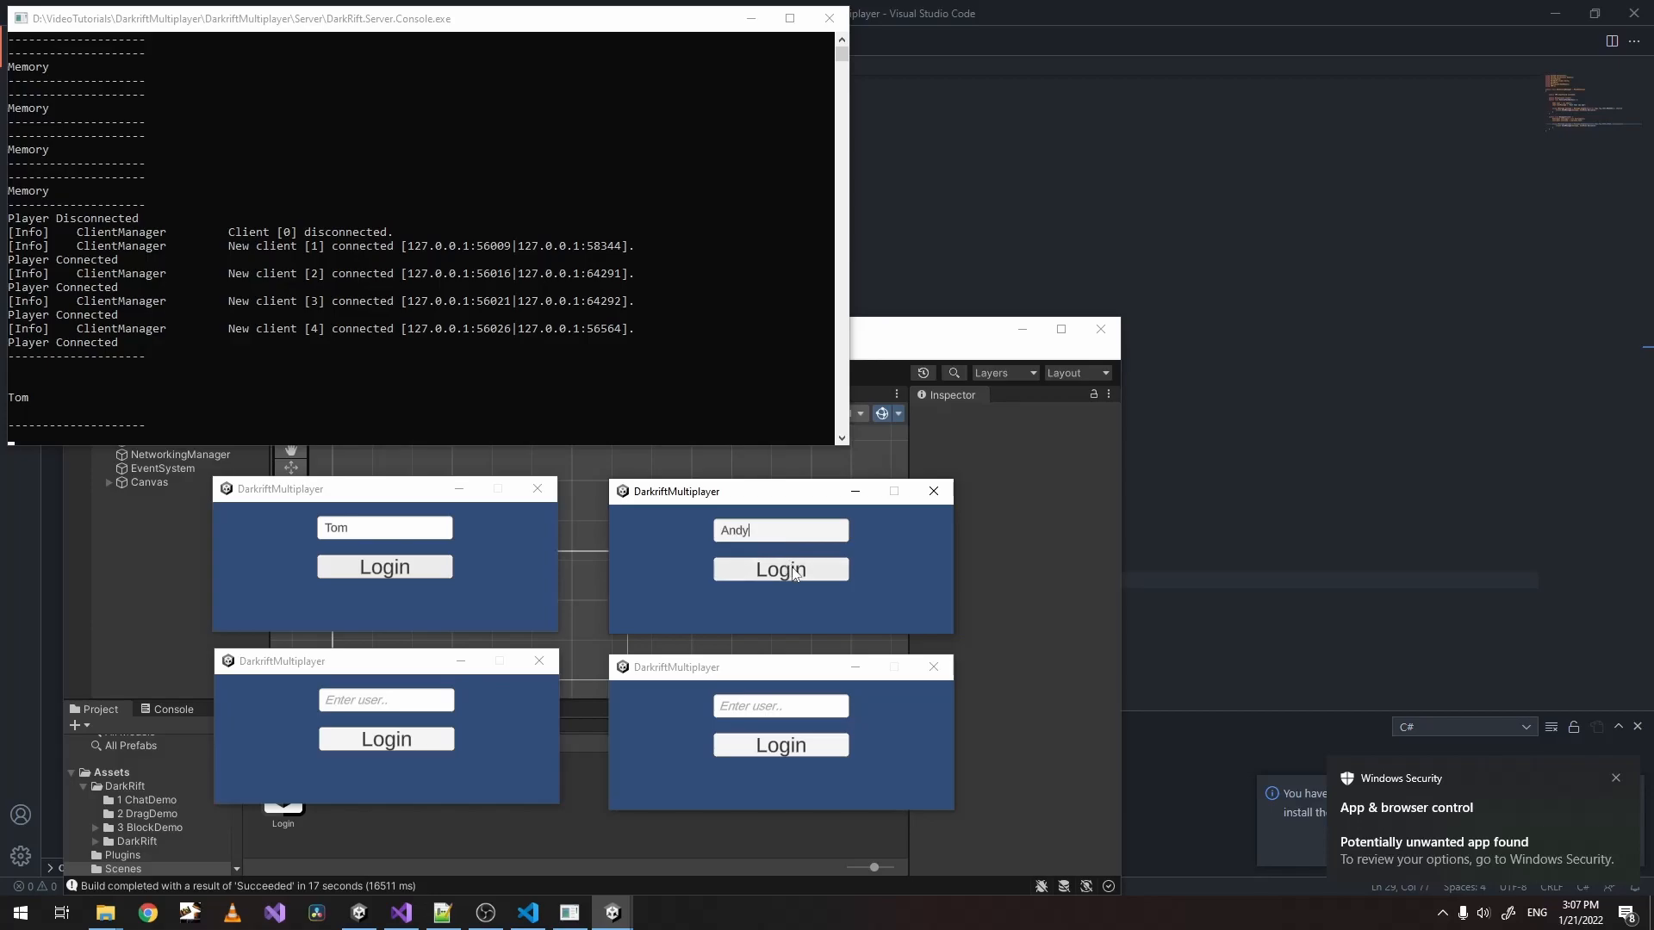
left_click(779, 569)
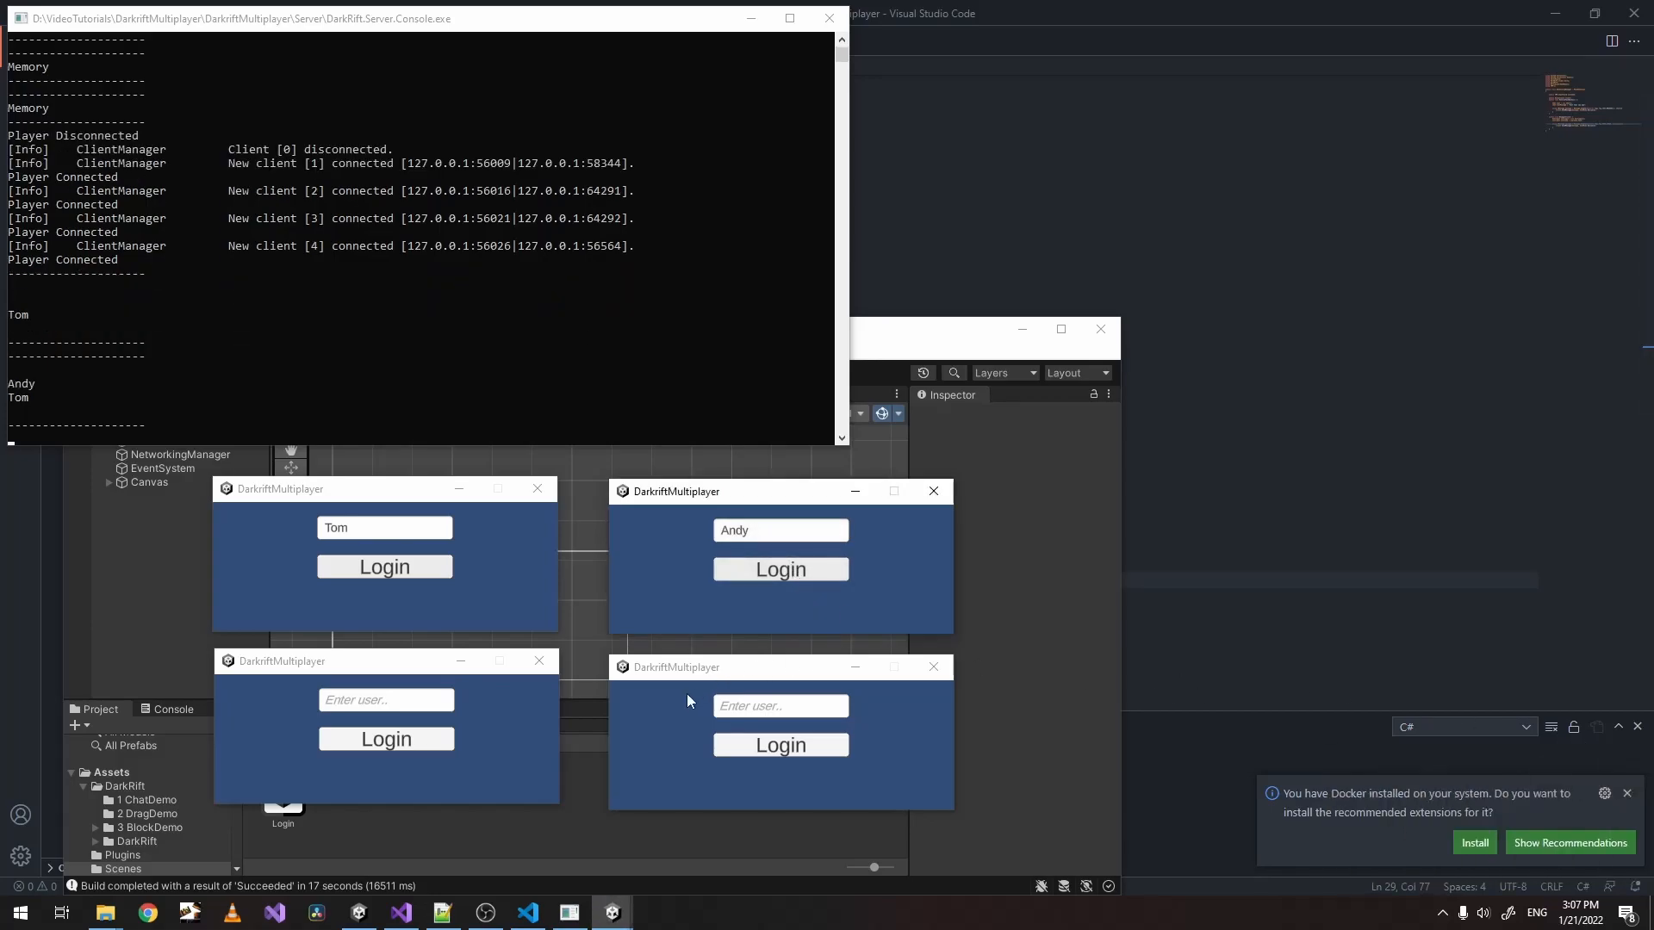
Log the third and fourth clients in as Peter and Harold so the server lists all four users.
type("Peter")
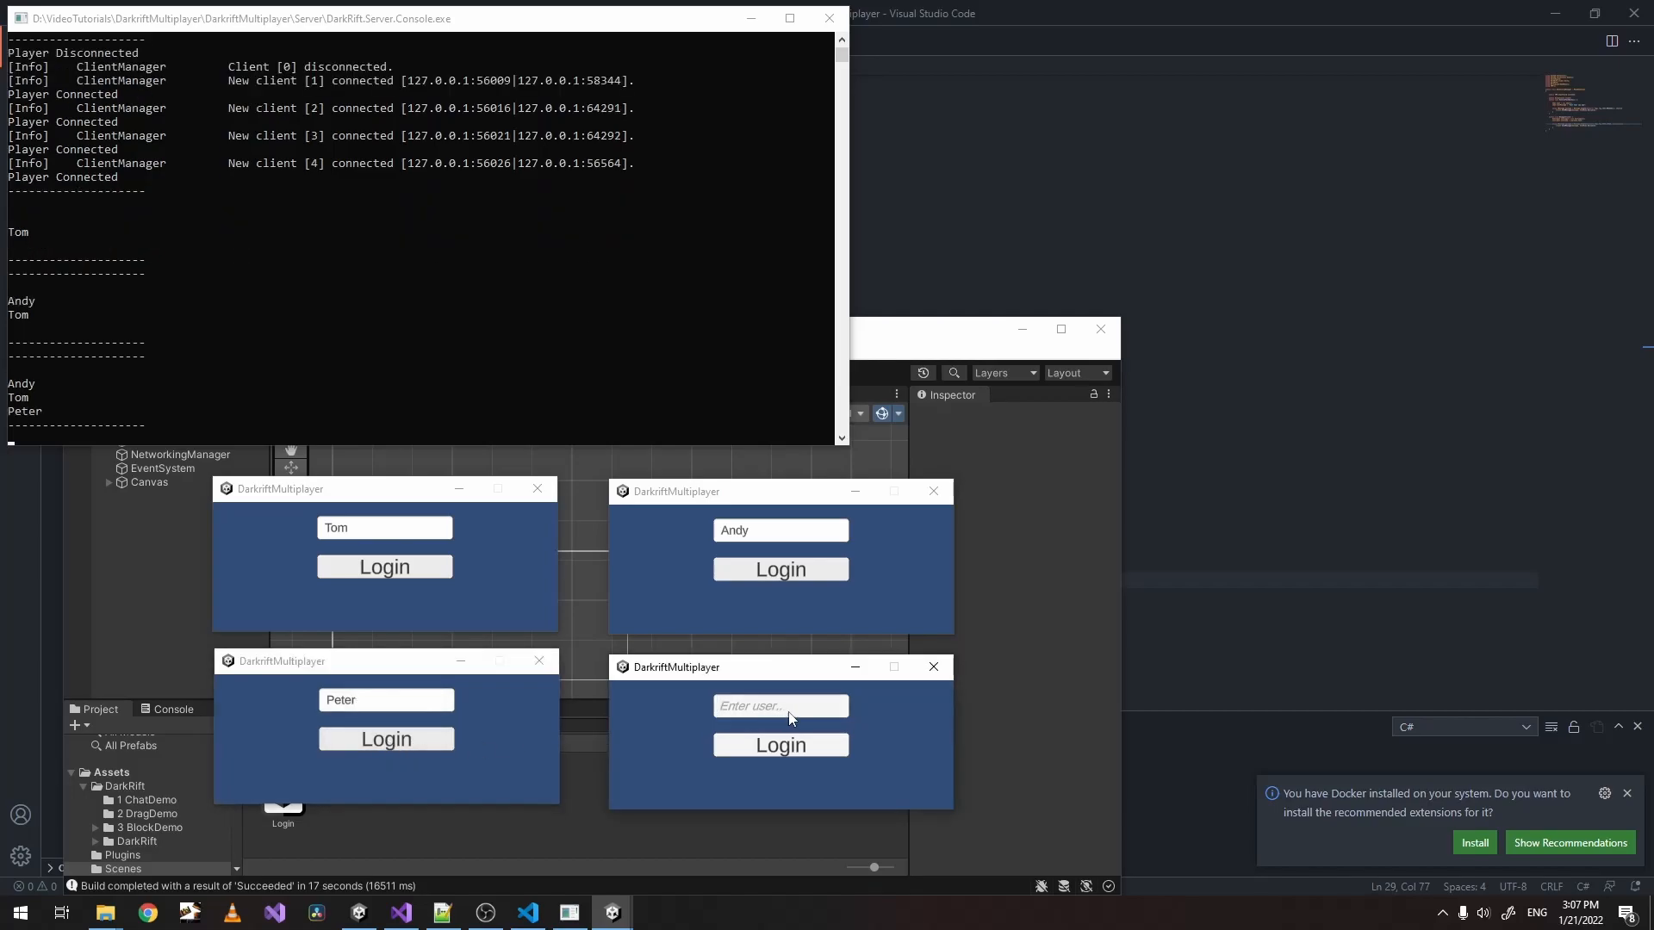
type("Ha")
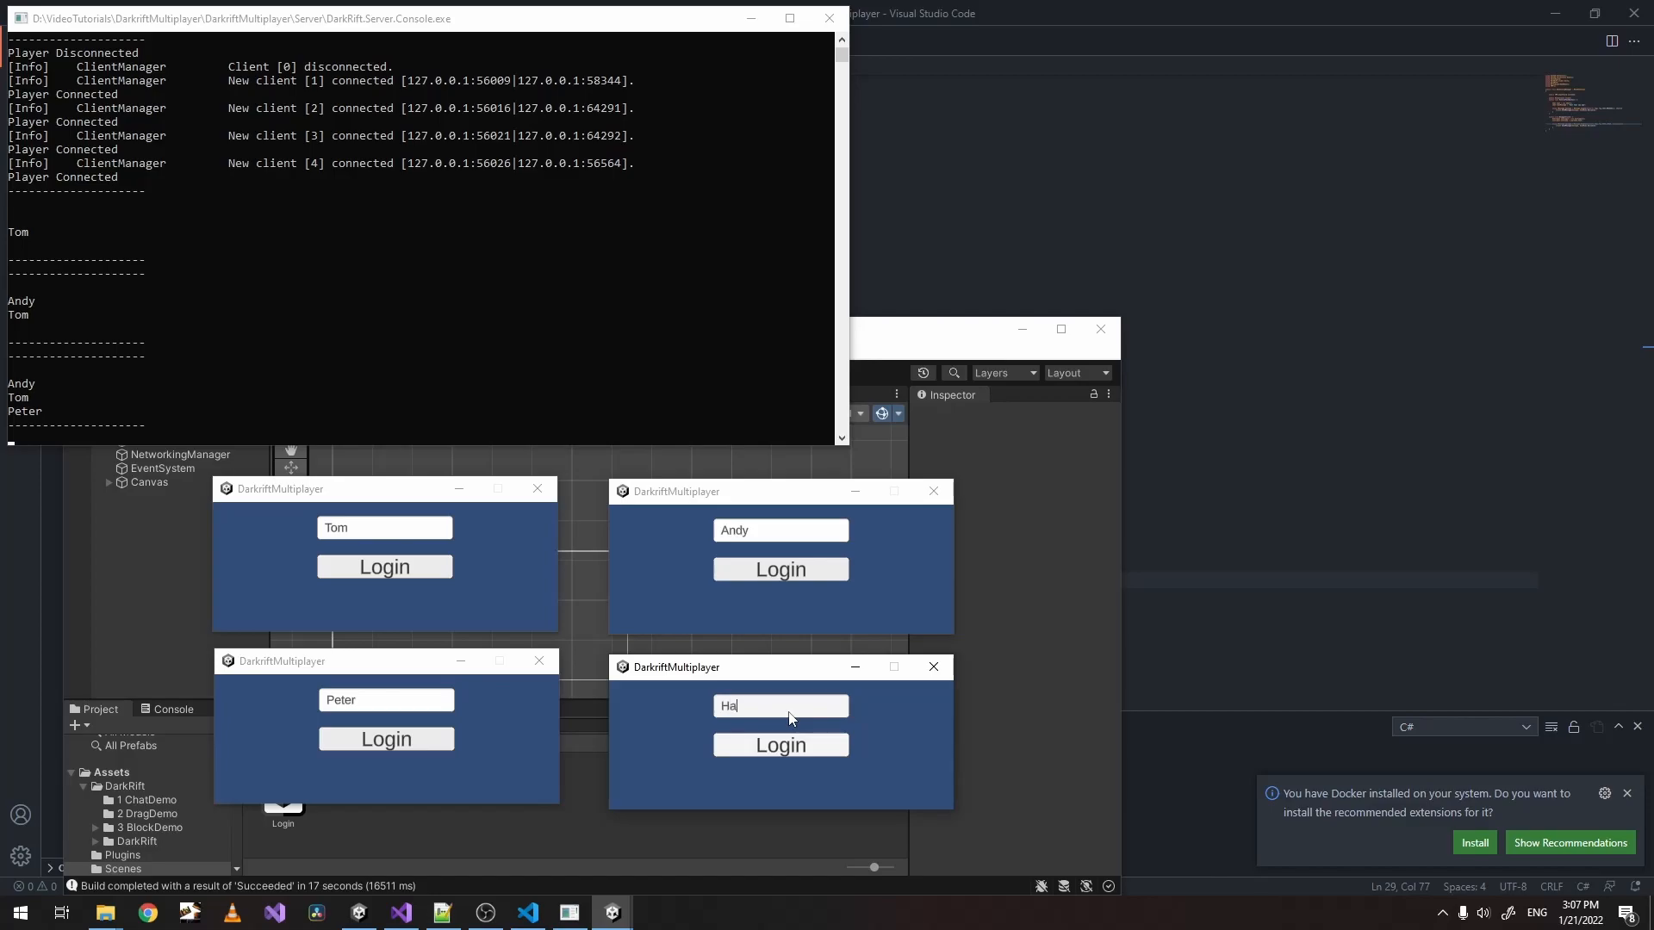
left_click(781, 745)
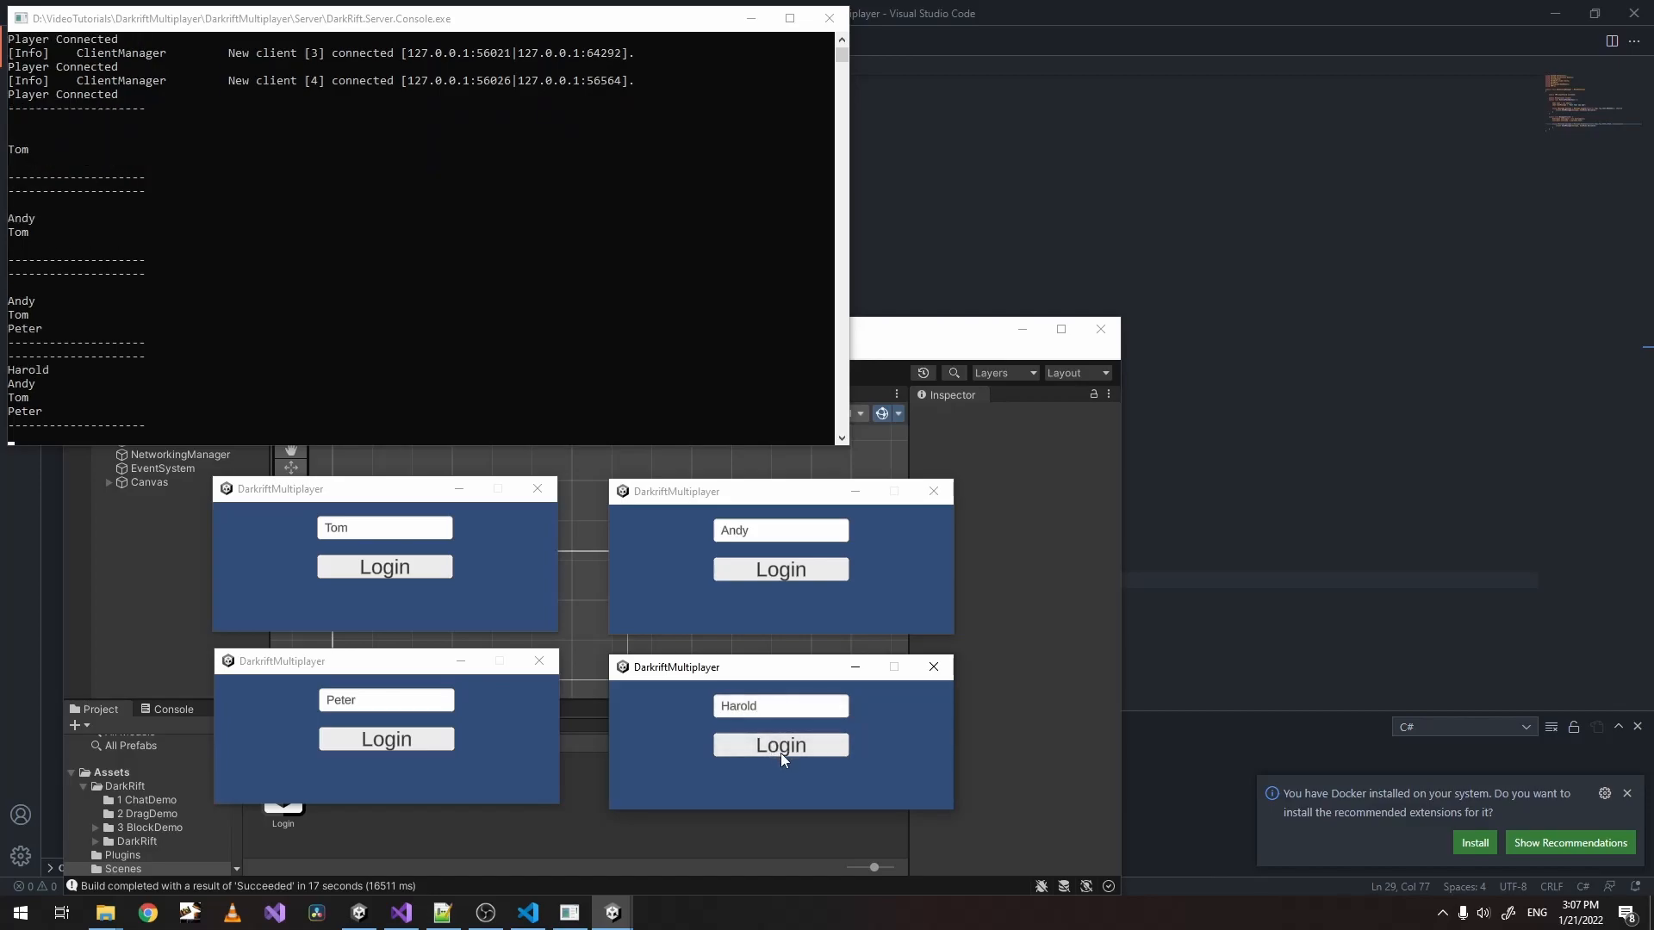